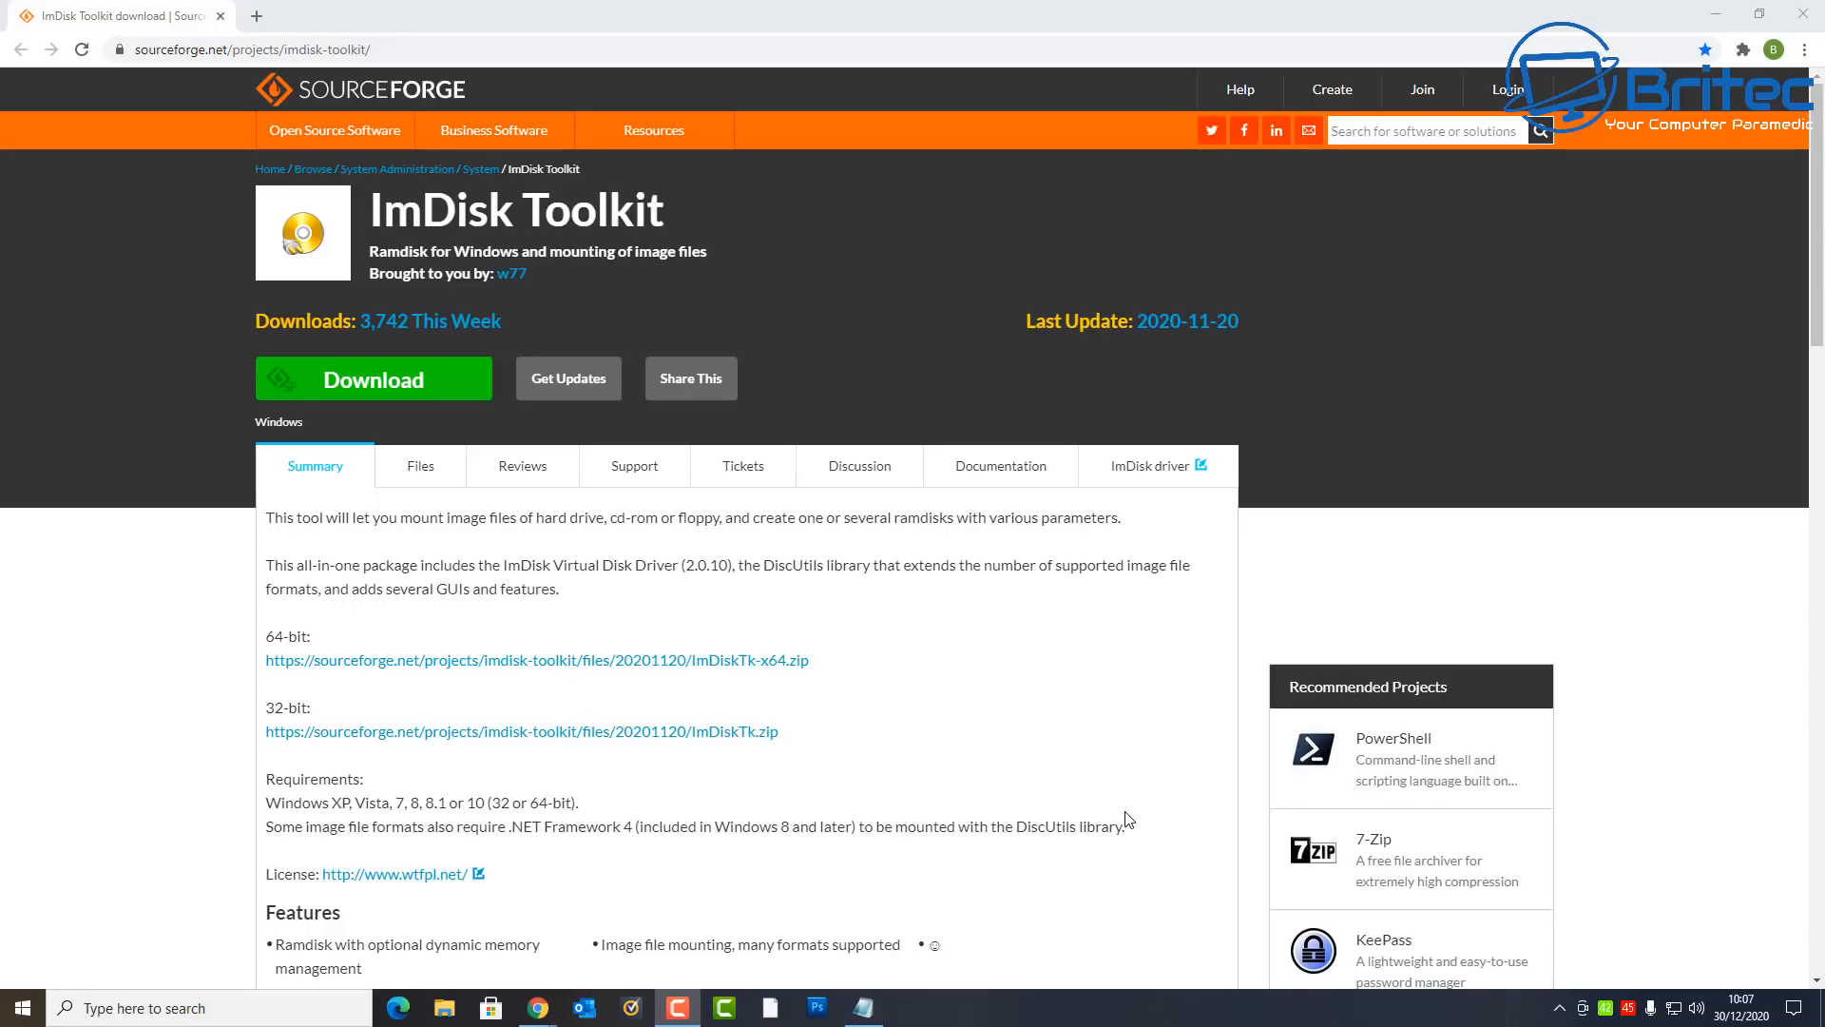
mouse_move(1125, 825)
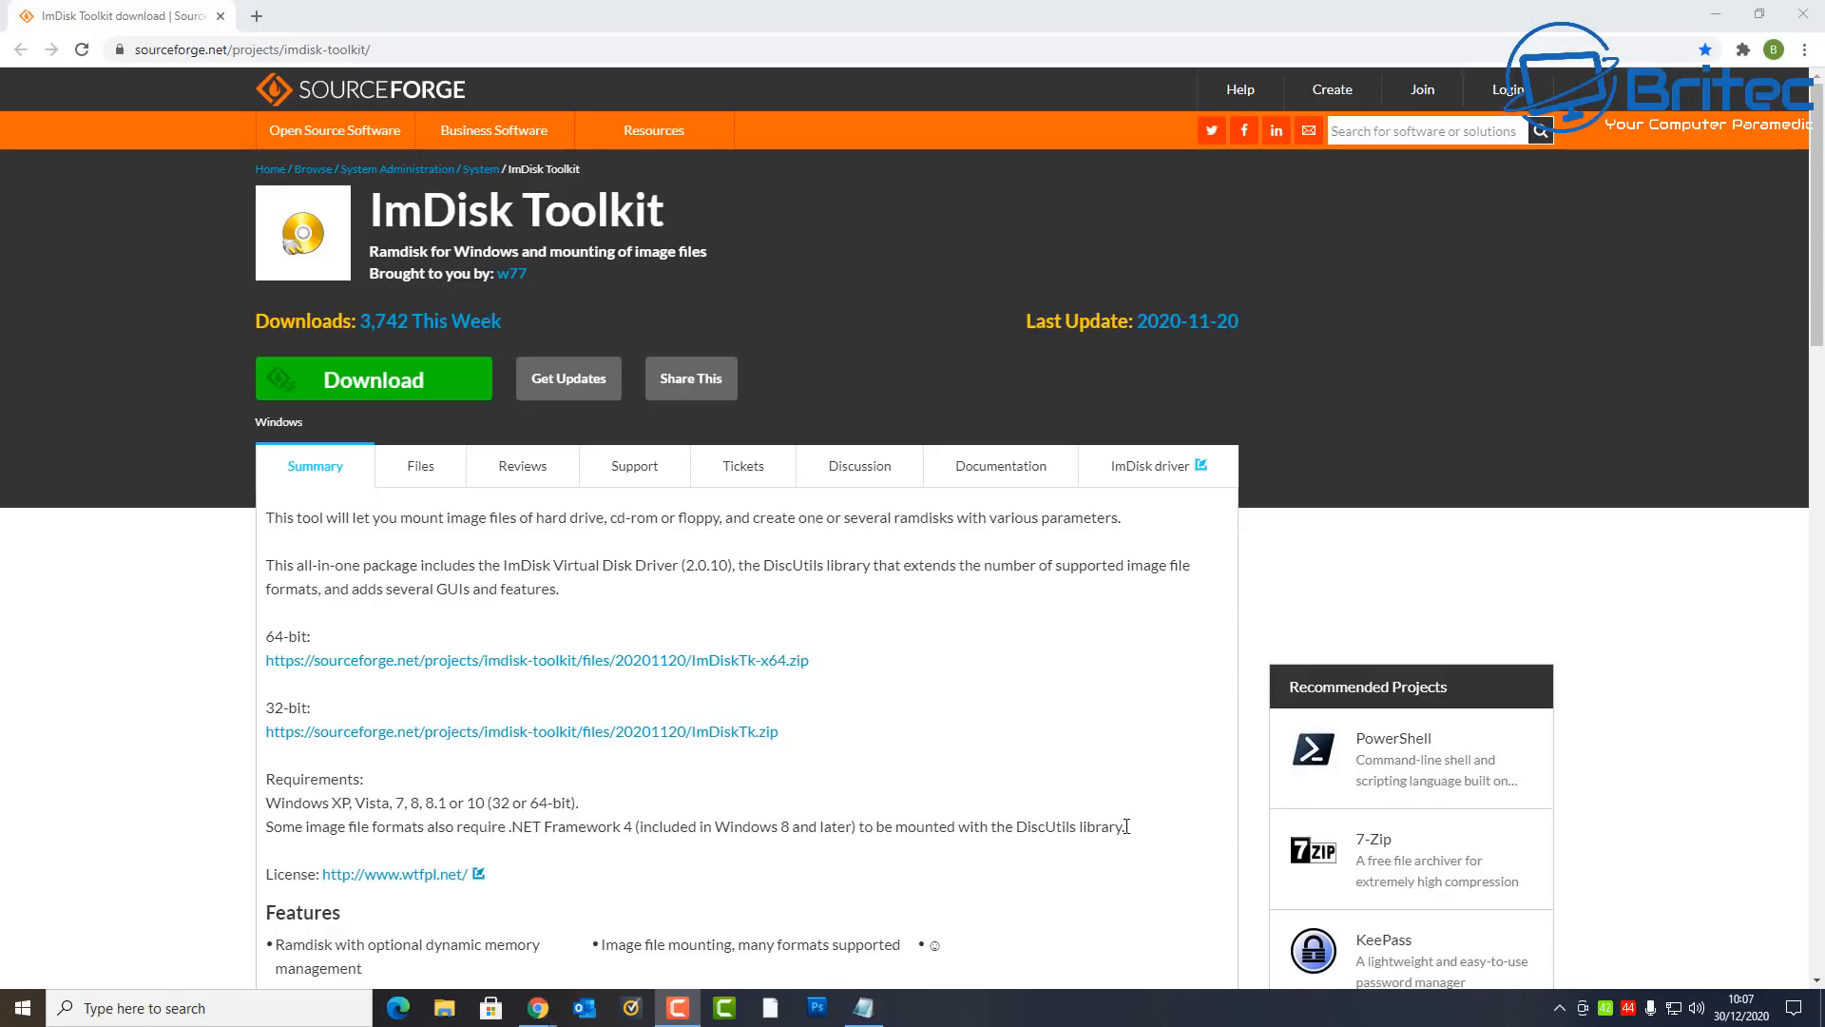
mouse_move(795, 719)
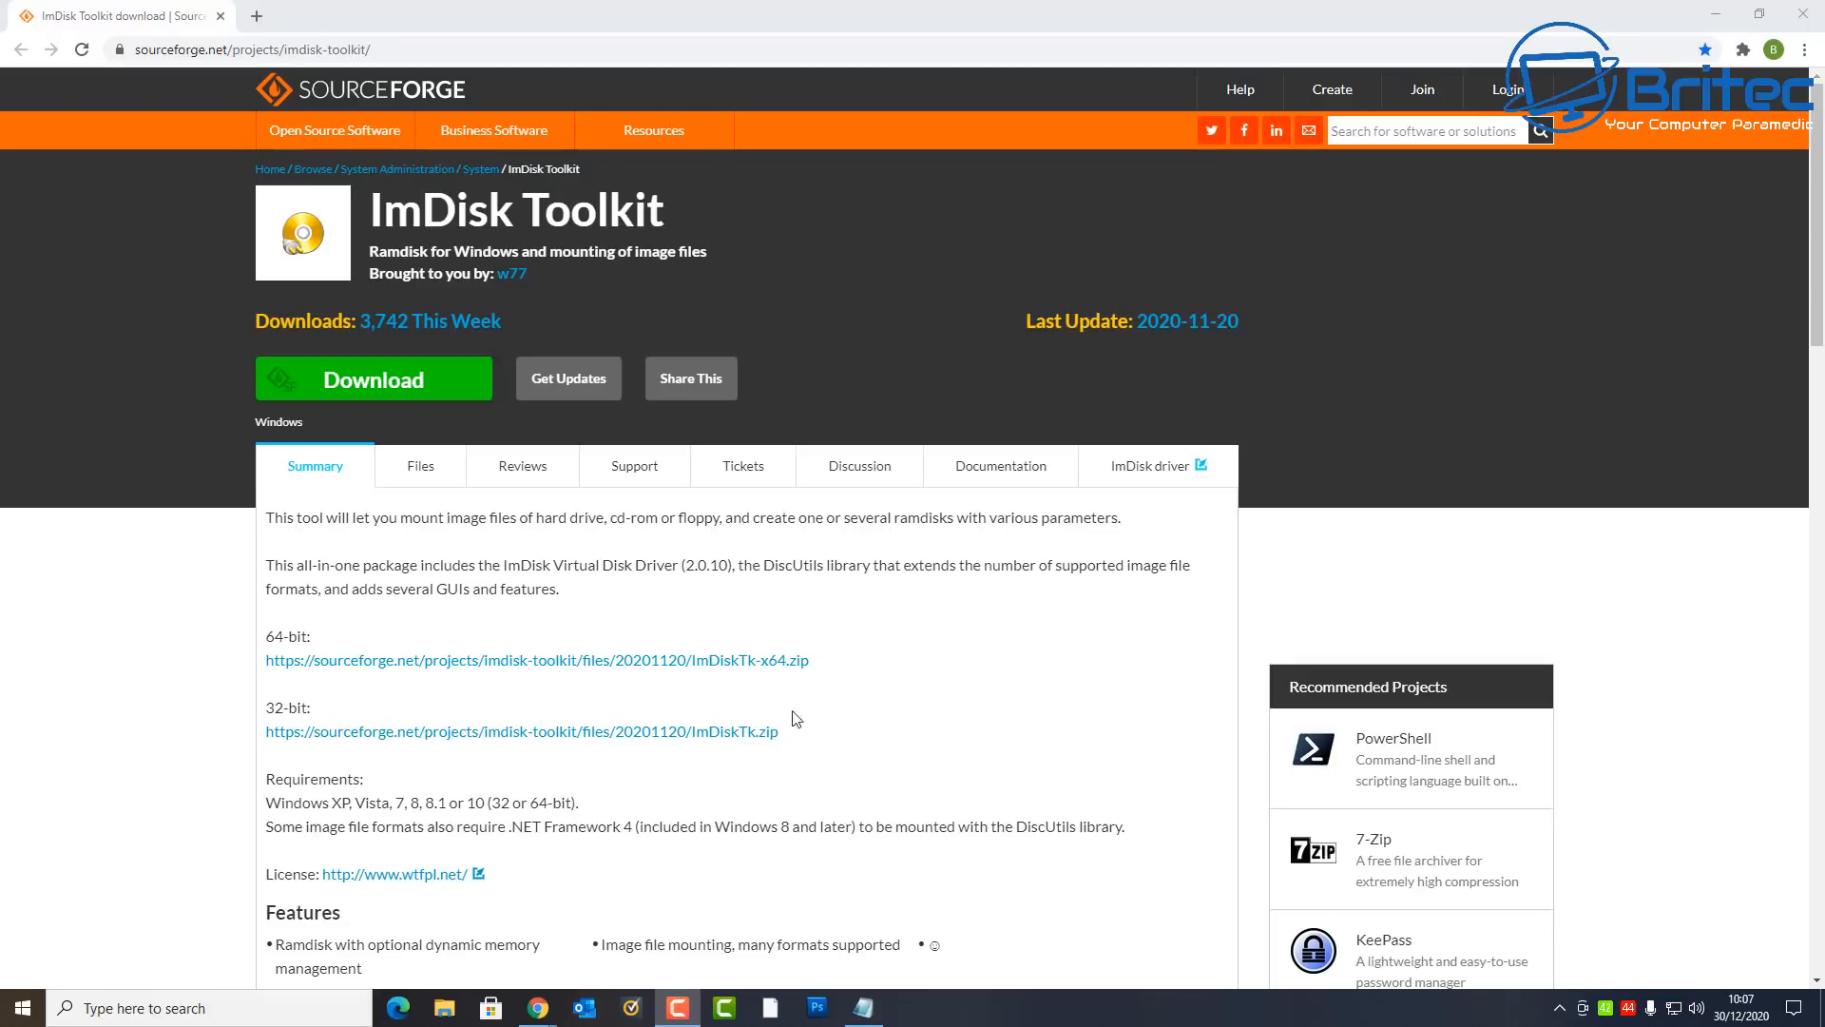
mouse_move(733, 673)
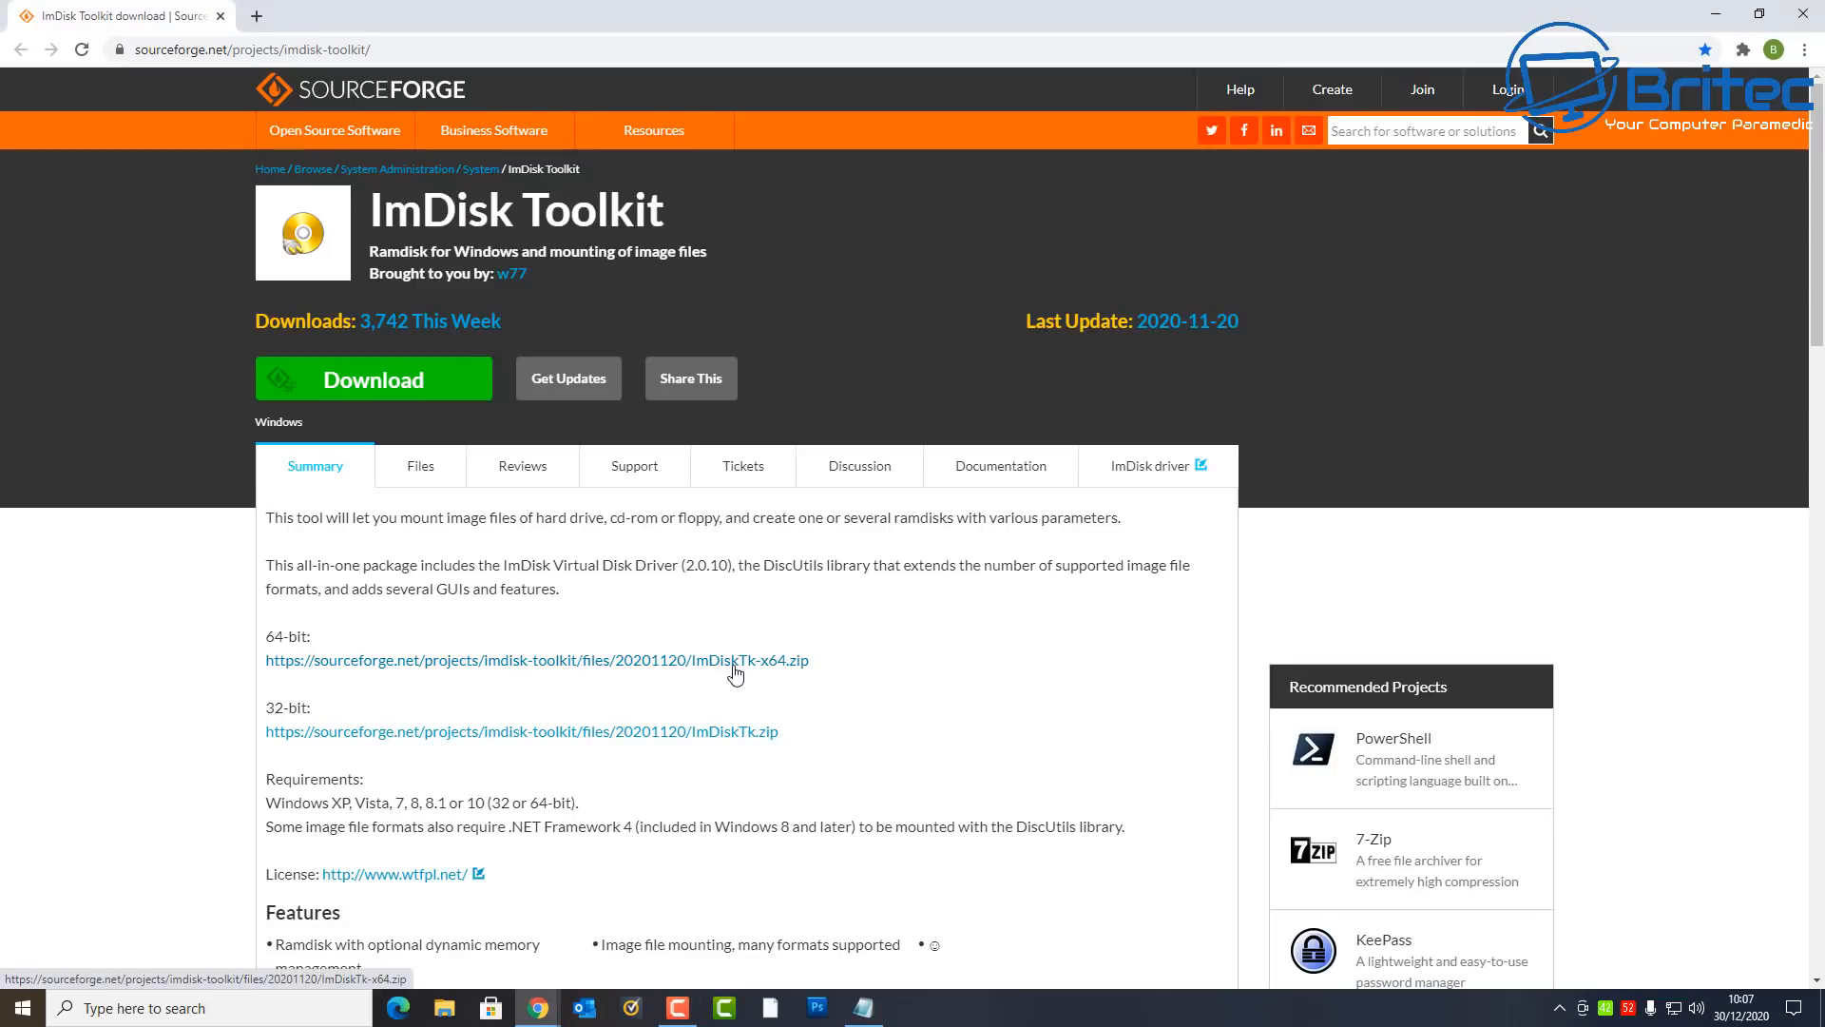
Step: Download the 64-bit ImDiskTk-x64.zip from the ImDisk Toolkit SourceForge page
left_click(535, 659)
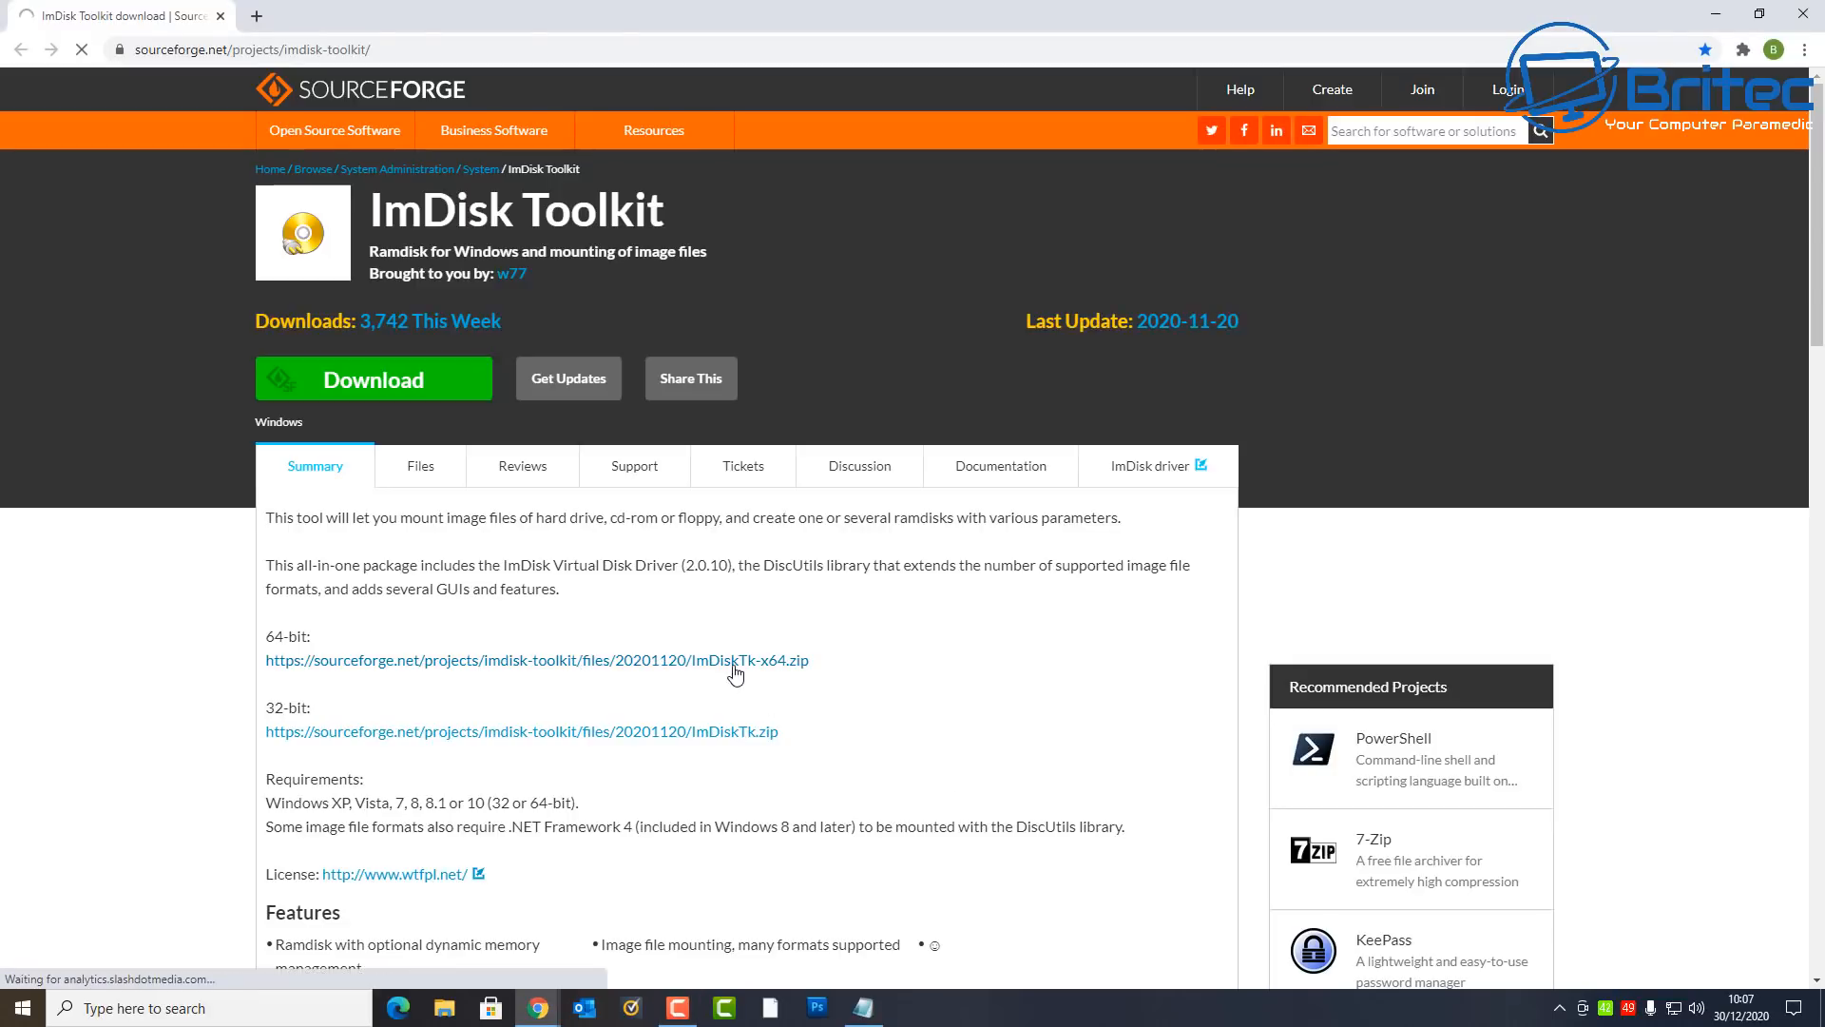
left_click(535, 659)
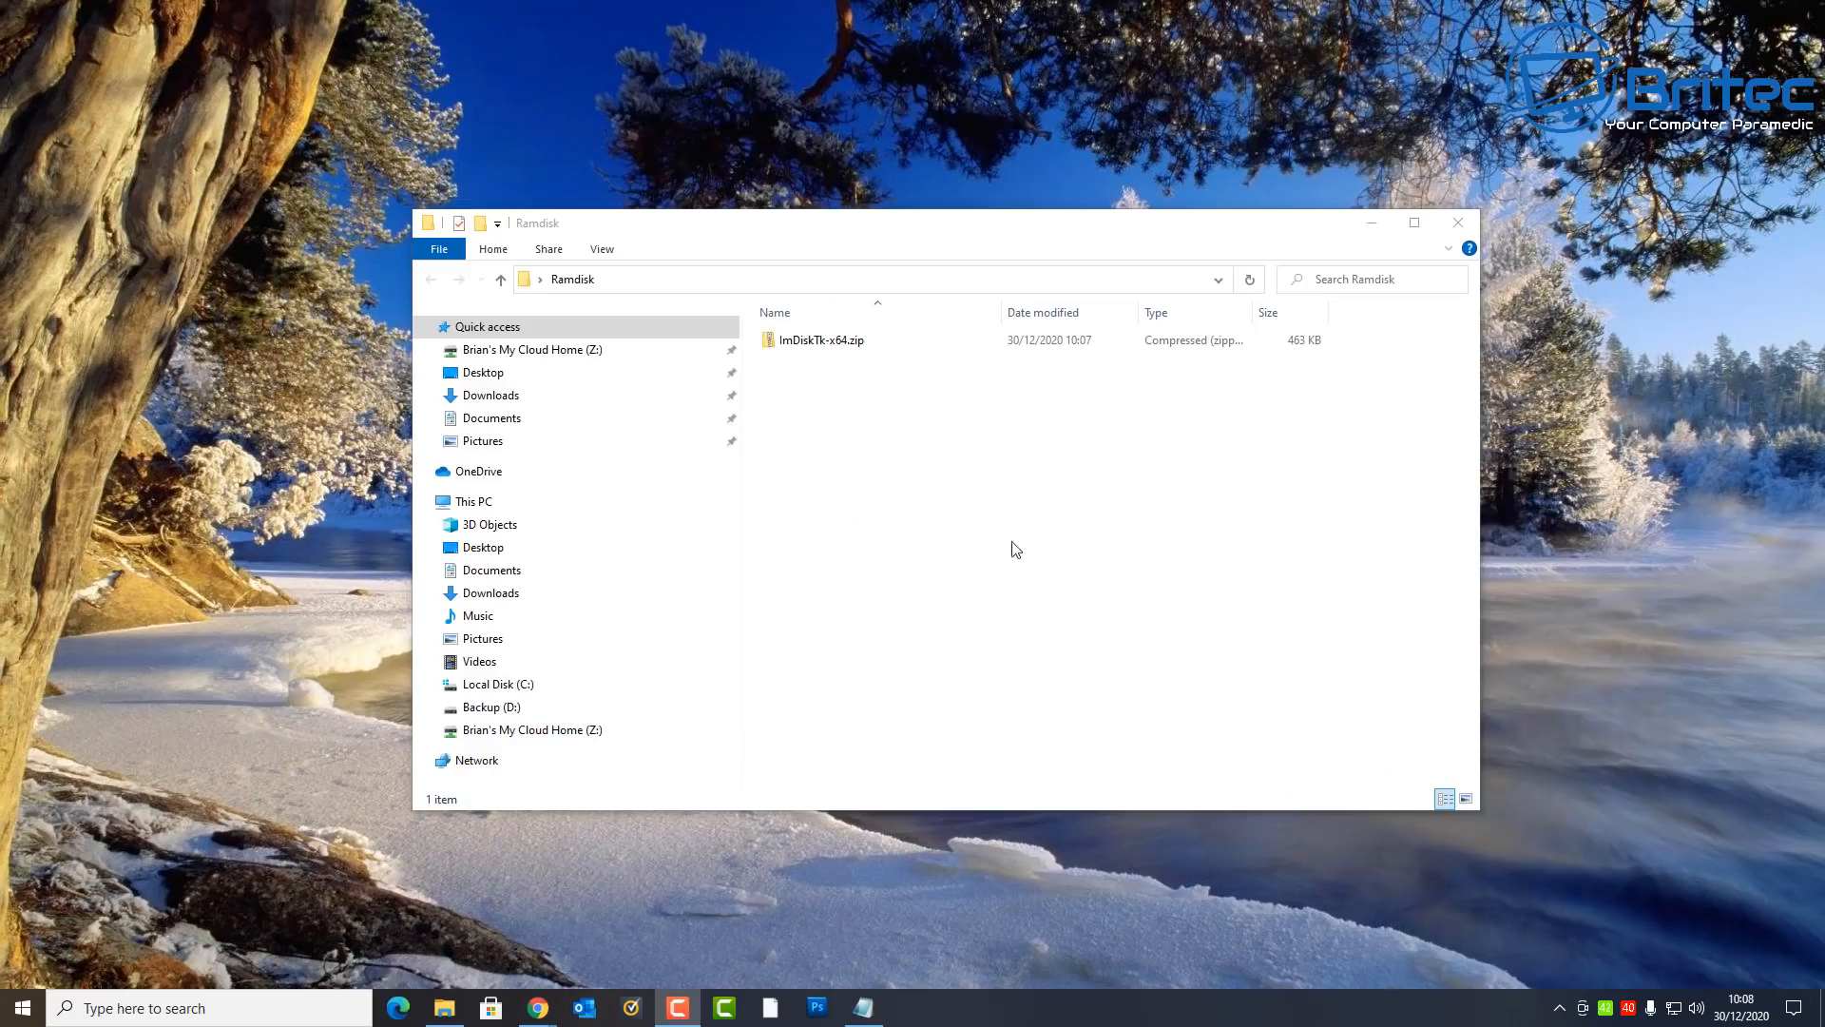
Step: Extract ImDiskTk-x64.zip to its suggested folder
left_click(821, 338)
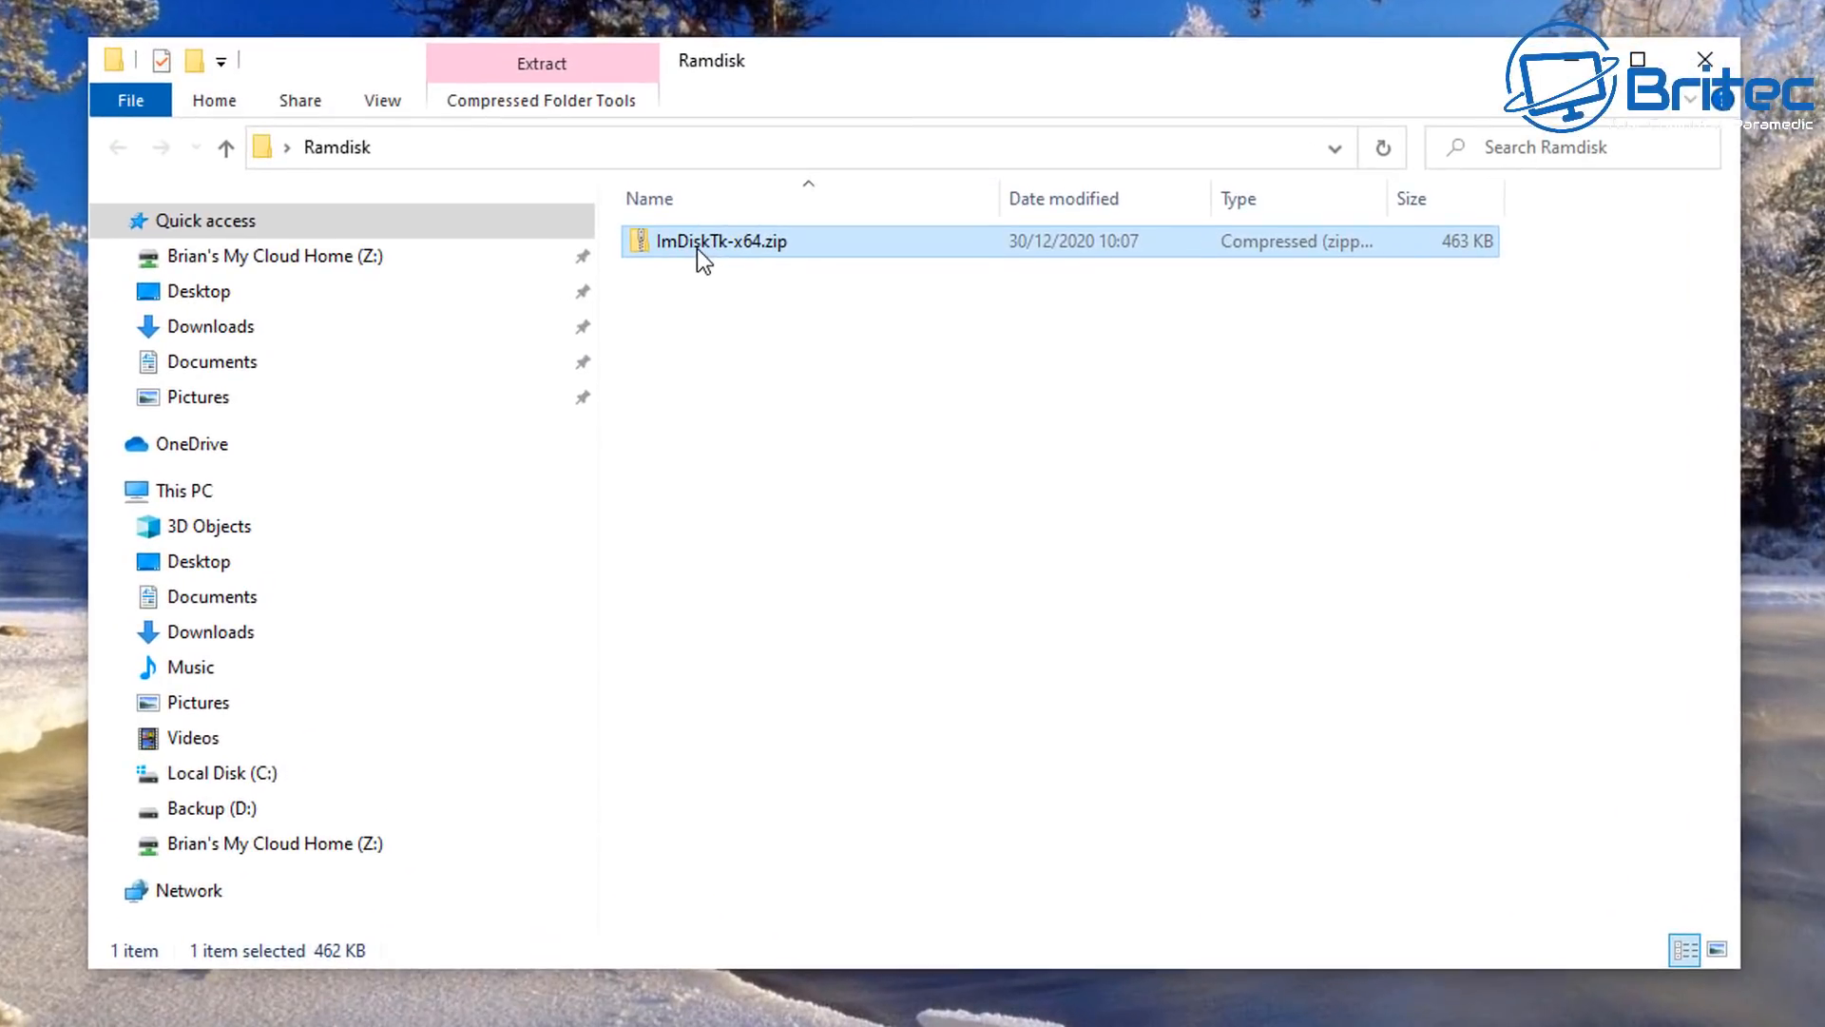
right_click(721, 241)
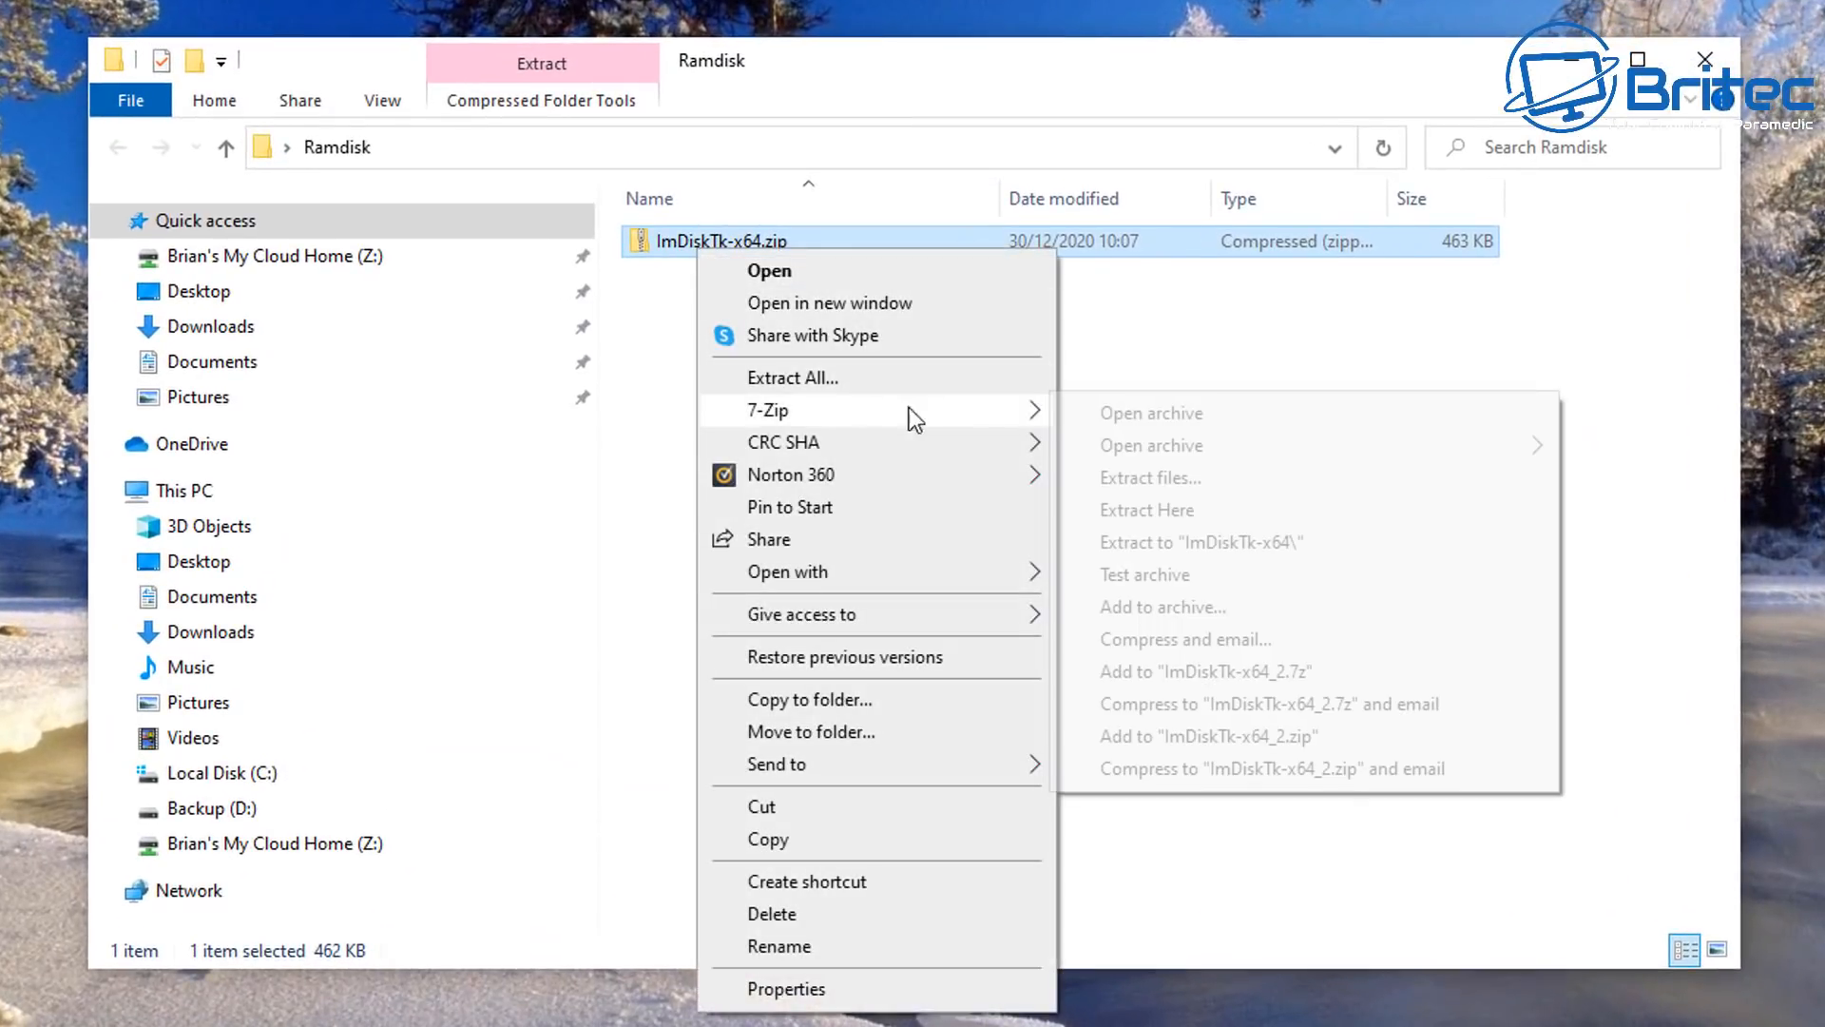
mouse_move(932, 395)
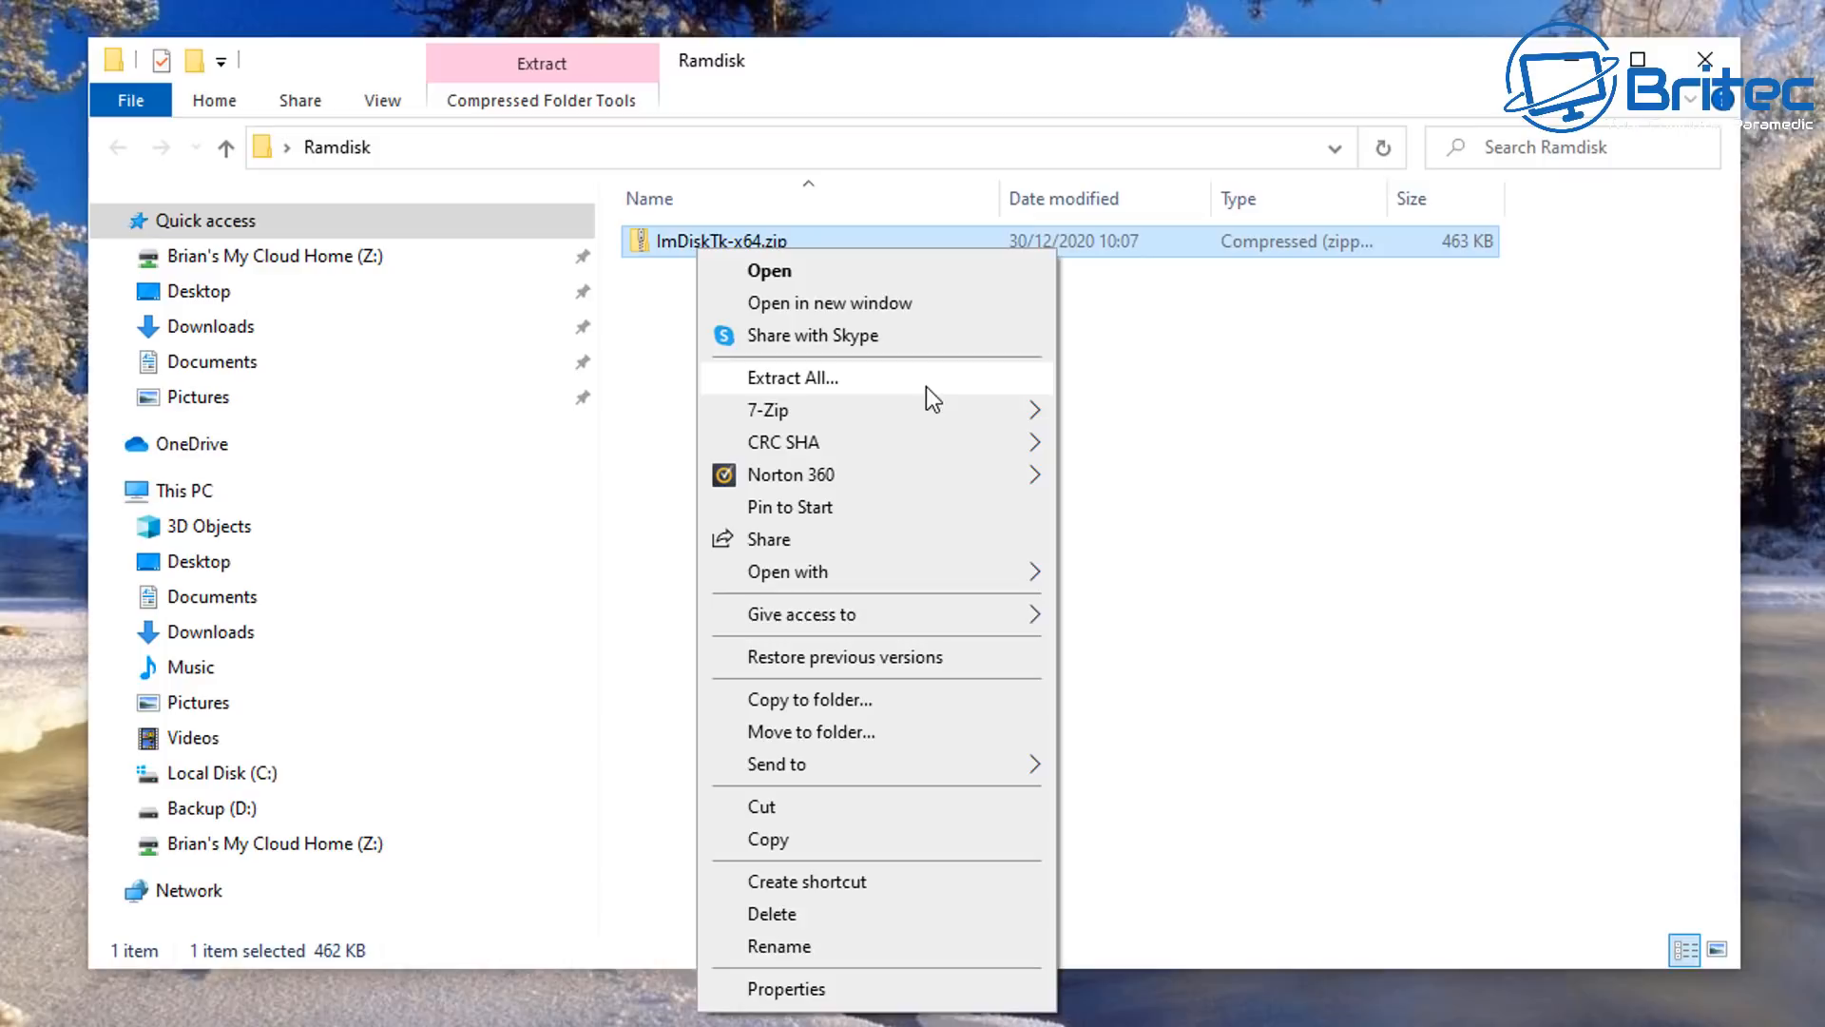
left_click(792, 378)
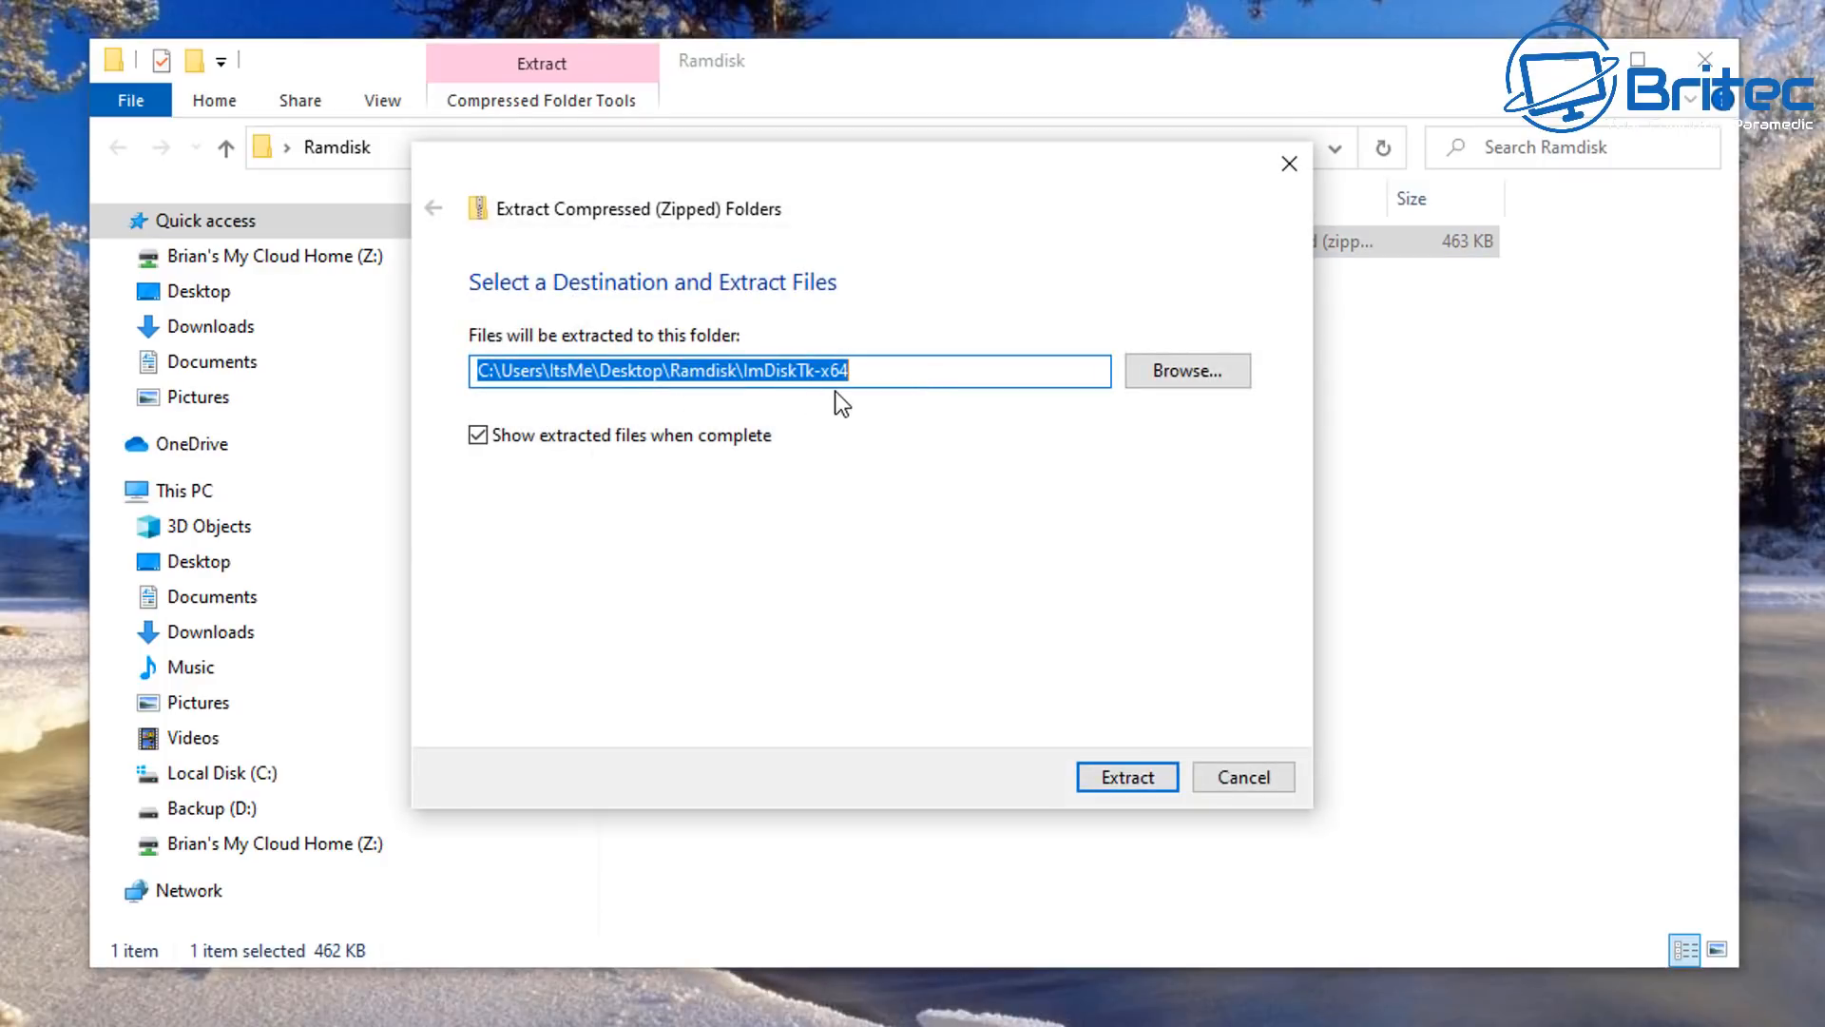
left_click(1124, 777)
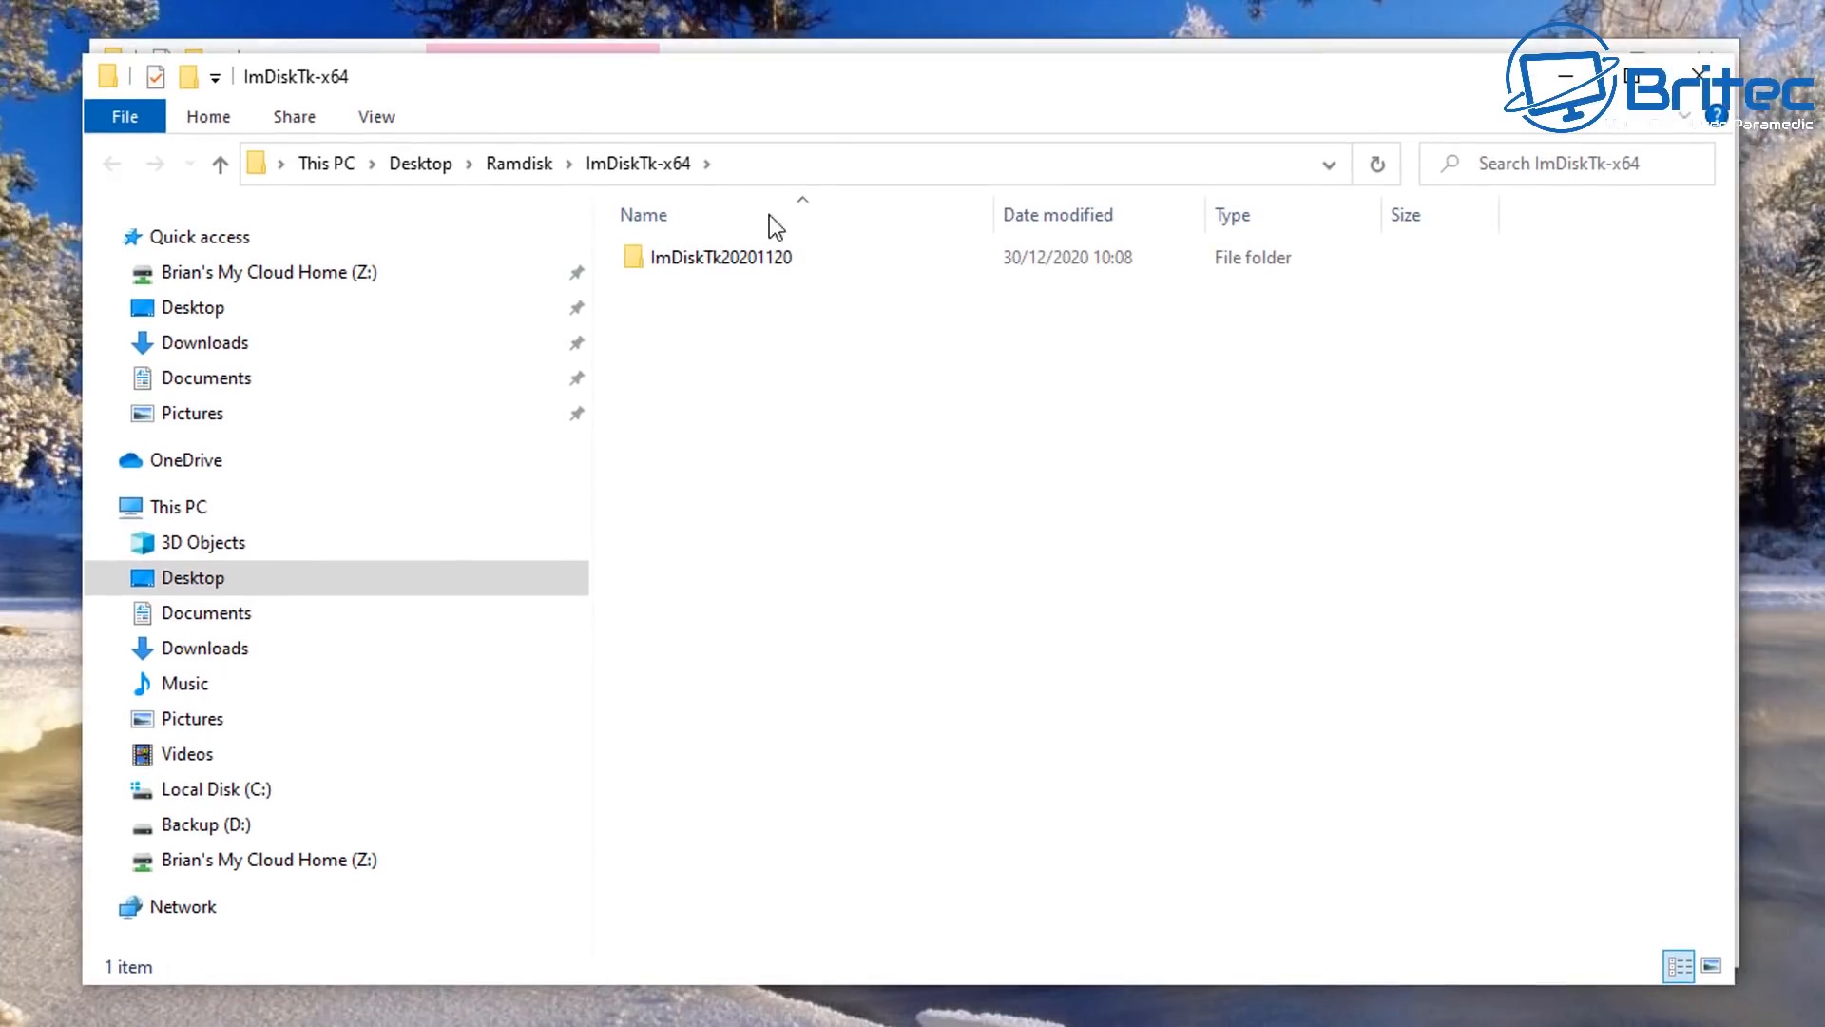
Step: Open the ImDiskTk20201120 folder and select files.cab and install.bat
double_click(720, 258)
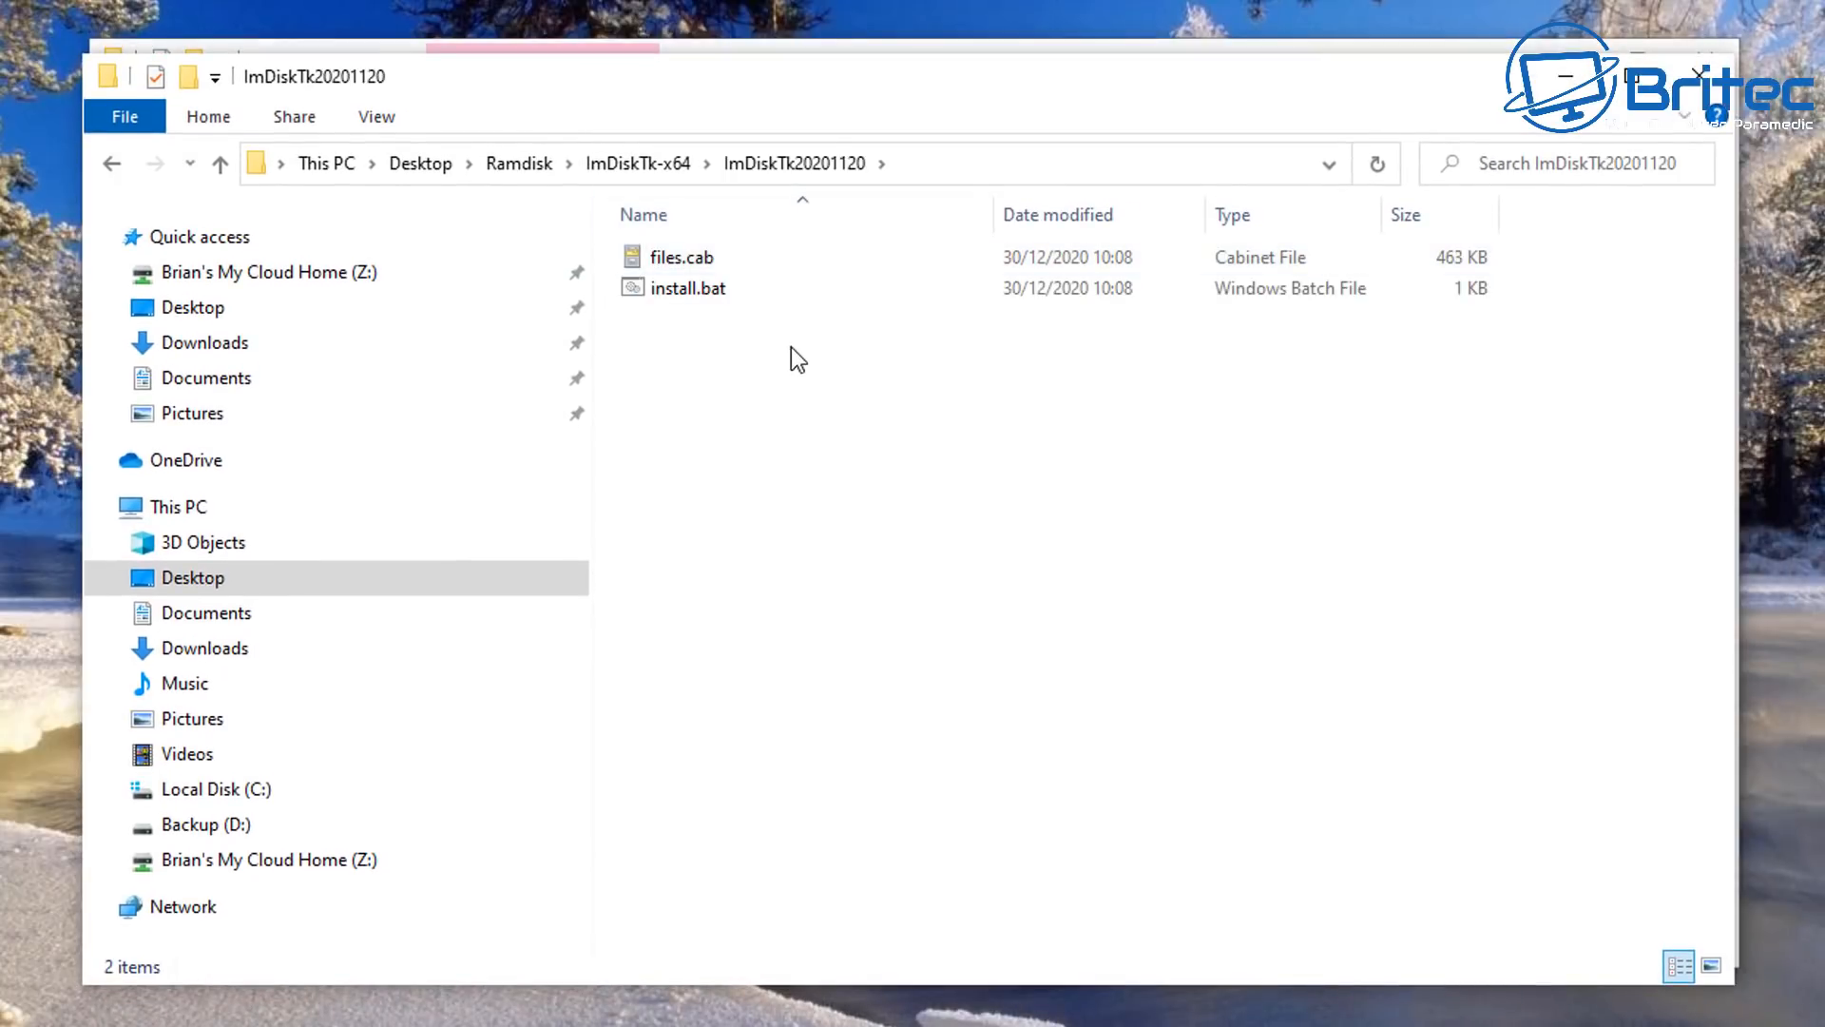
left_click(681, 257)
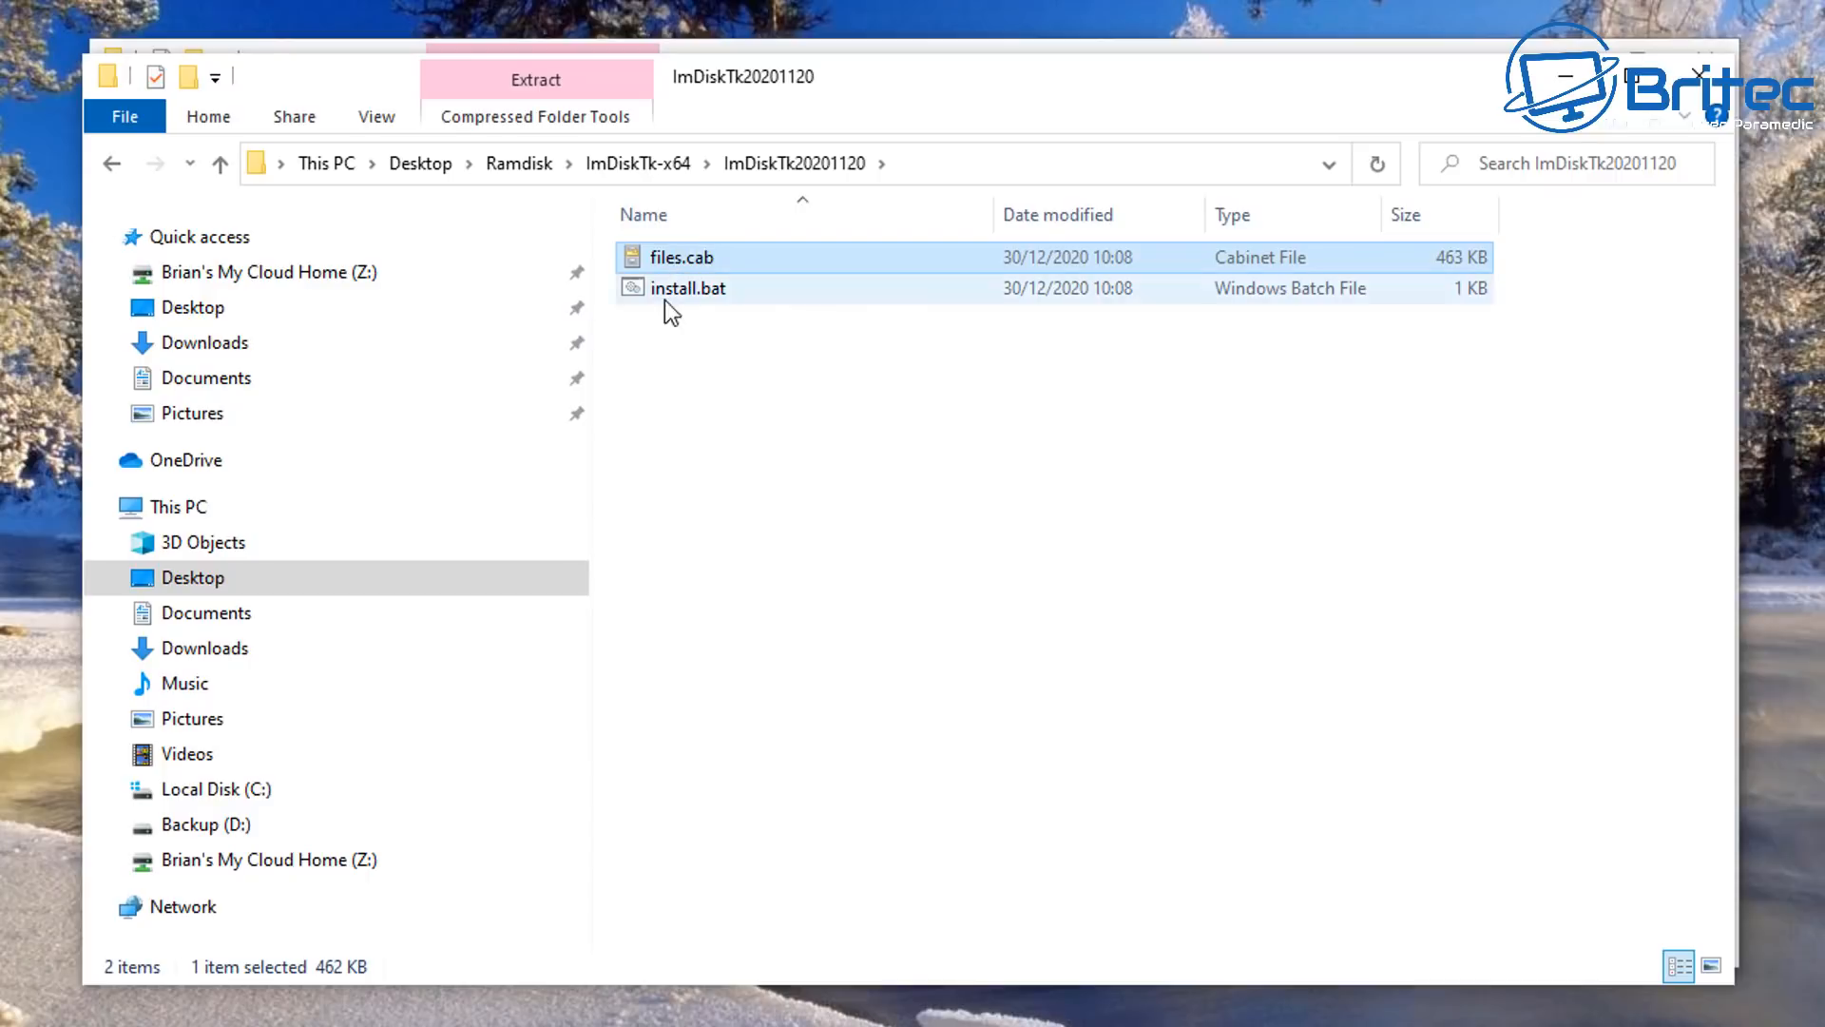
right_click(689, 287)
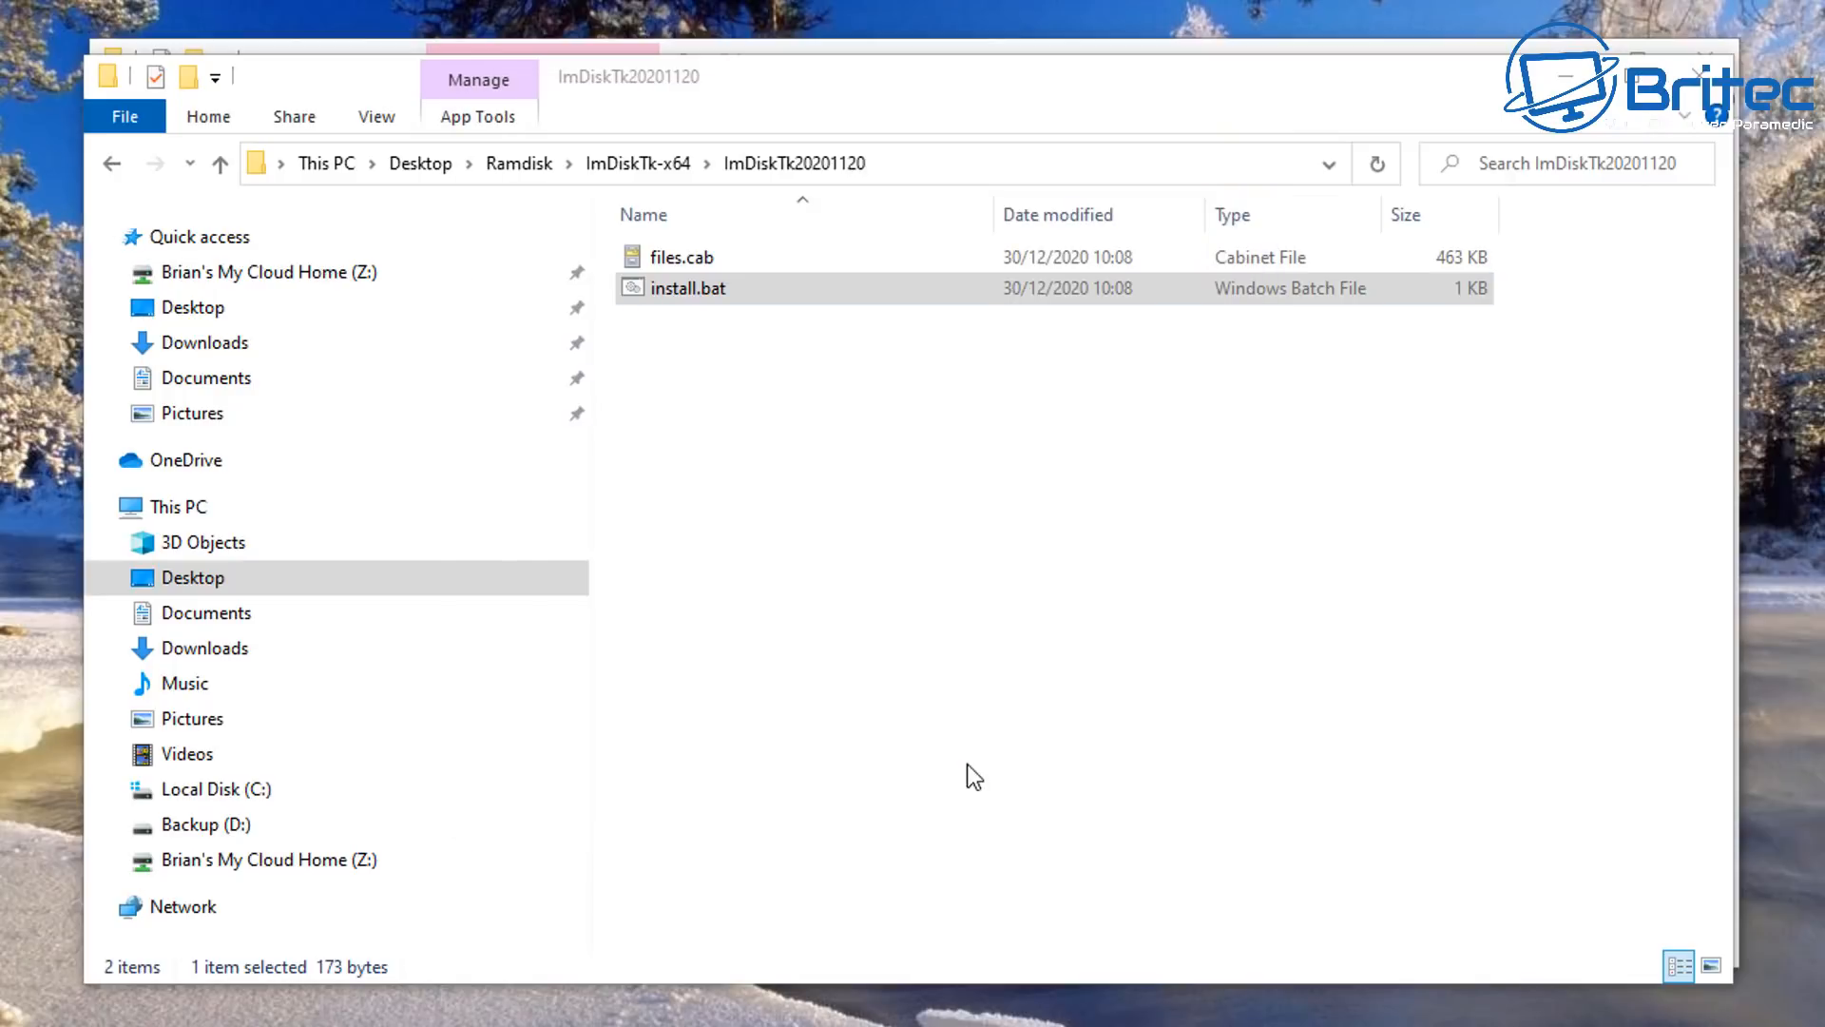
double_click(690, 287)
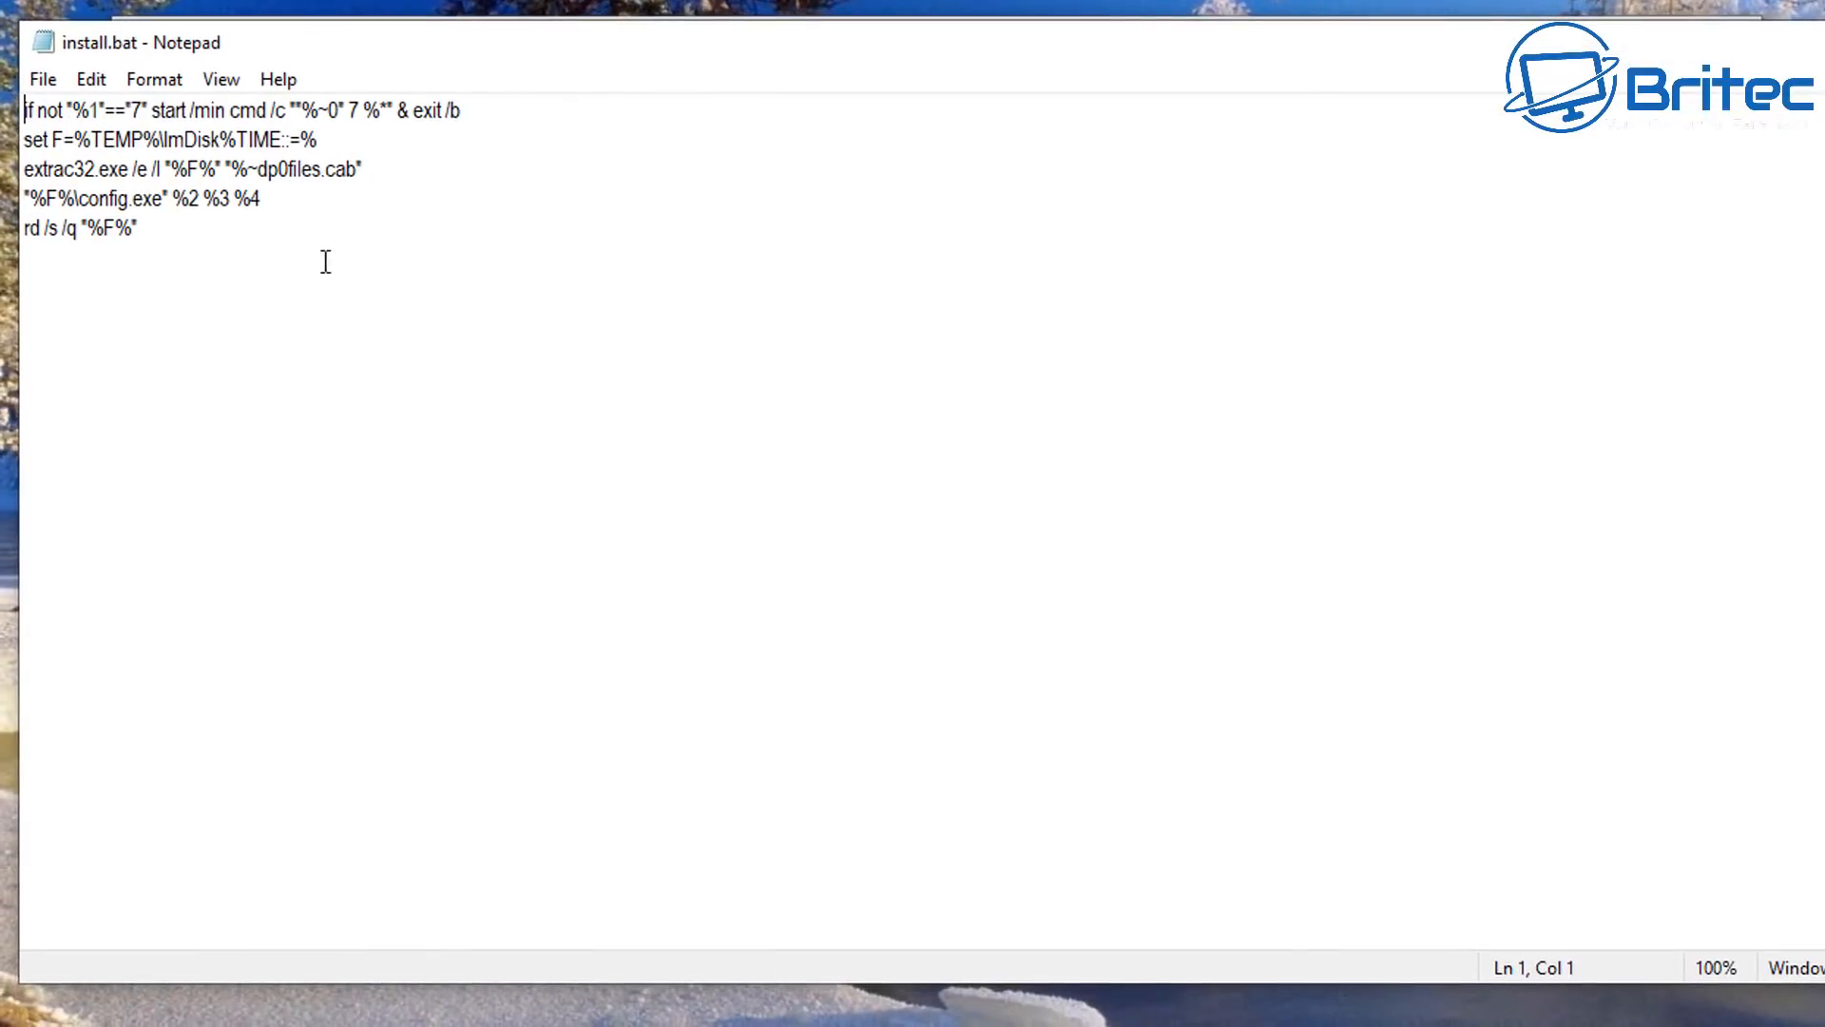
mouse_move(326, 260)
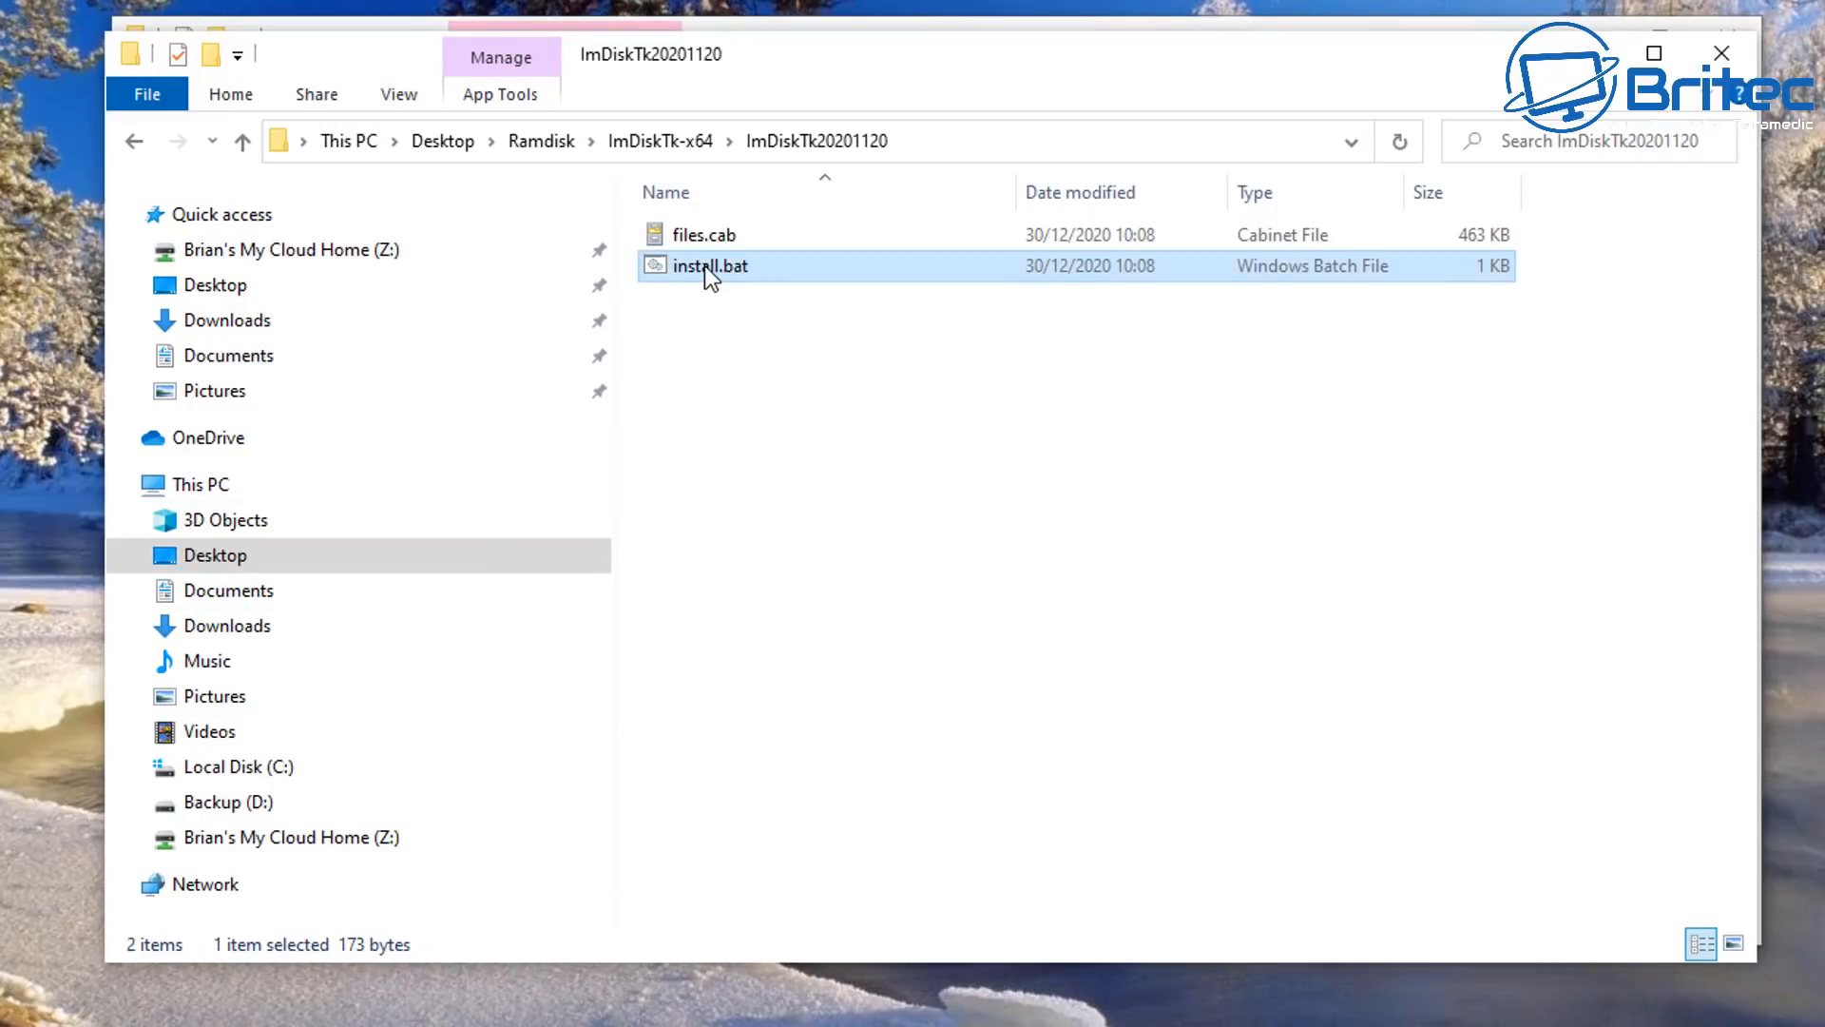
Step: Run install.bat, install ImDisk Toolkit into D:\Ramdisk, and acknowledge 'Installation finished'
double_click(707, 265)
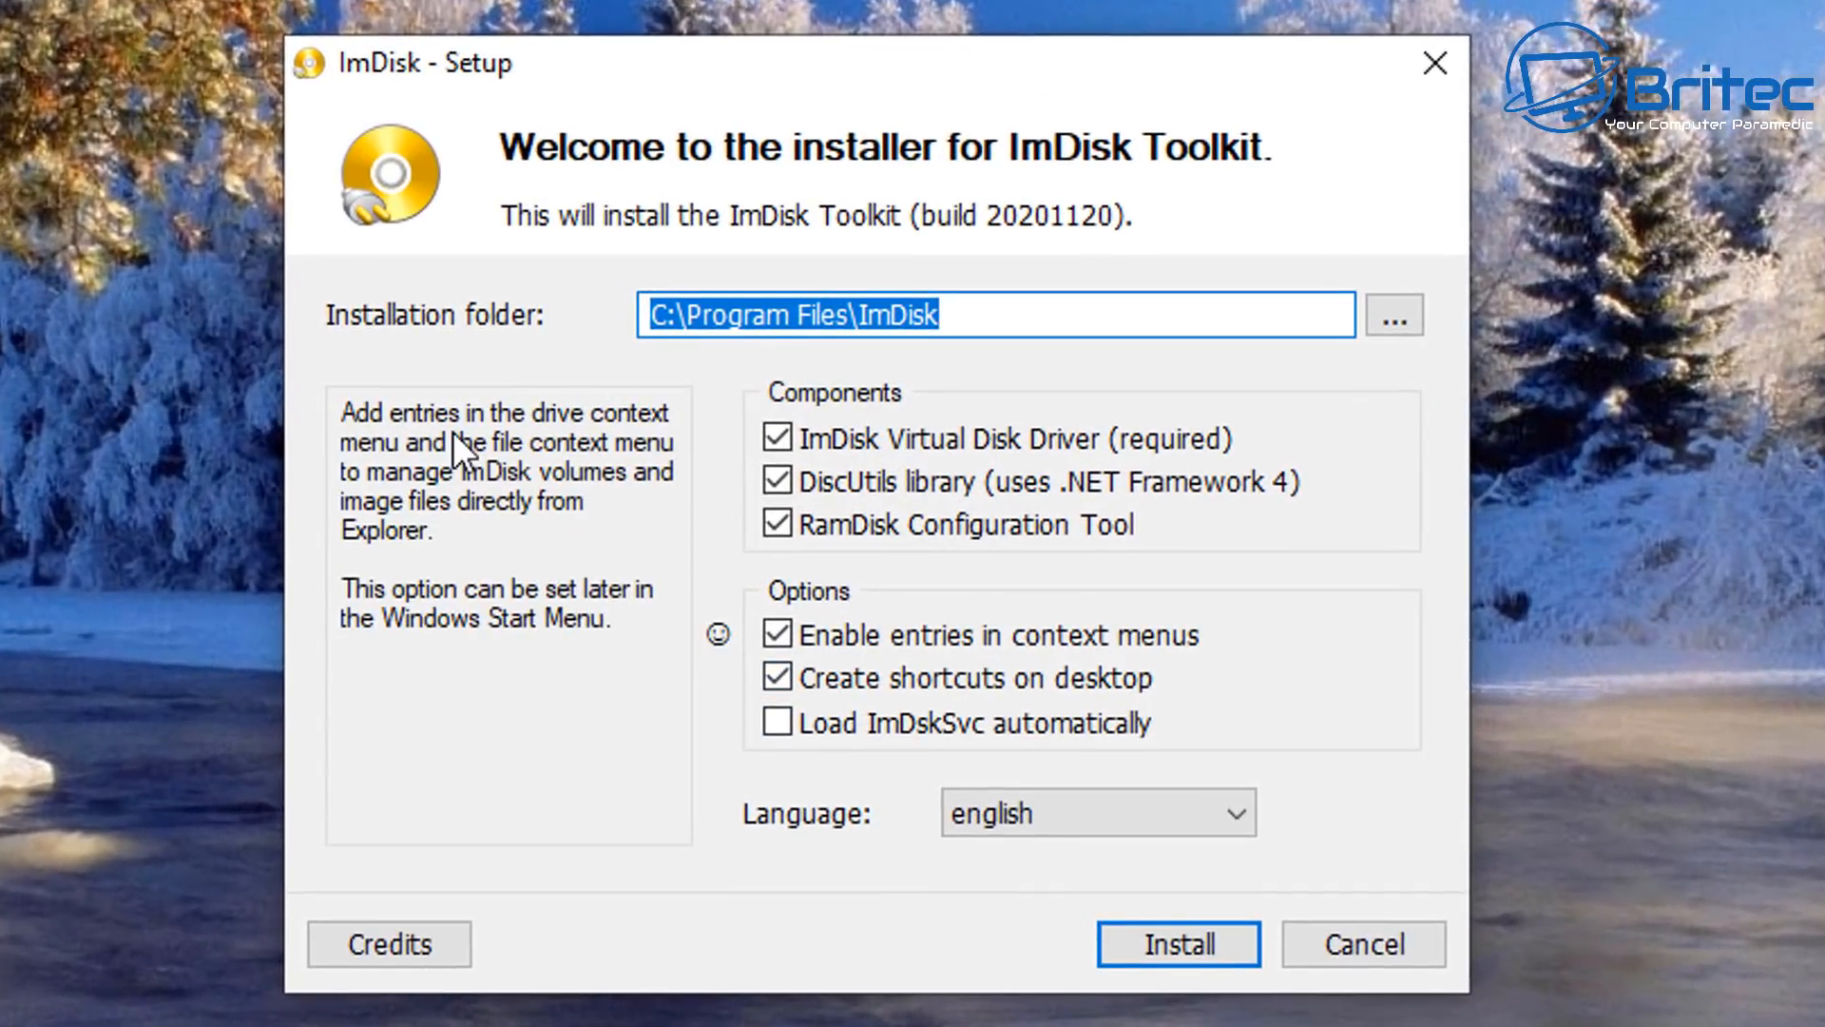
mouse_move(367, 440)
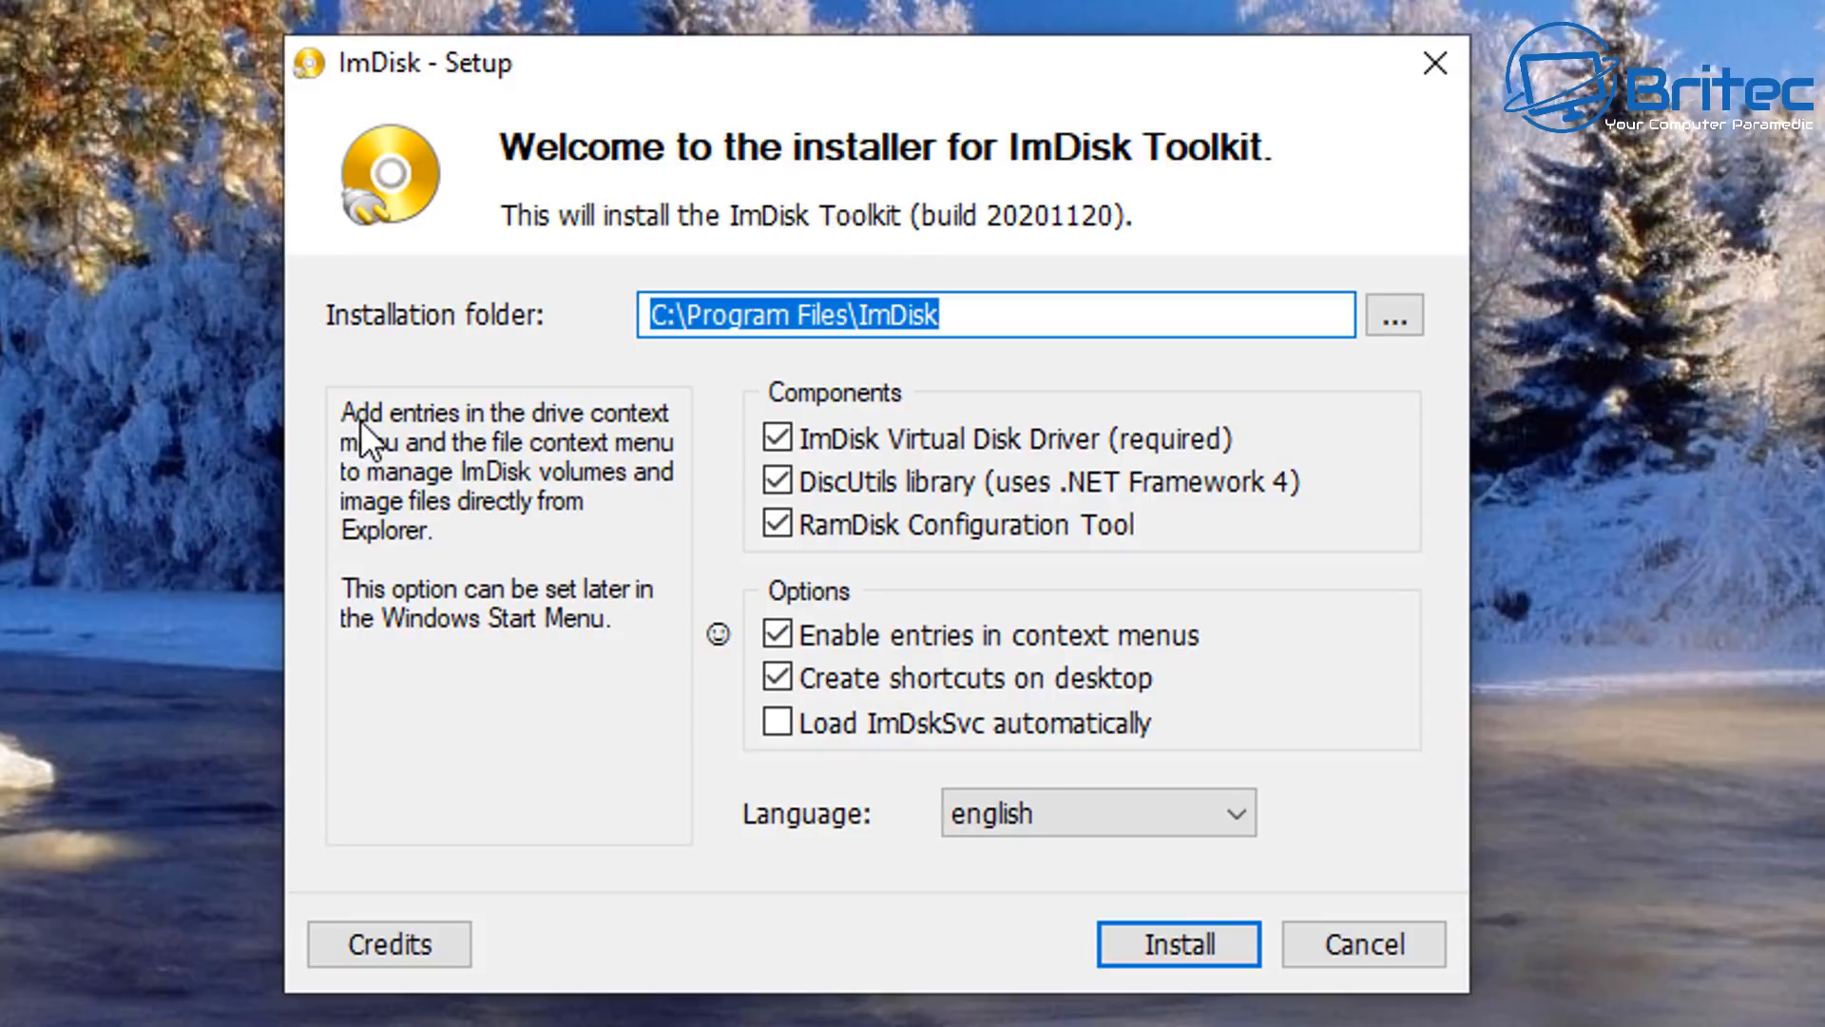
mouse_move(414, 446)
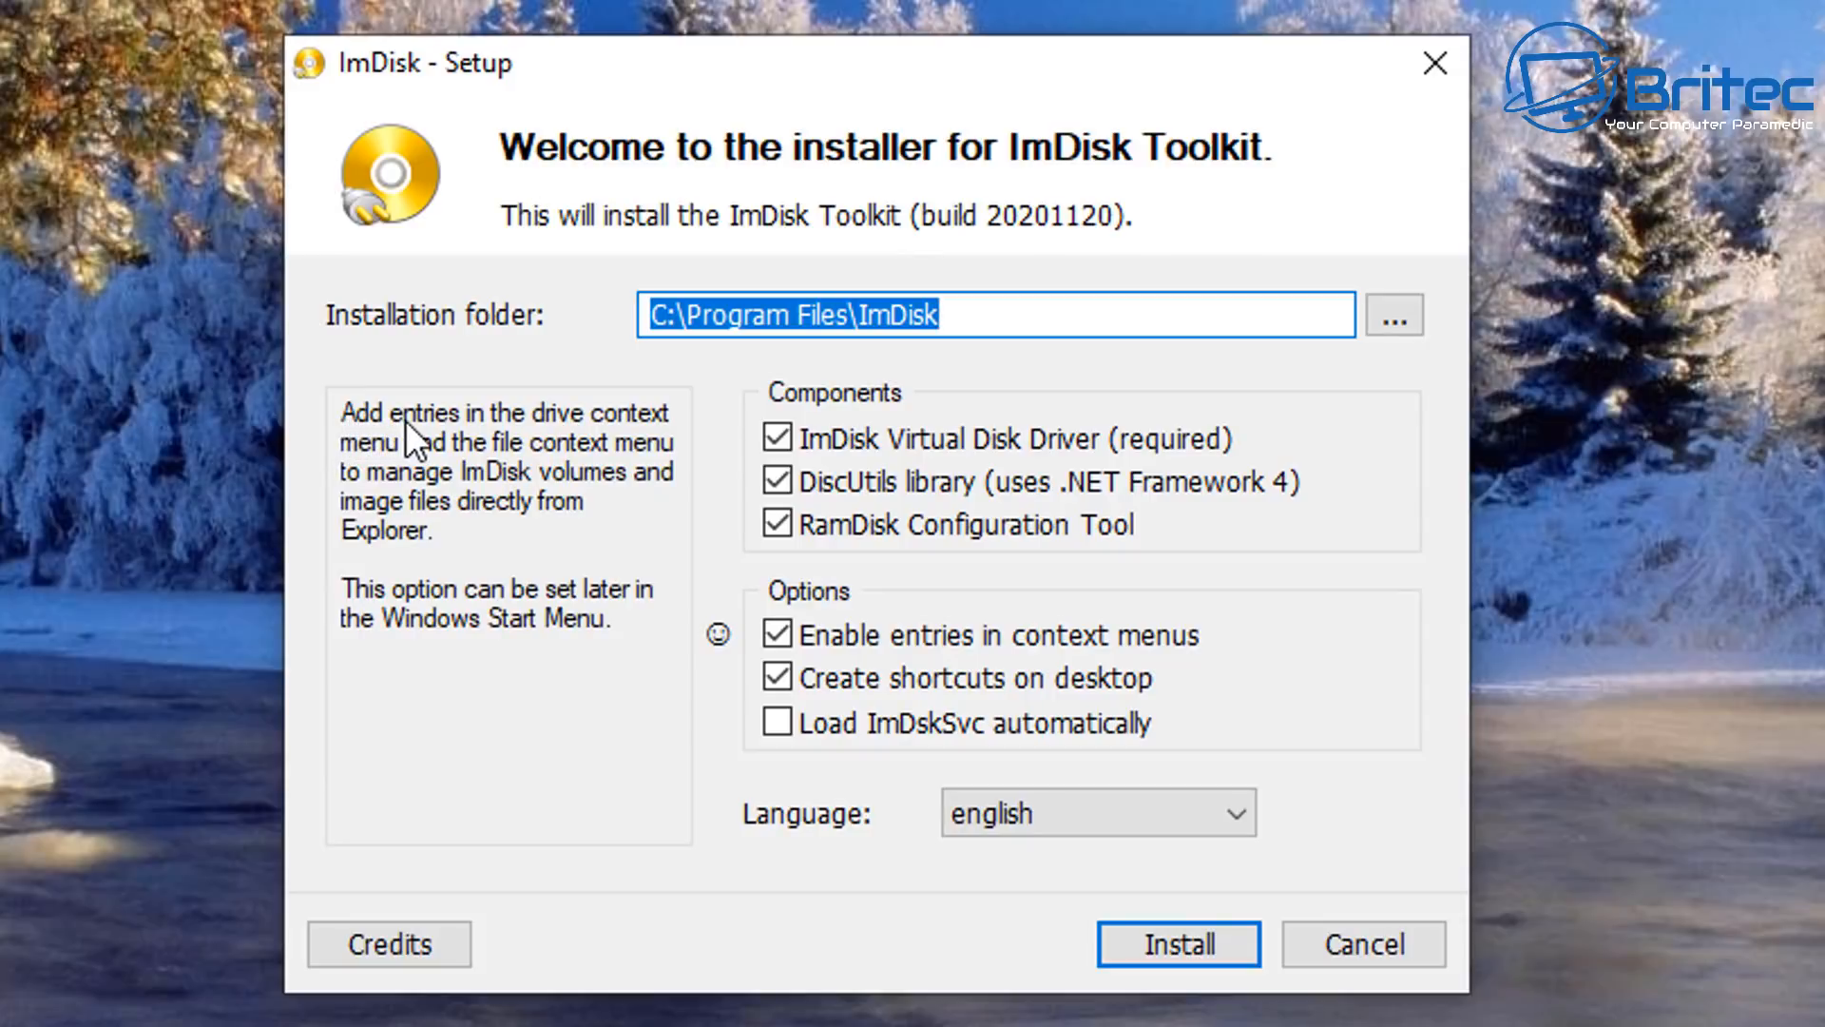
mouse_move(512, 442)
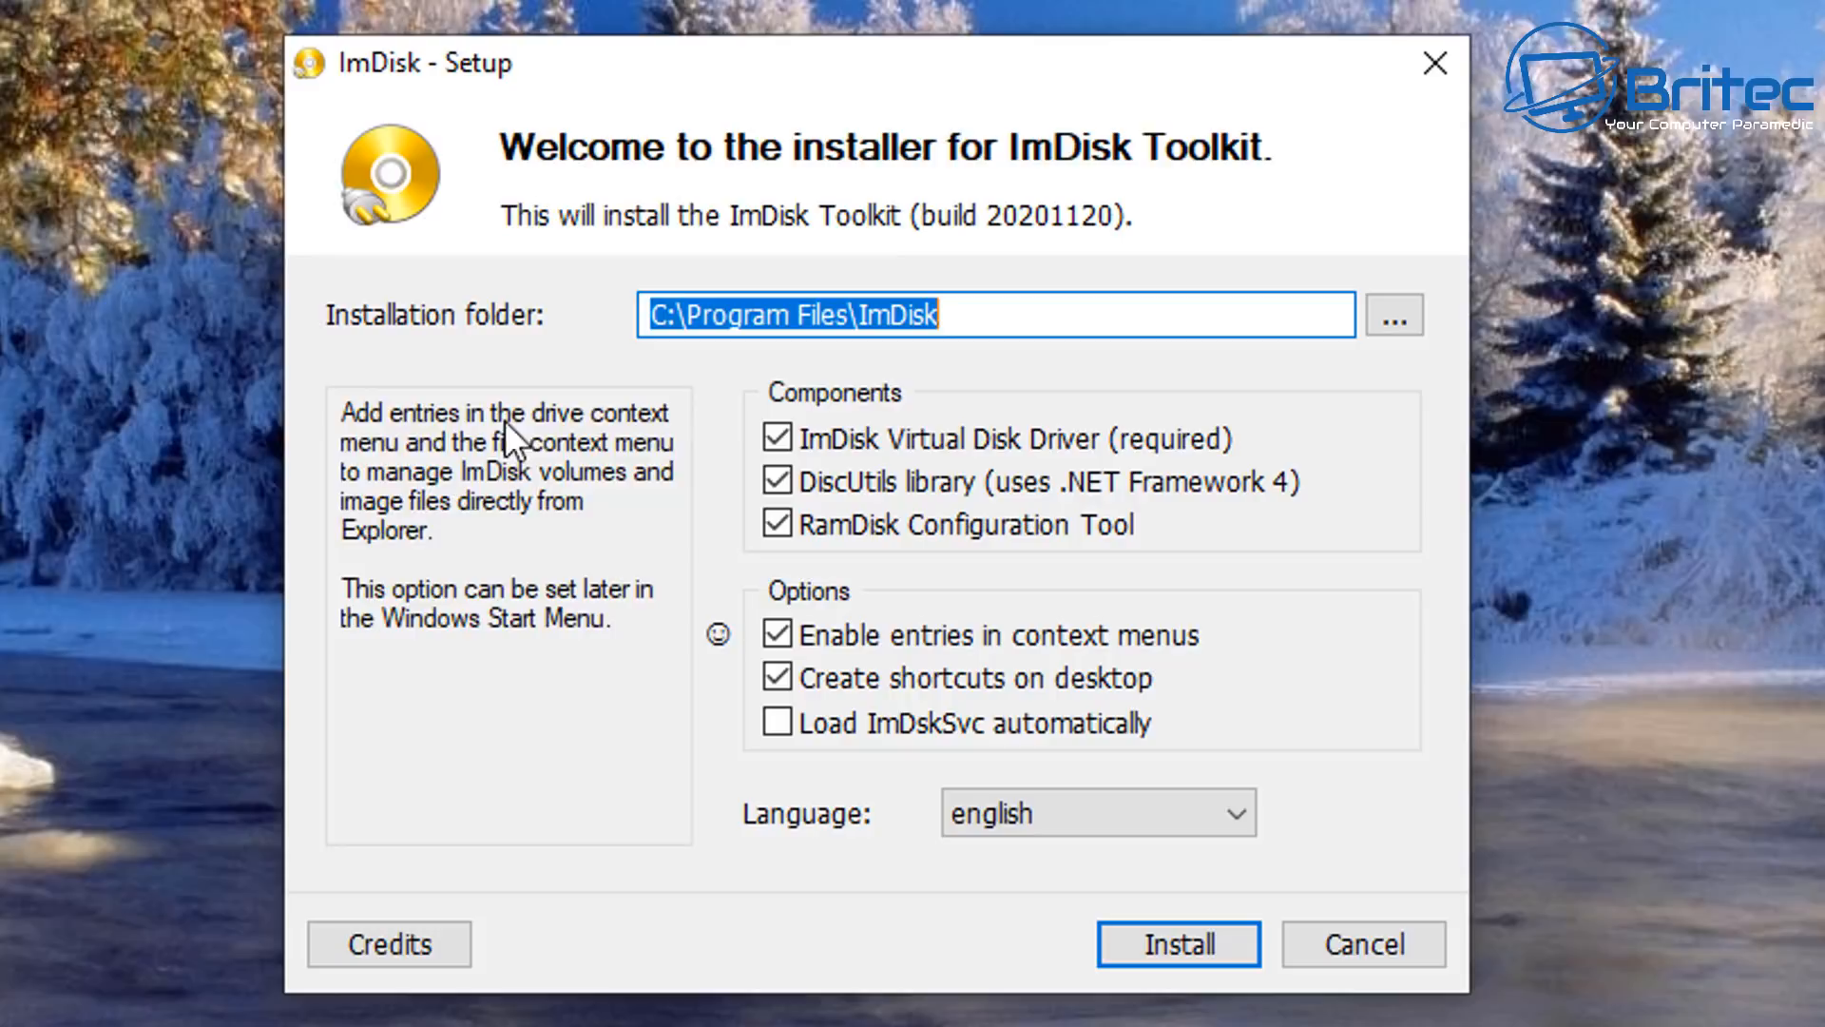
mouse_move(1029, 436)
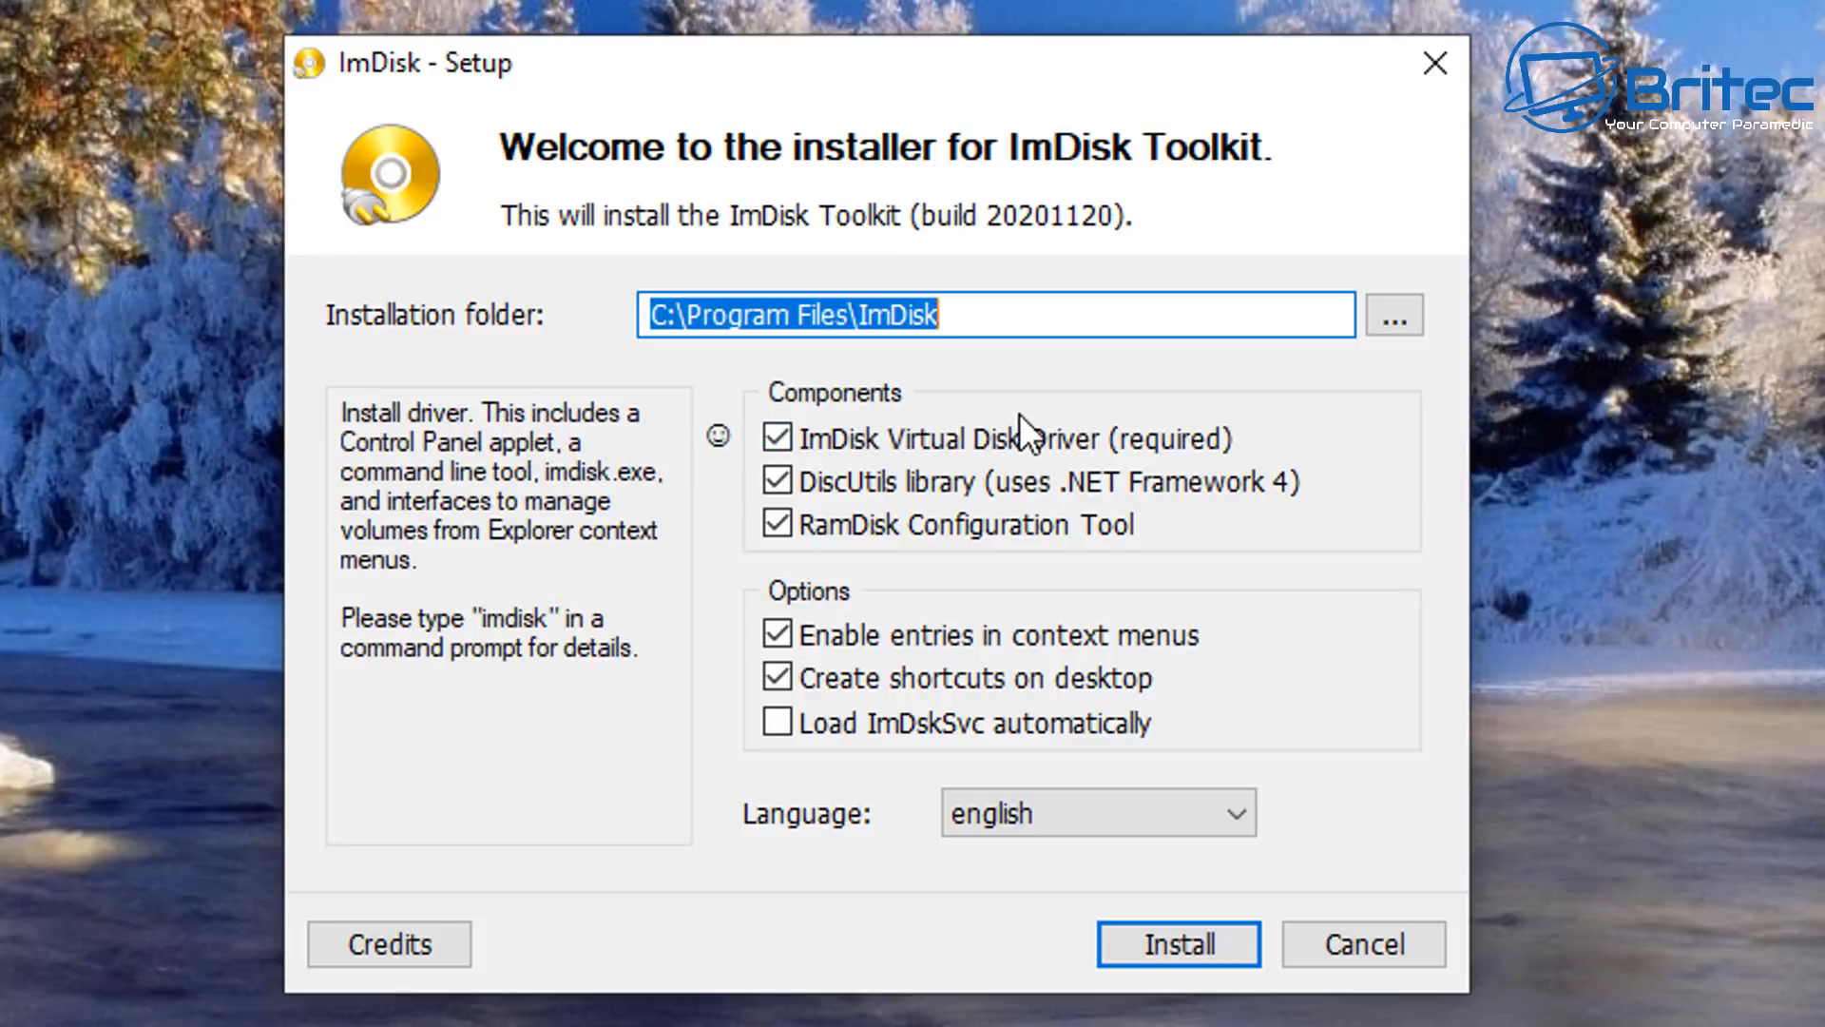
mouse_move(565, 440)
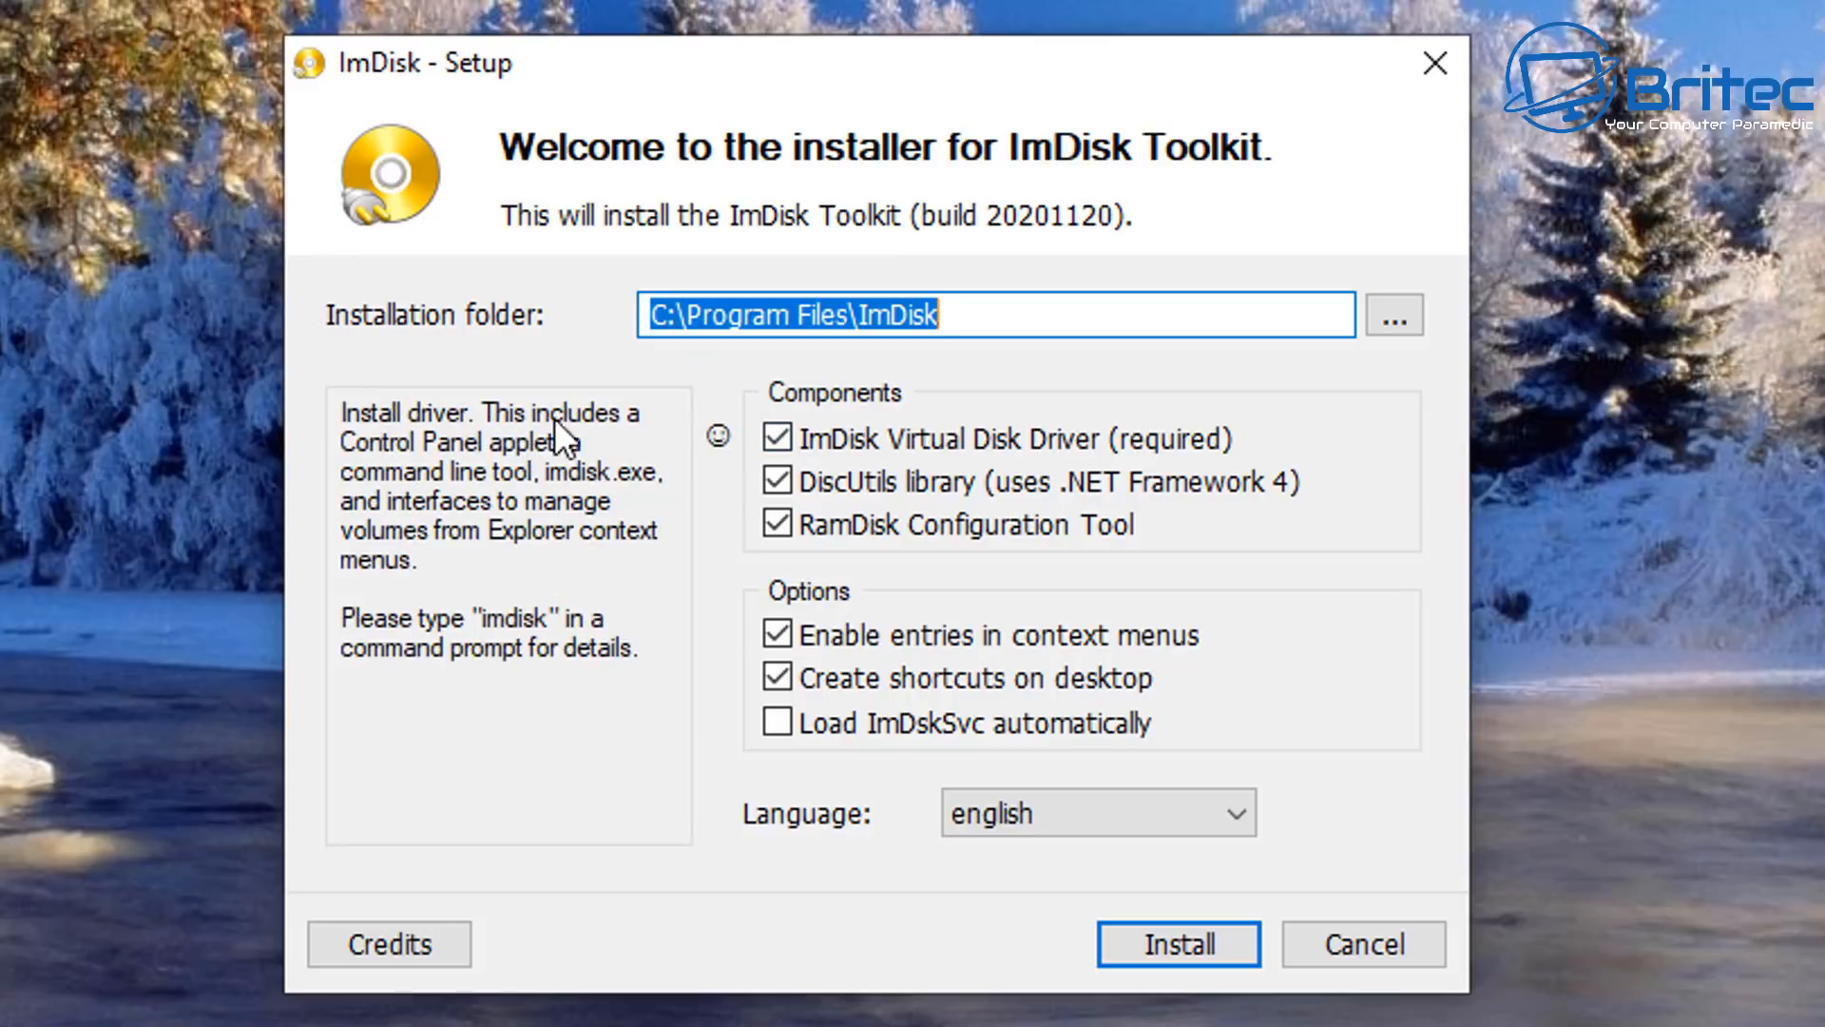
mouse_move(564, 471)
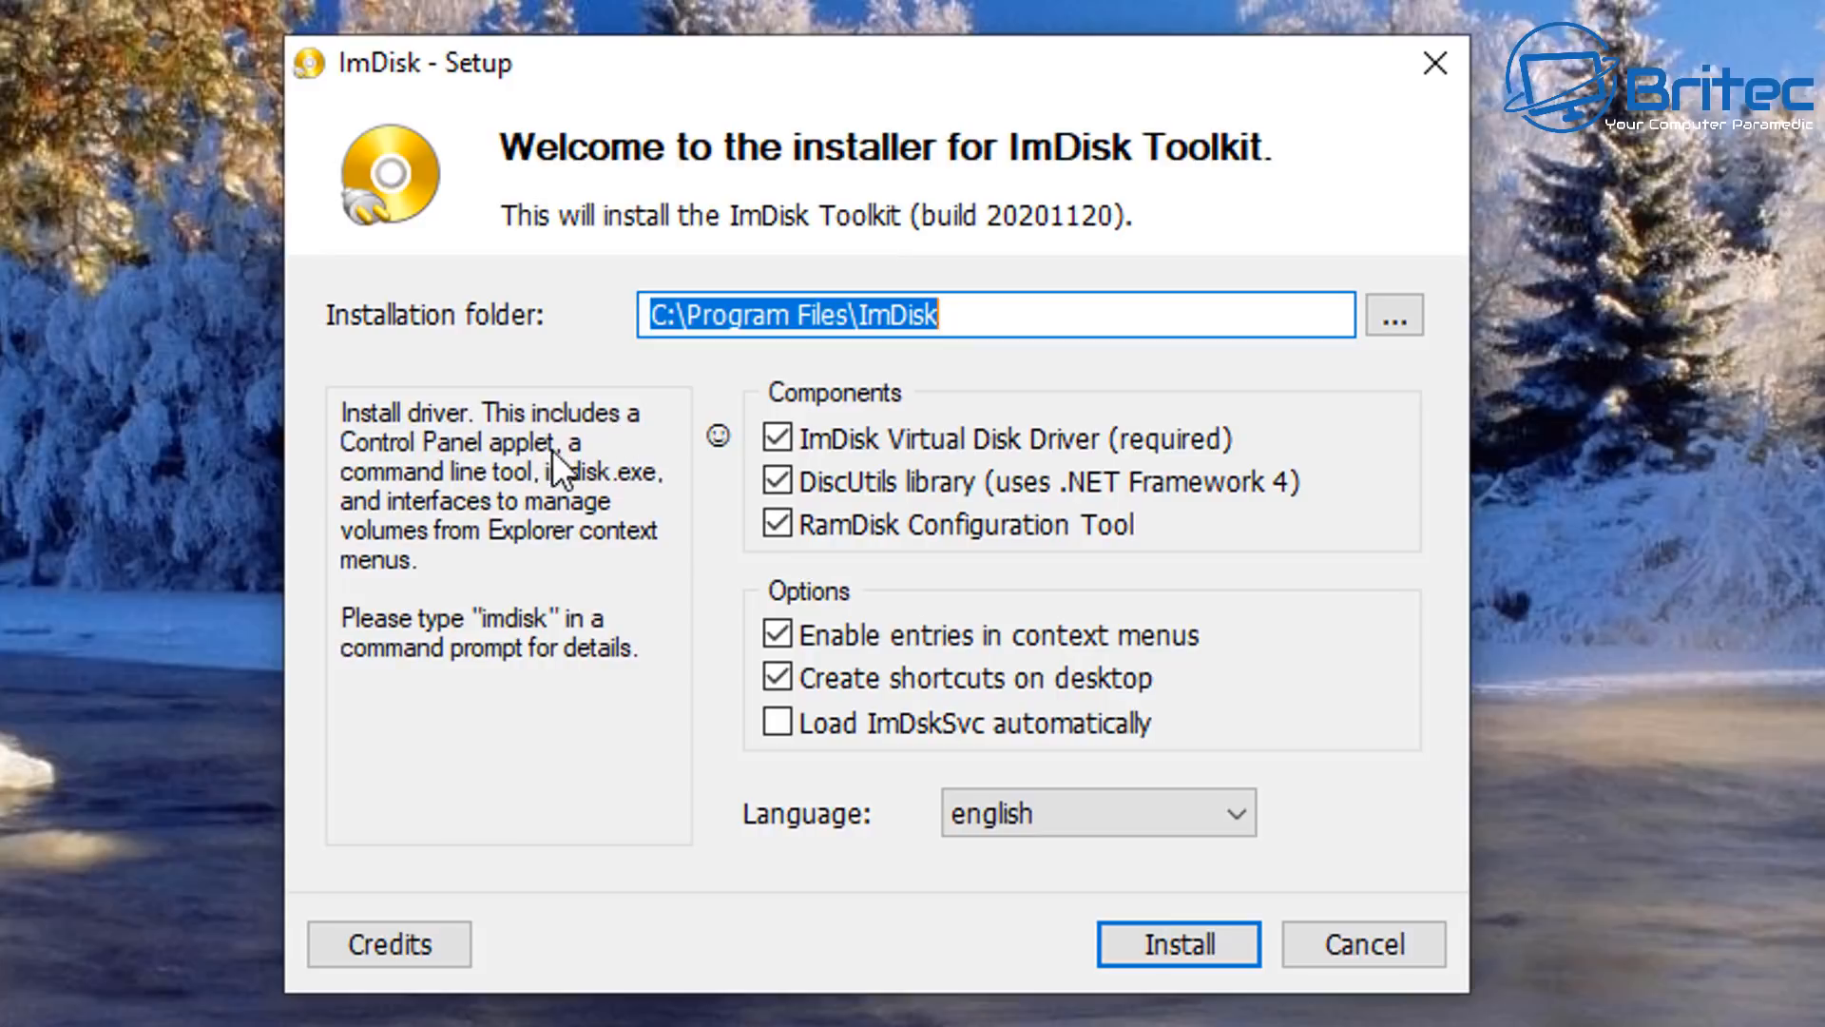
mouse_move(732, 685)
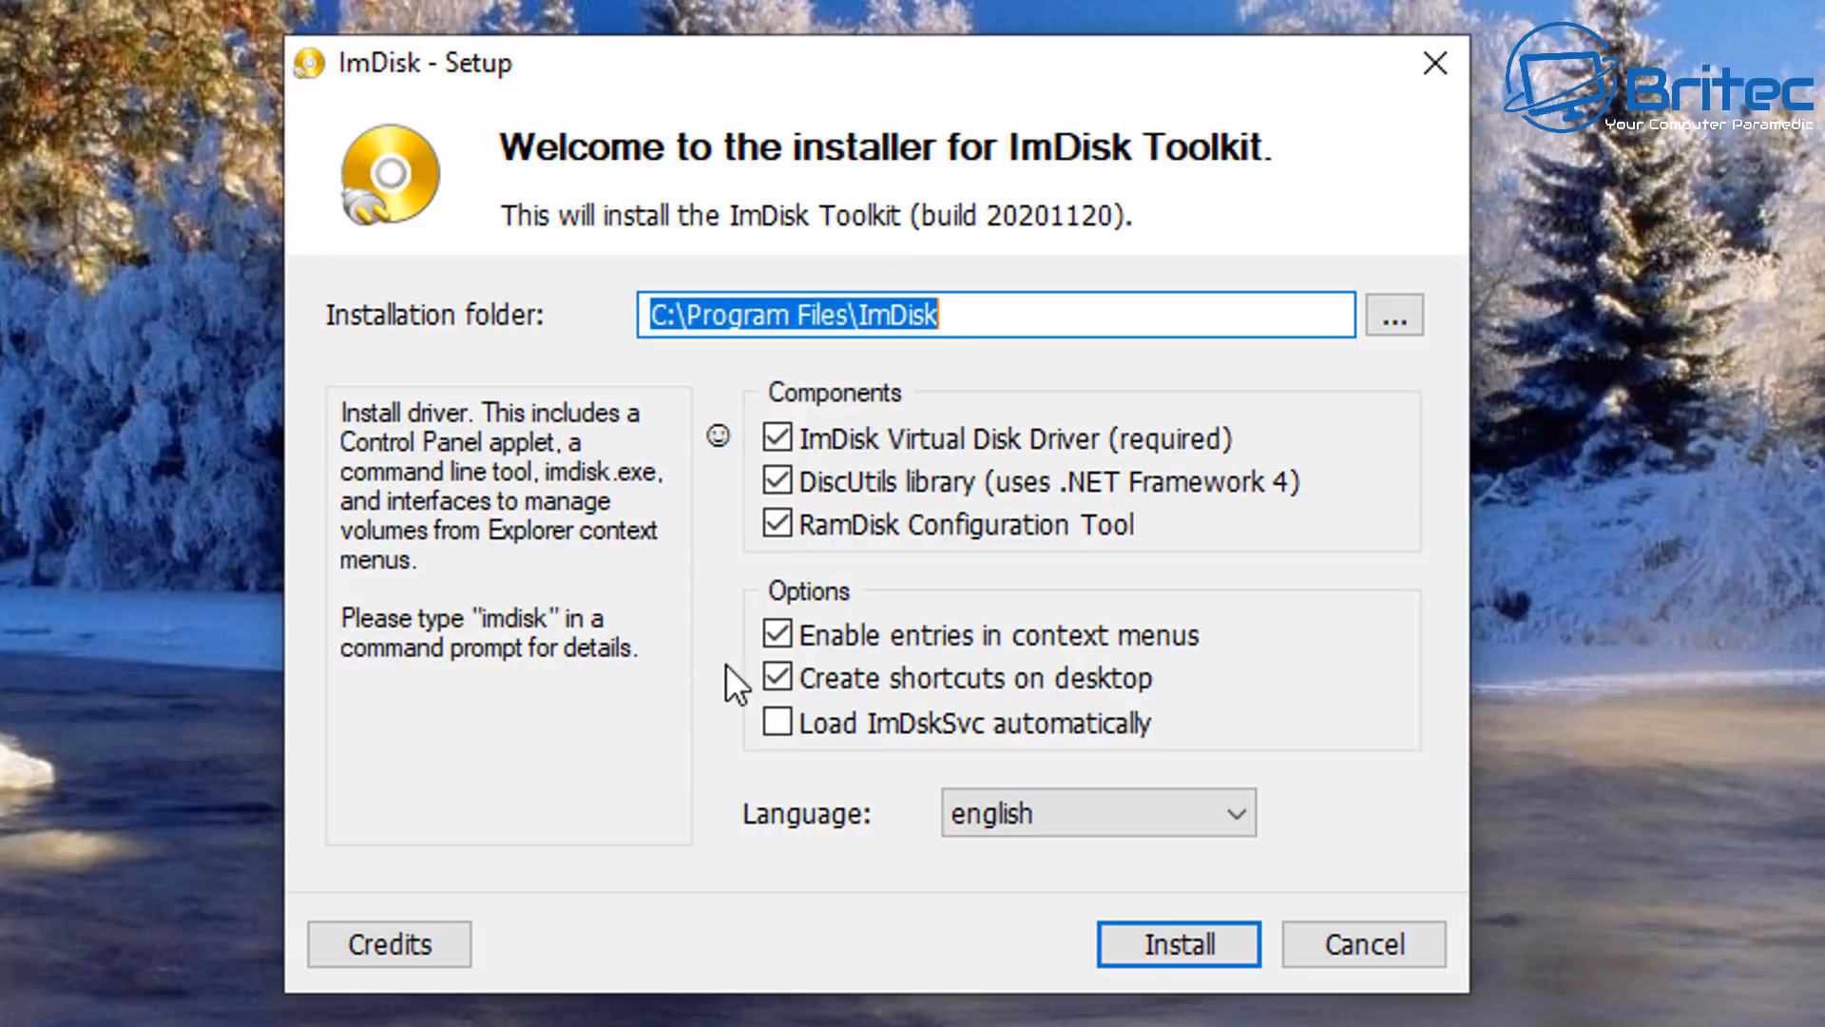
mouse_move(780, 723)
type("D:\\Ramdisk")
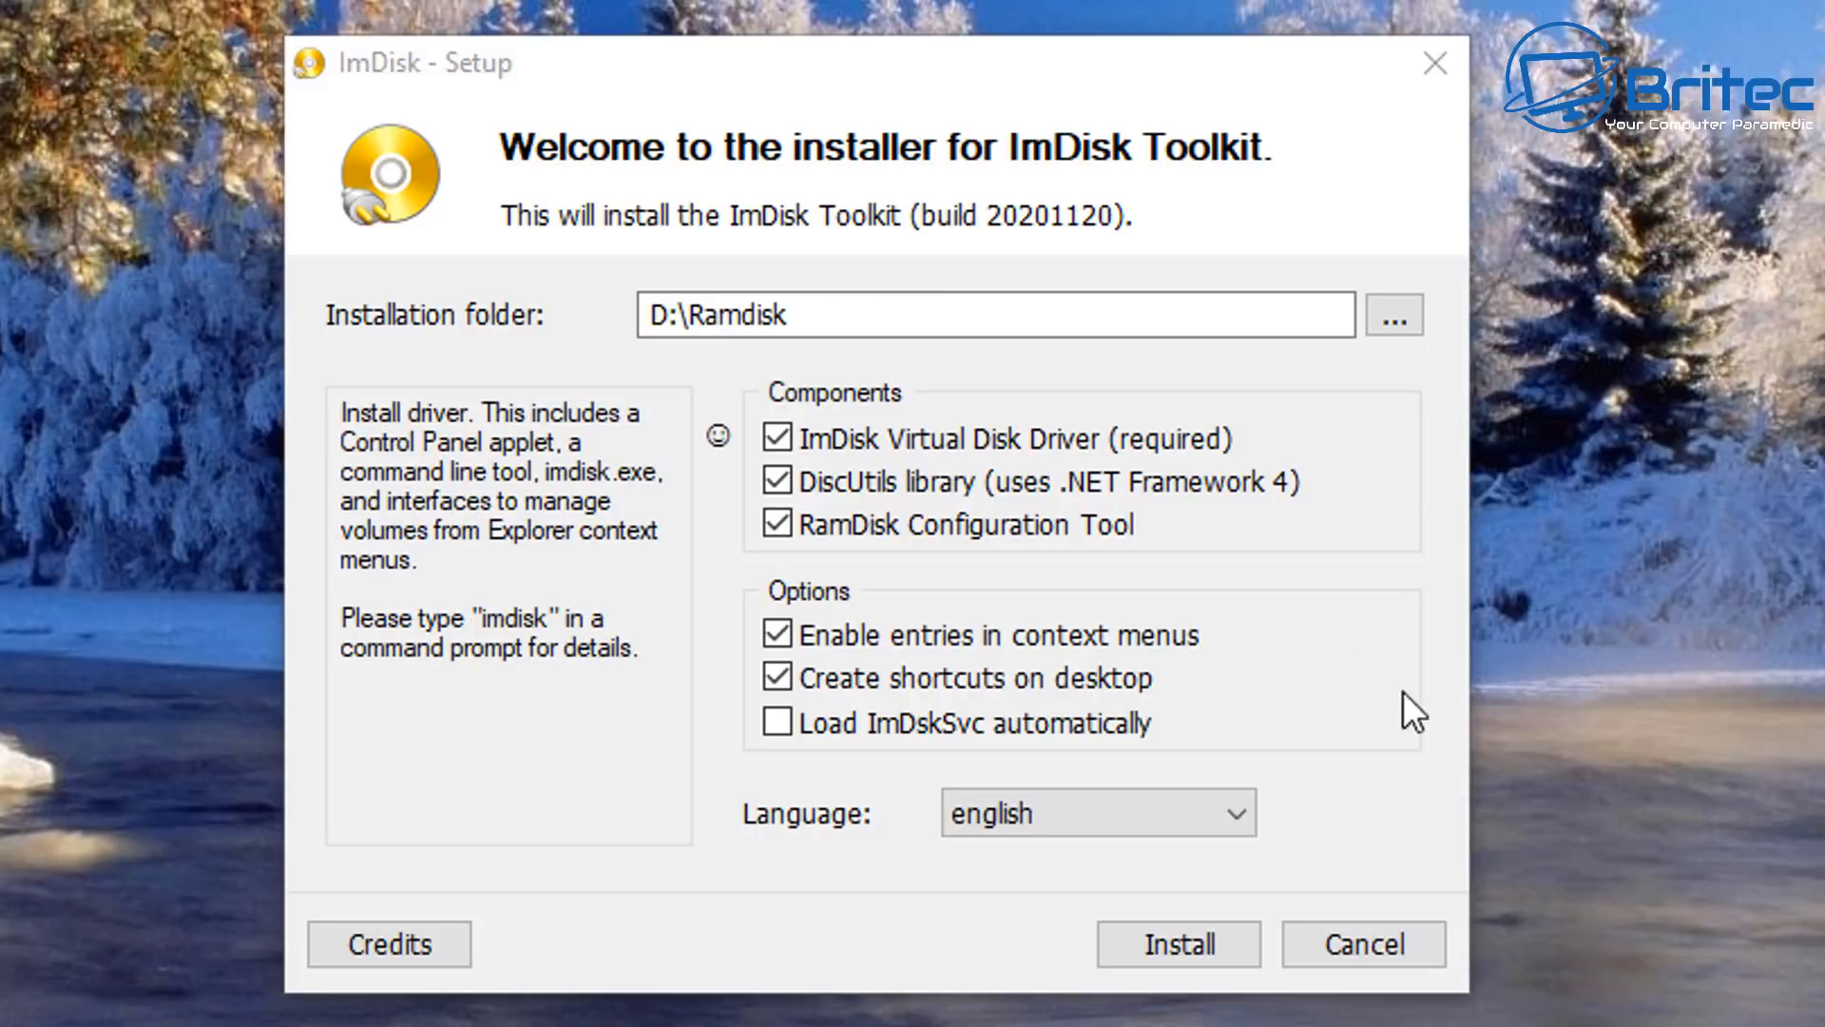
mouse_move(943, 401)
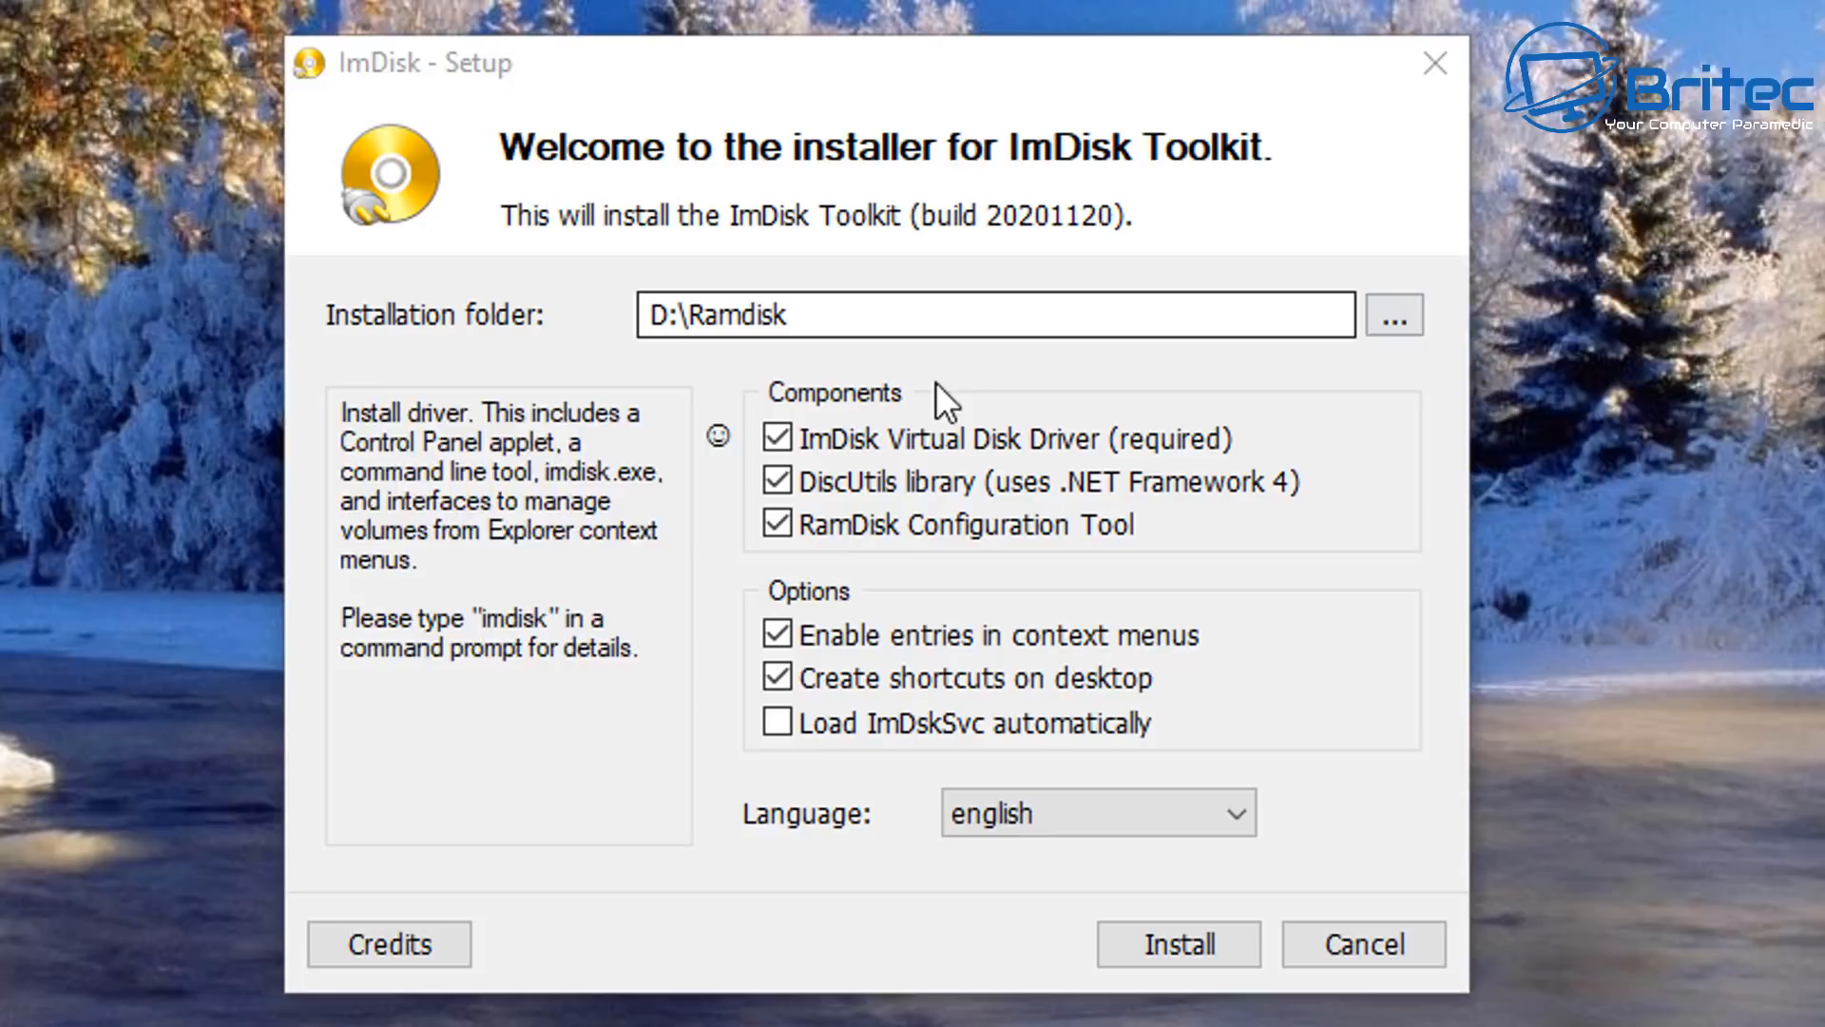
left_click(1177, 943)
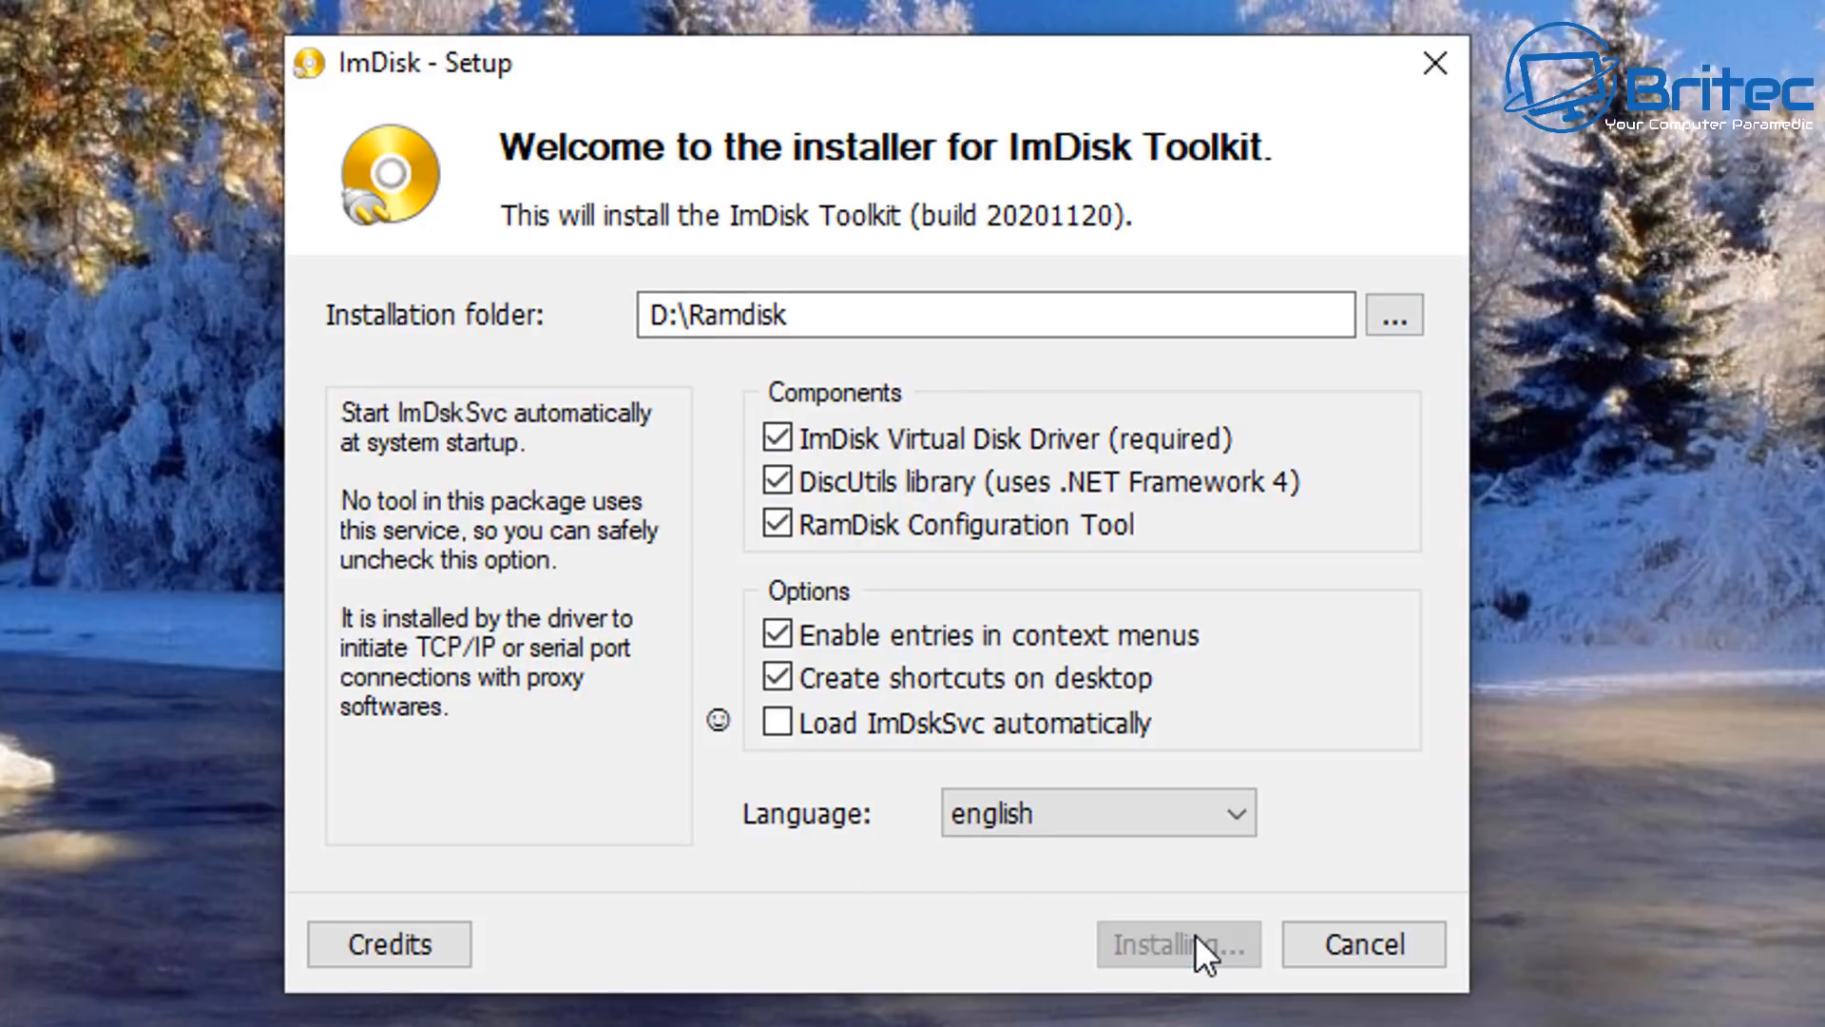
left_click(1176, 942)
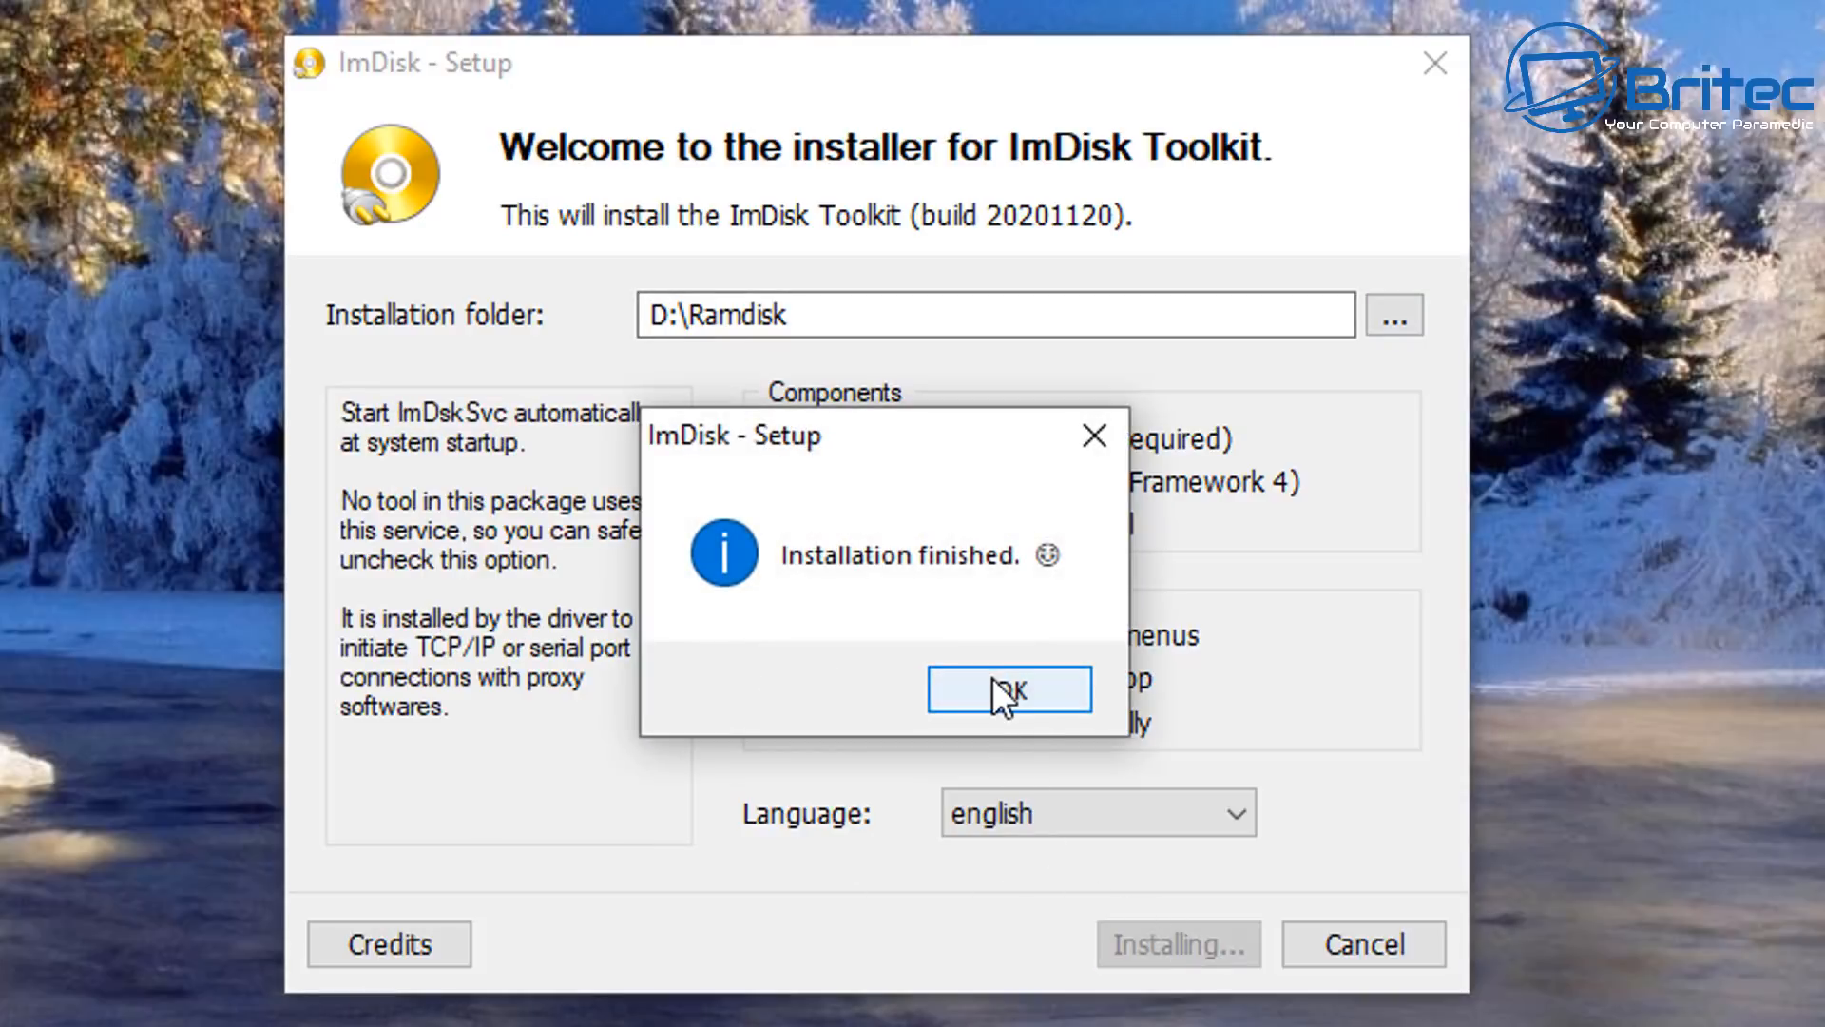
left_click(1007, 688)
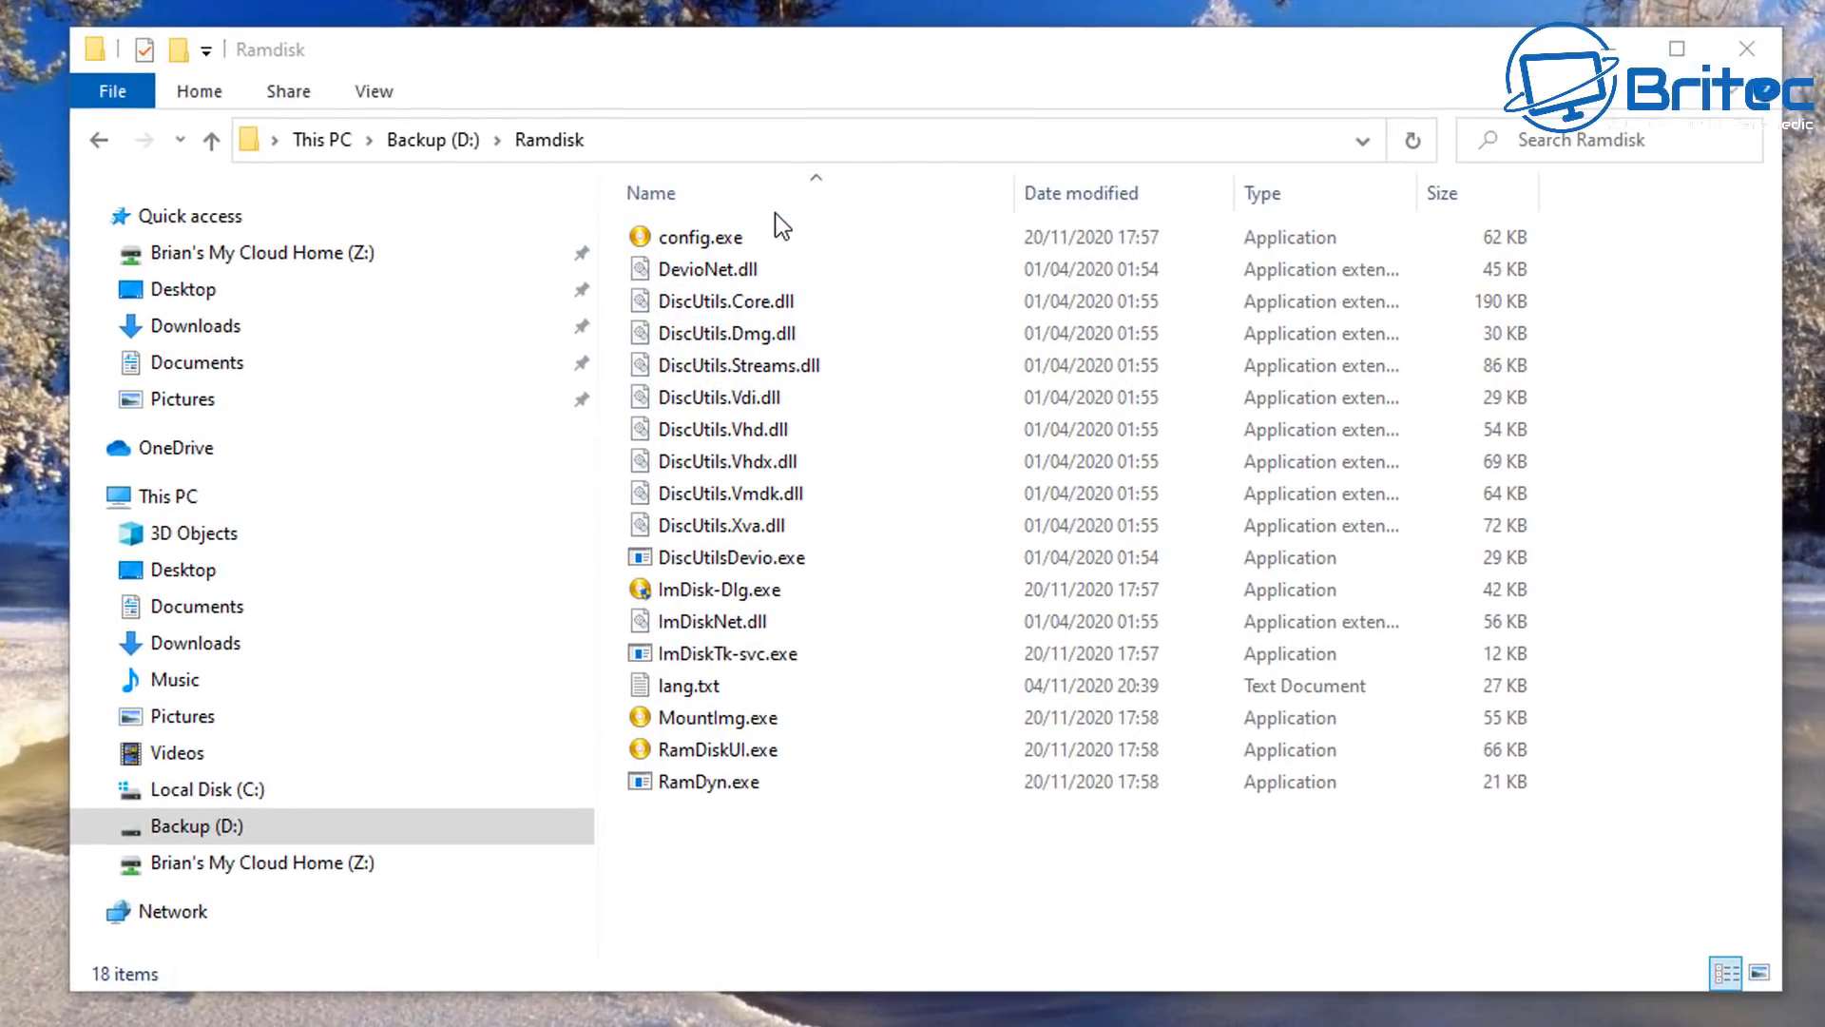
left_click(697, 238)
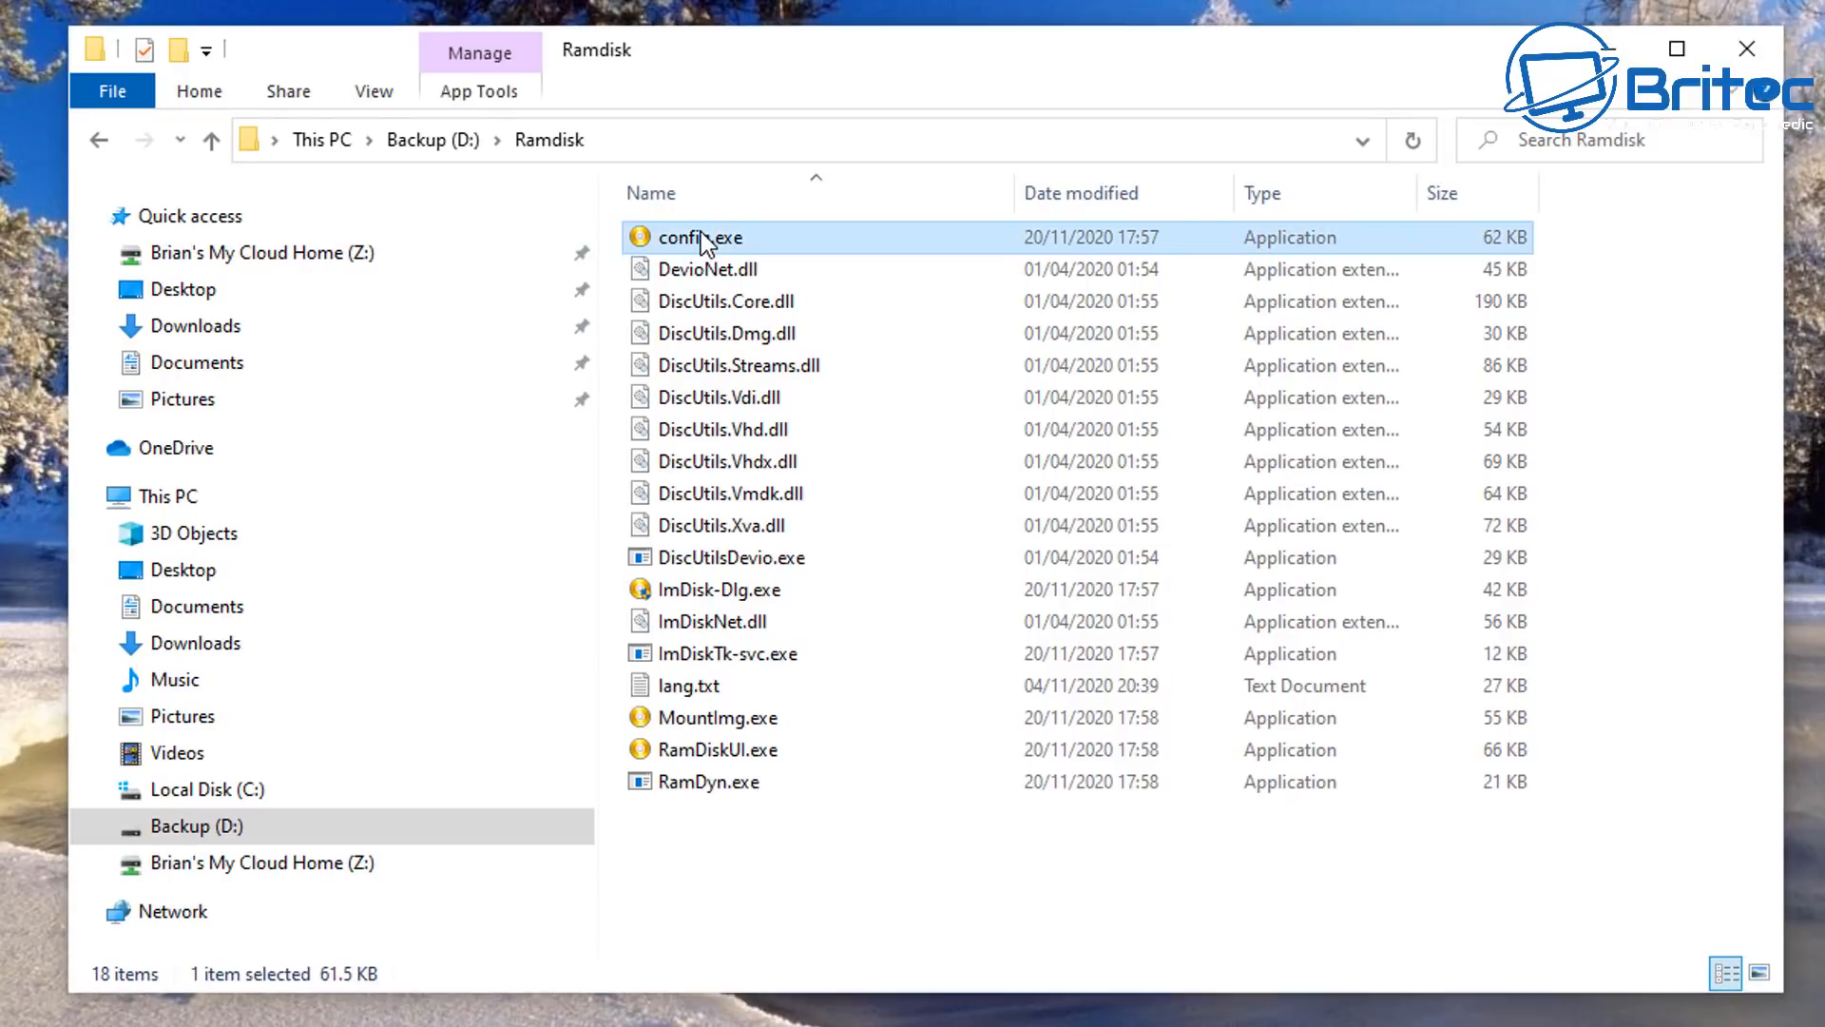
double_click(701, 238)
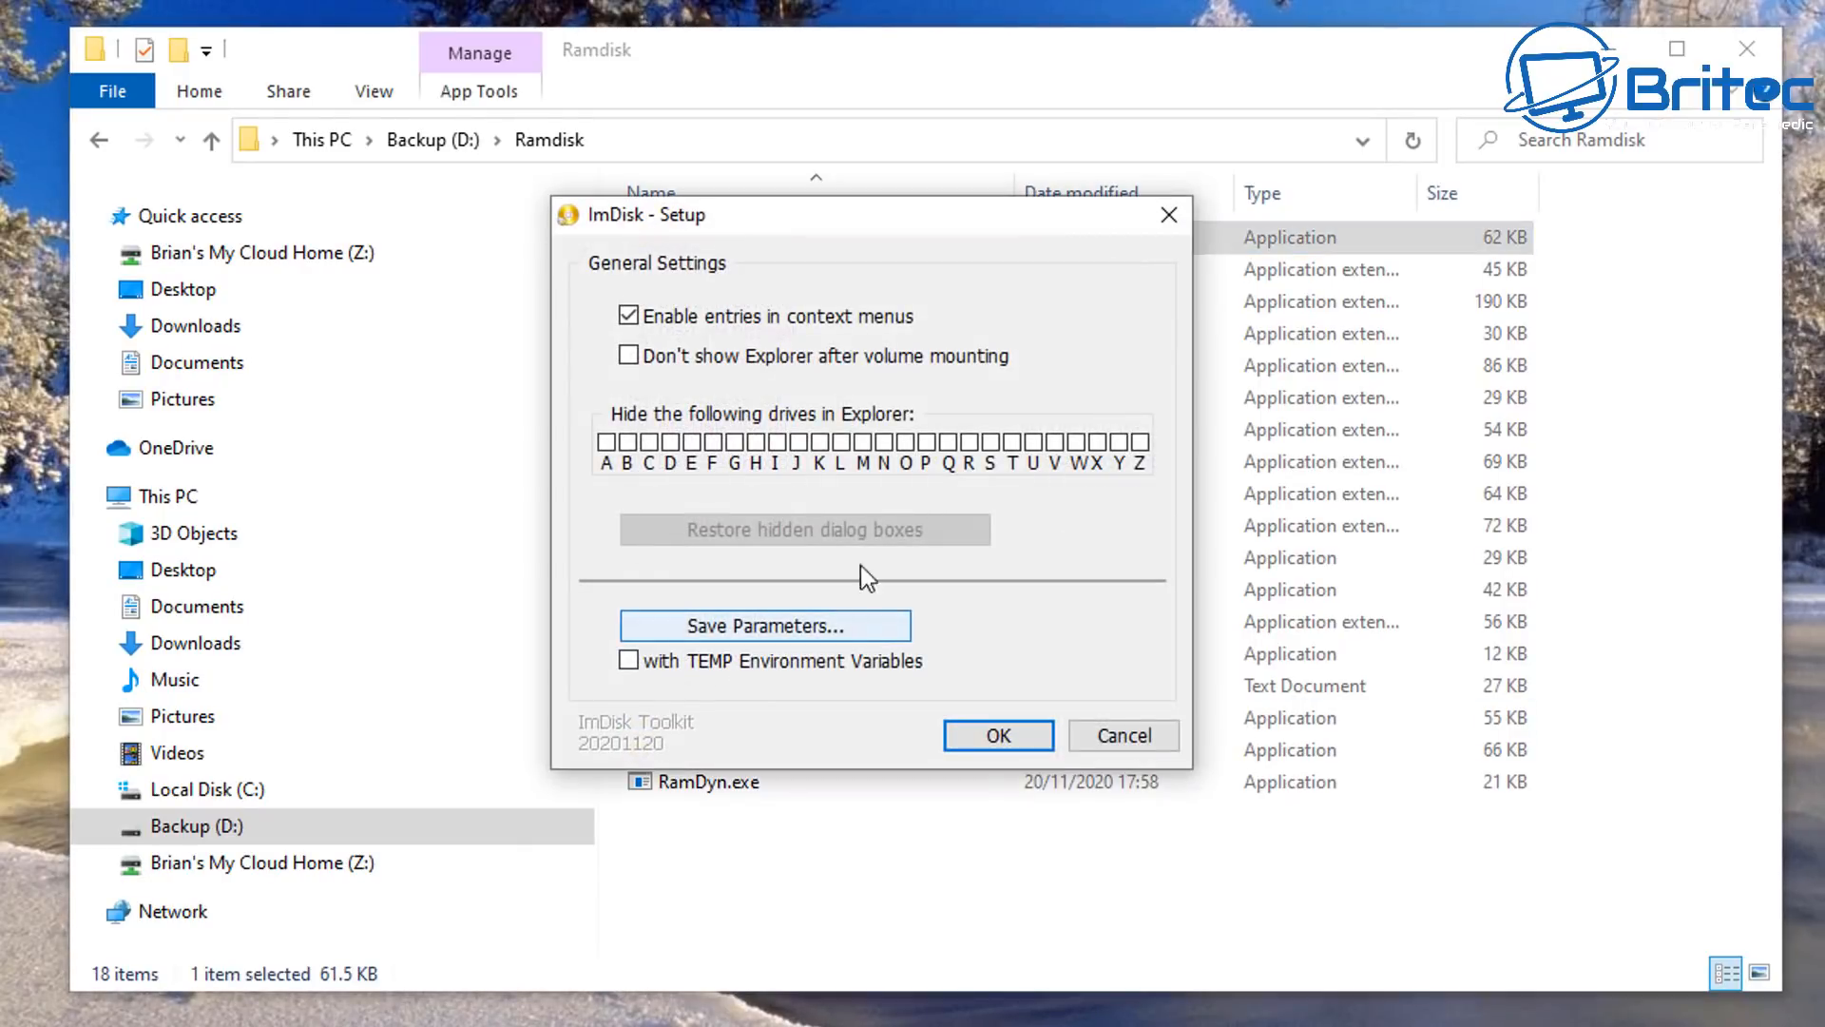
mouse_move(756, 390)
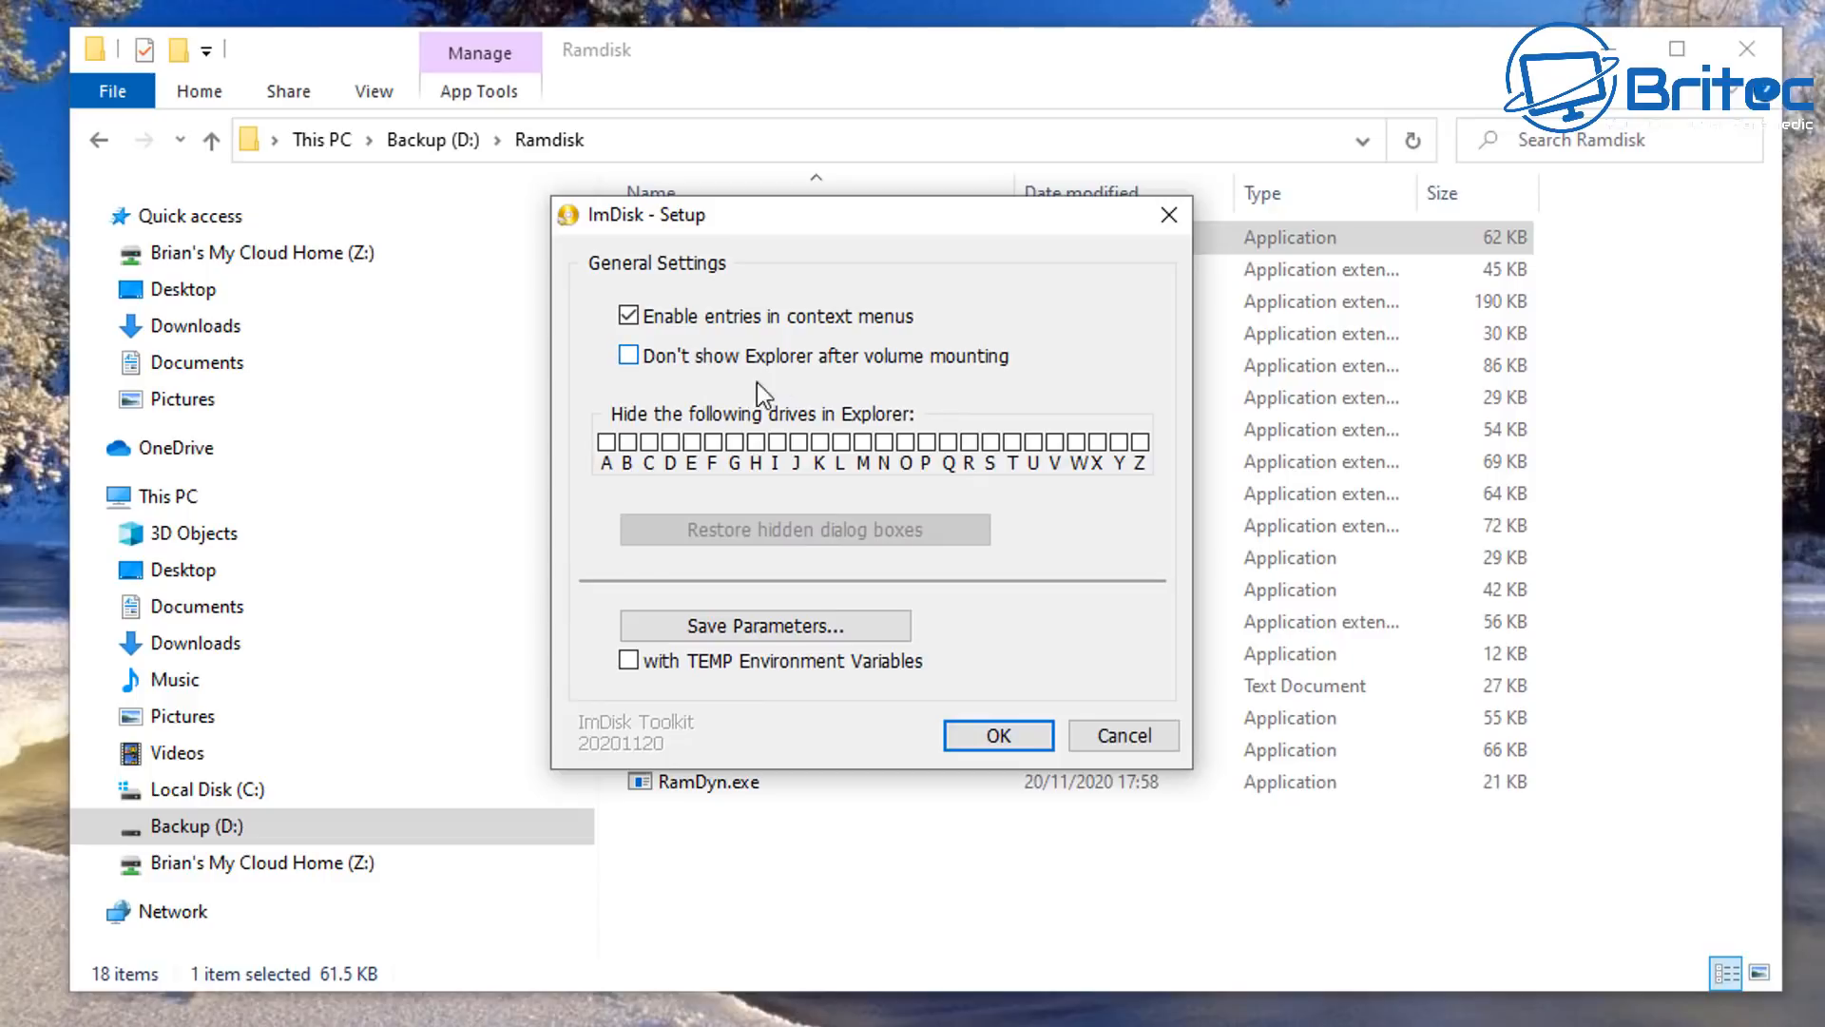
mouse_move(902, 550)
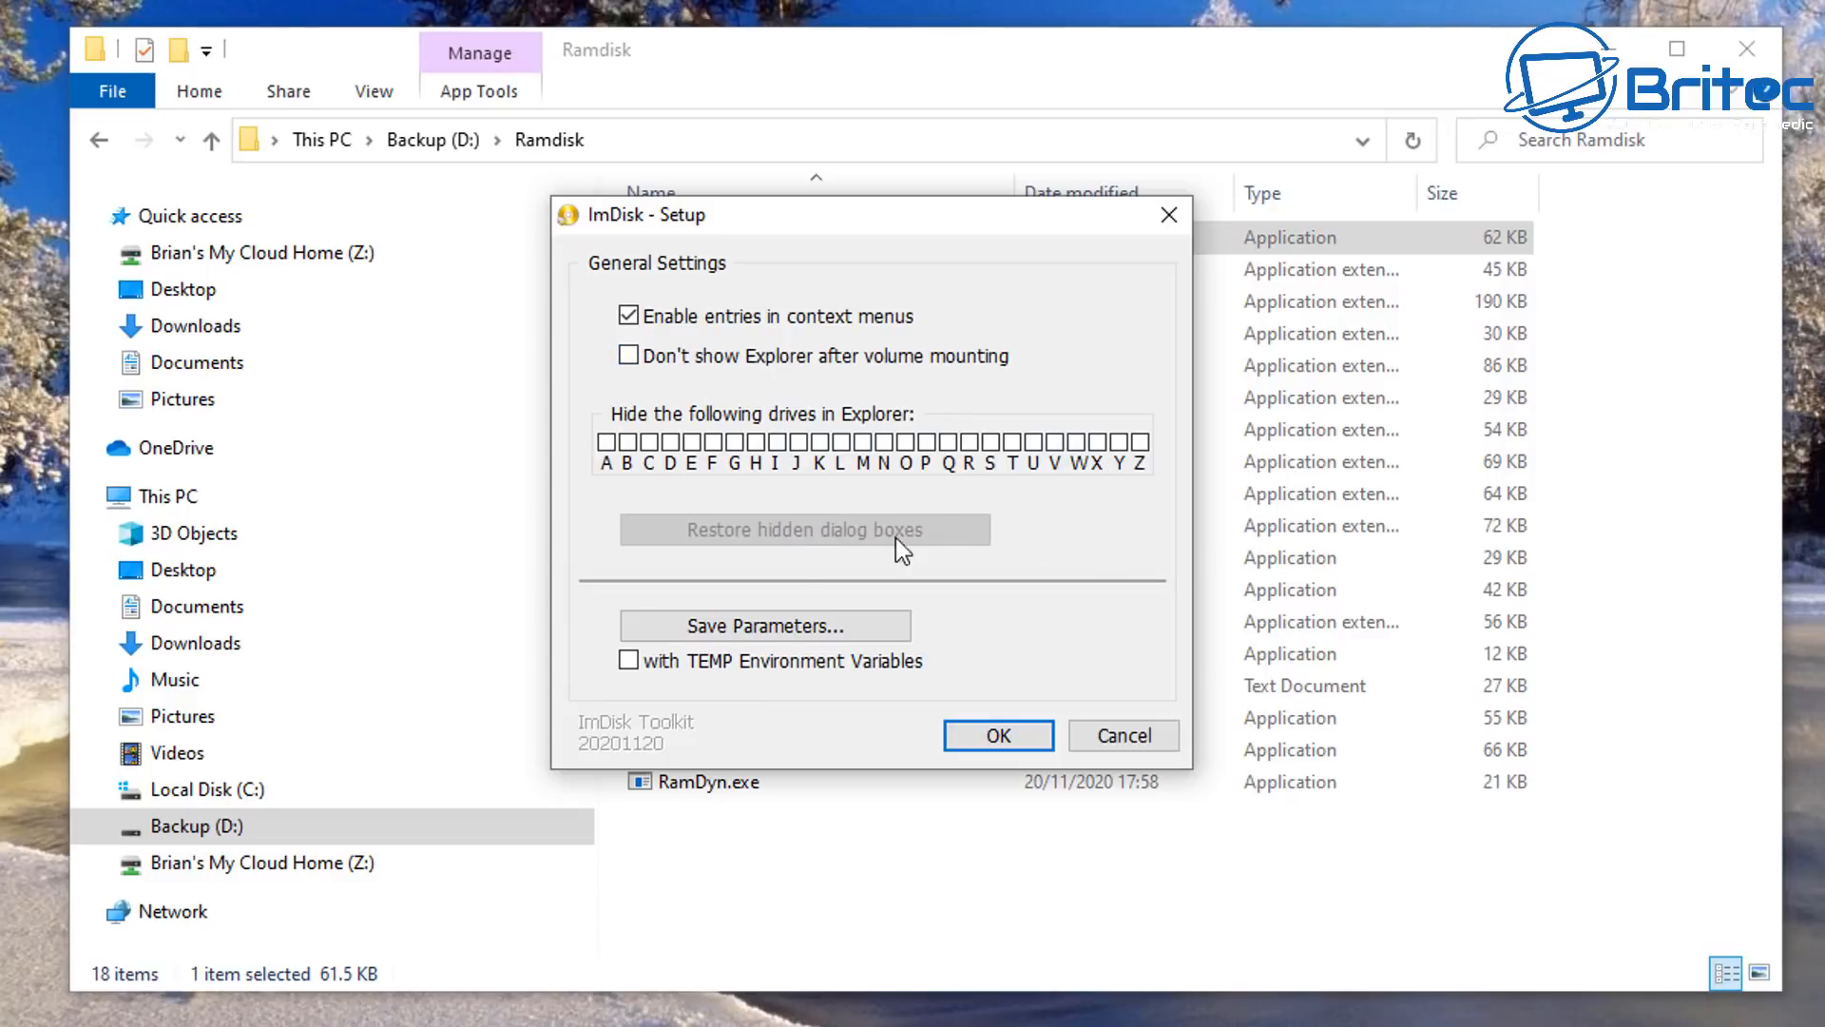
mouse_move(746, 696)
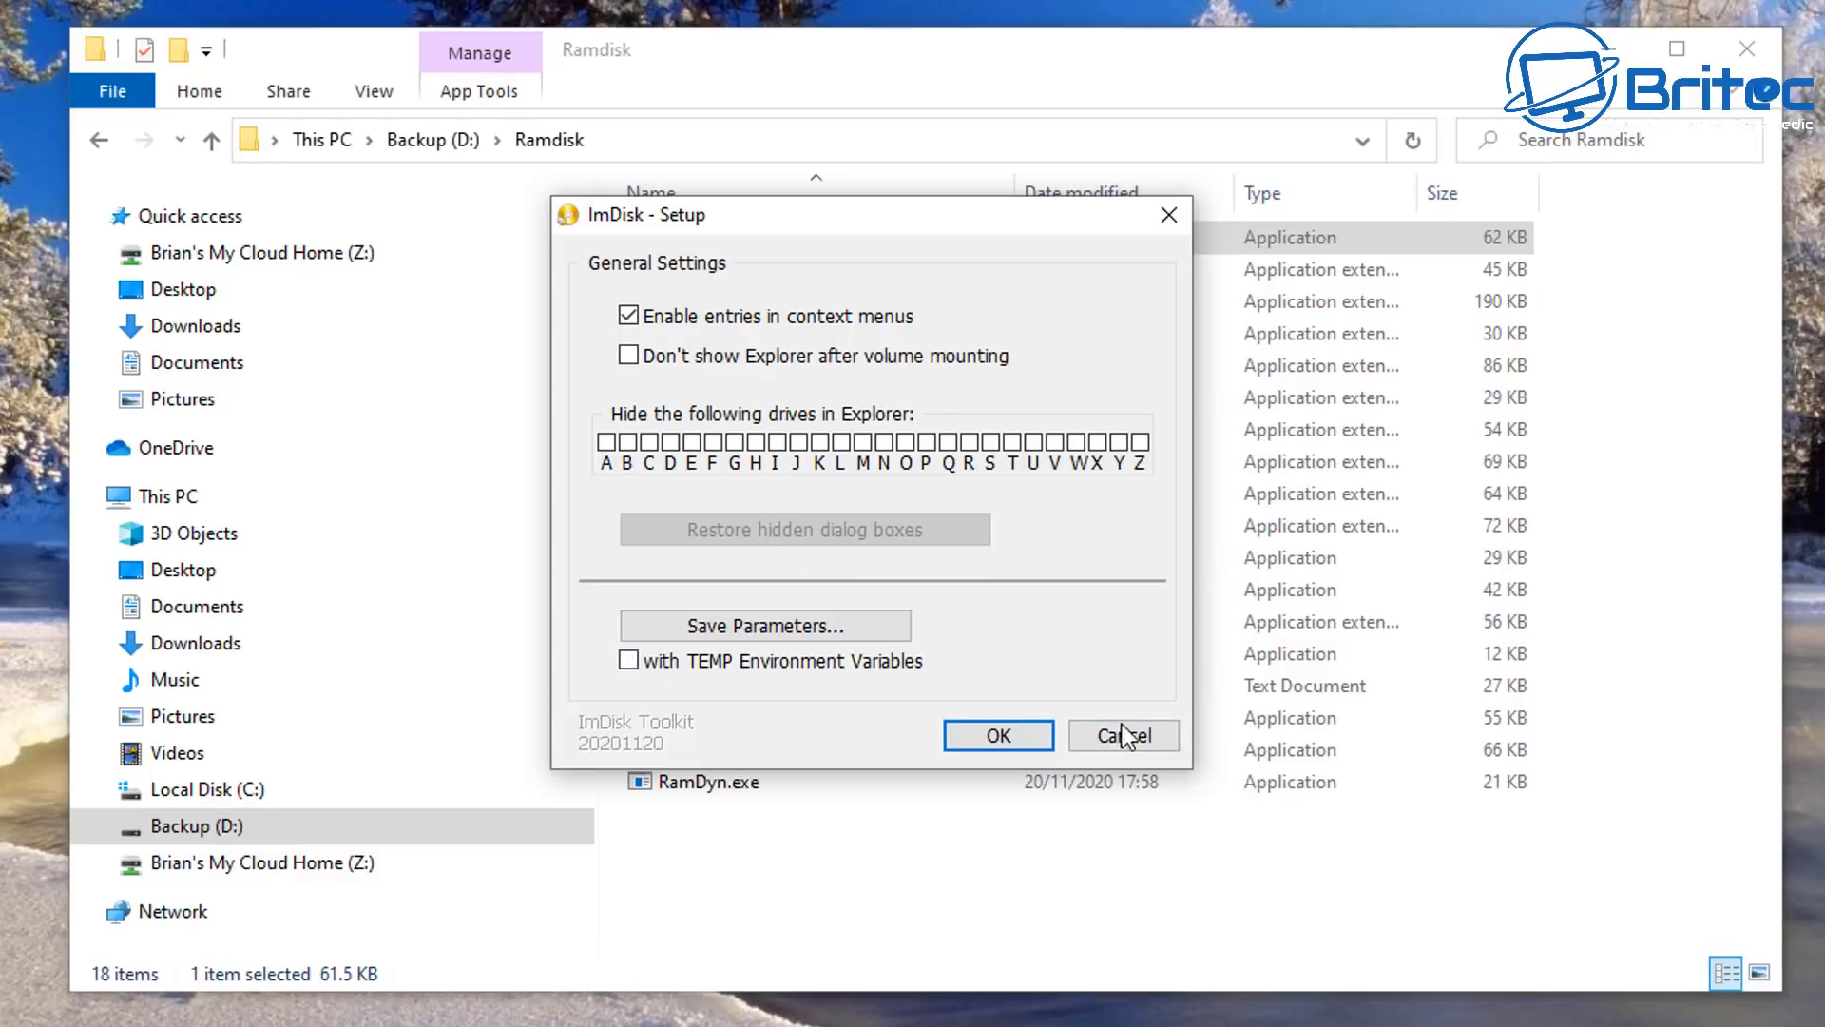
left_click(1121, 735)
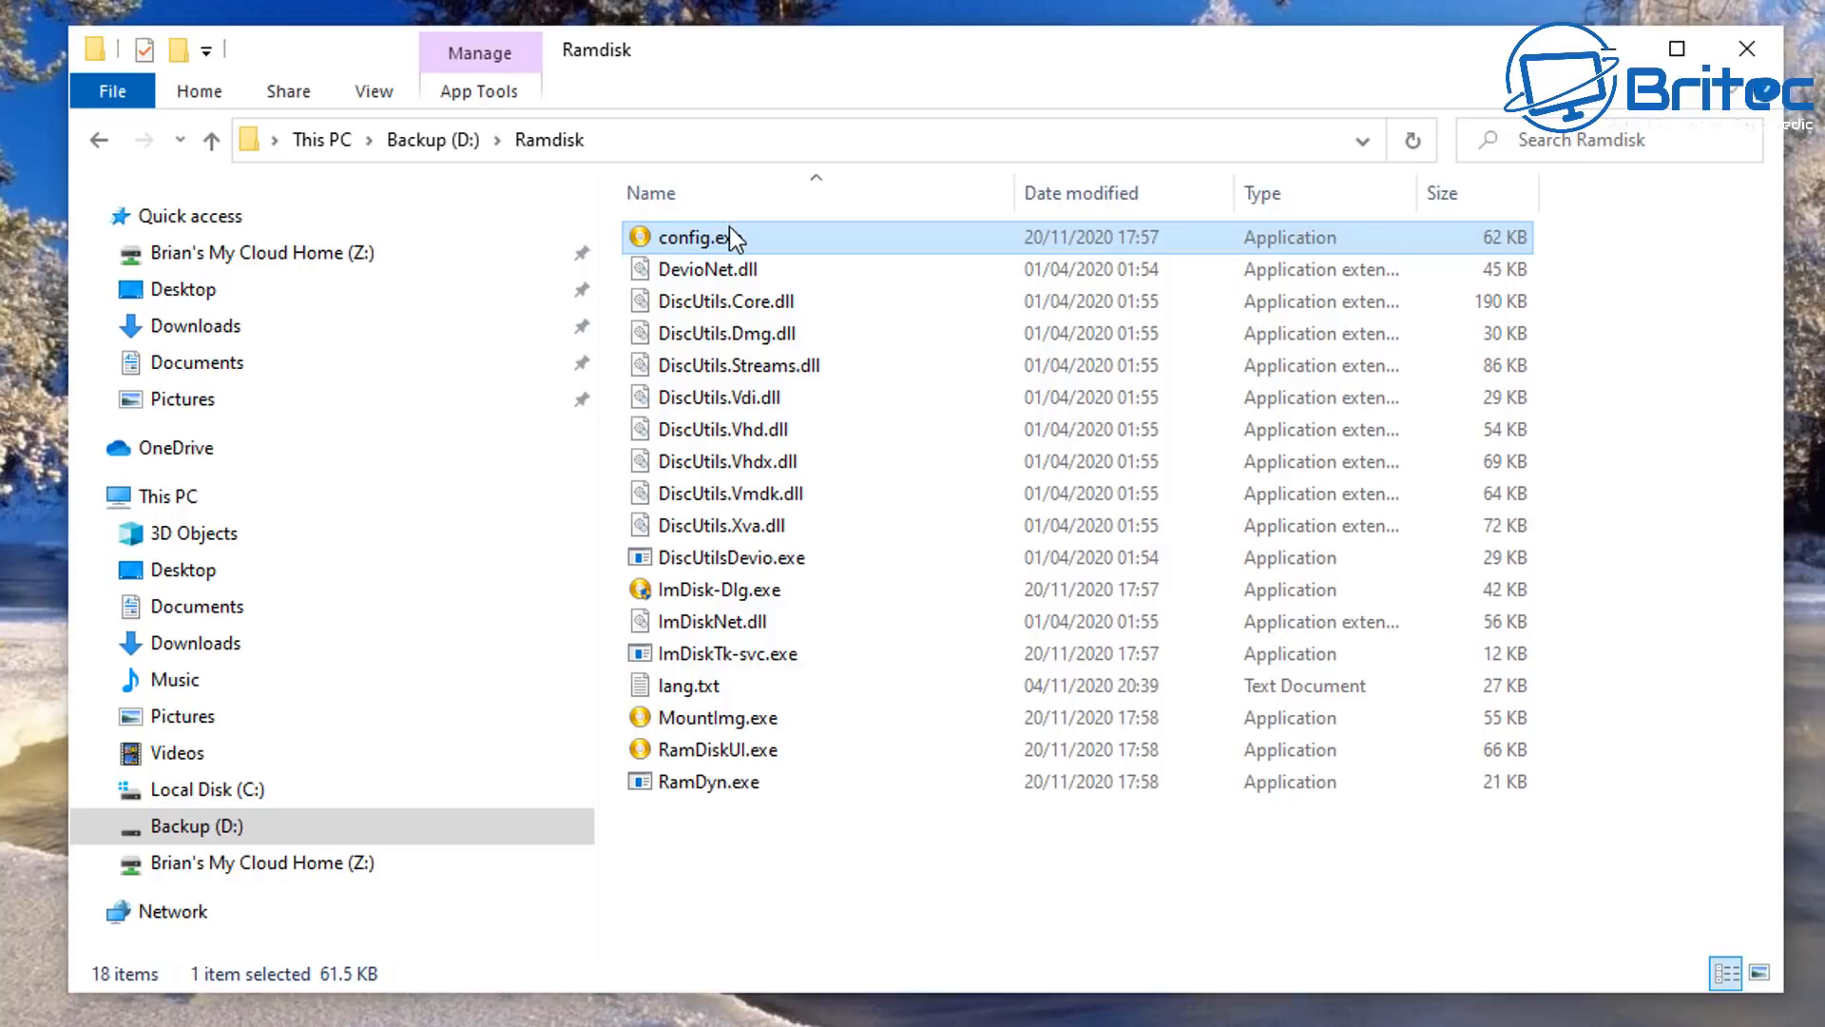
mouse_move(771, 788)
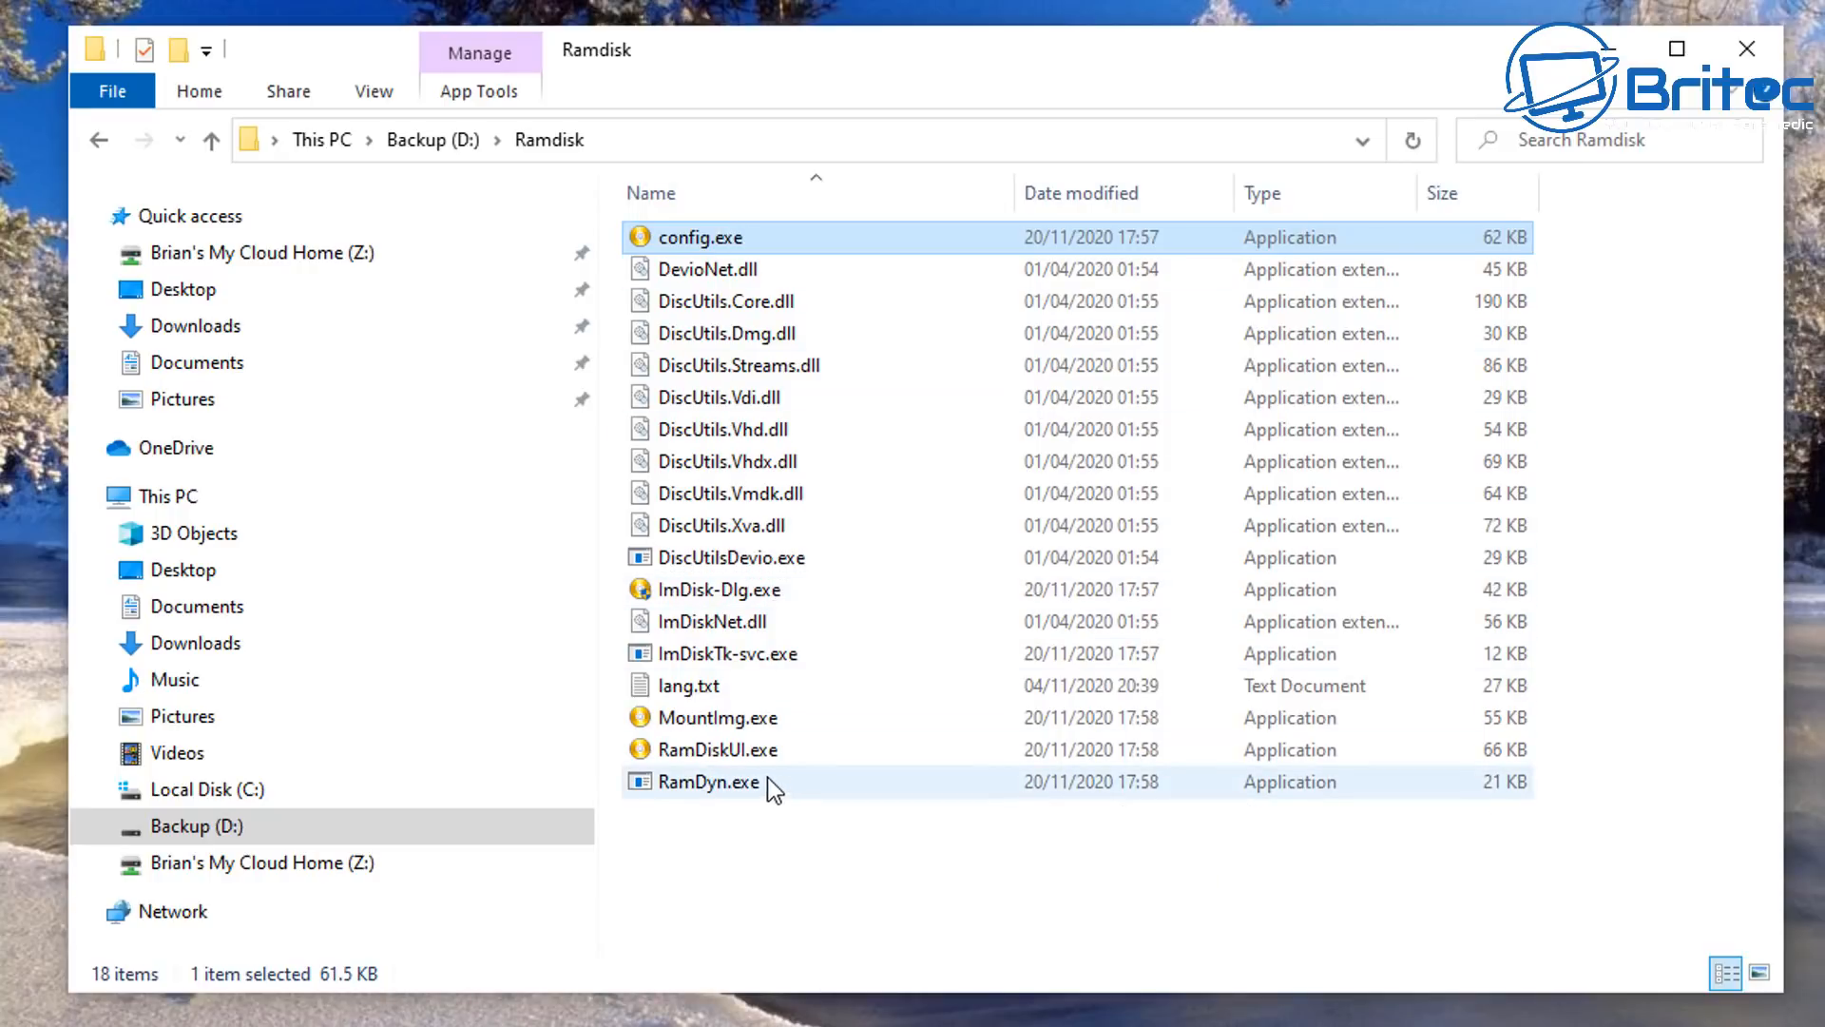
left_click(719, 748)
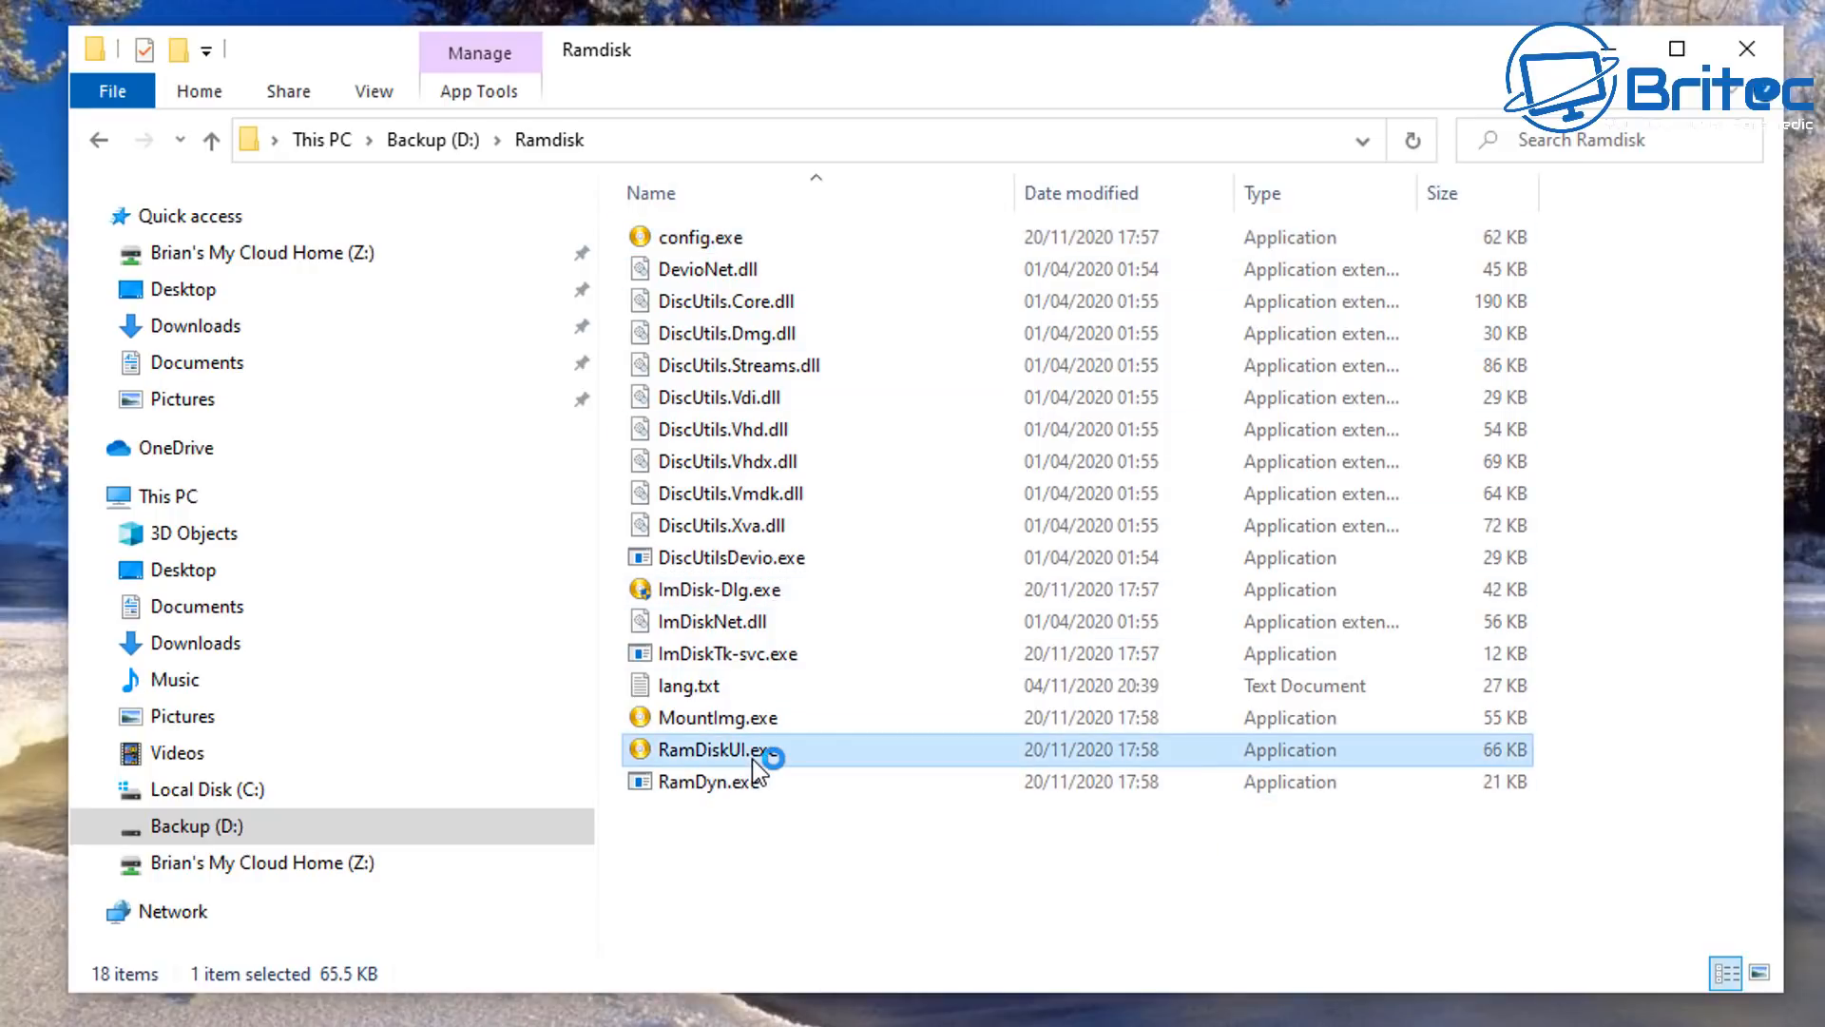
Step: In RamDiskUI, set size 1 GB, drive letter U:, and Allocate Memory Dynamically
double_click(713, 748)
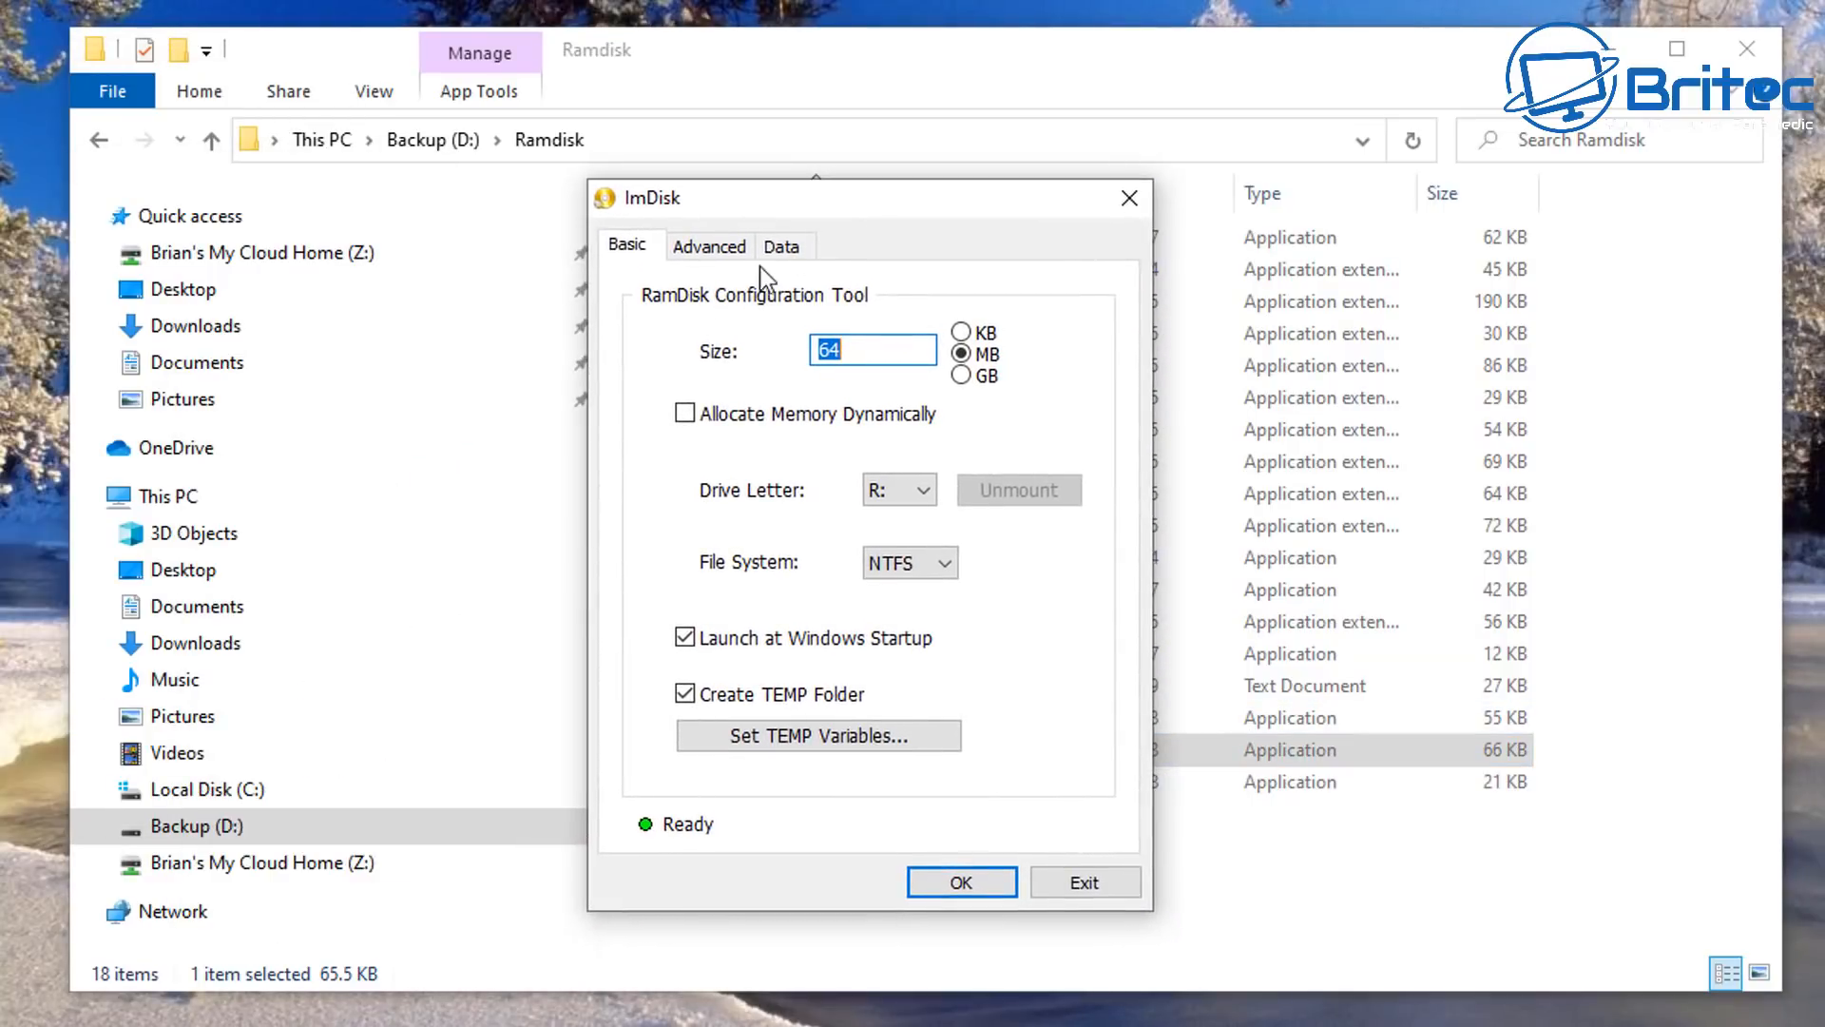
left_click(961, 374)
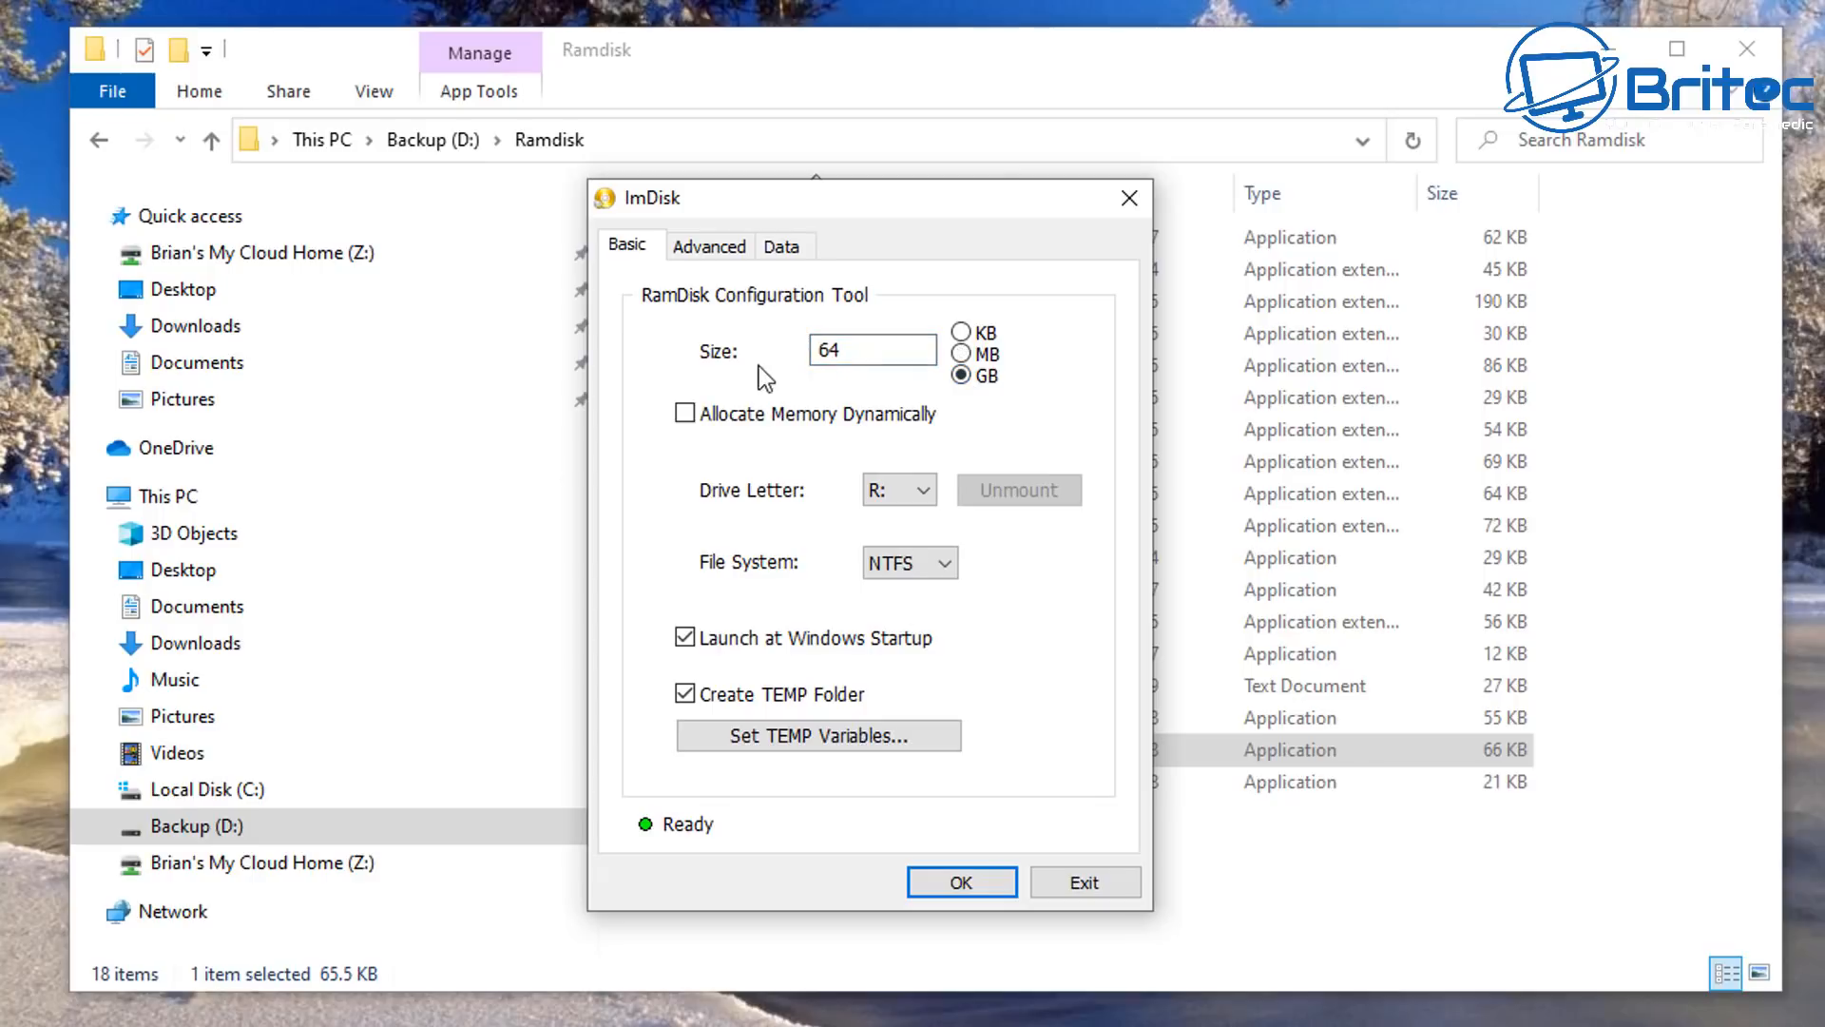
triple_click(871, 350)
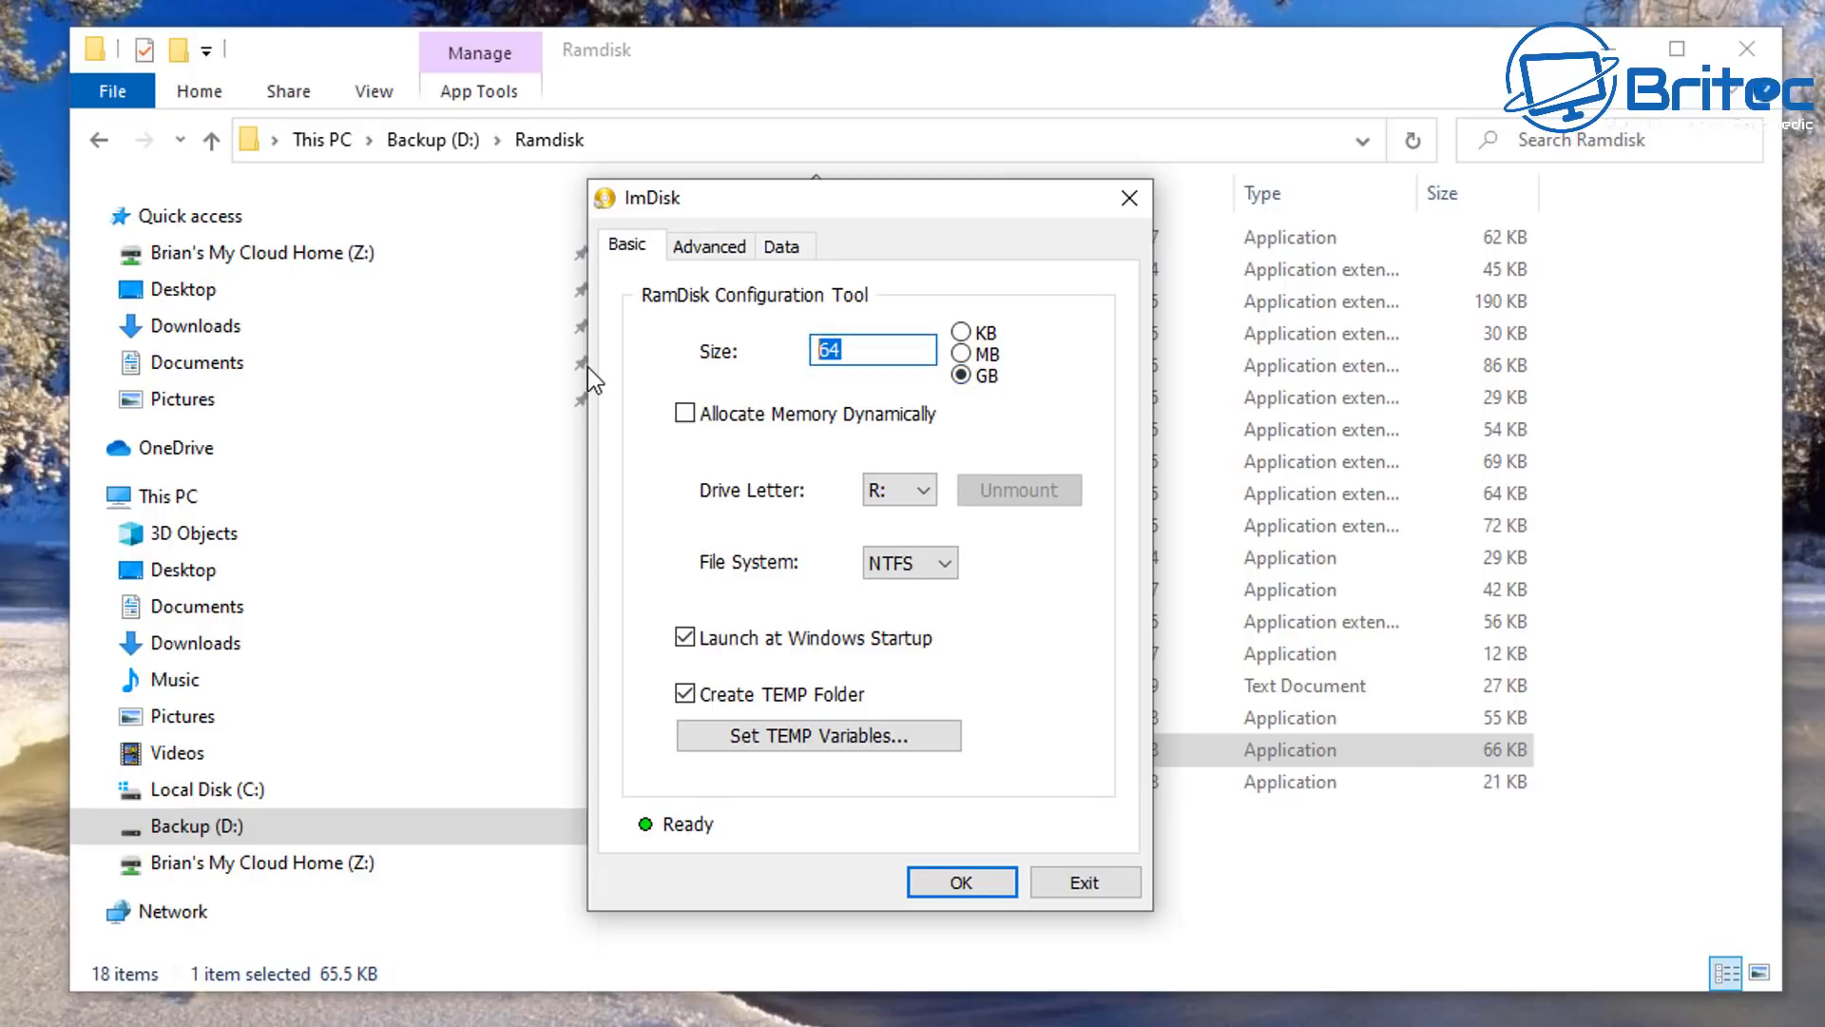
type("1")
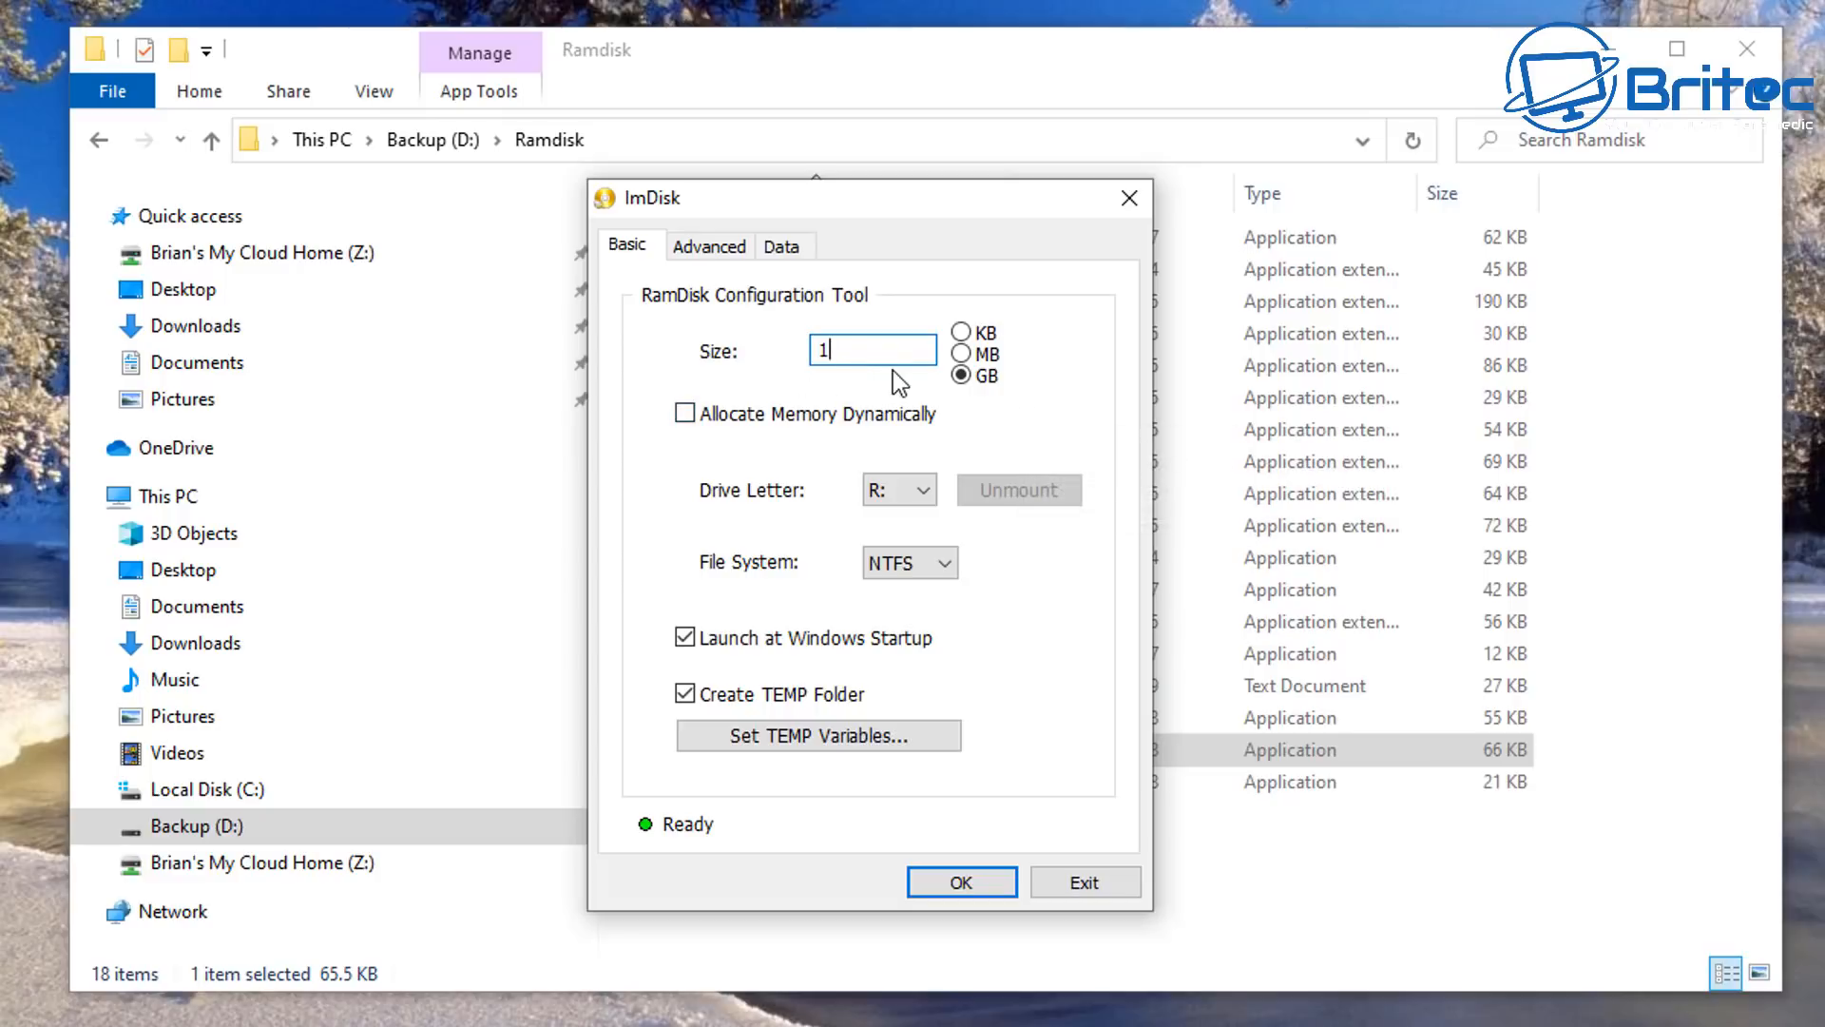
mouse_move(689, 456)
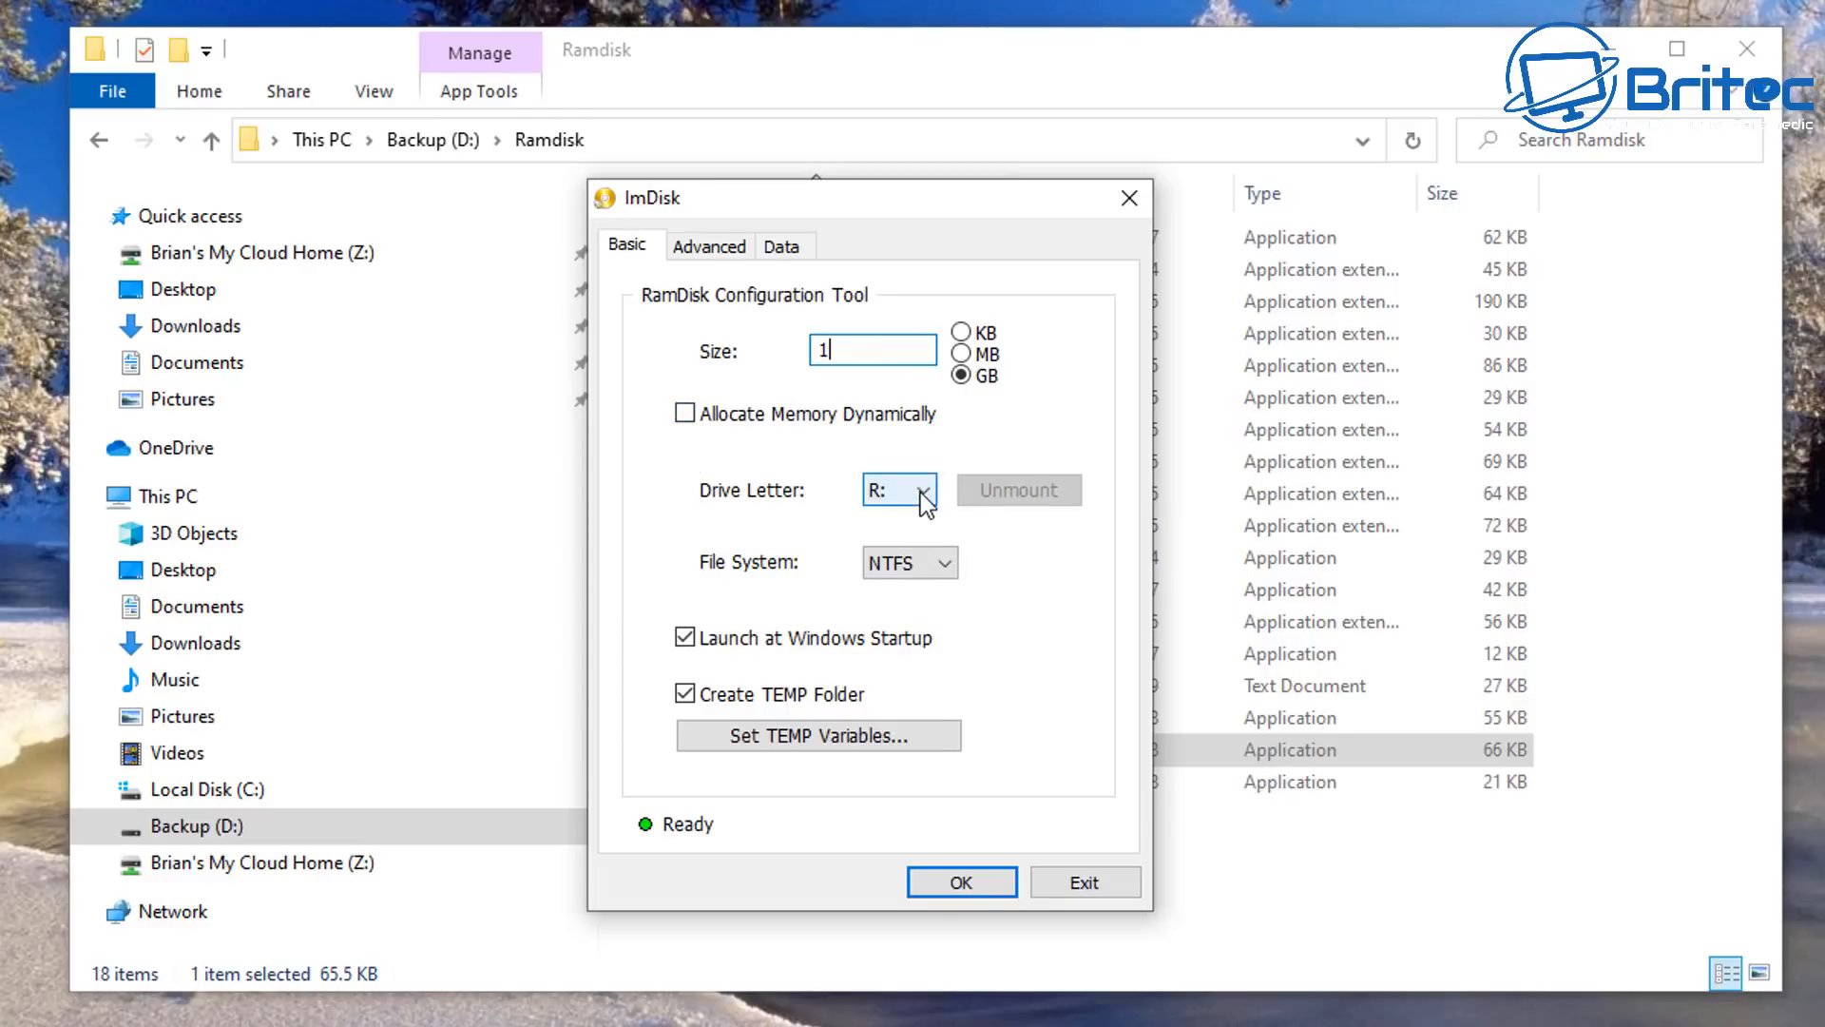
left_click(927, 489)
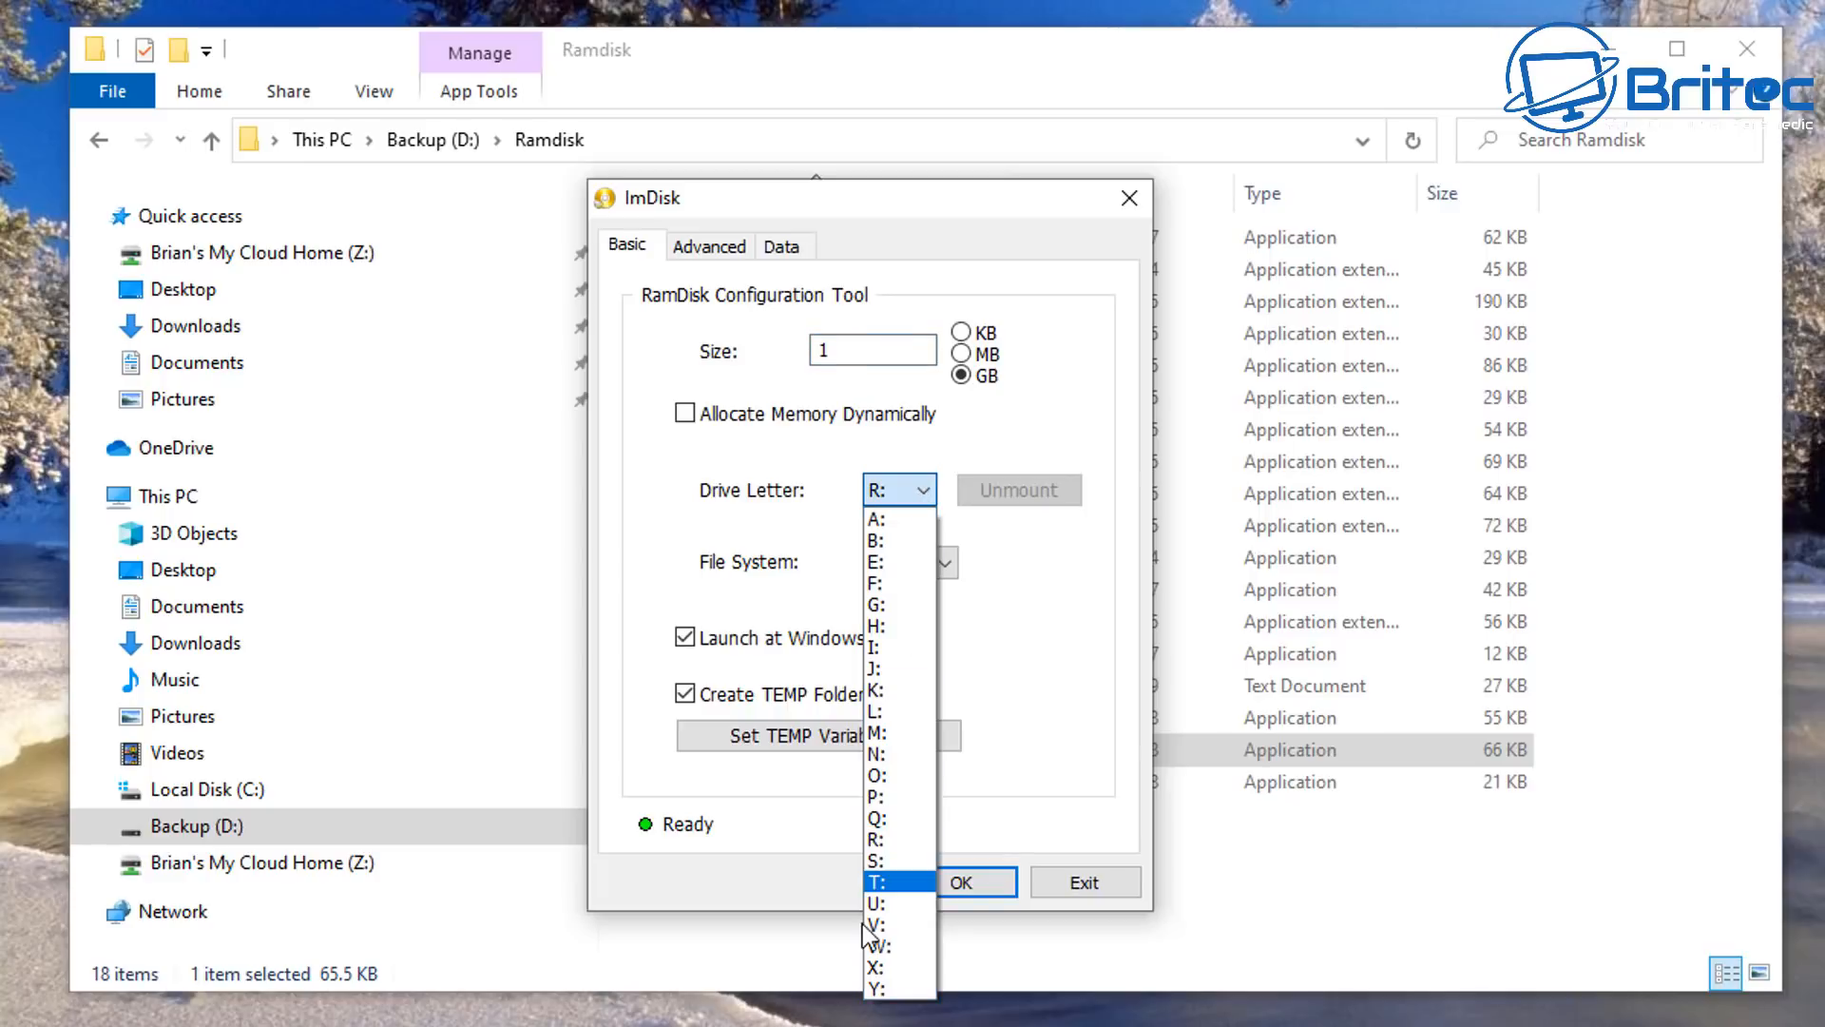
left_click(875, 904)
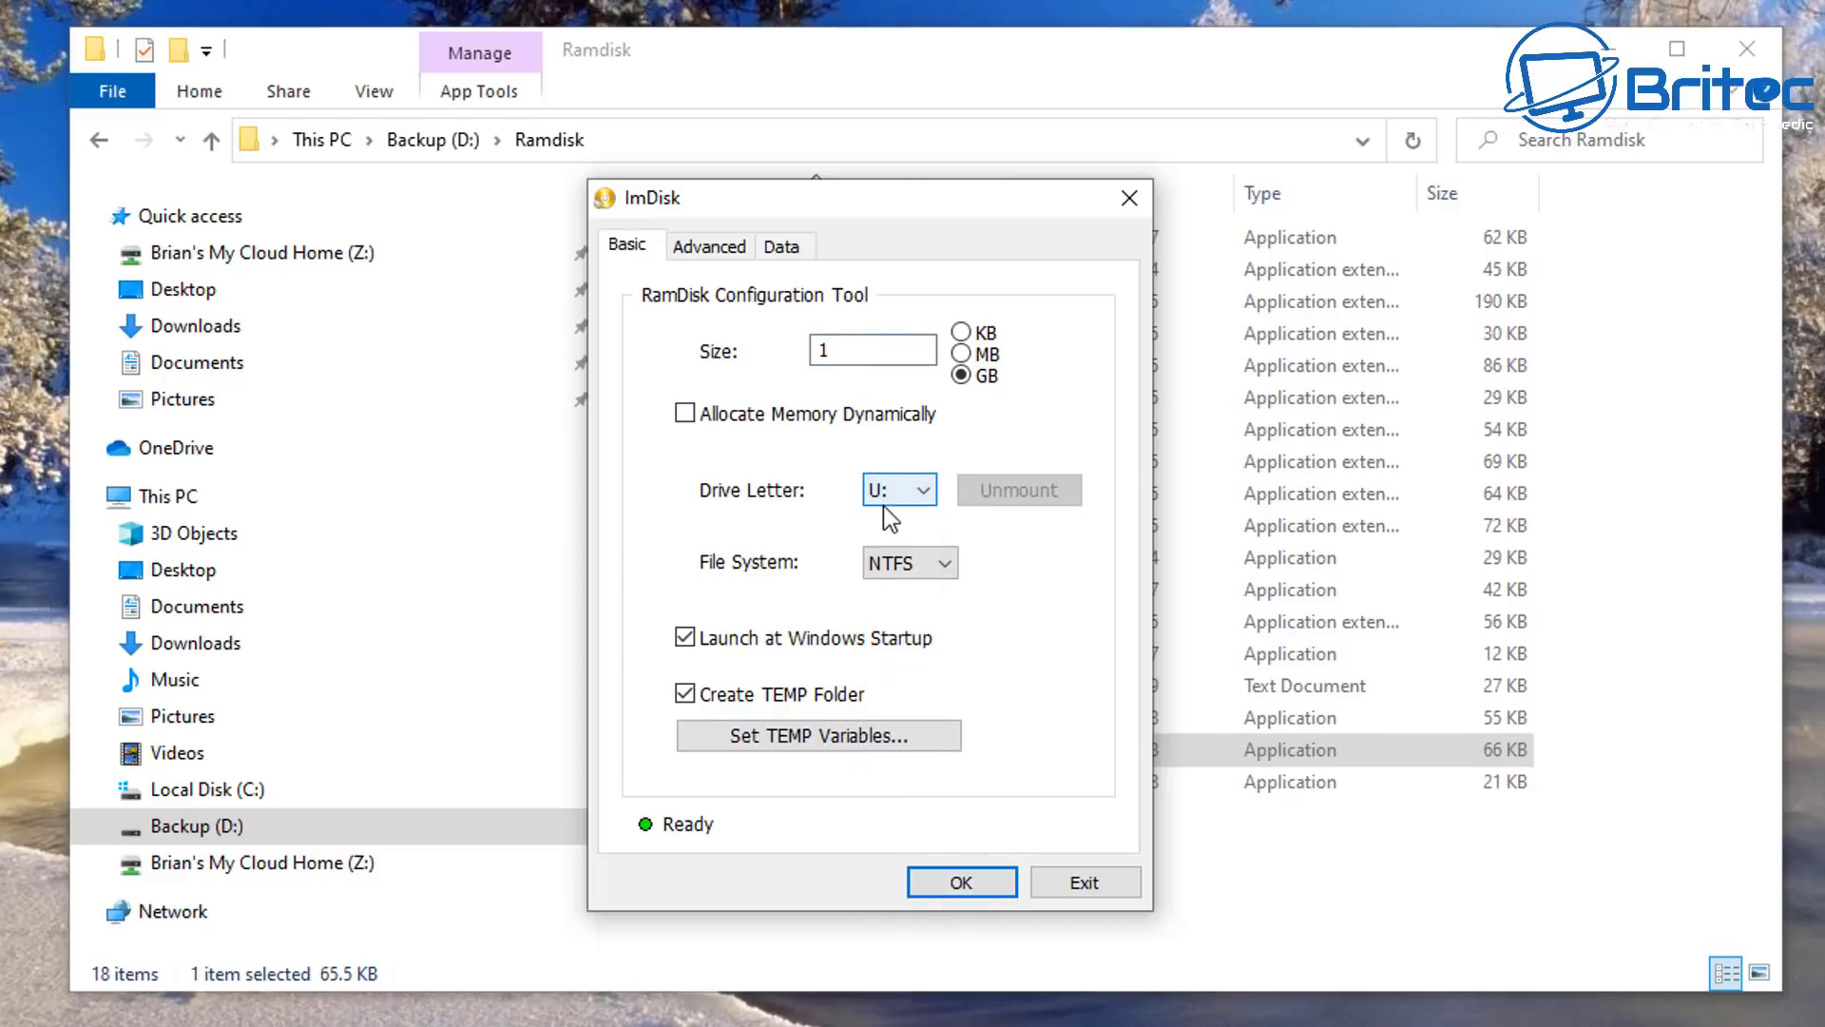
mouse_move(818, 735)
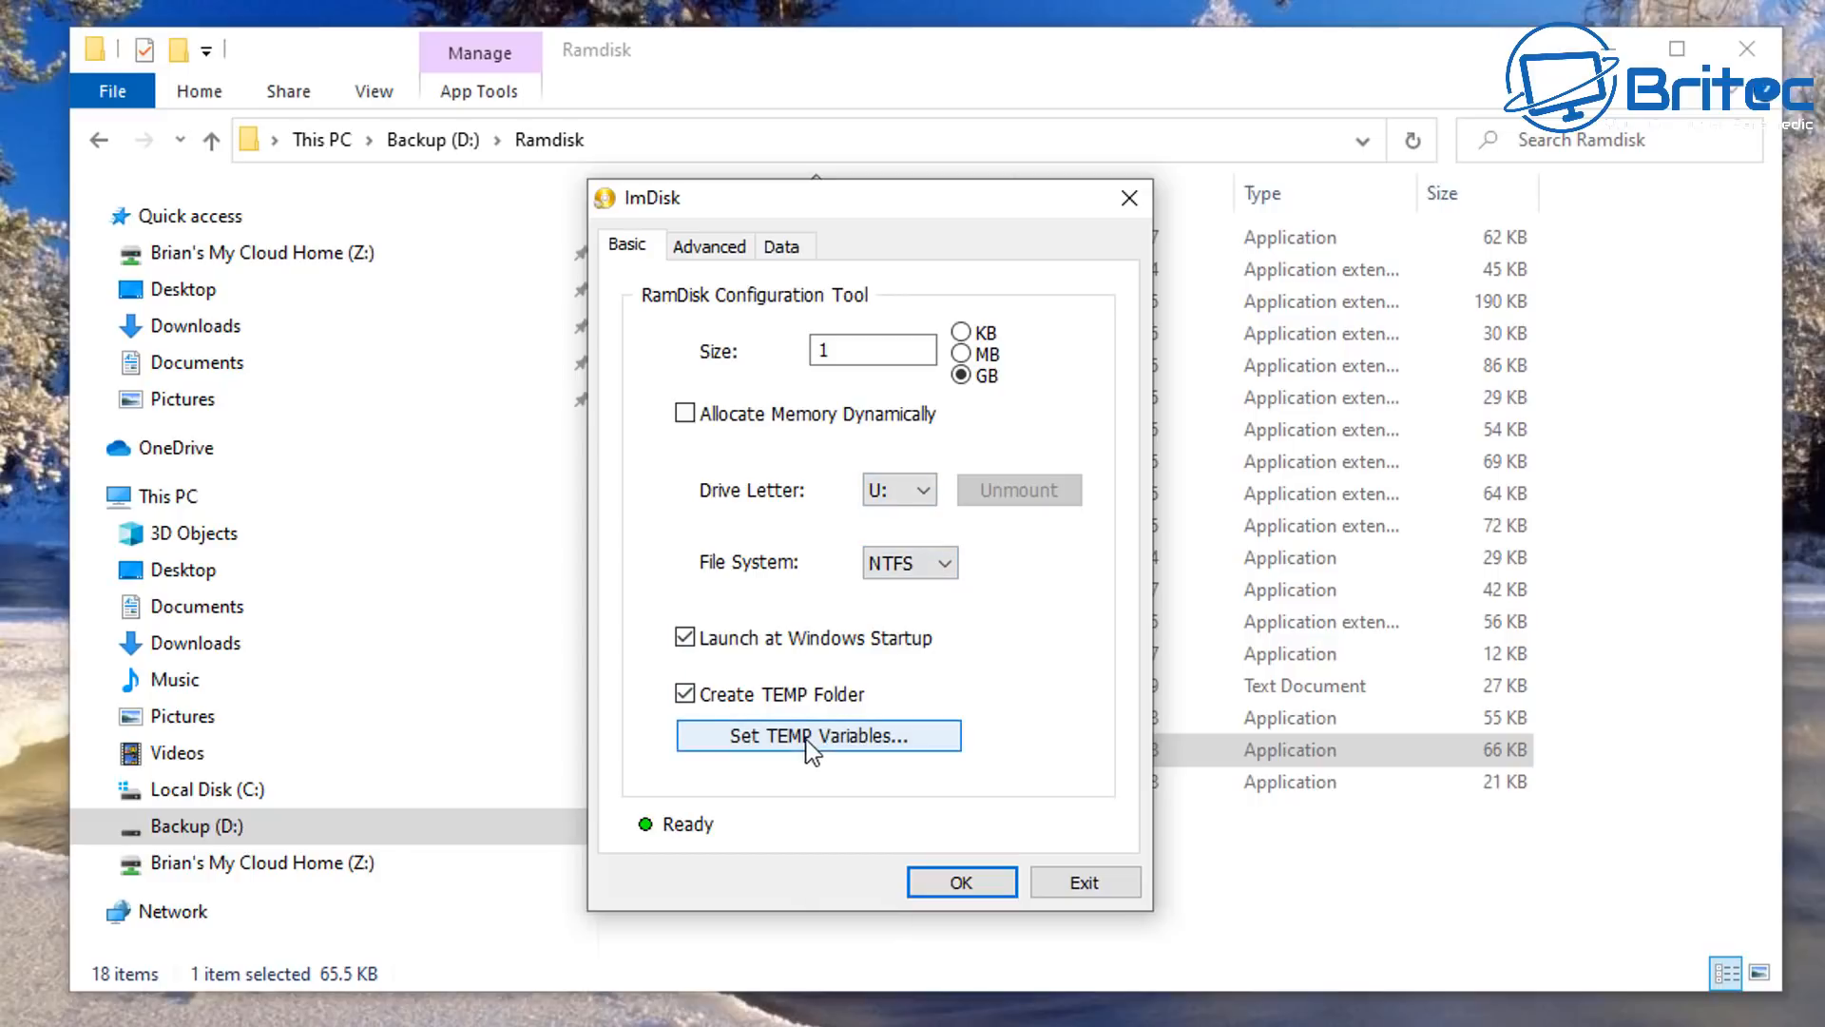
mouse_move(699, 832)
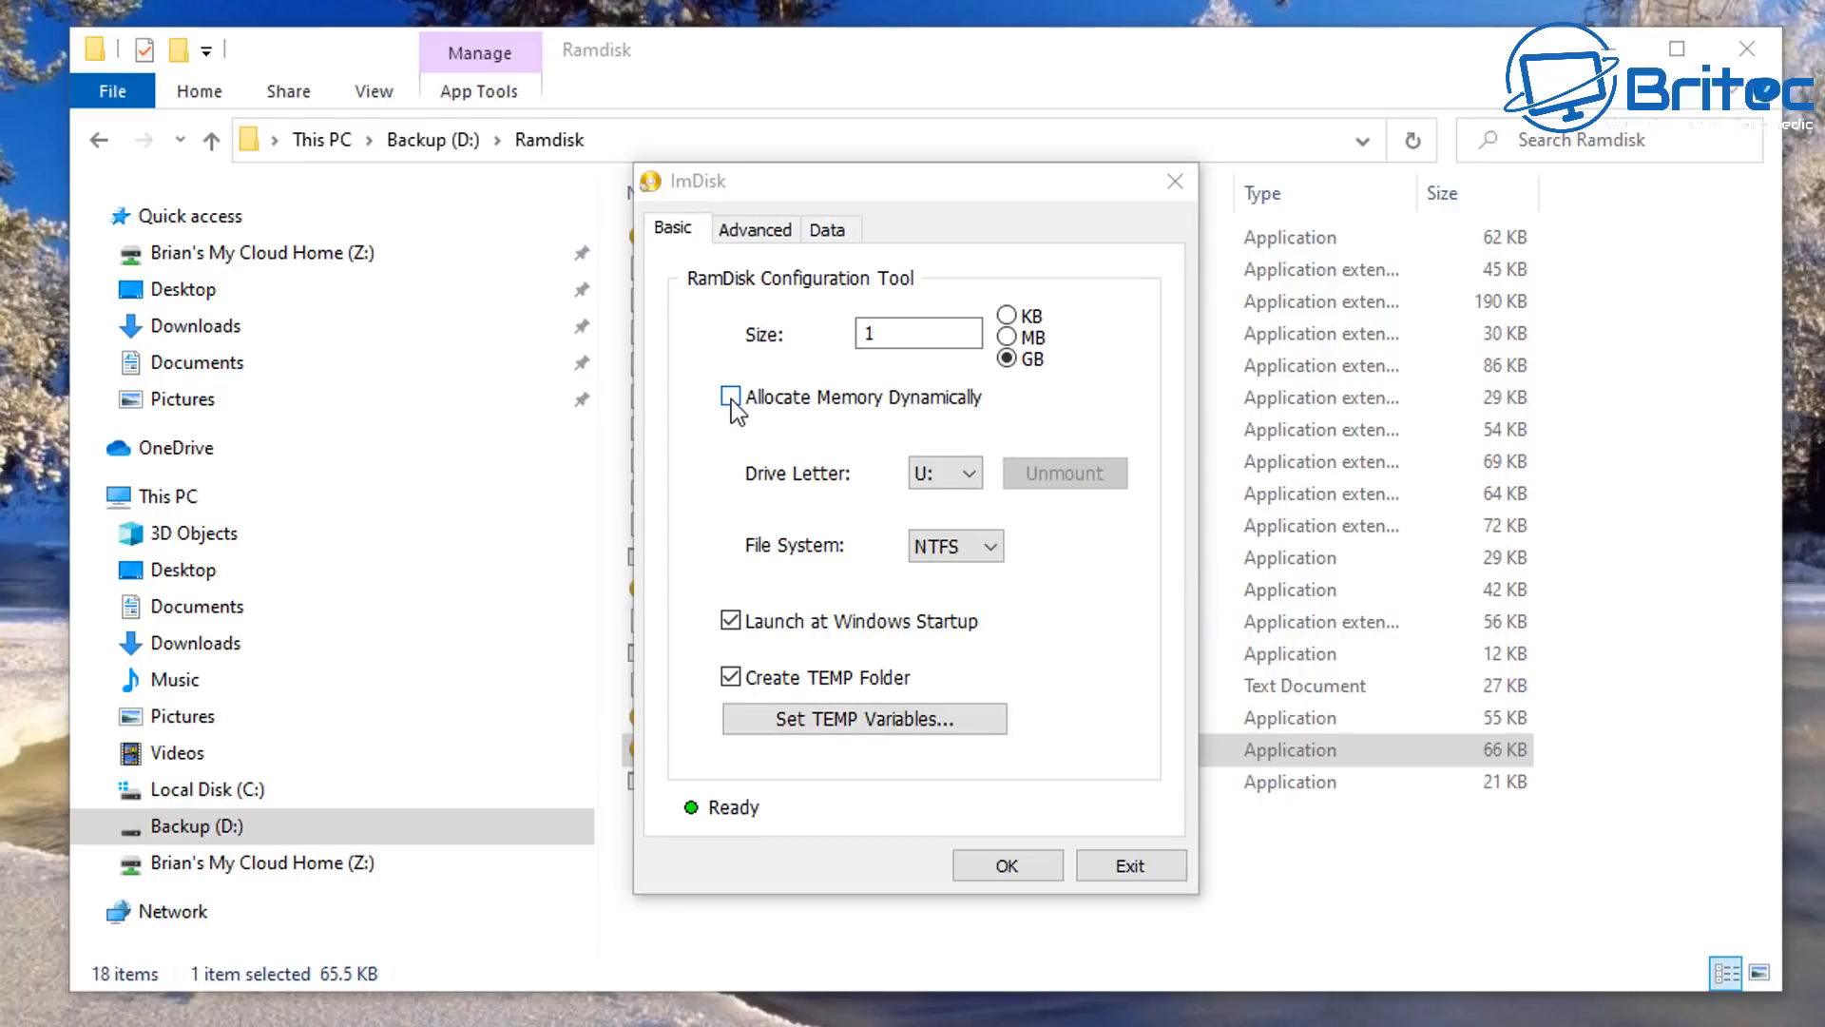
mouse_move(732, 401)
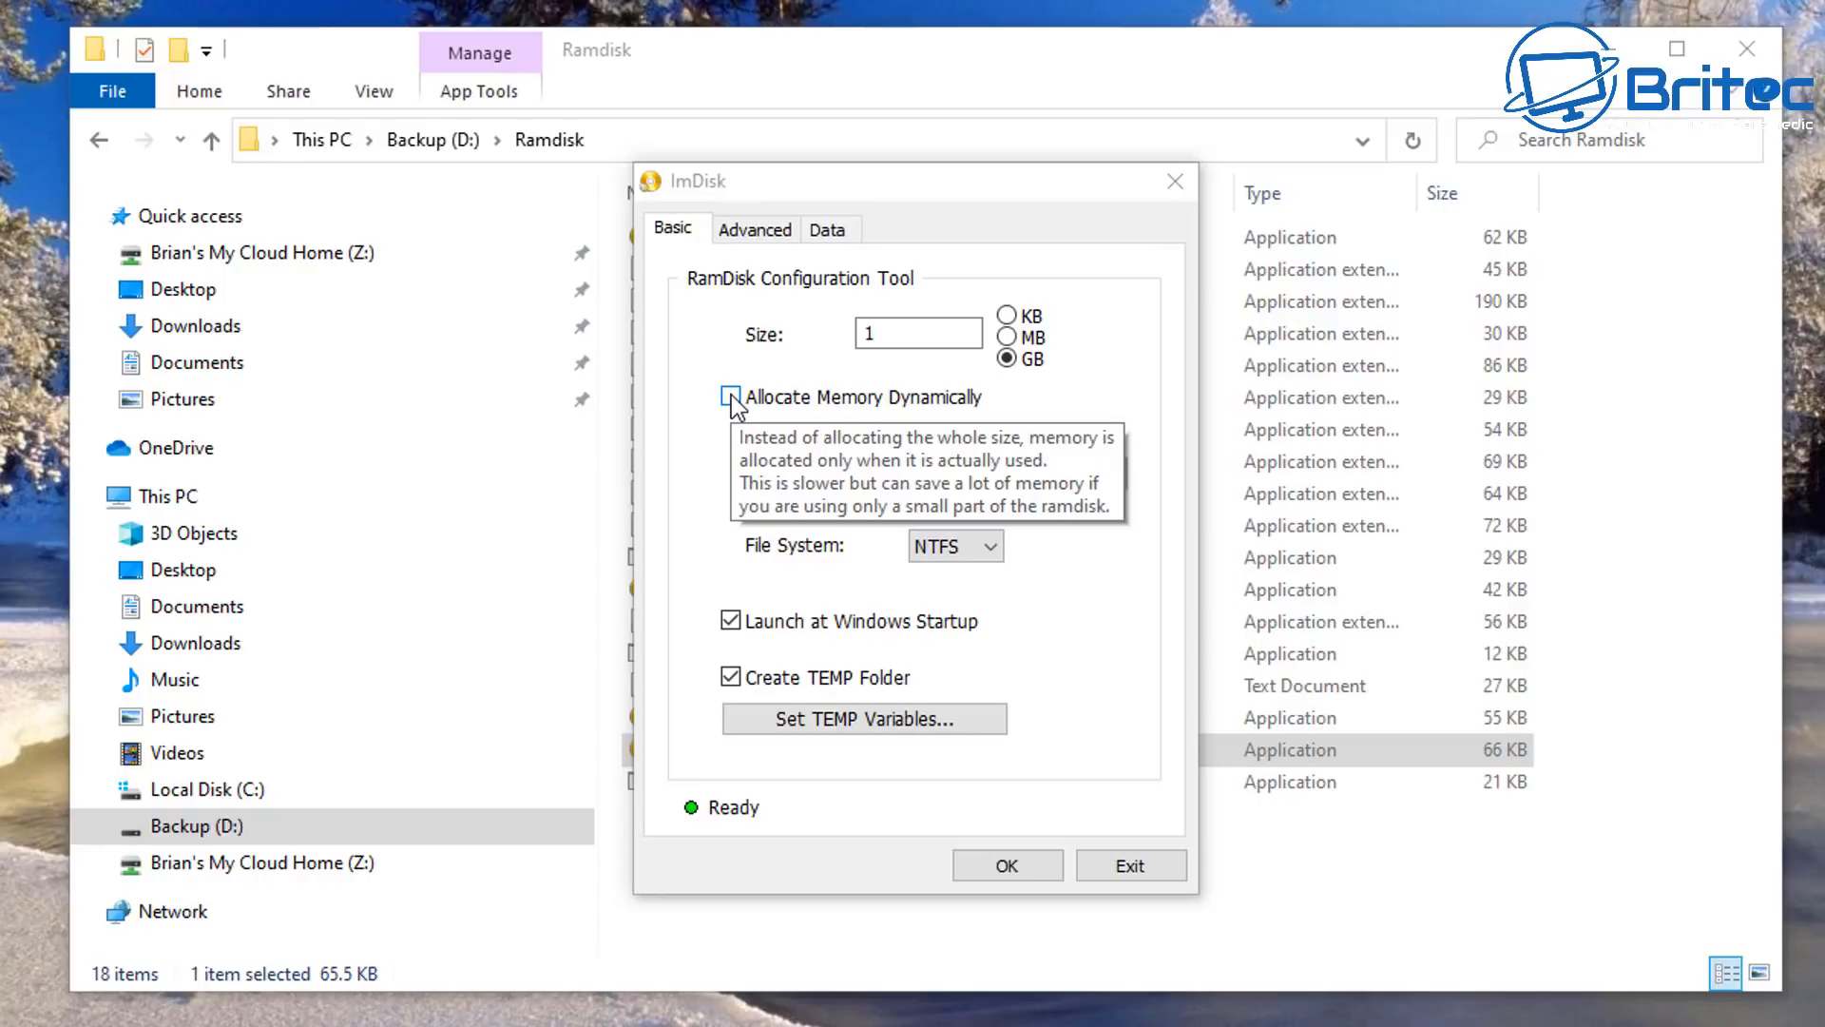
left_click(731, 396)
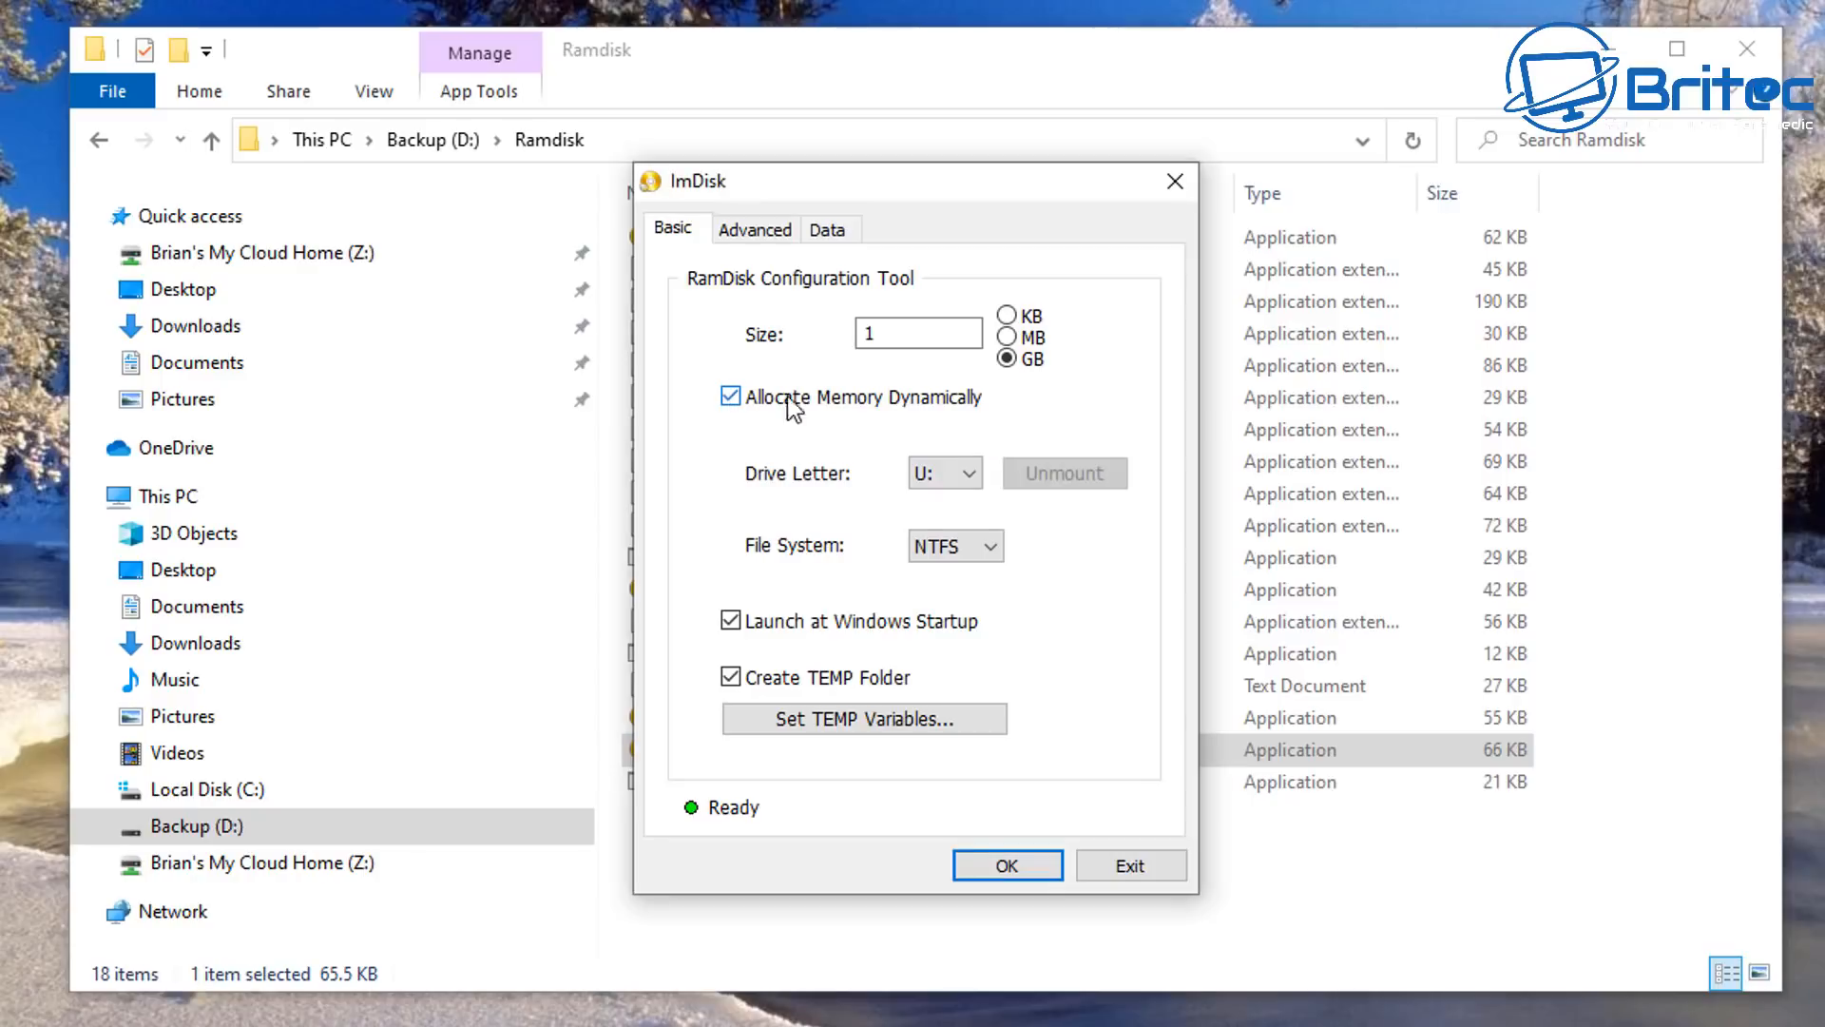
mouse_move(815, 310)
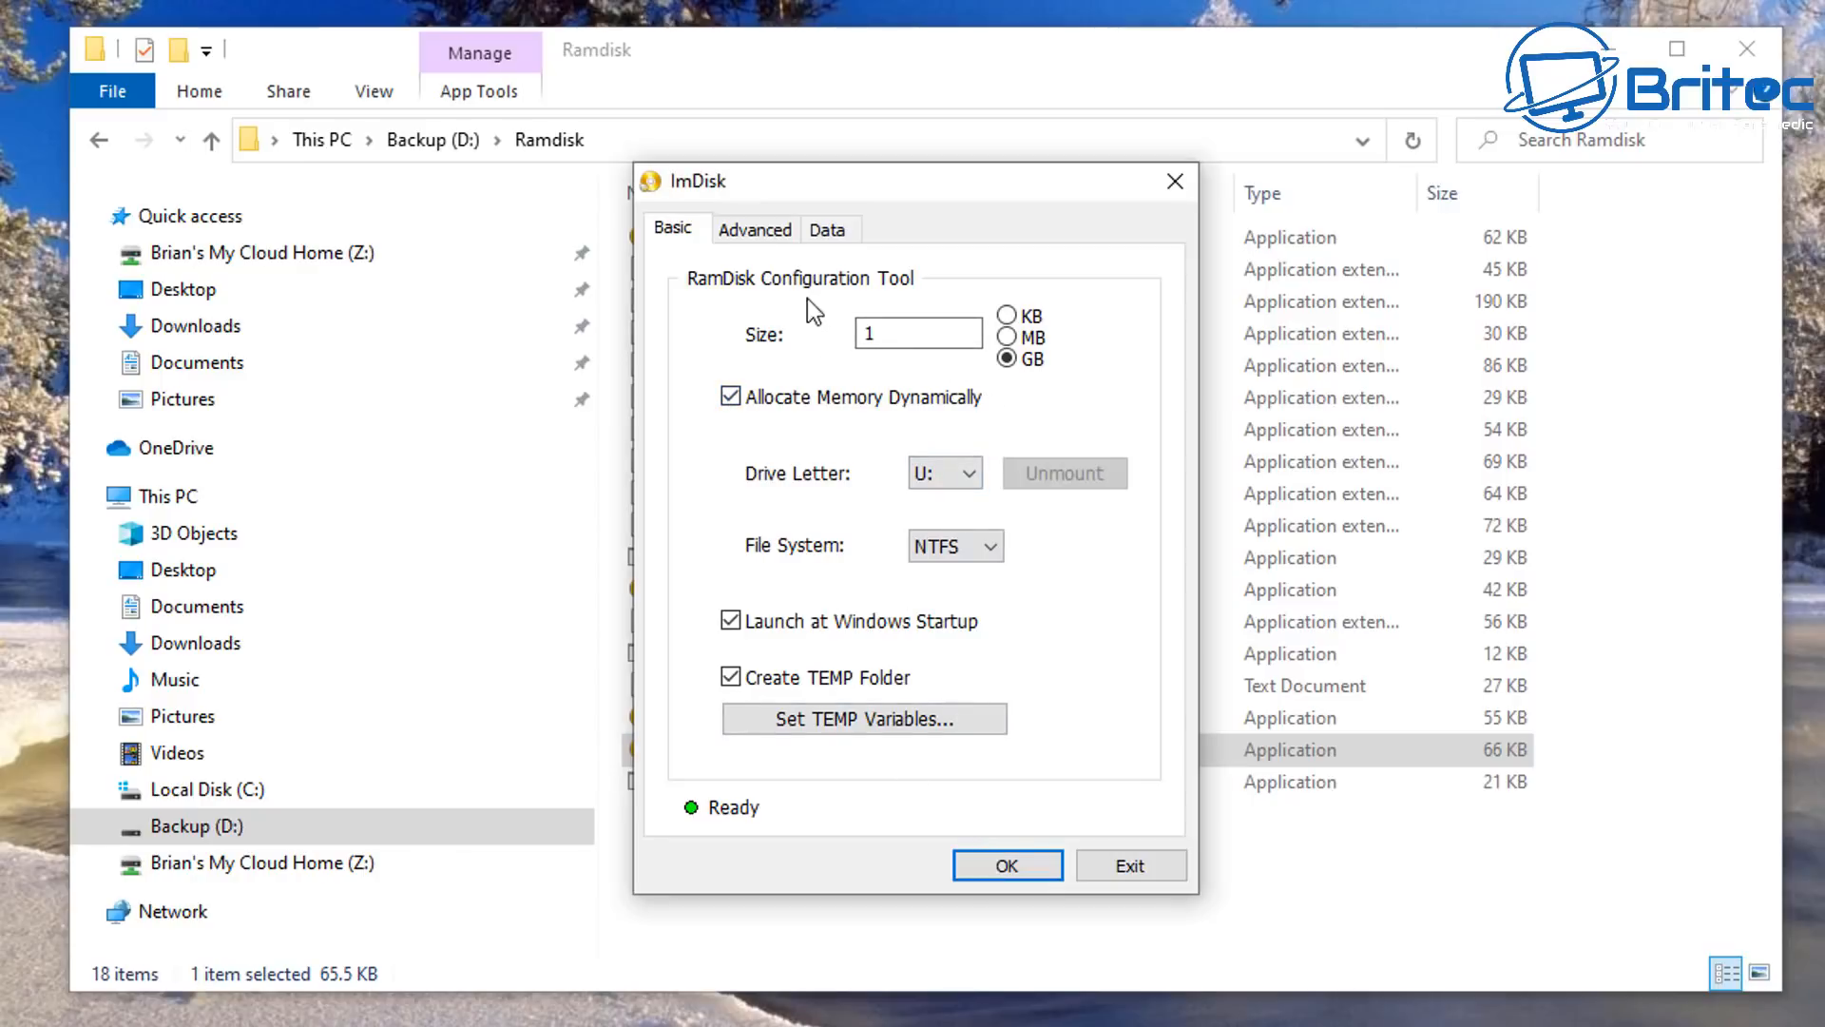
left_click(754, 228)
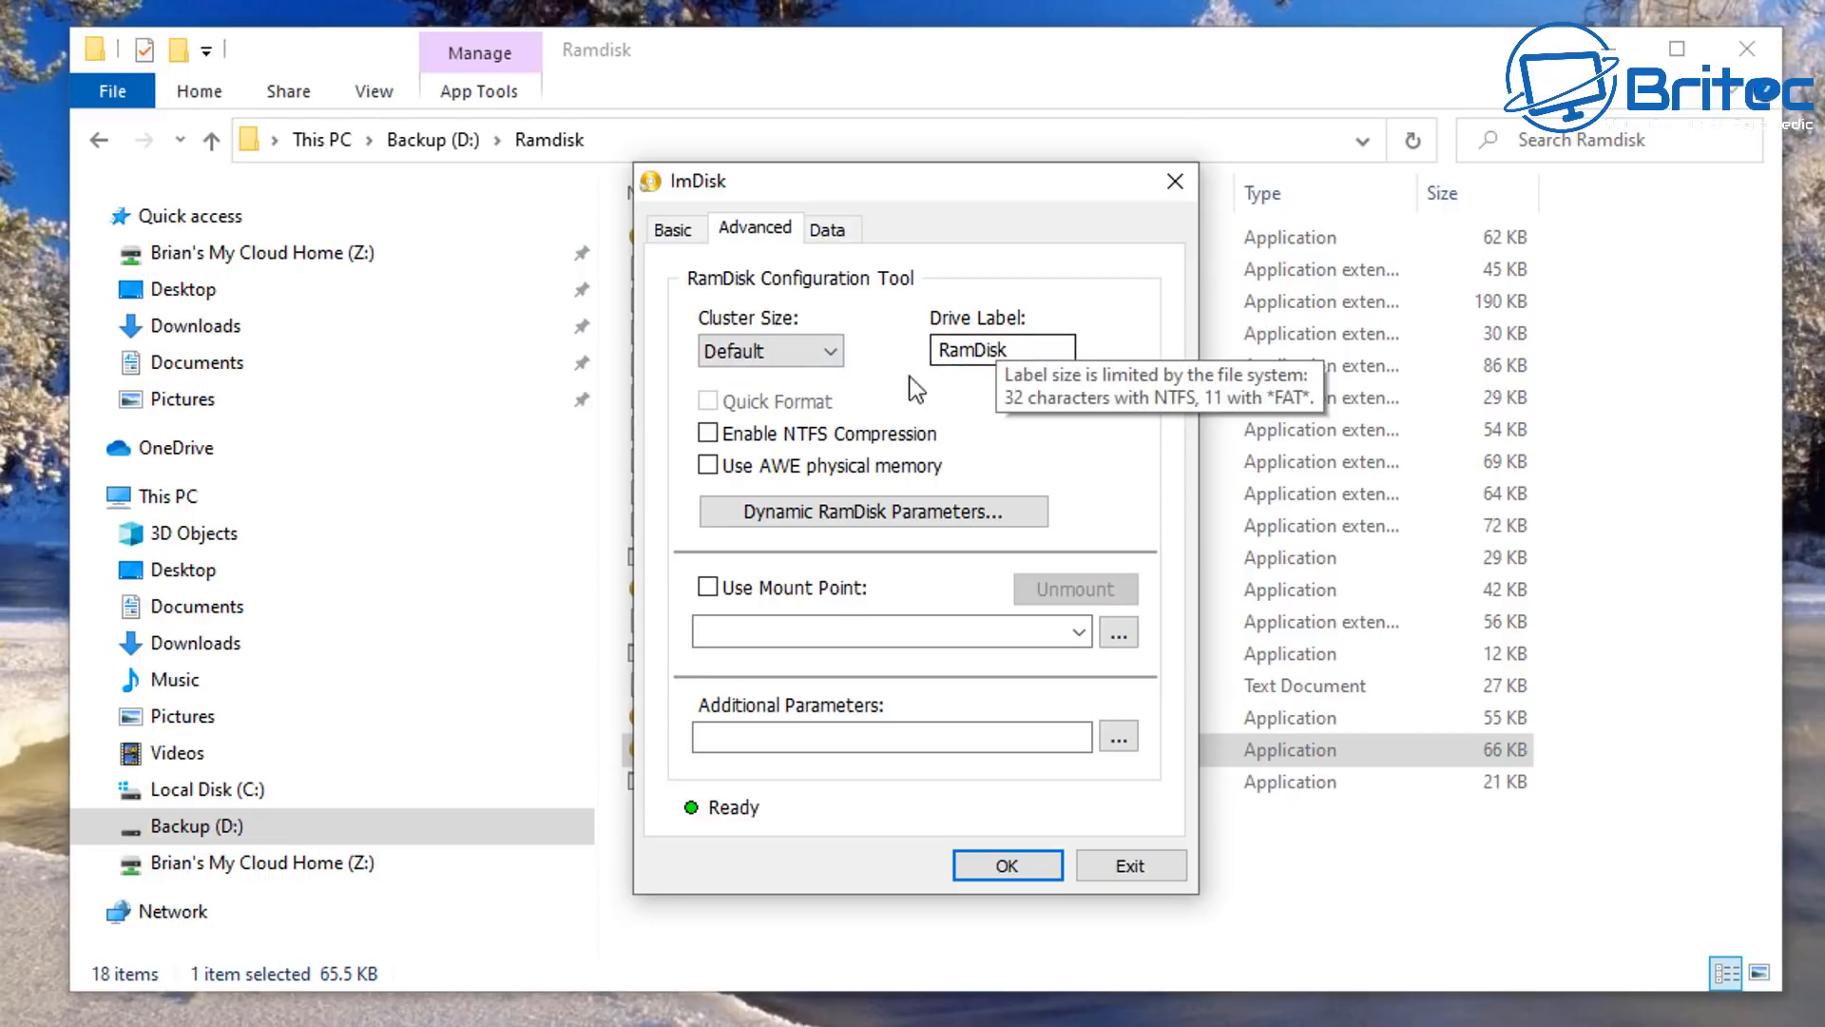
mouse_move(711, 568)
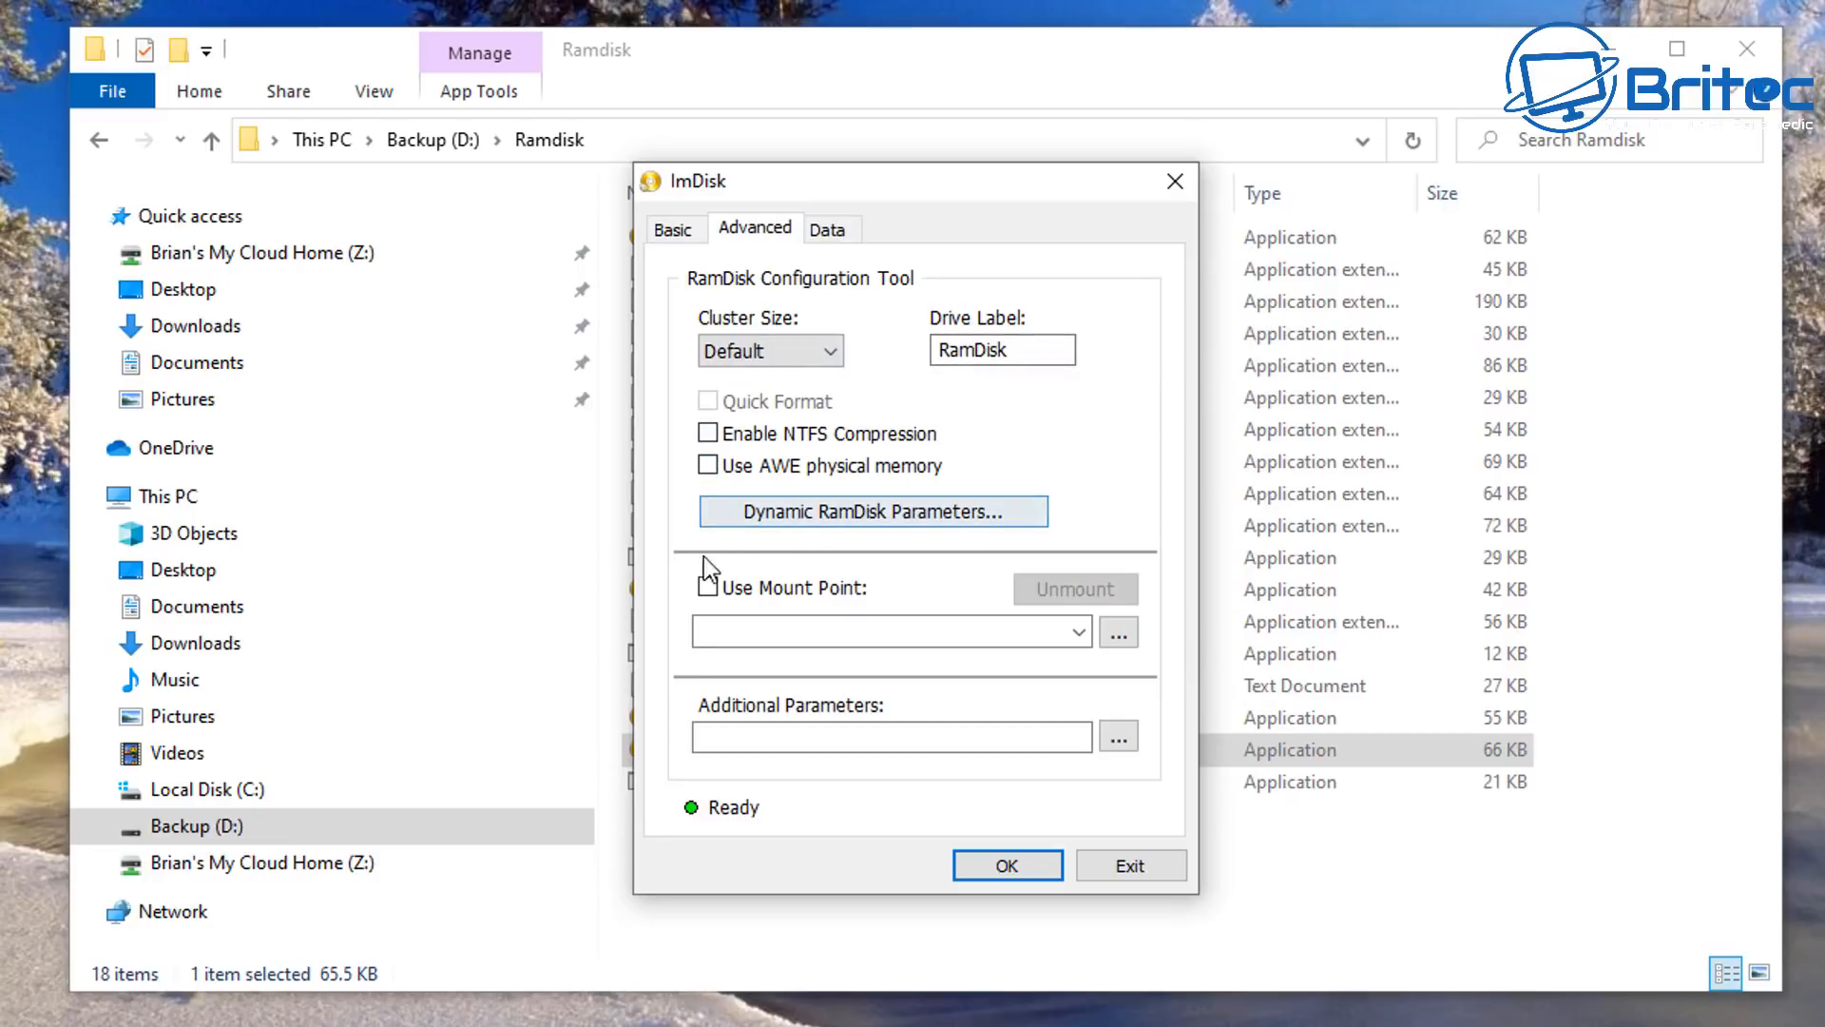
mouse_move(741, 619)
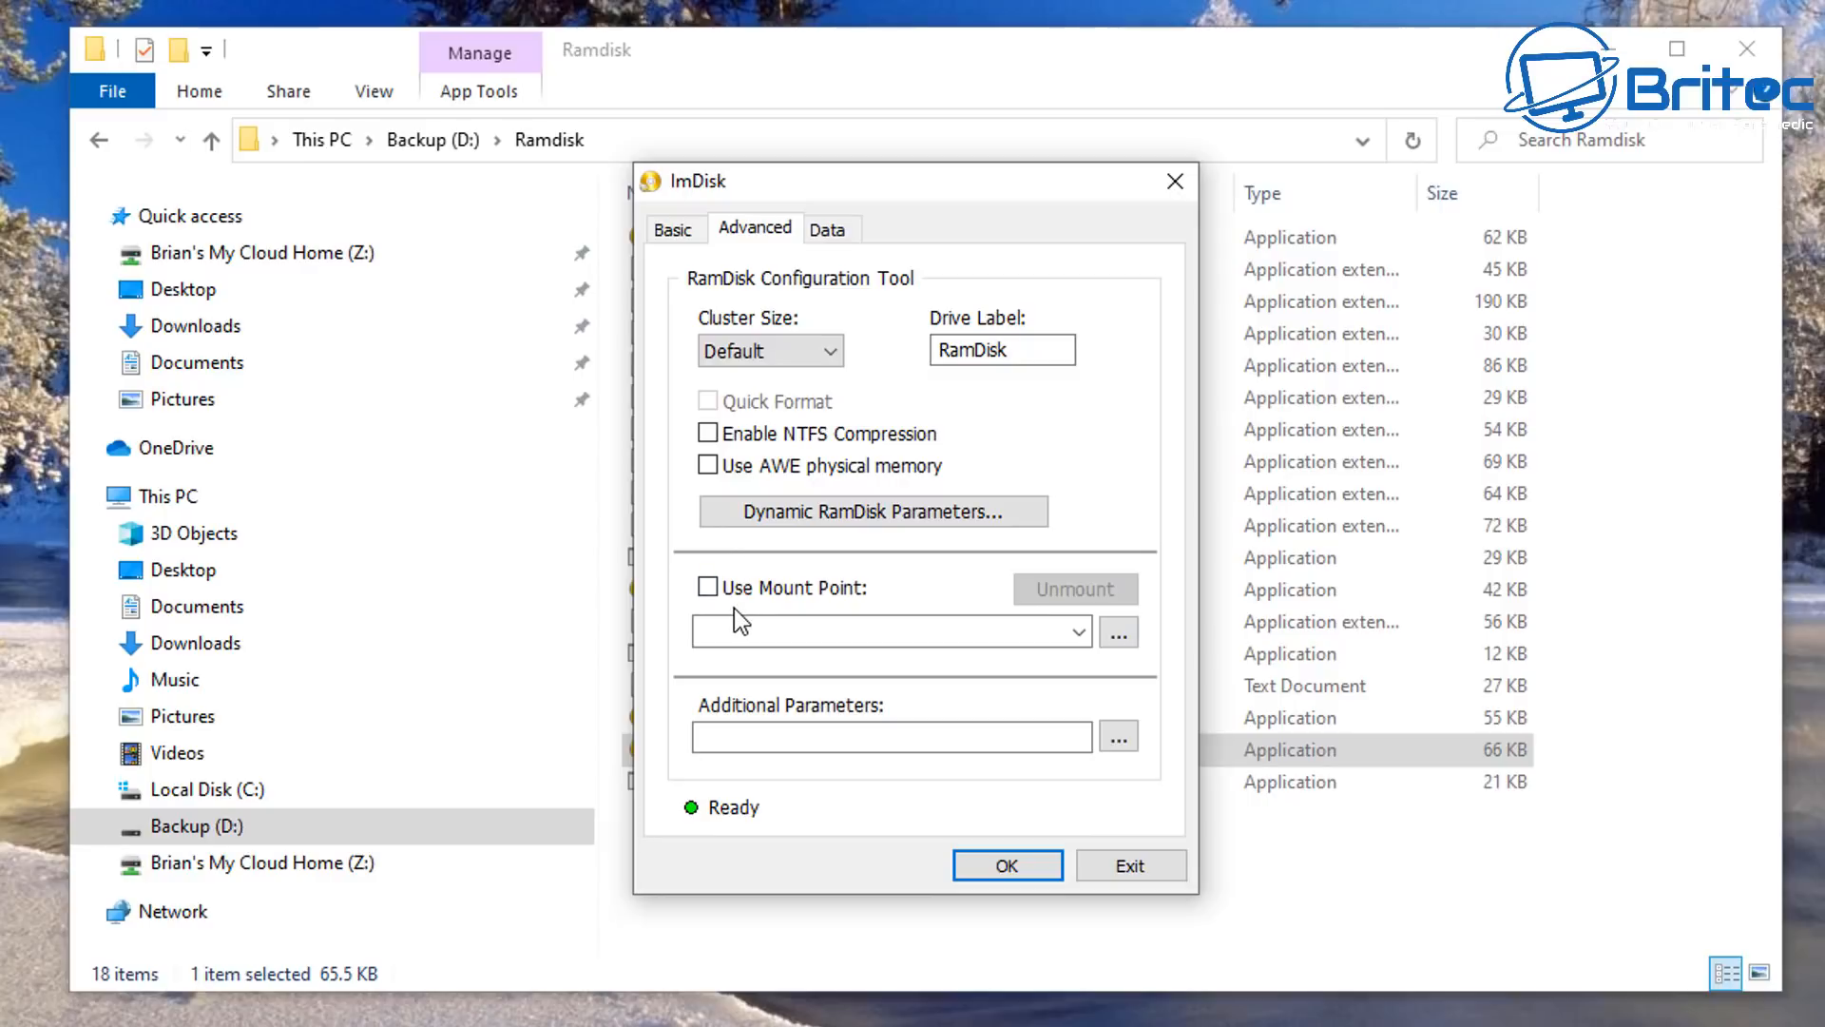
Step: Switch from the Advanced tab to the Data tab's loading and sync options
left_click(825, 228)
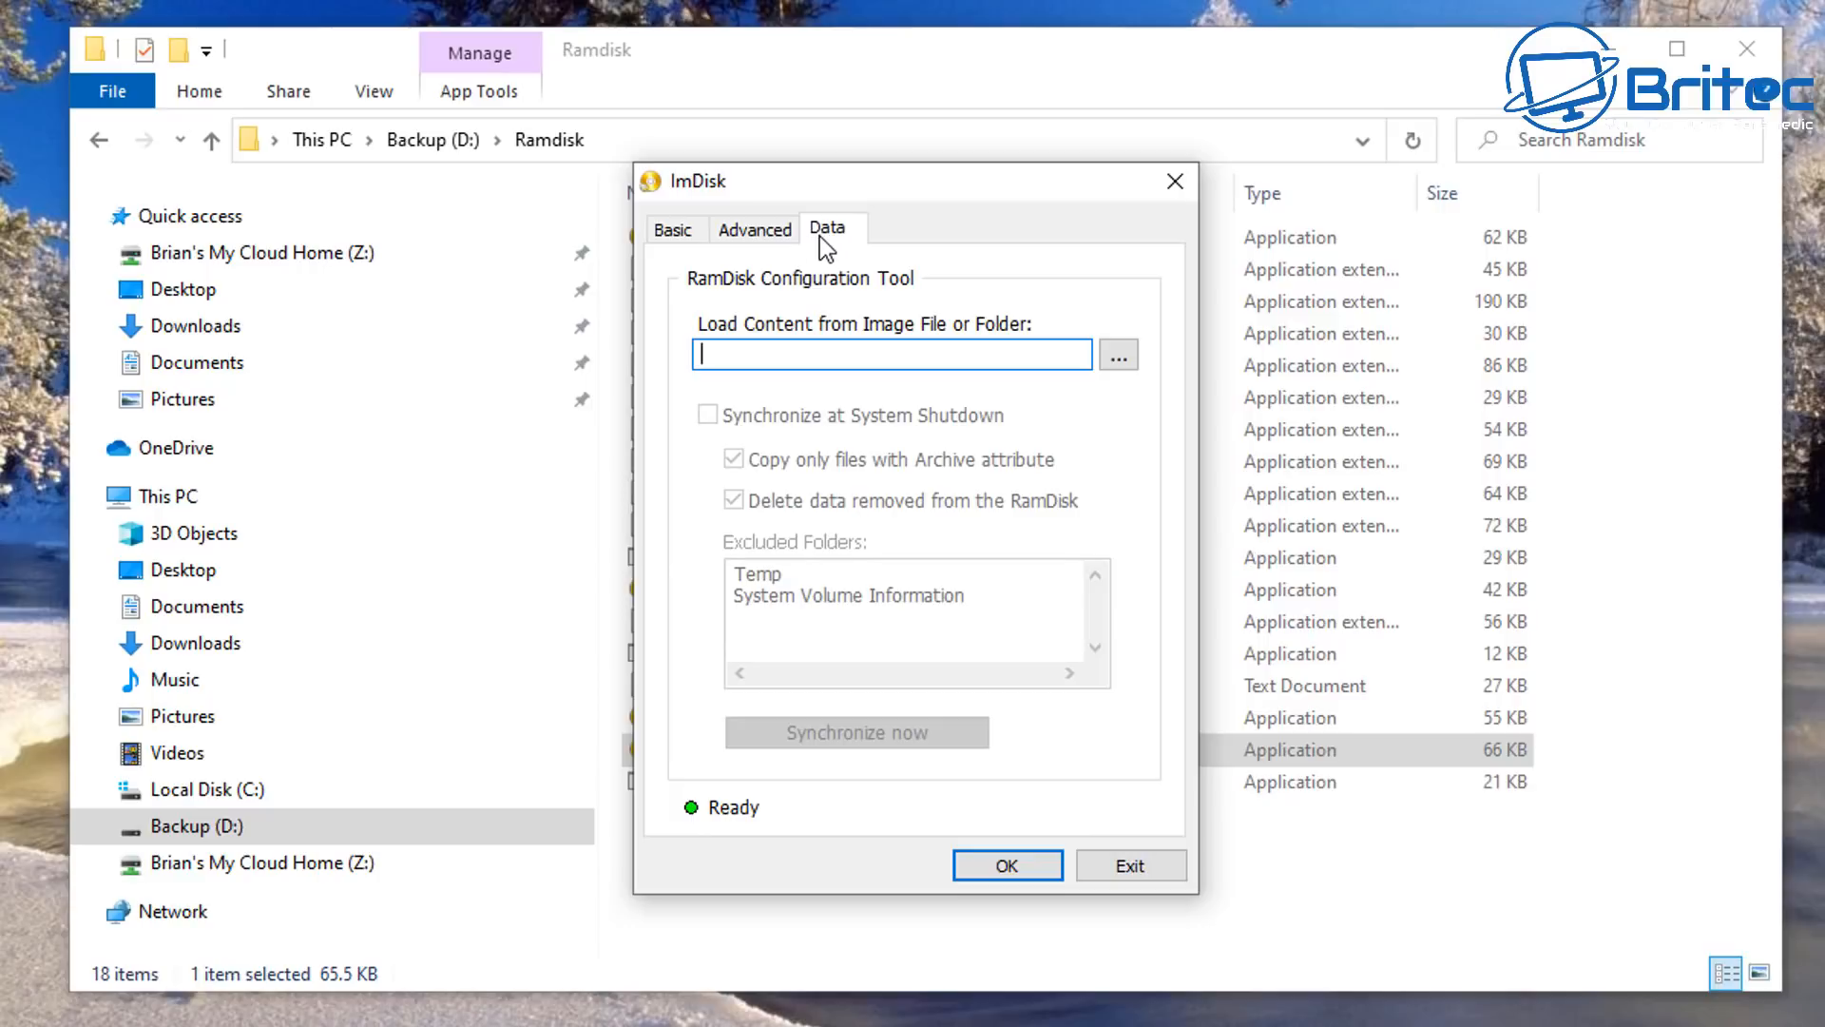
mouse_move(824, 355)
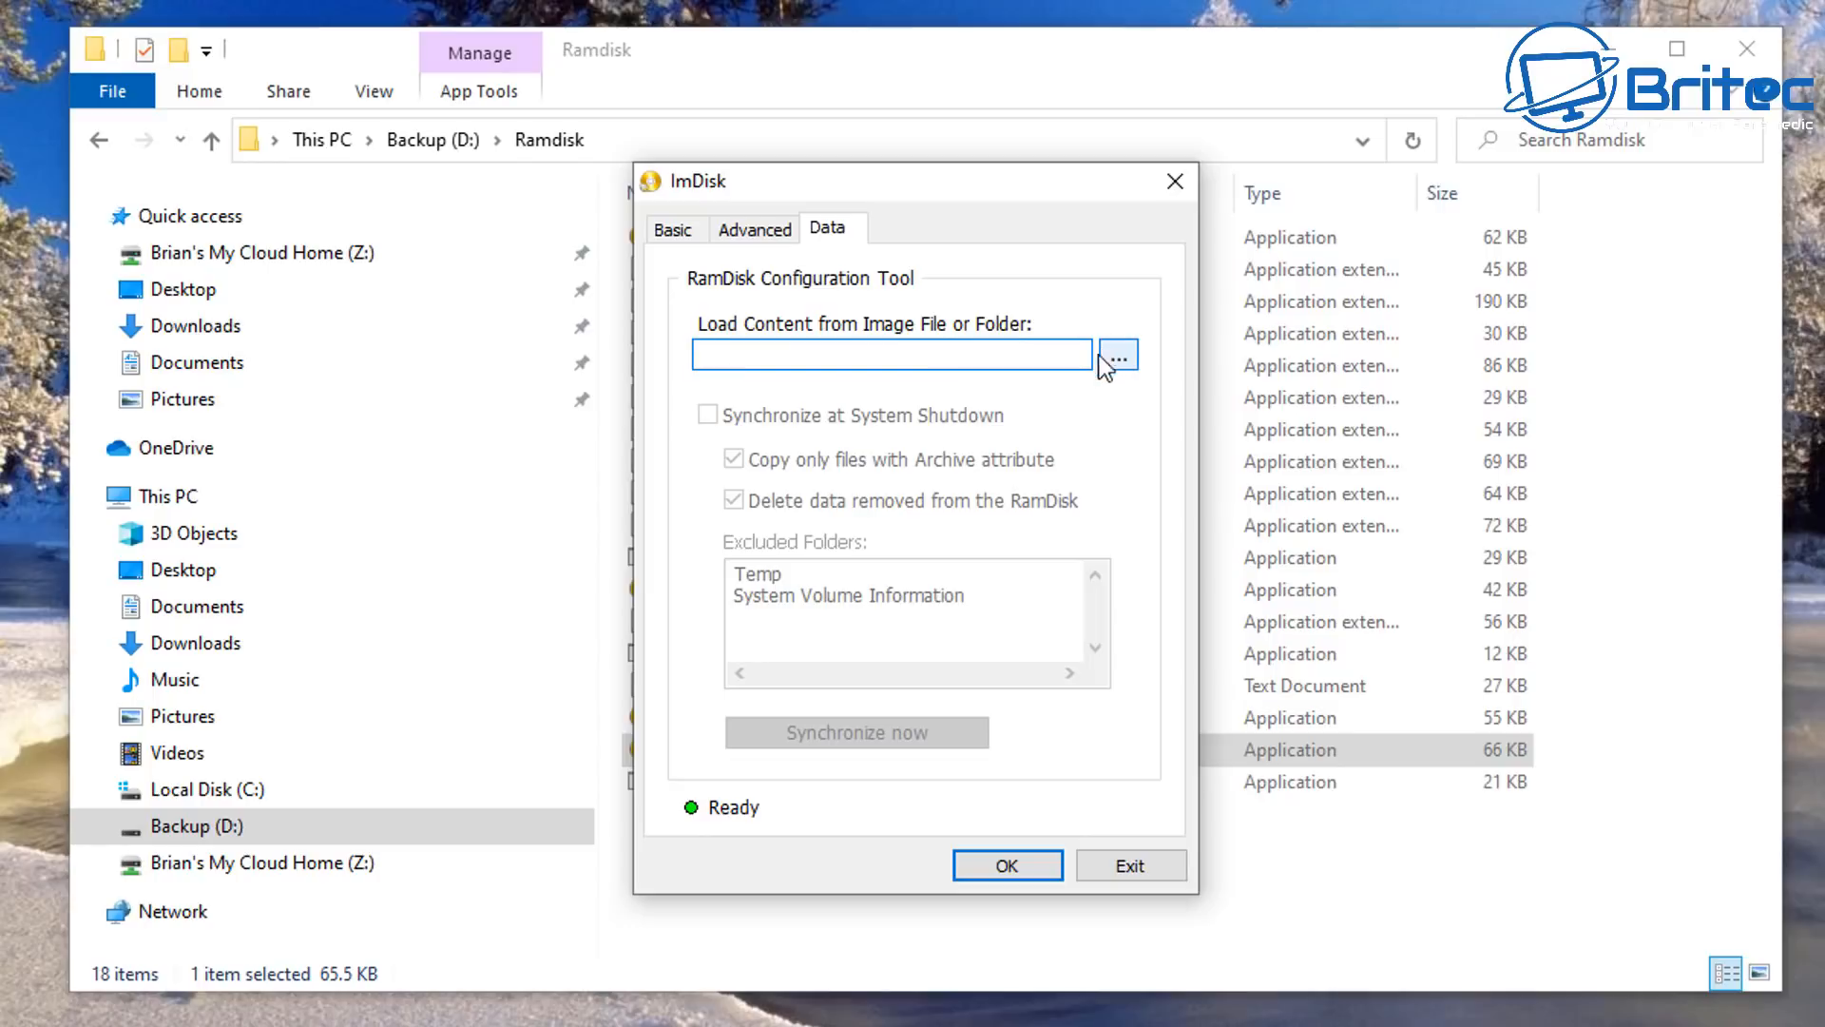
Step: Create the U: RAM disk, close the fast startup warning, and close the Ramdisk folder
left_click(1005, 865)
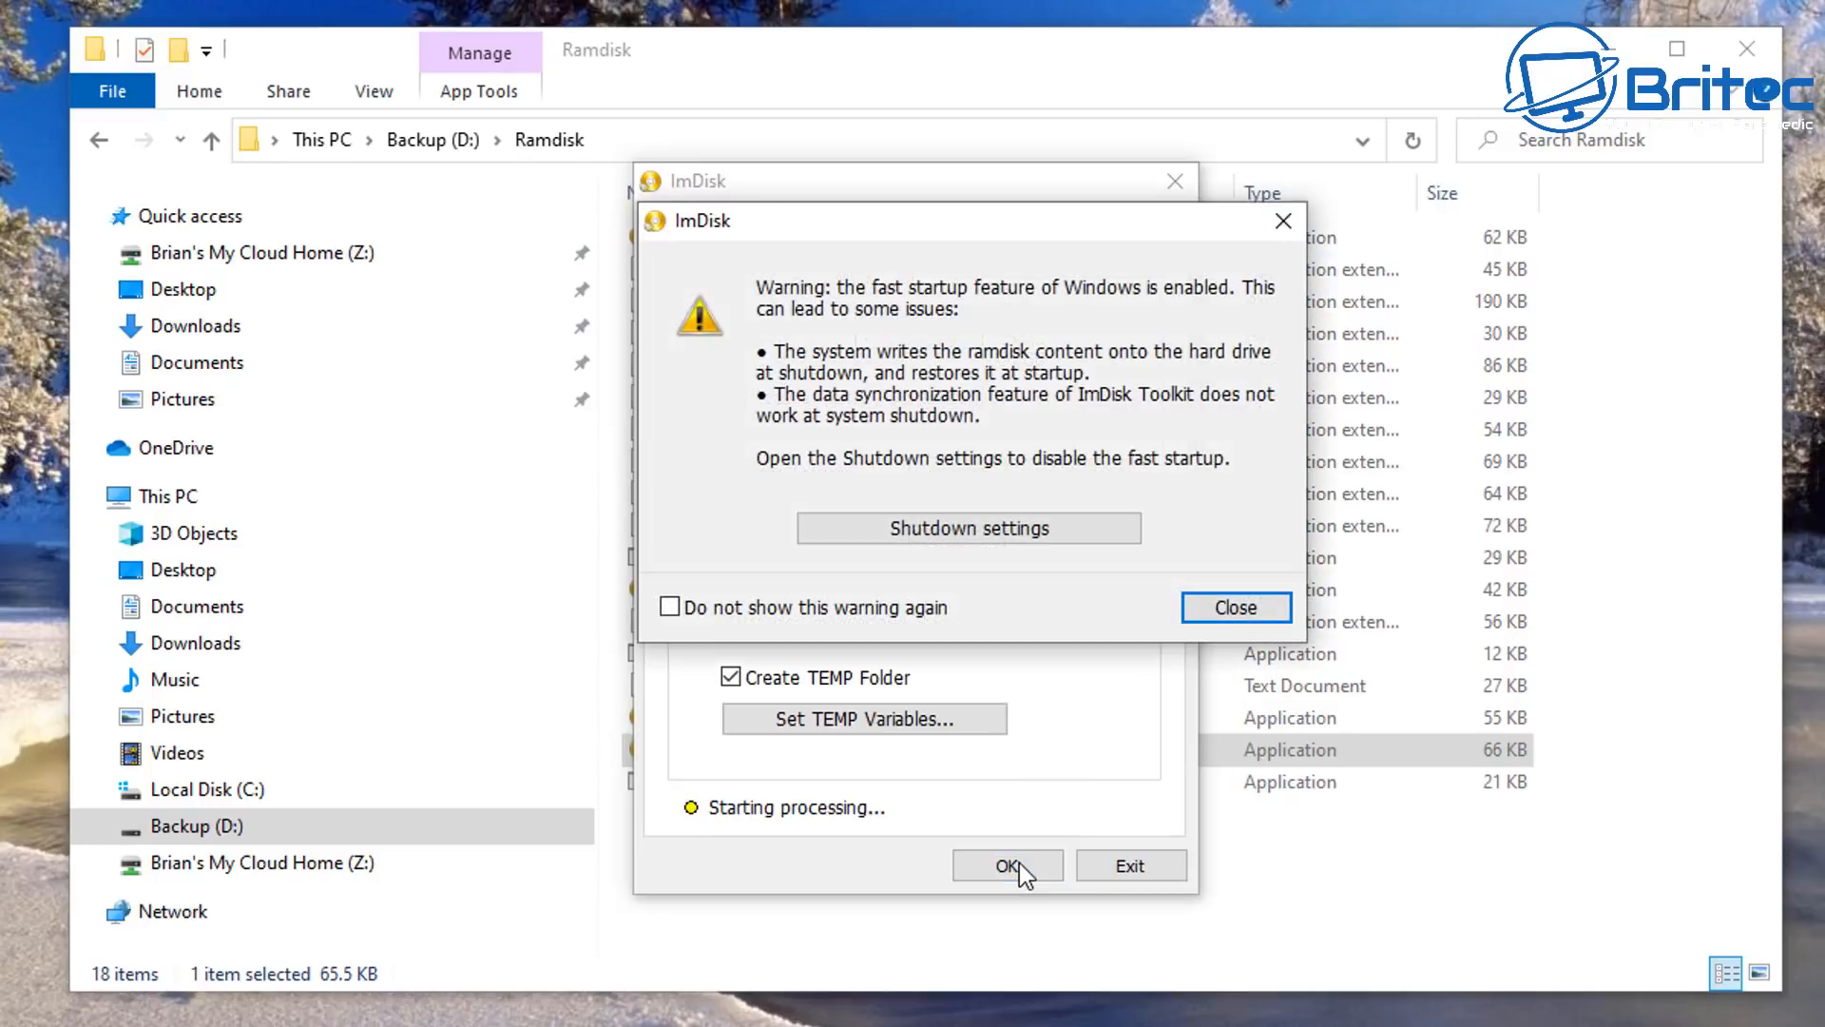
mouse_move(1079, 639)
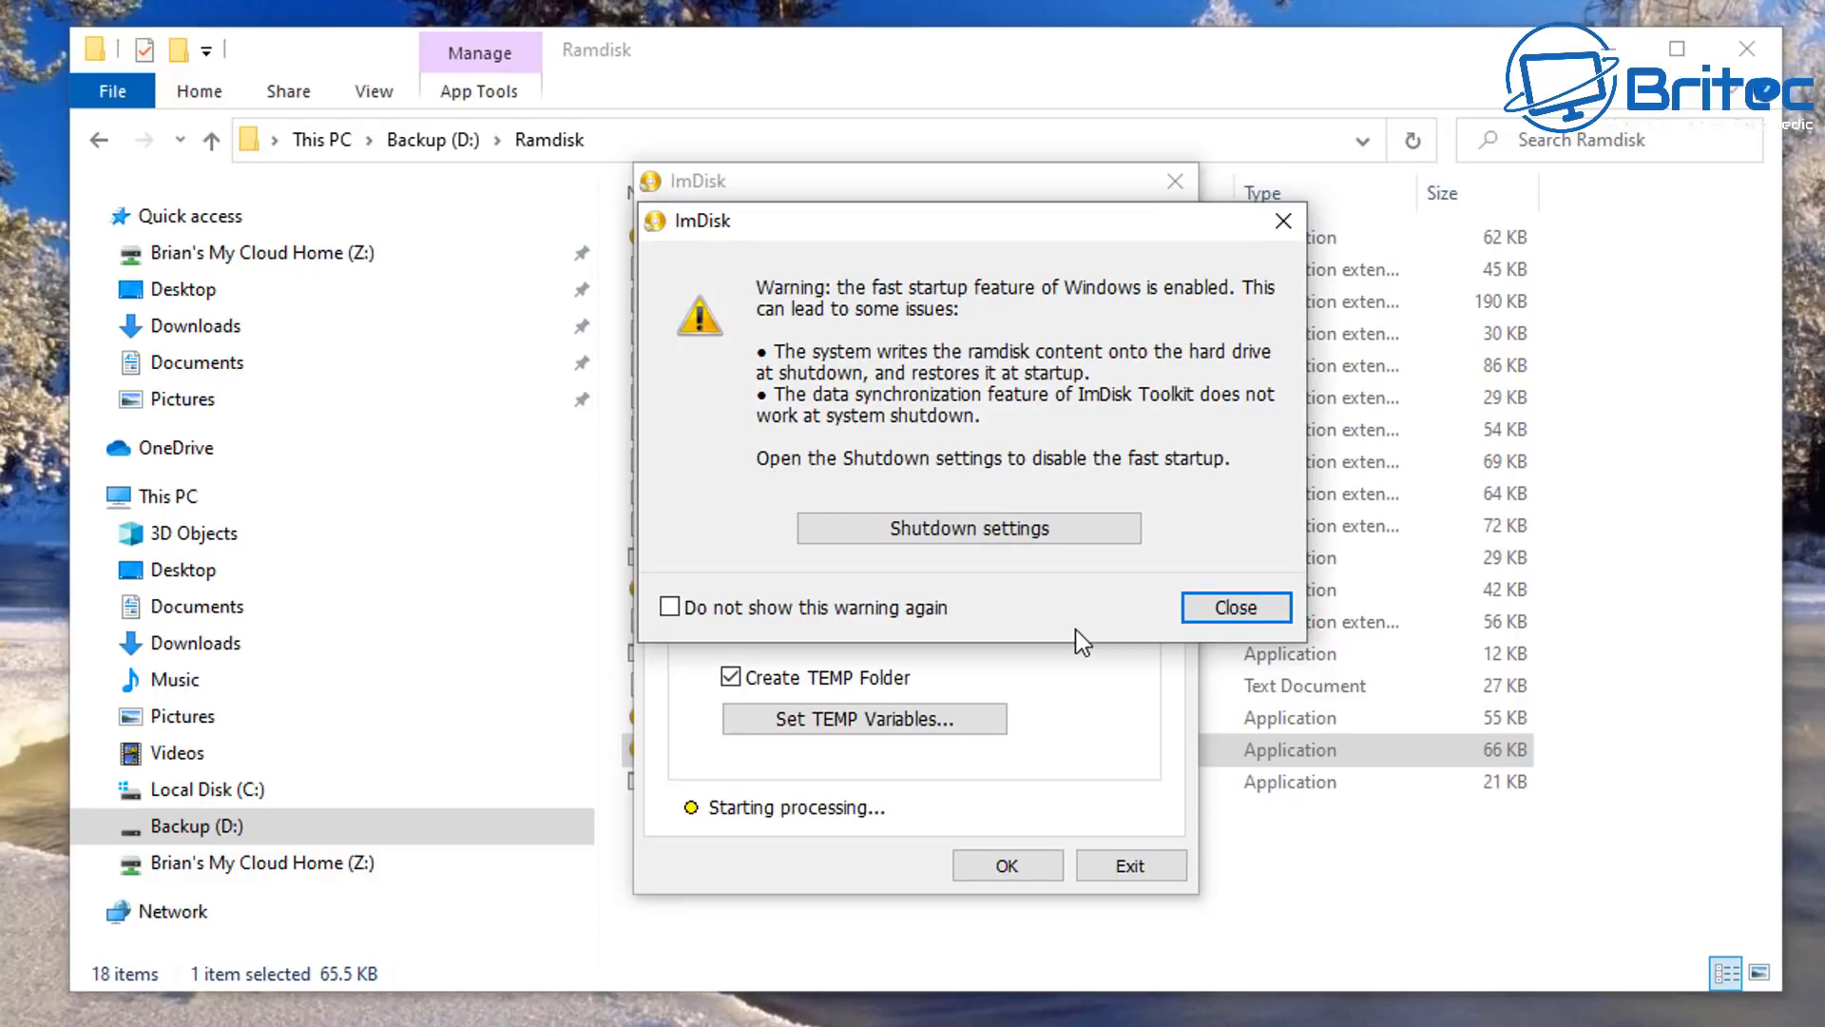
mouse_move(855, 491)
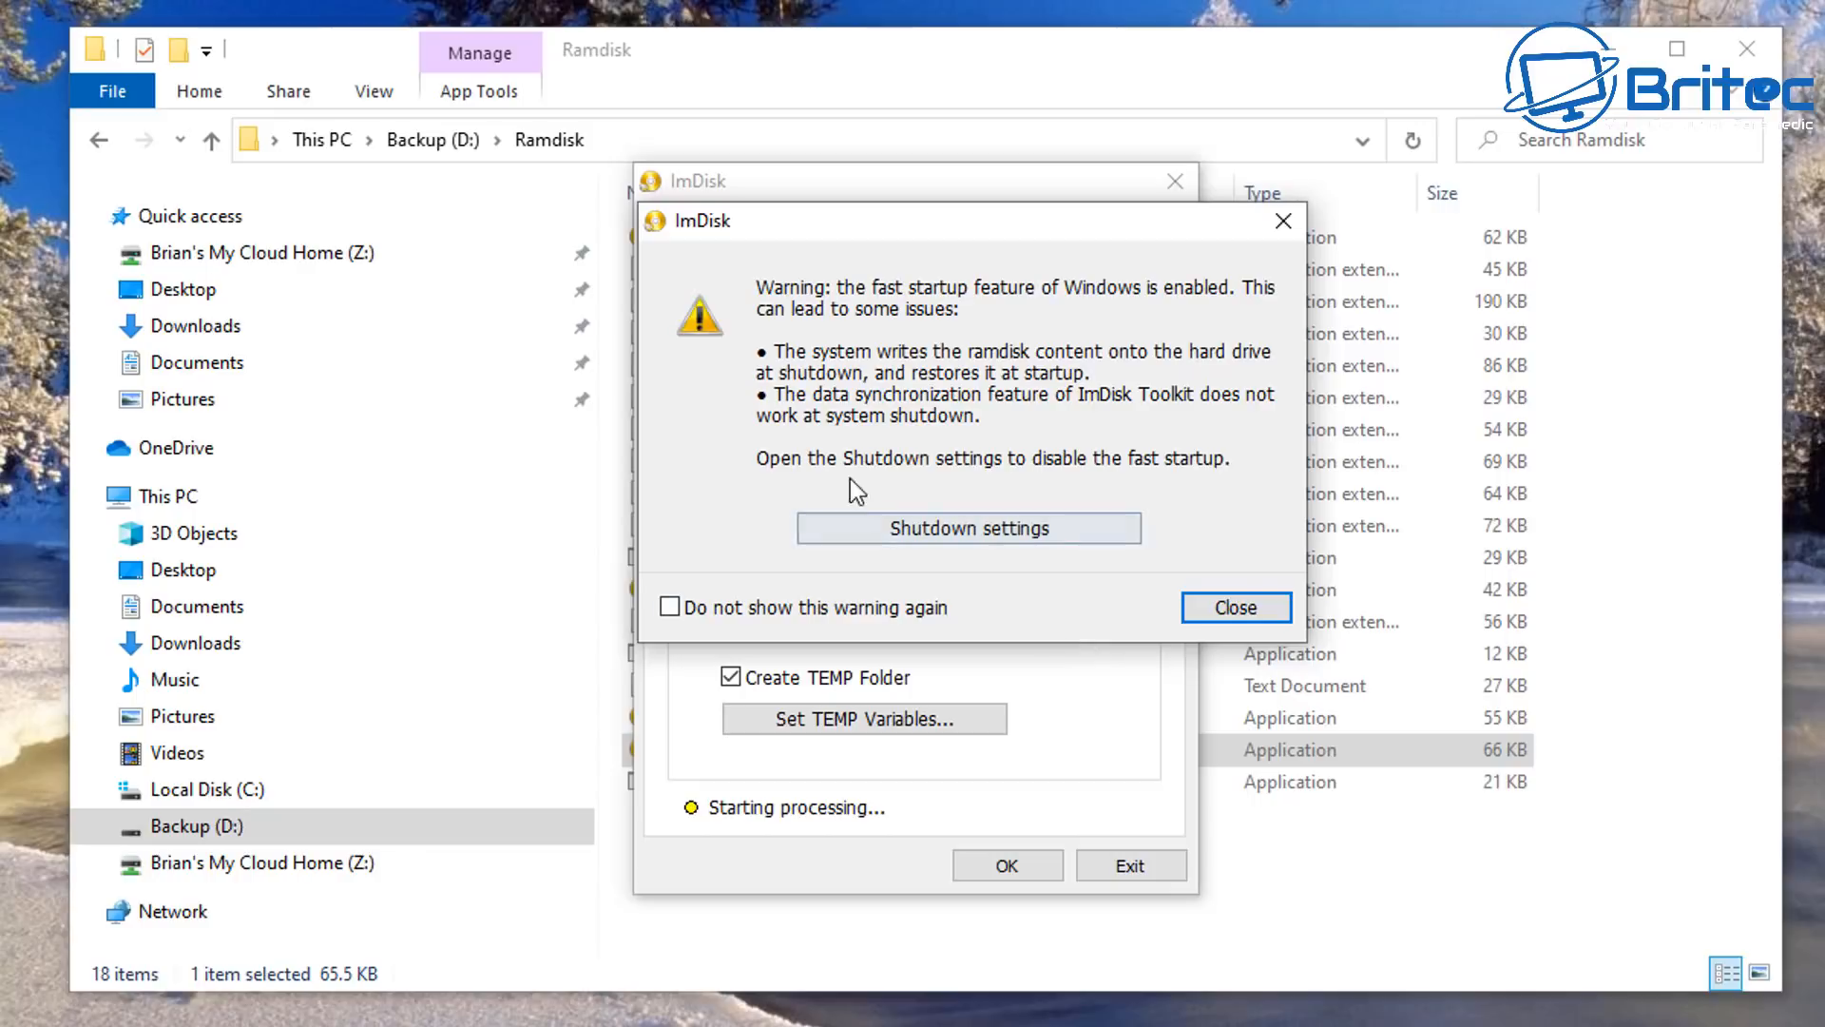
mouse_move(1018, 420)
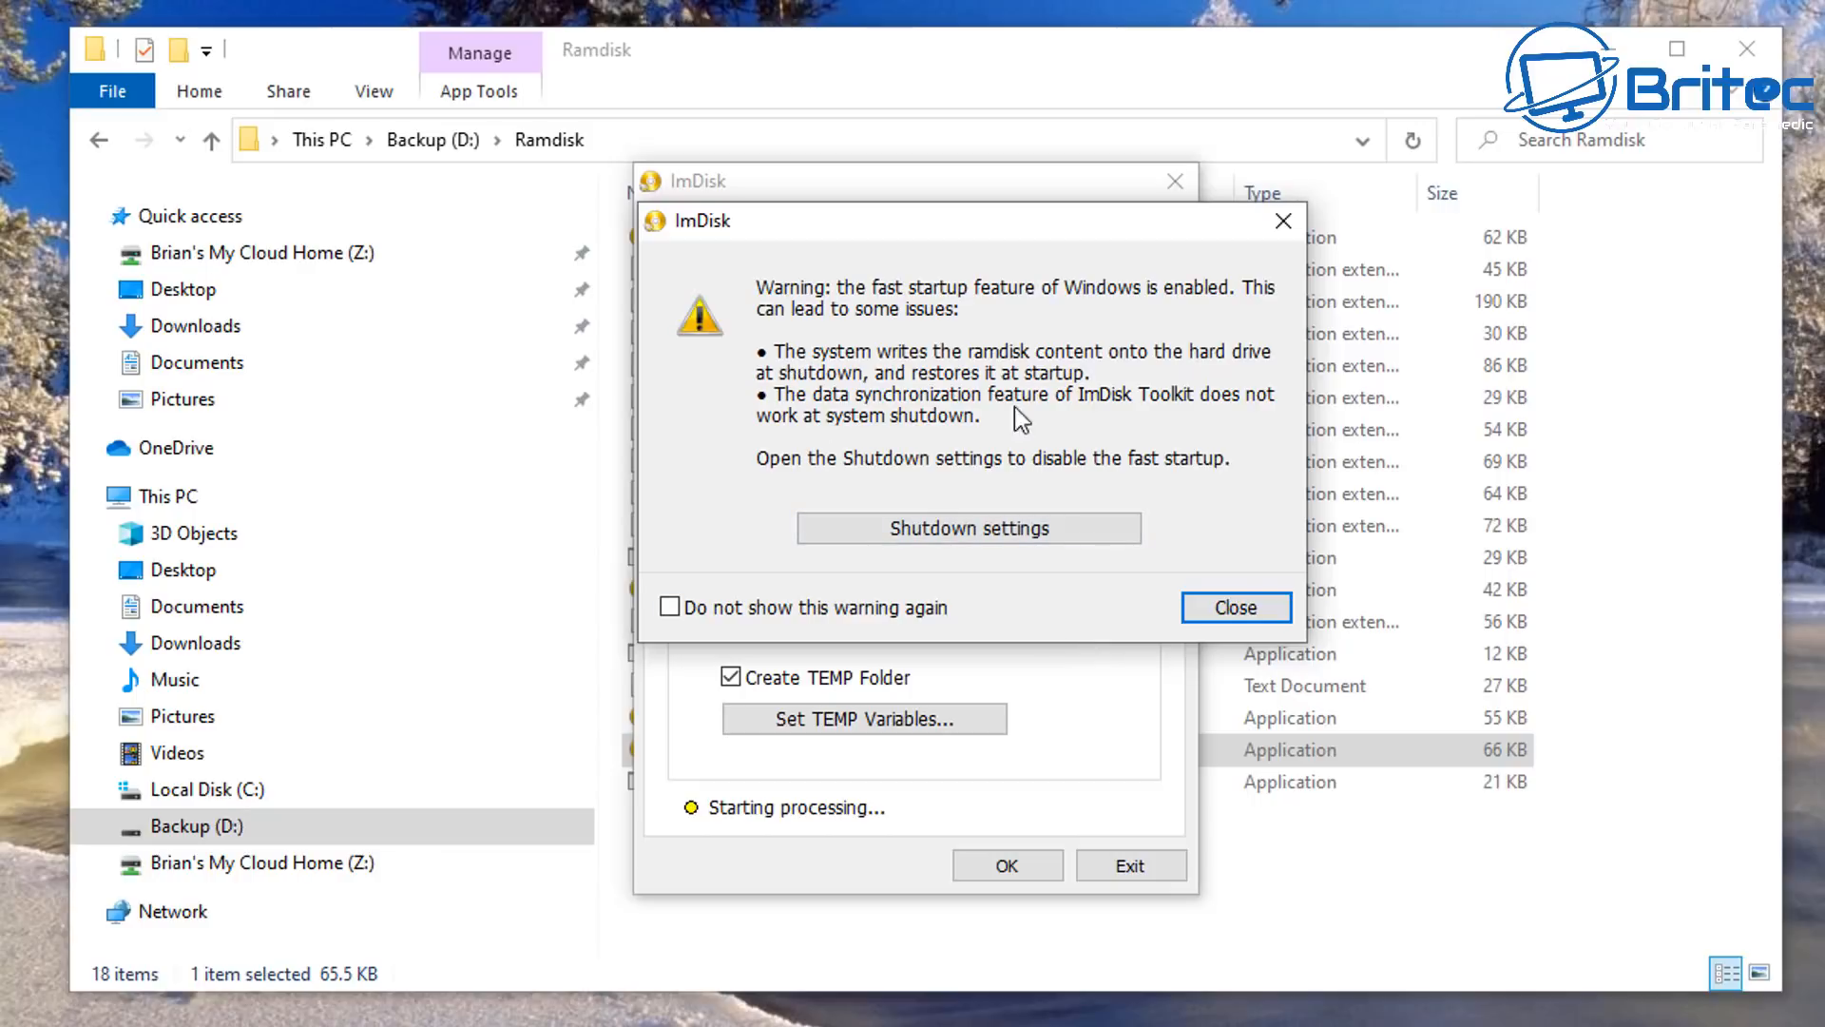
left_click(1234, 607)
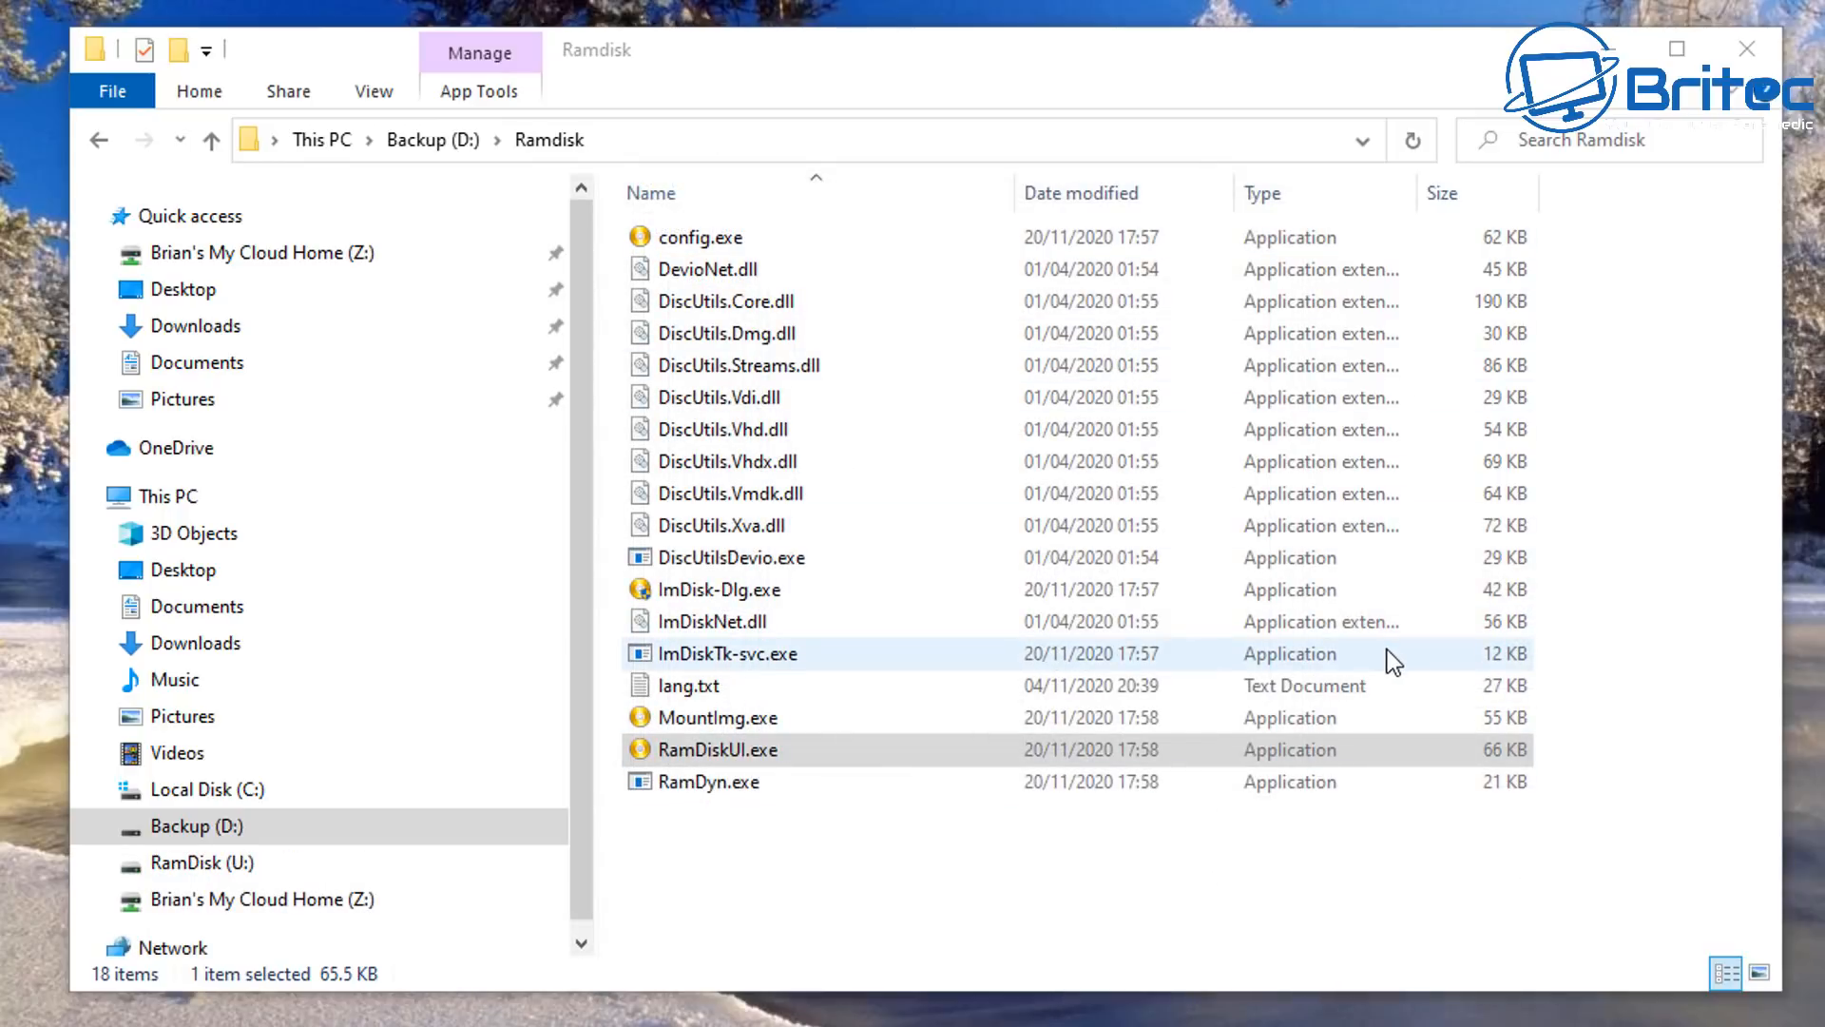
mouse_move(1745, 50)
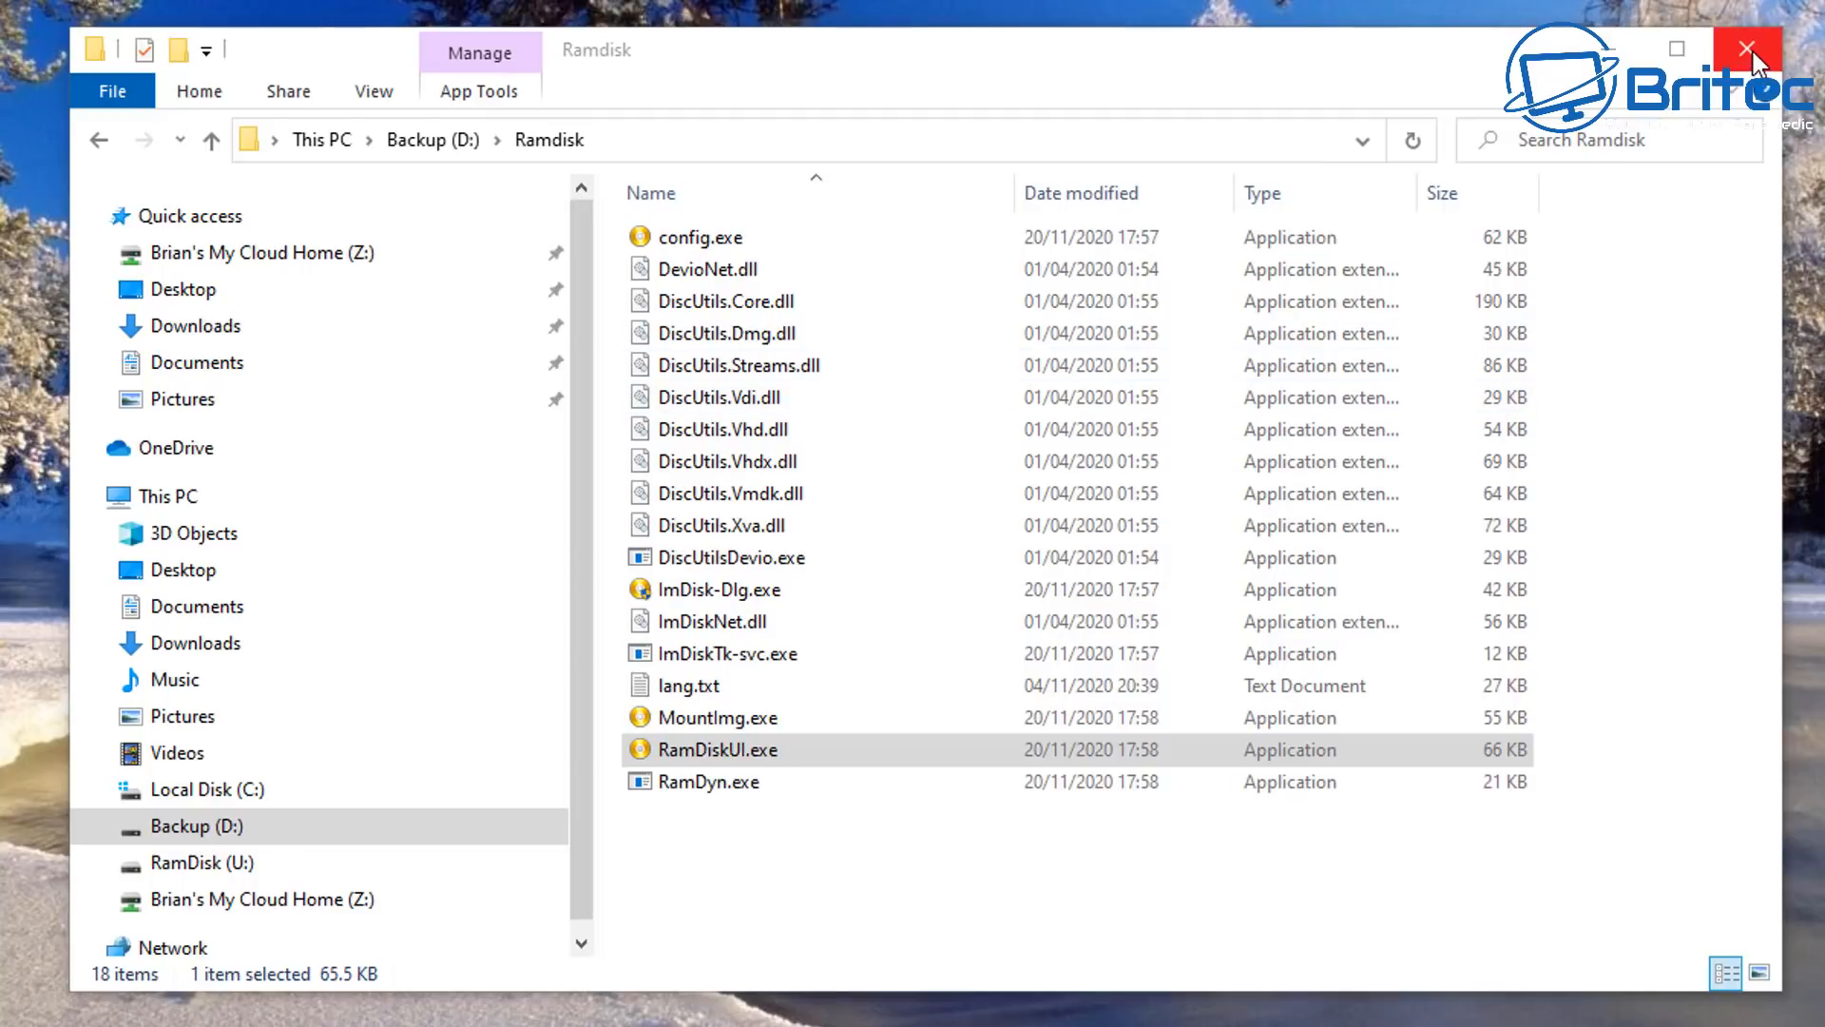
left_click(1745, 50)
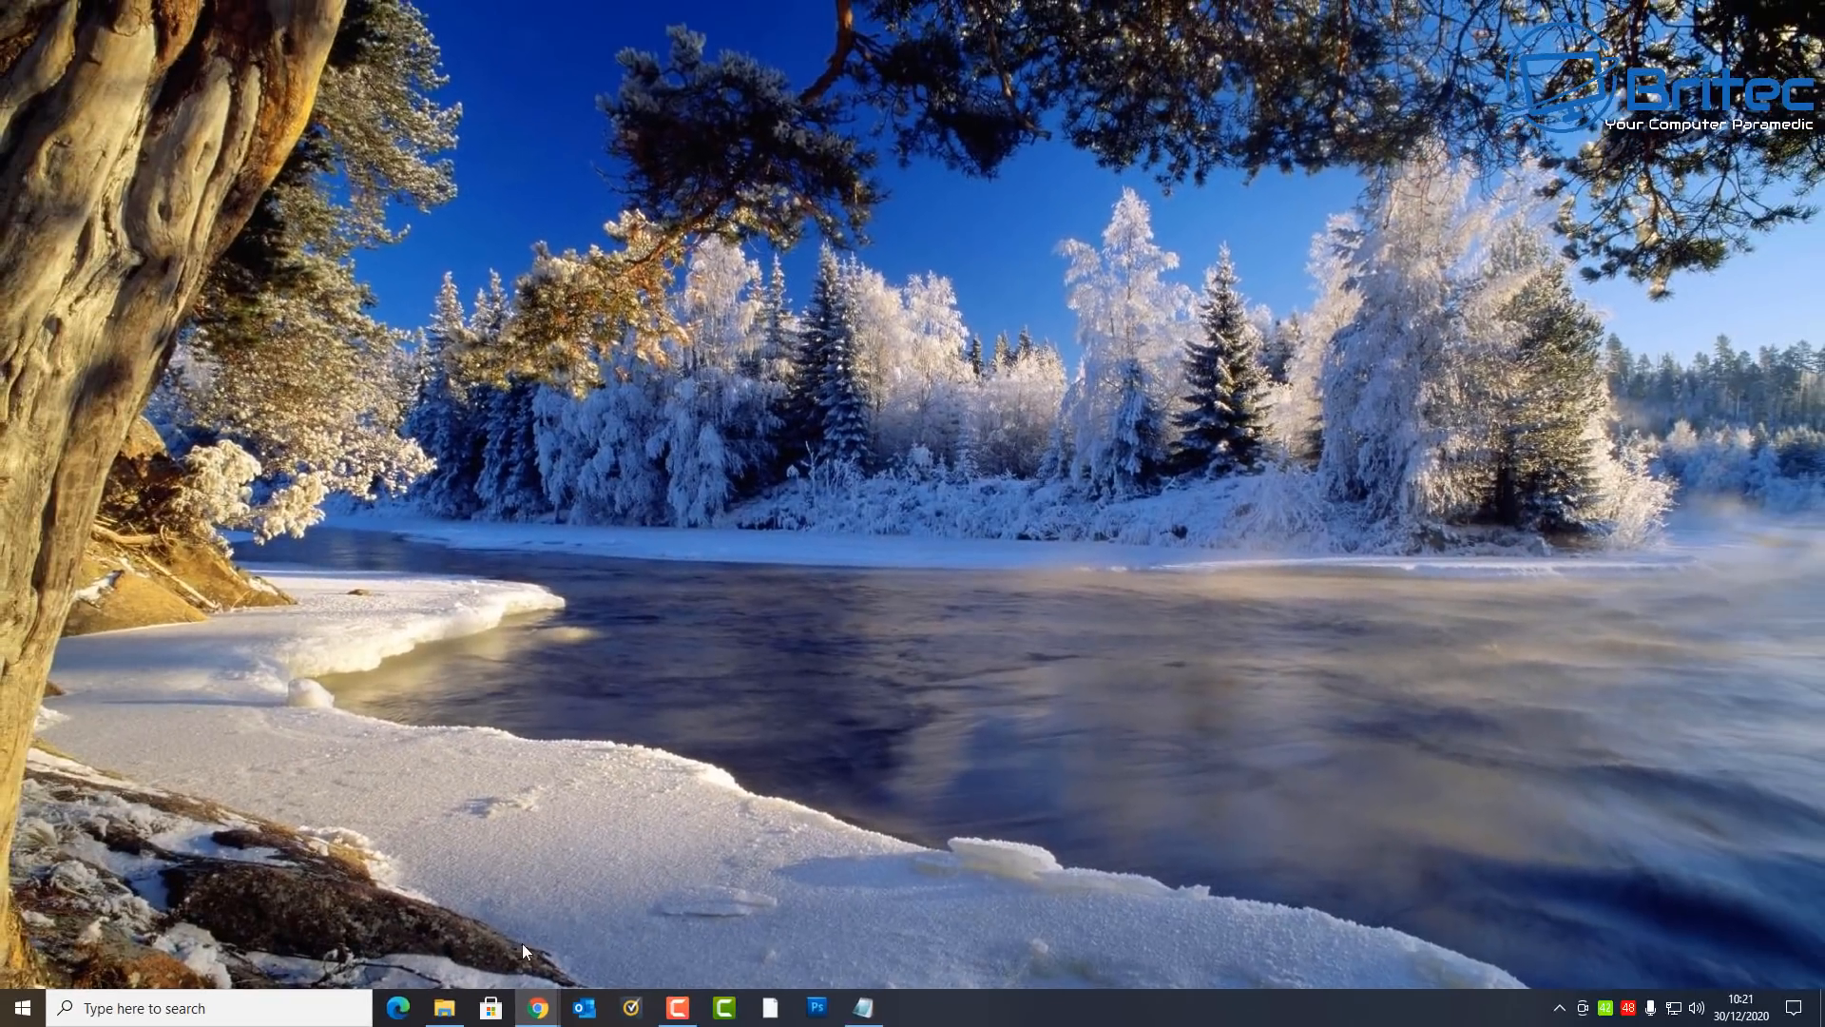
Step: Open File Explorer's This PC to check RamDisk (U:) with 0.98 GB free
left_click(442, 1006)
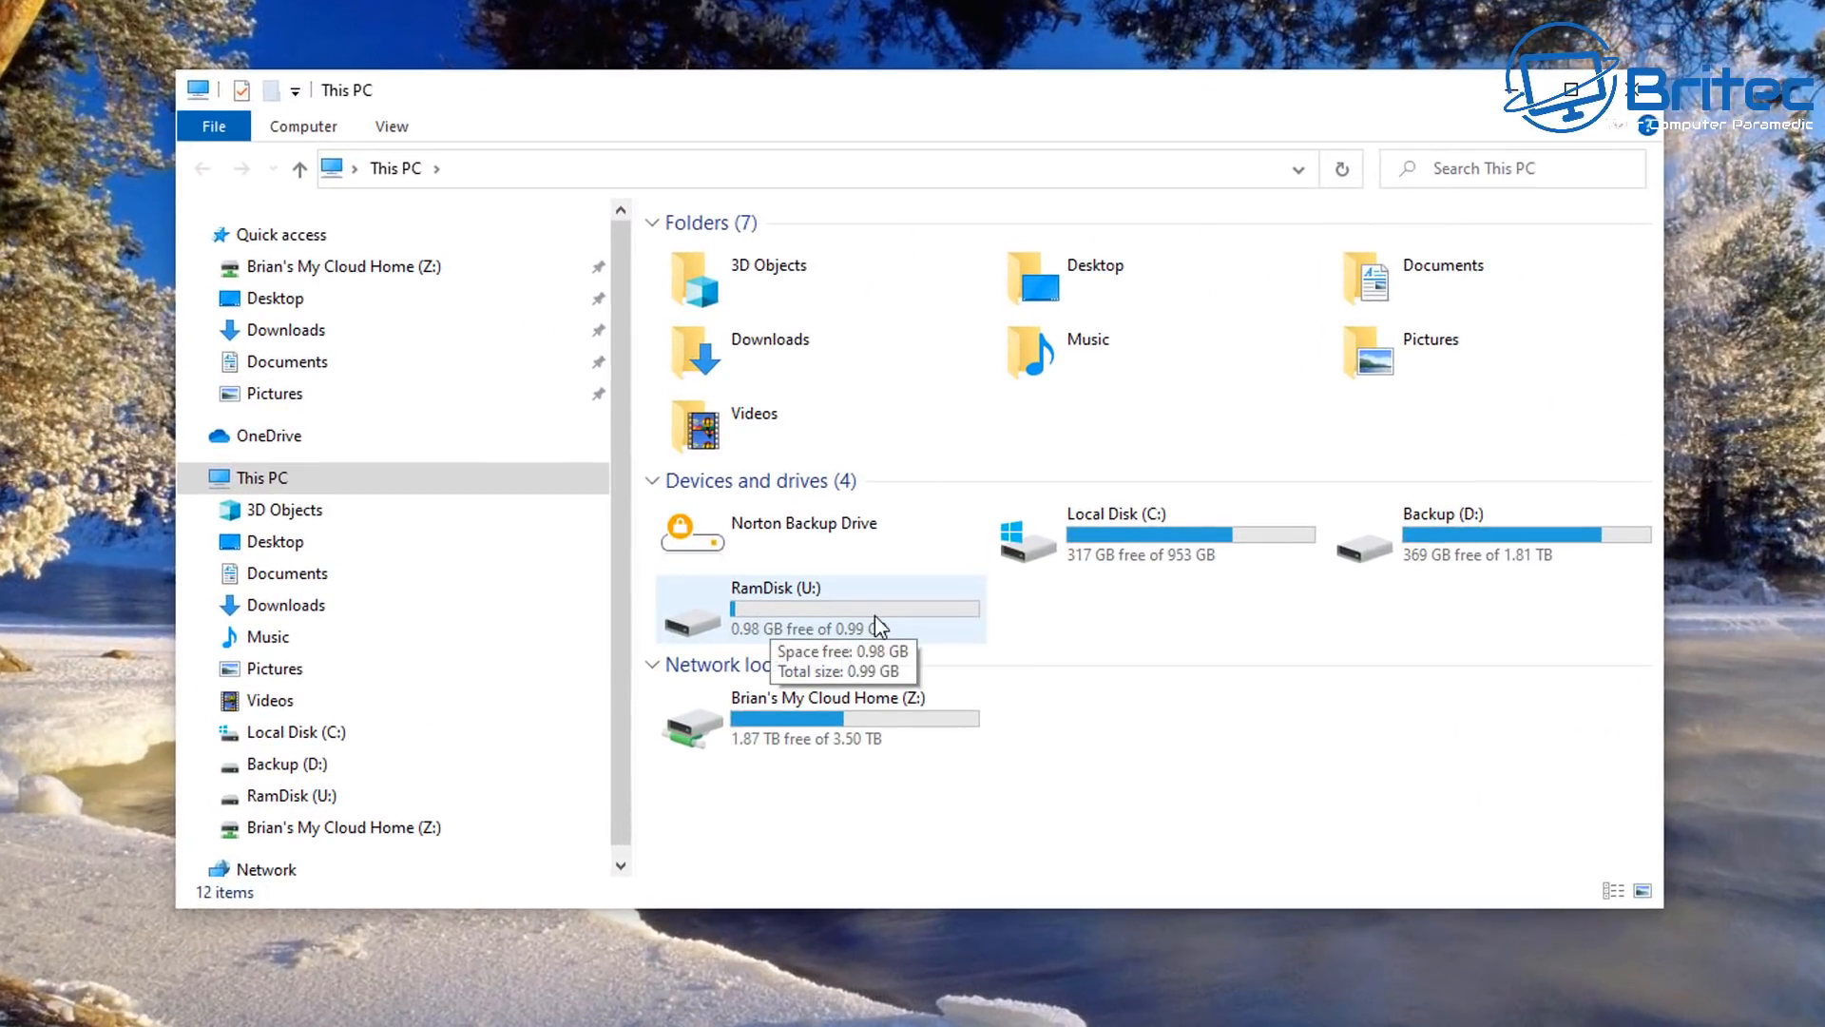
mouse_move(774, 617)
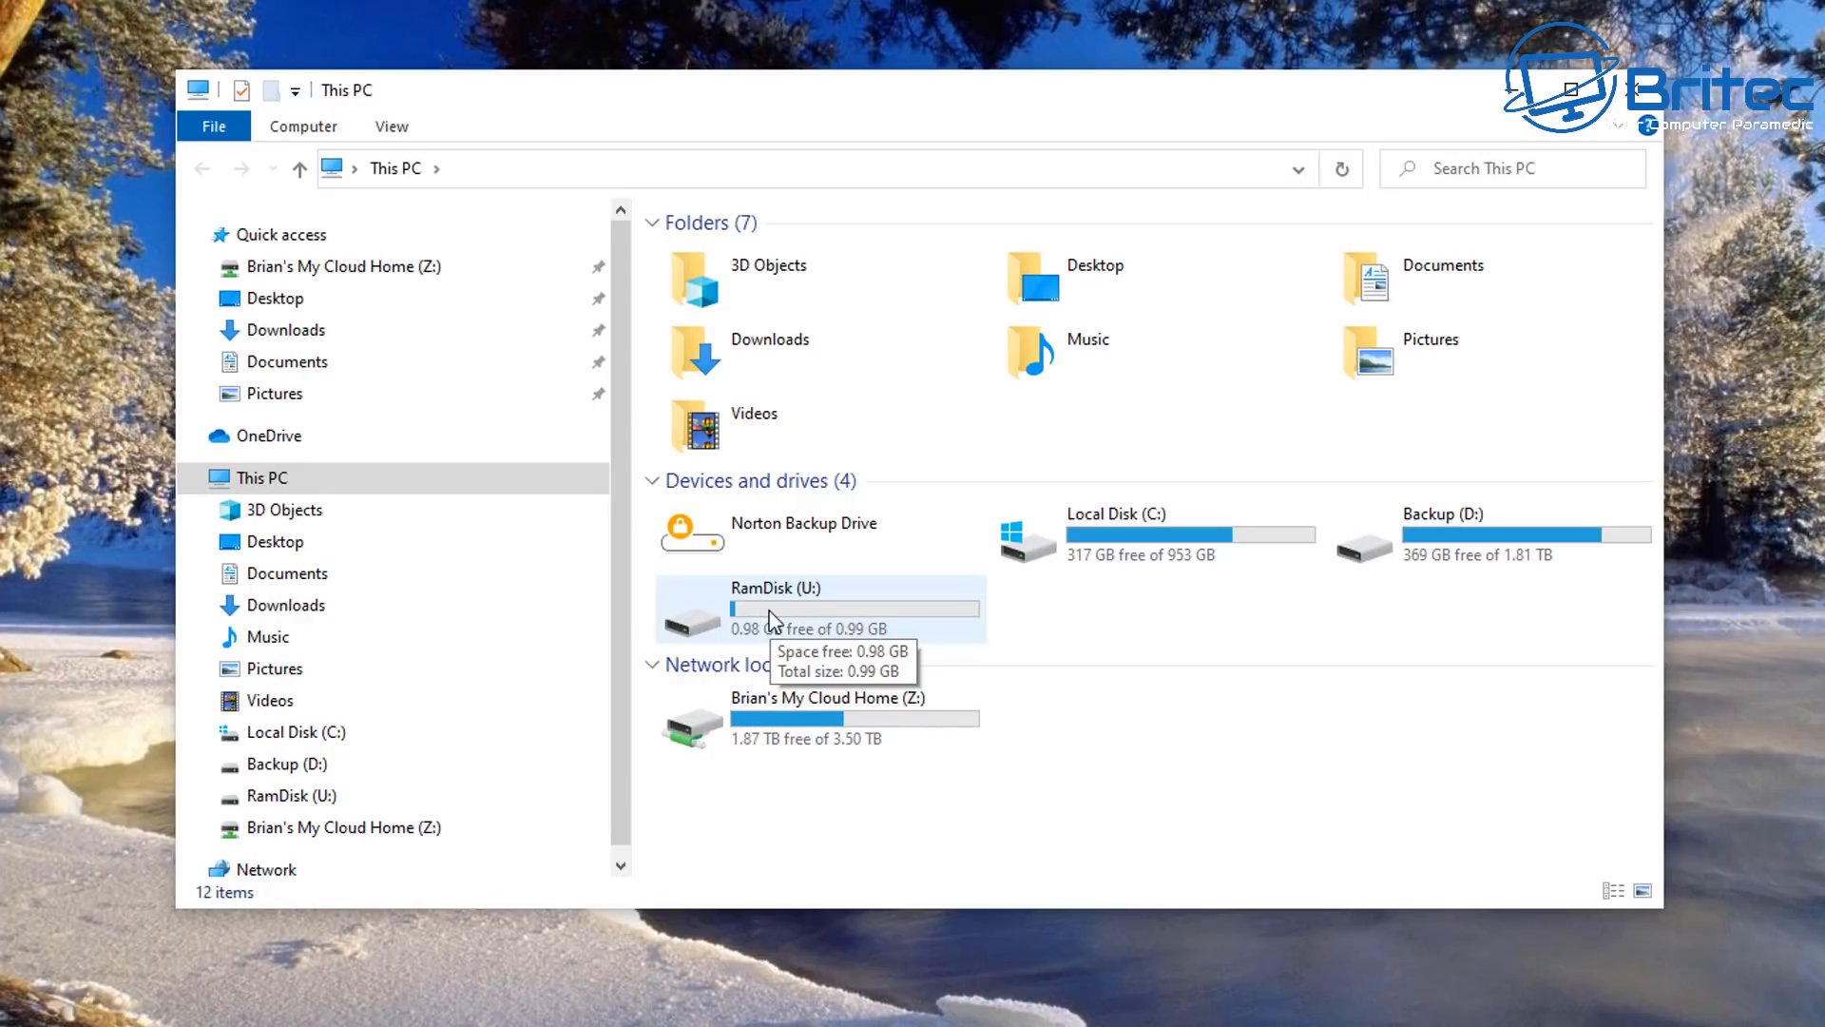
mouse_move(757, 613)
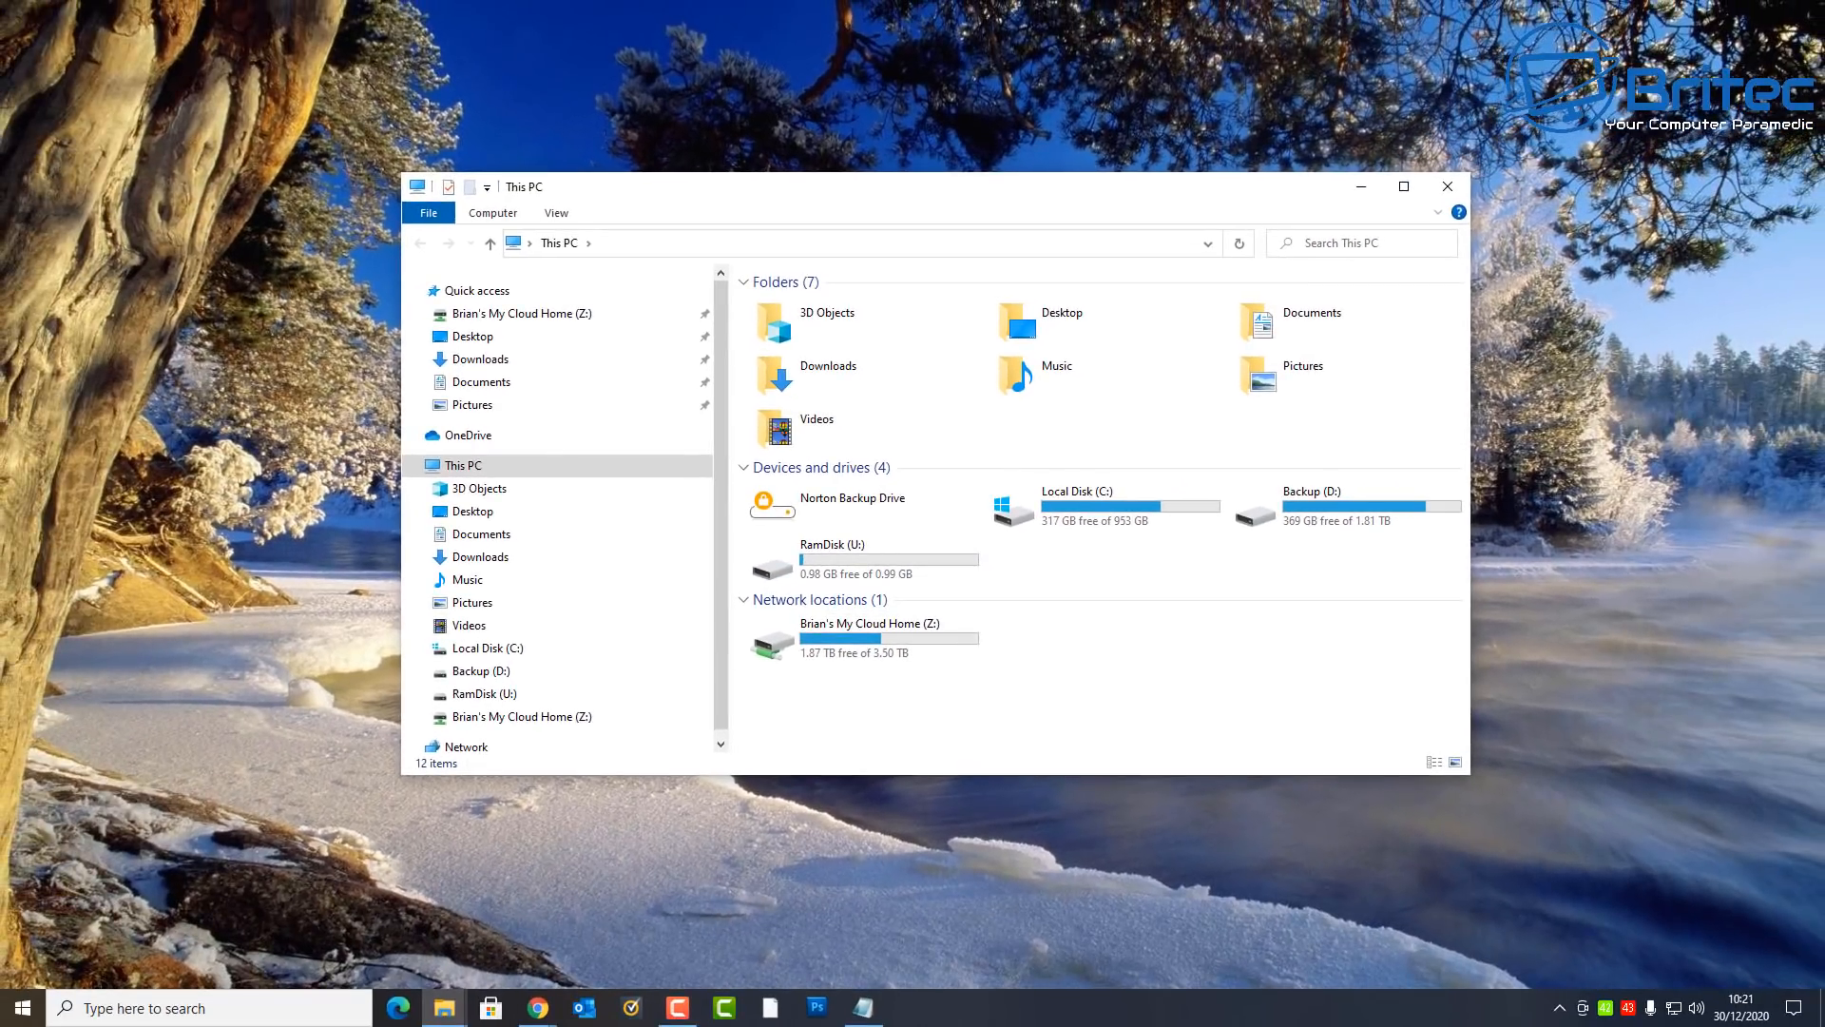
Step: Switch to Chrome and download Firefox Portable from PortableApps.com onto U:
left_click(534, 1007)
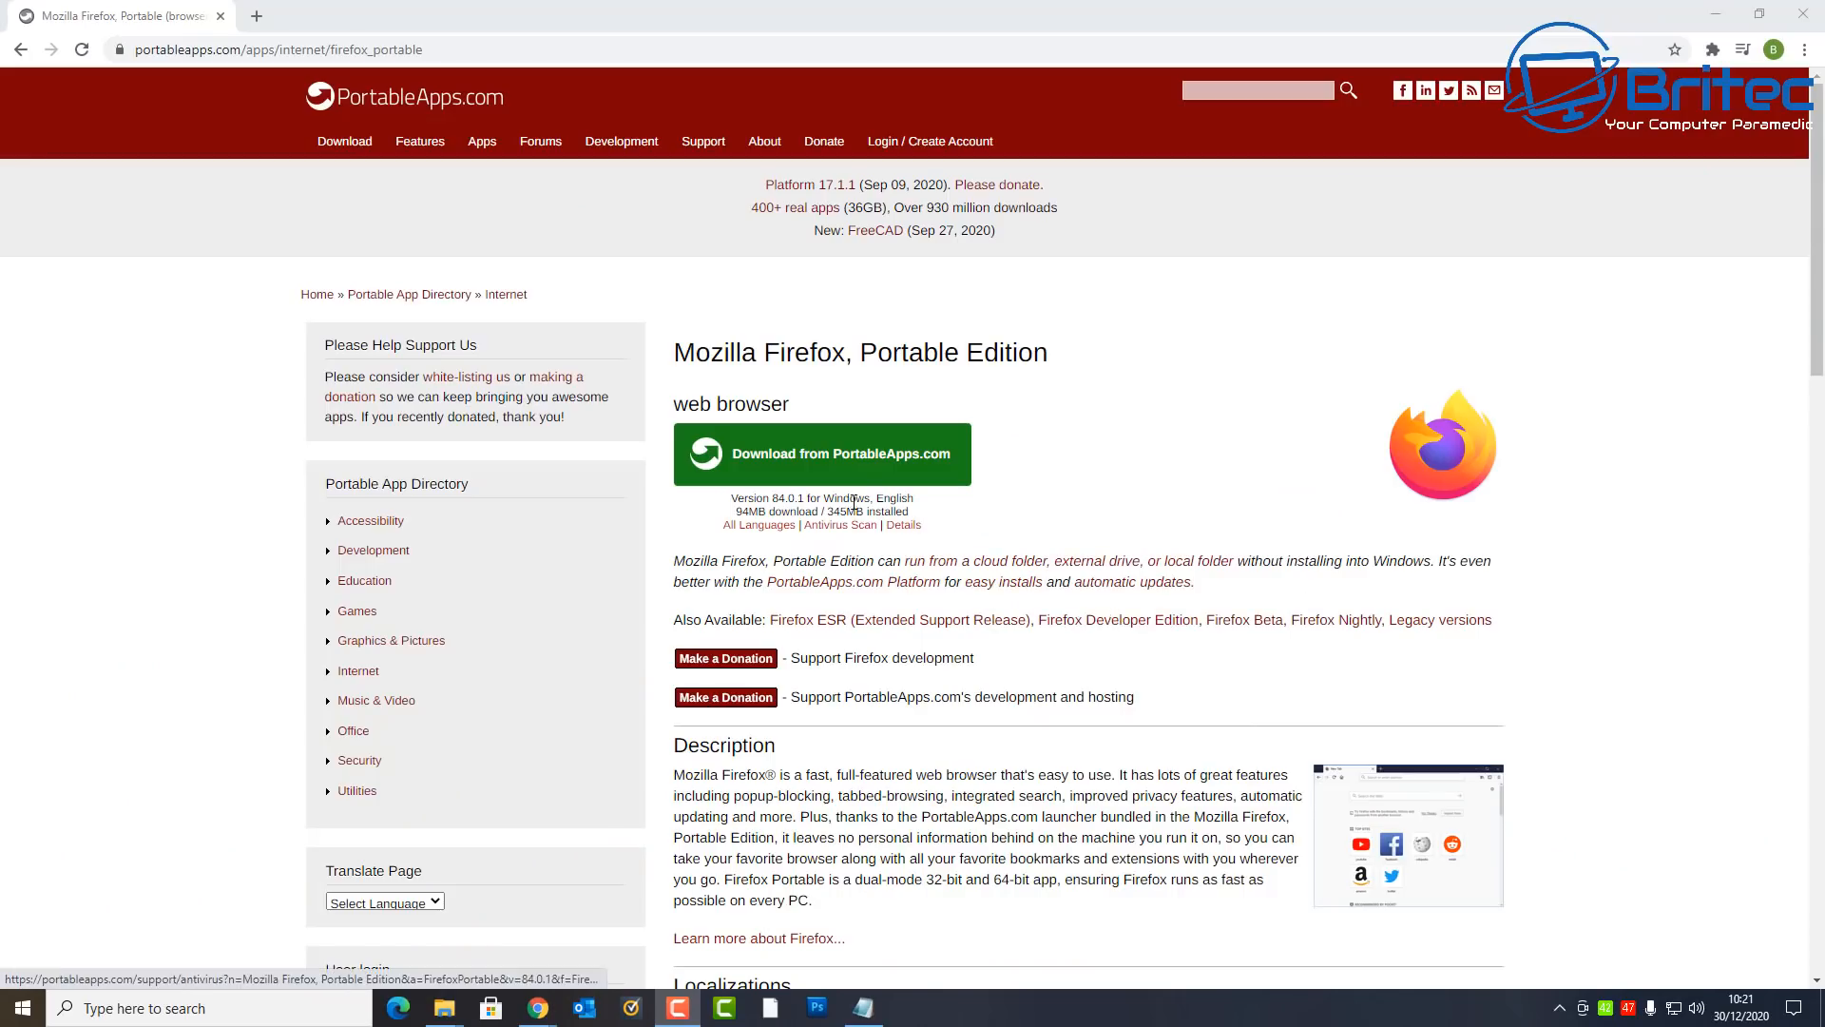
left_click(822, 454)
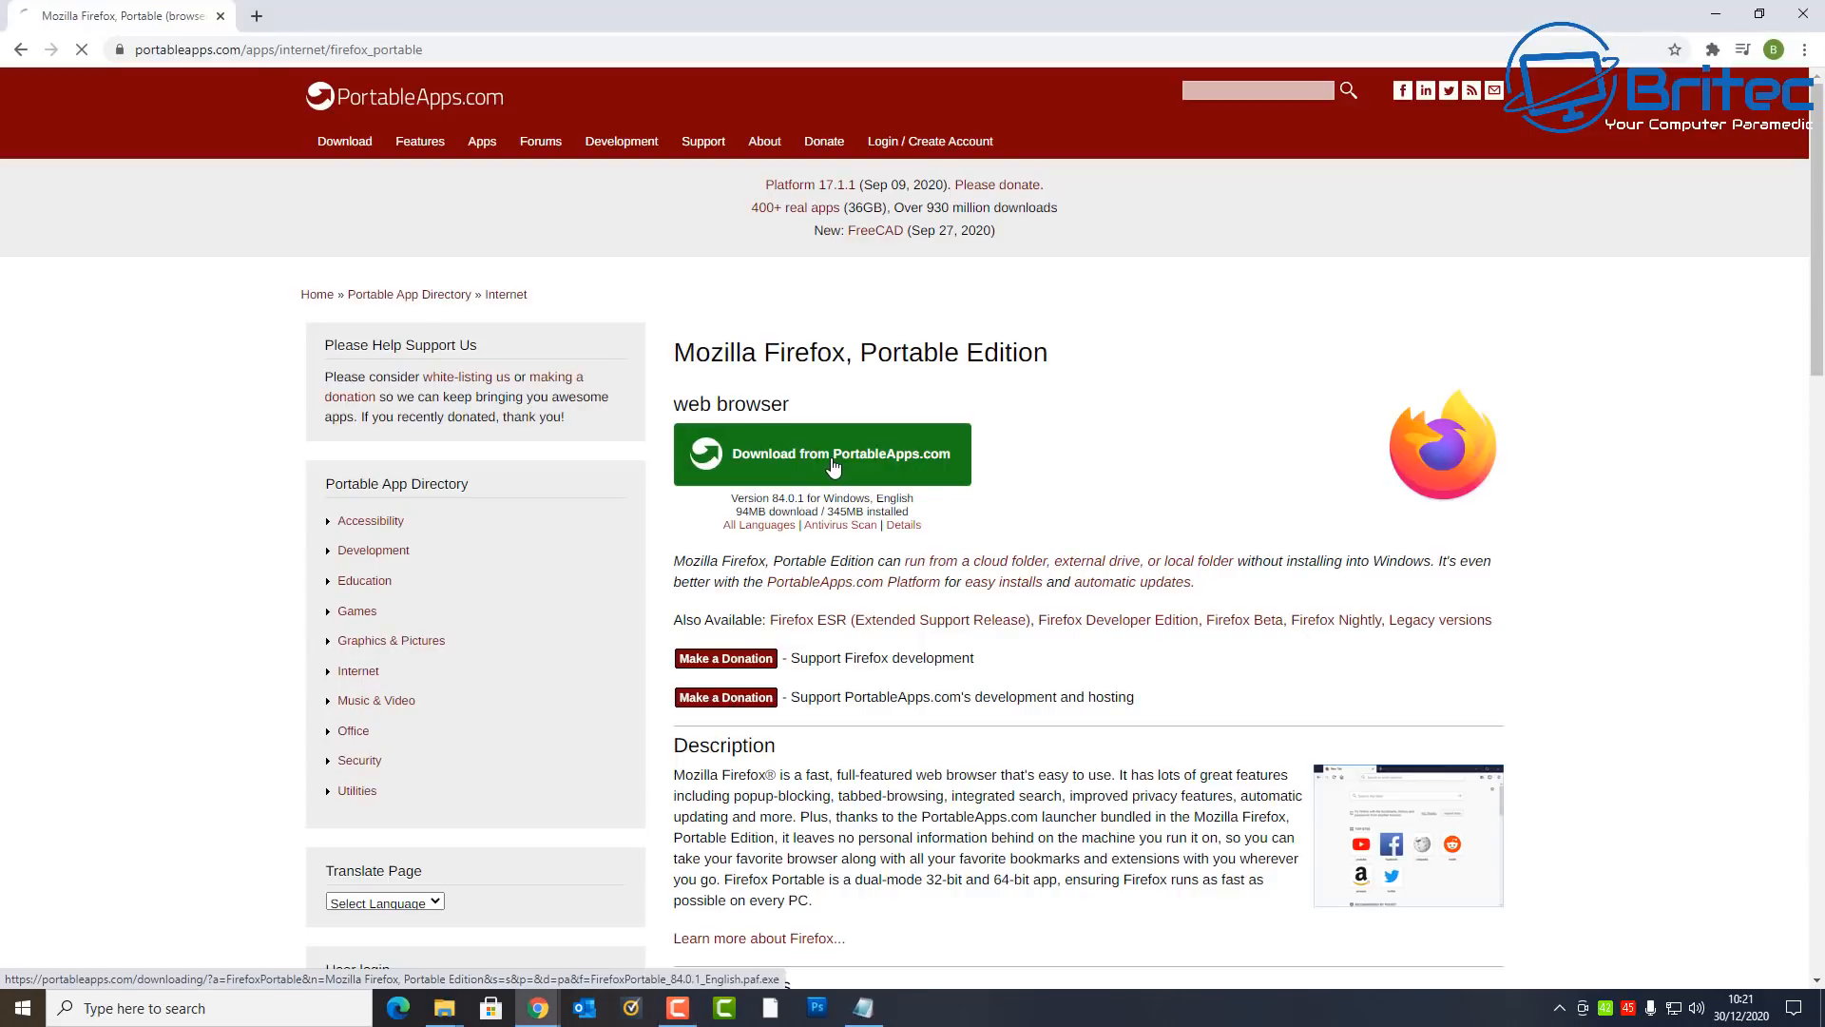
left_click(821, 455)
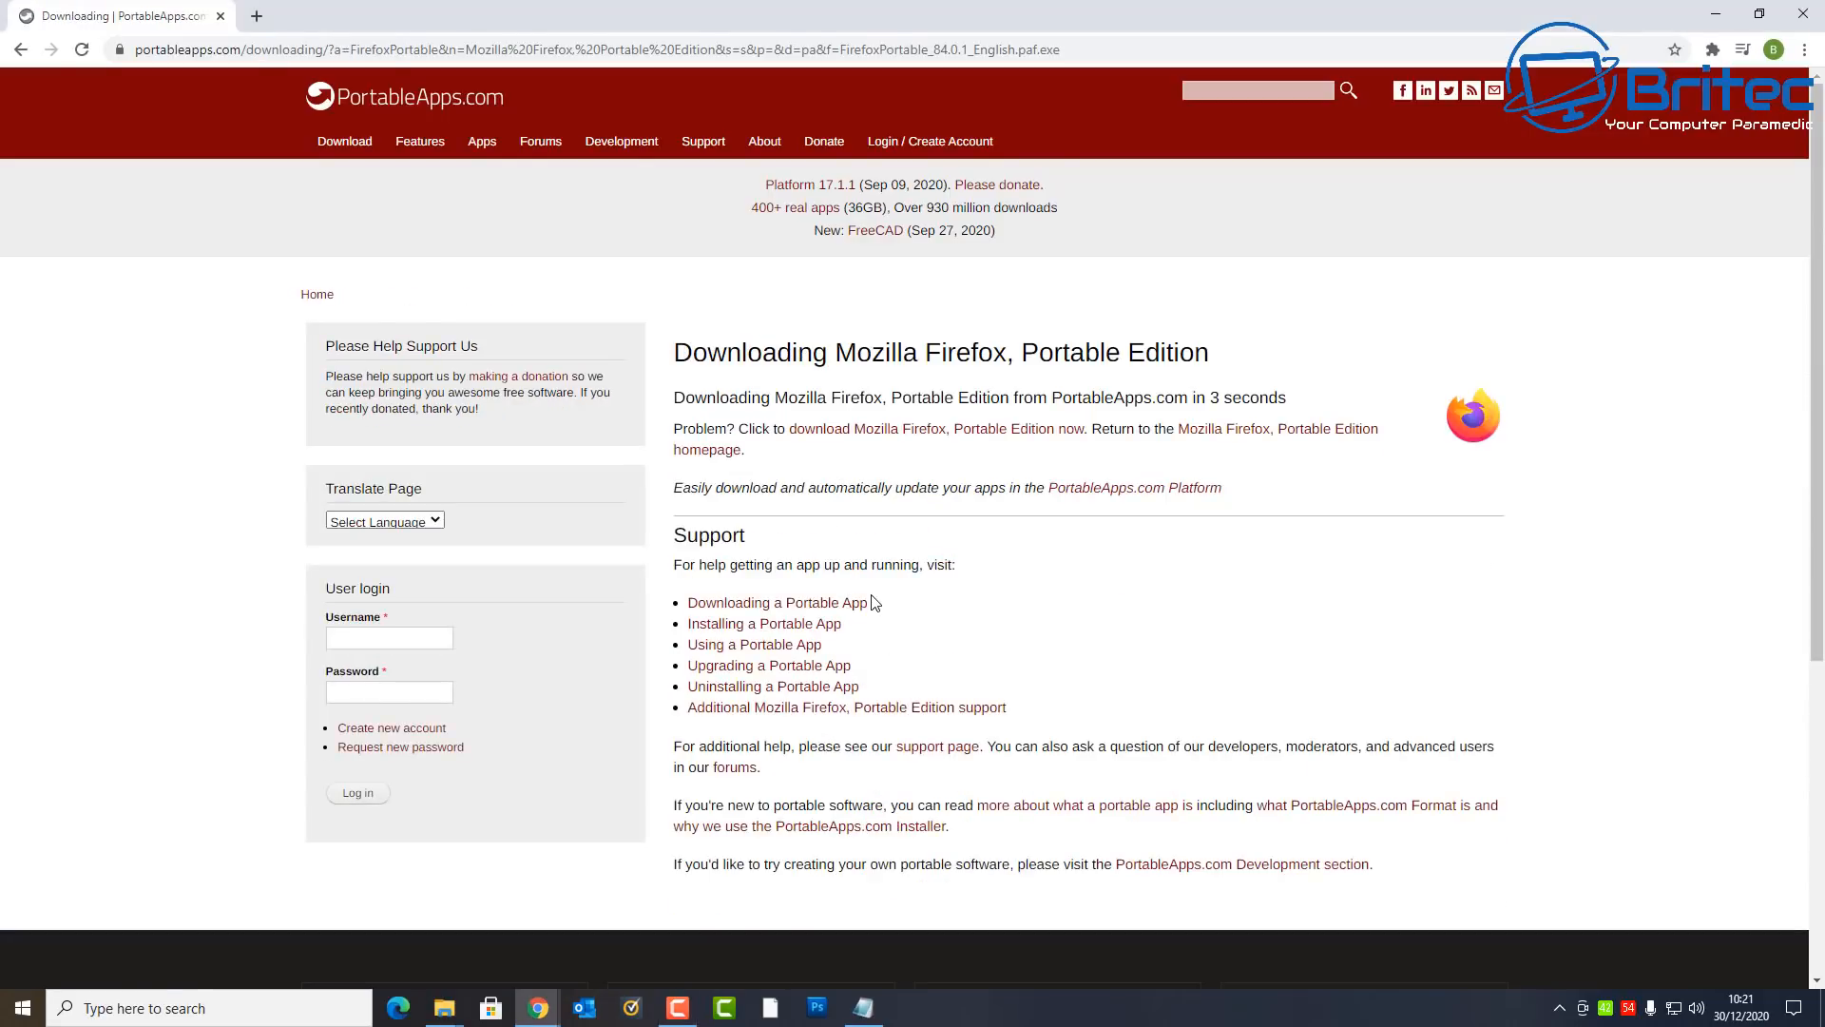
mouse_move(1063, 608)
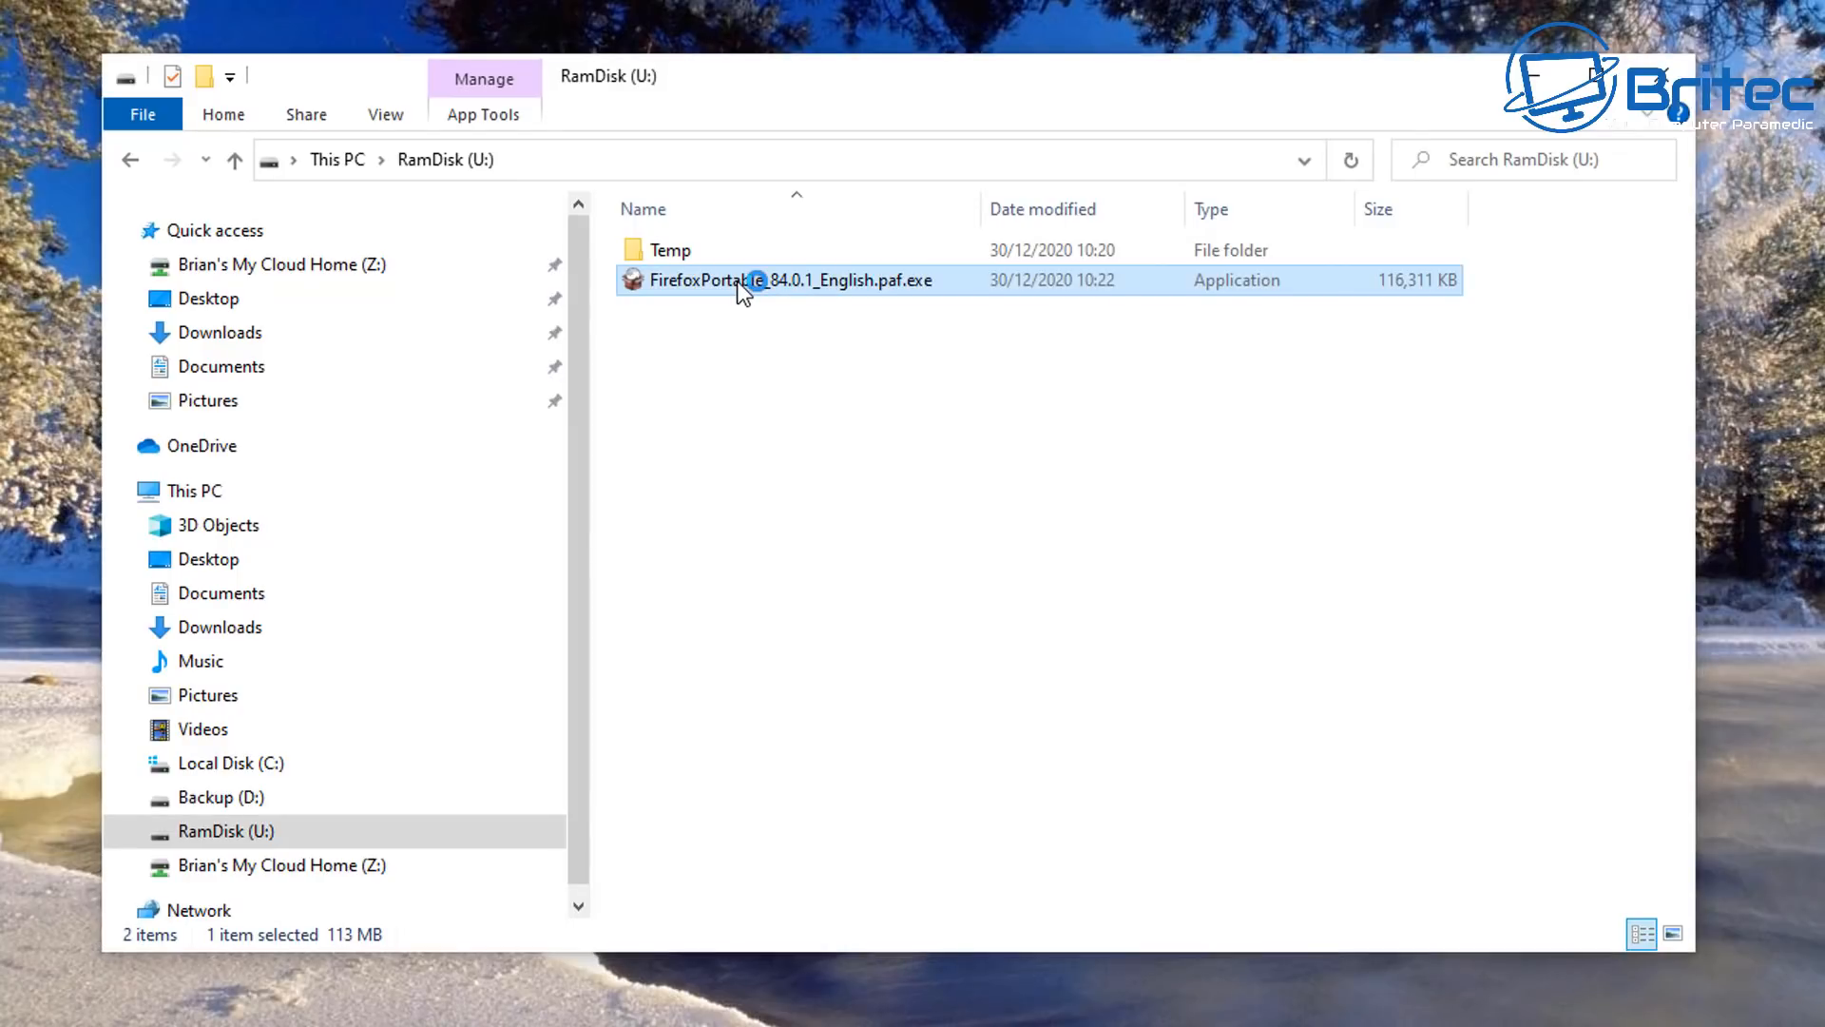
Step: Run the .paf.exe installer, install to U:\FirefoxPortable, and finish the wizard
double_click(792, 280)
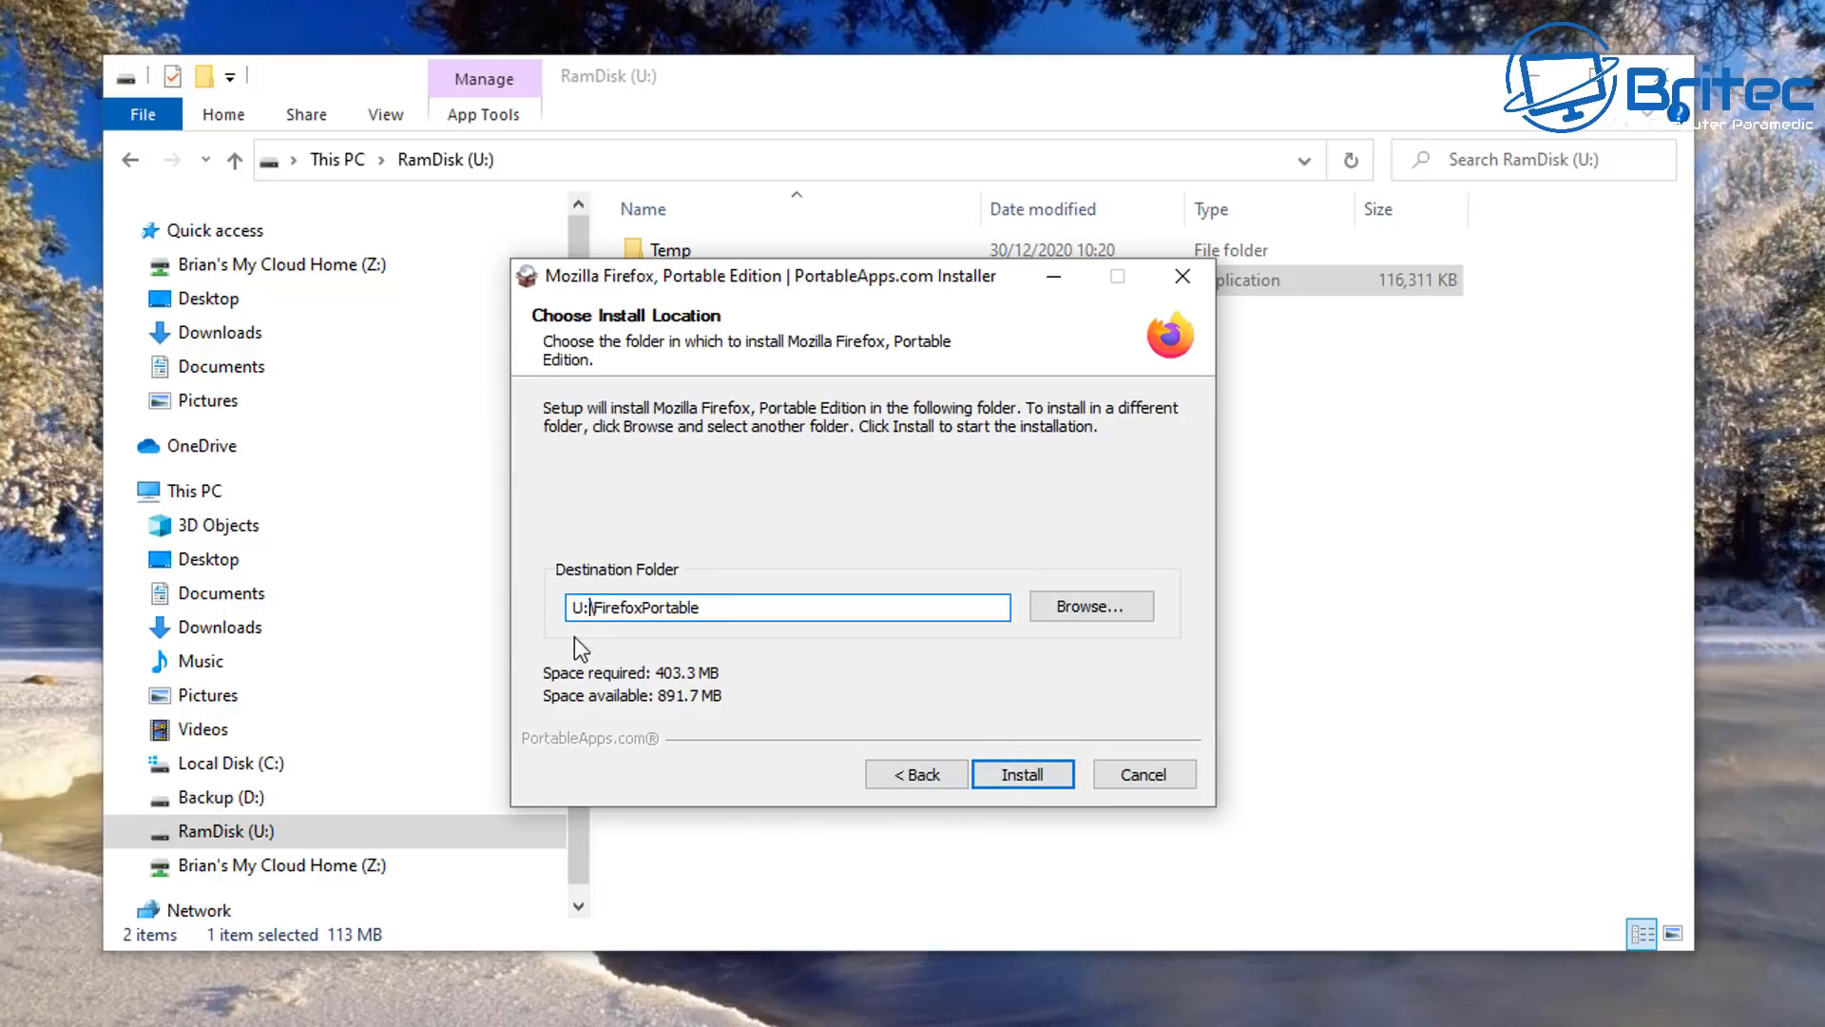
mouse_move(1394, 213)
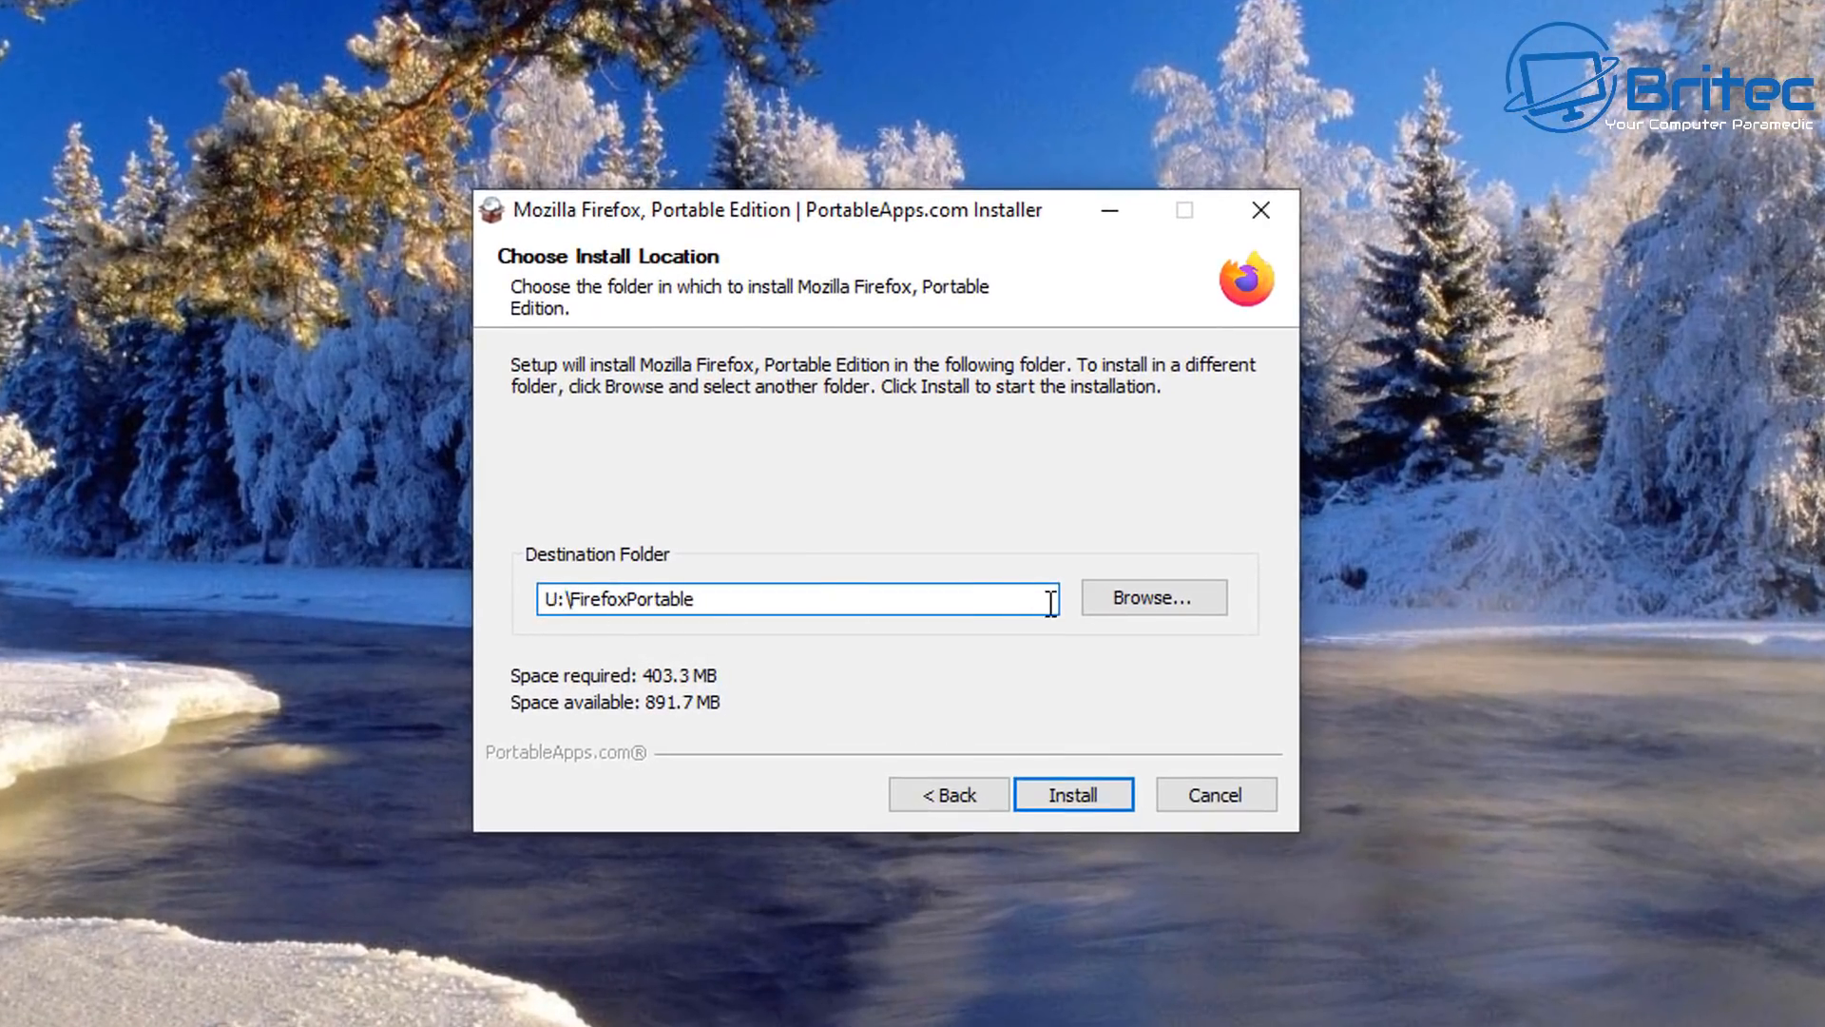
left_click(1072, 793)
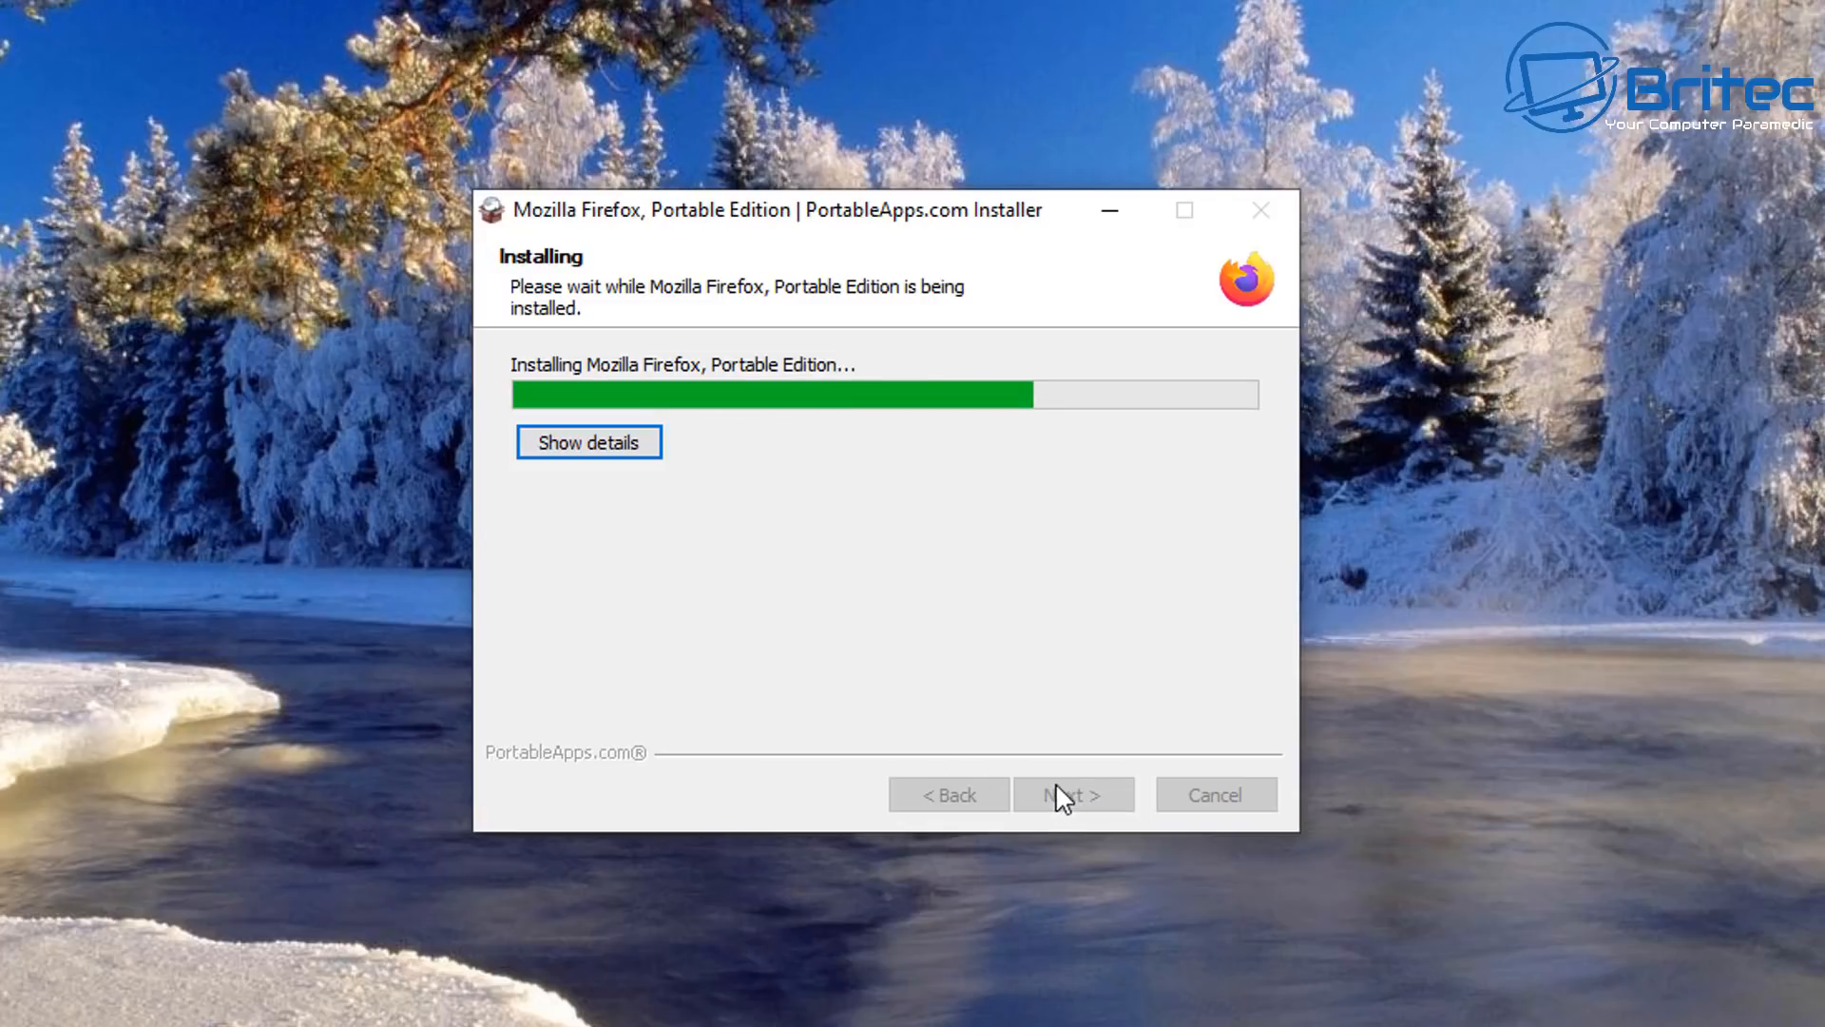
mouse_move(1042, 784)
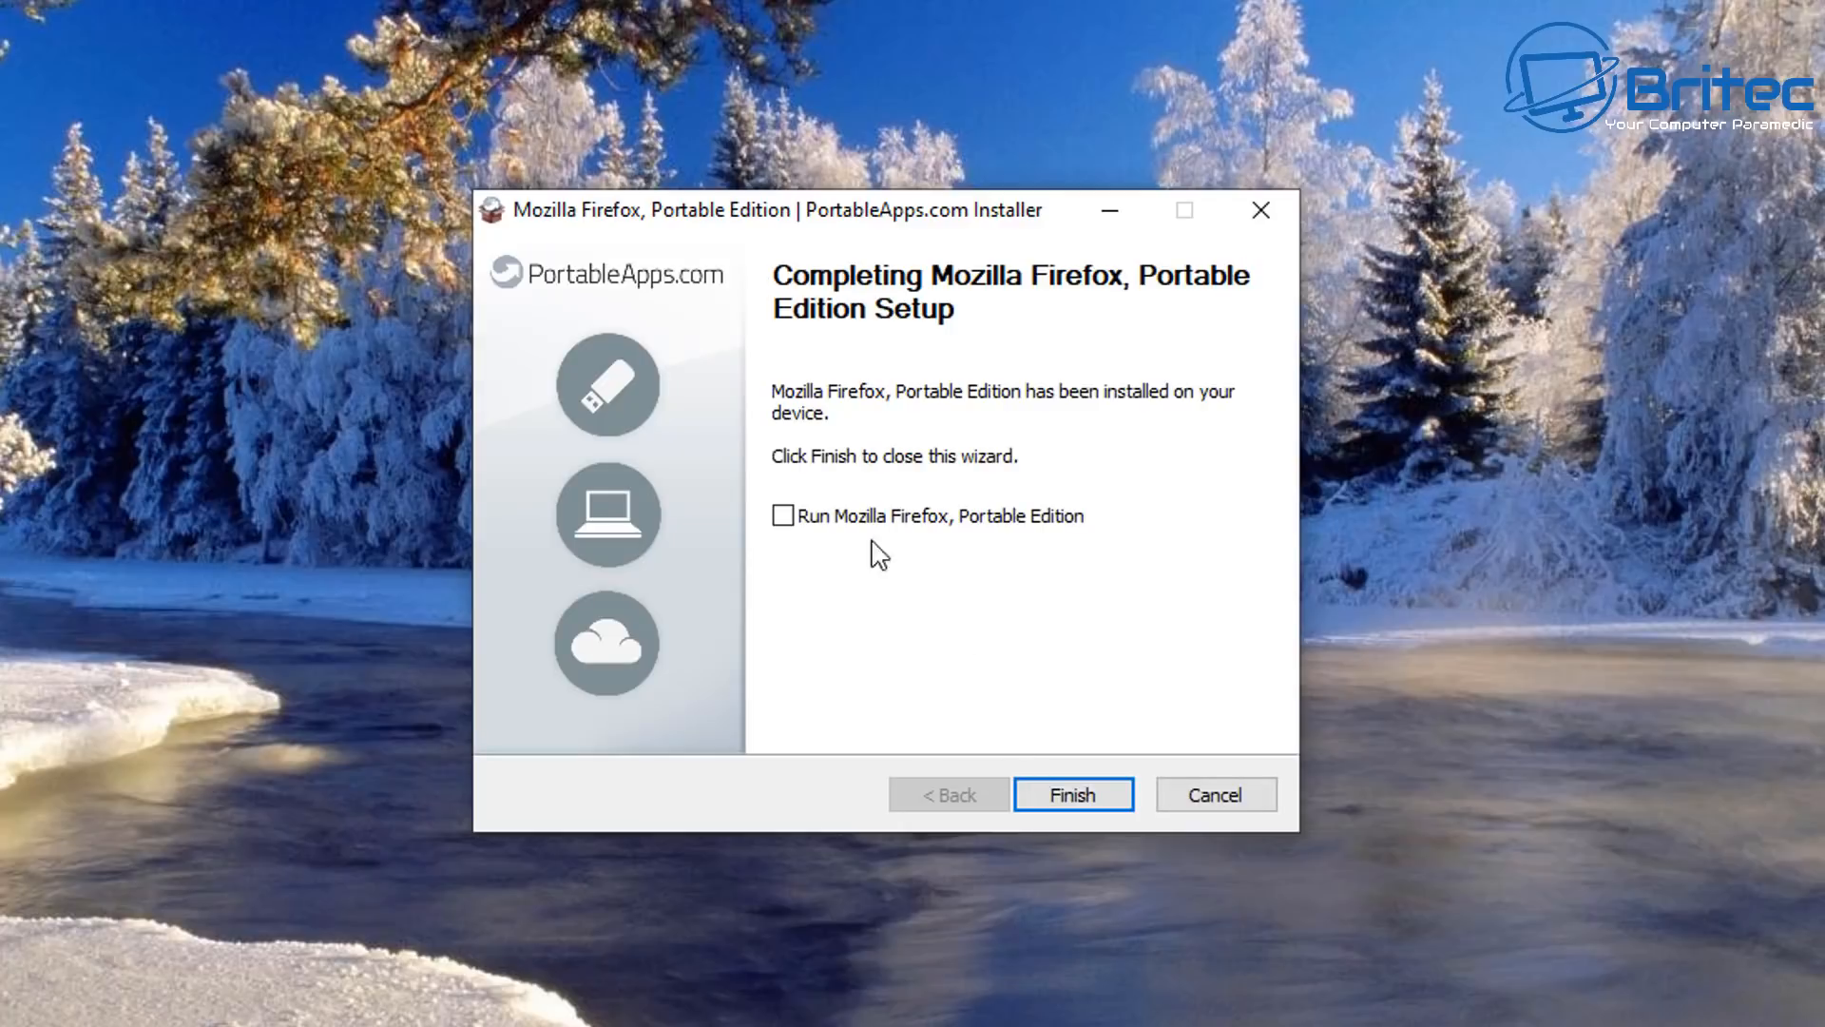
left_click(1071, 793)
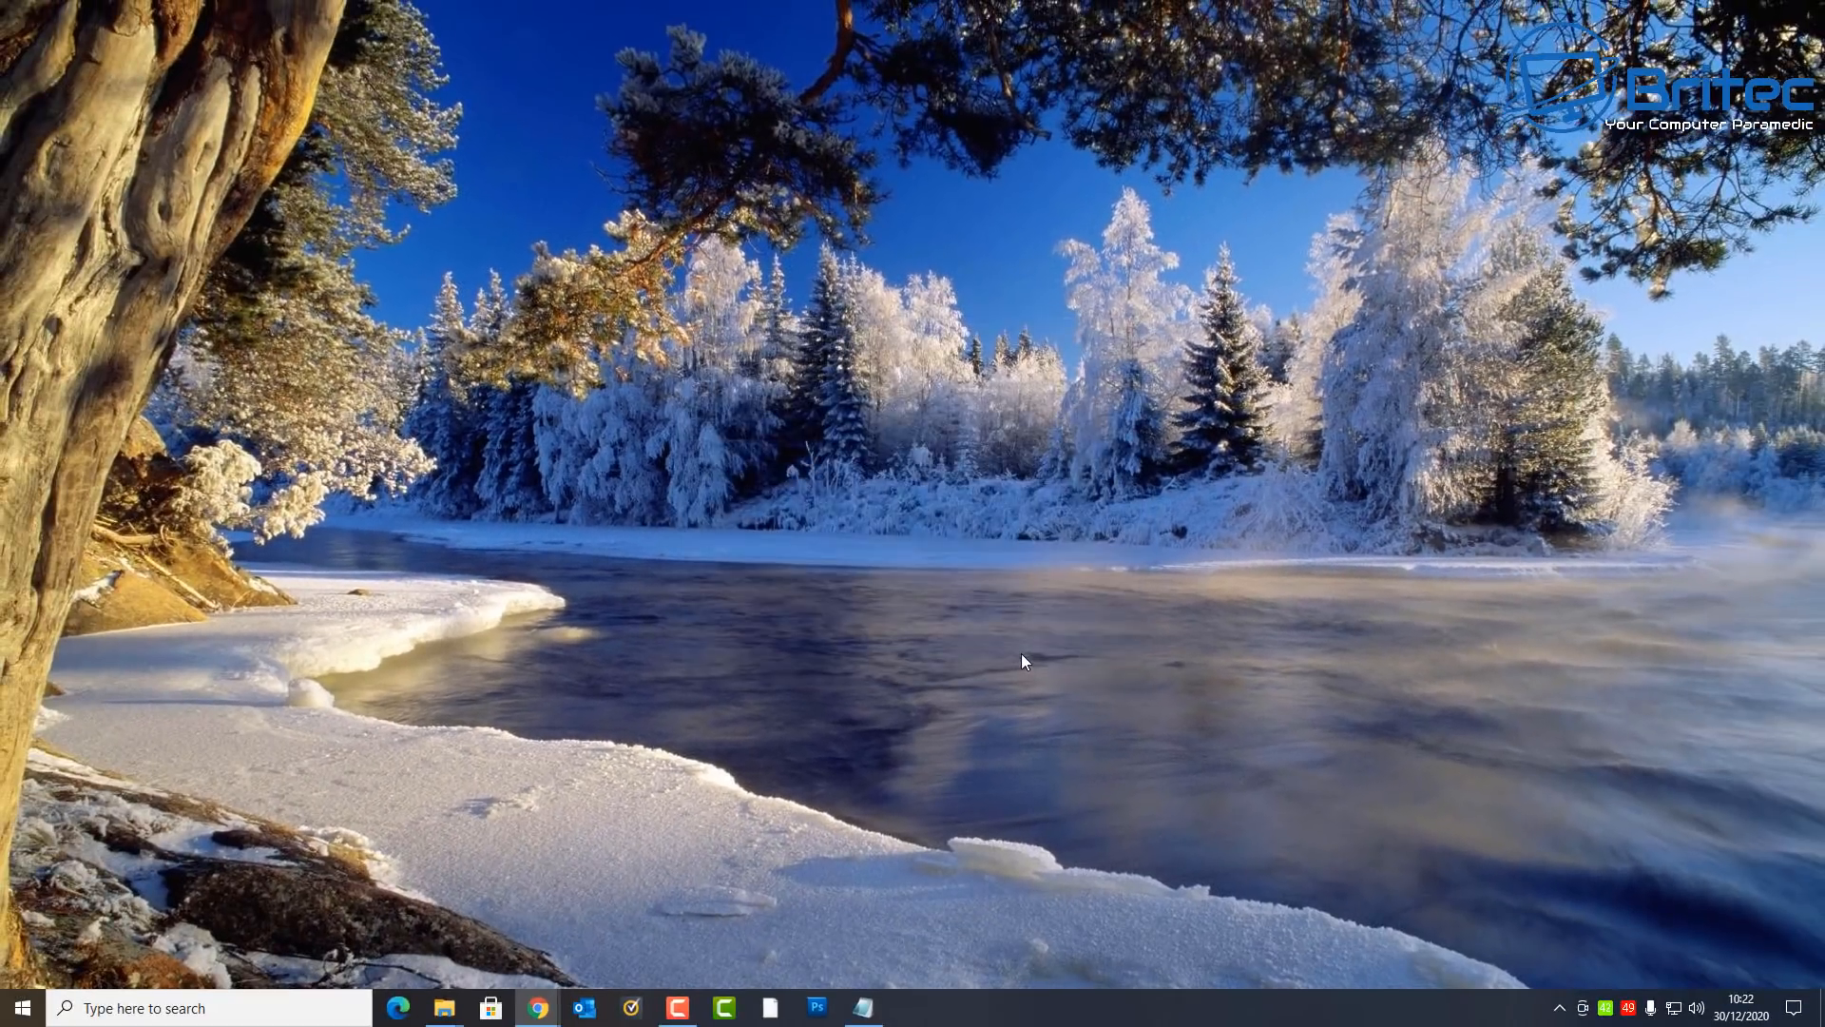
Step: Permanently delete the Firefox installer from U:, then launch FirefoxPortable from its folder
left_click(909, 1008)
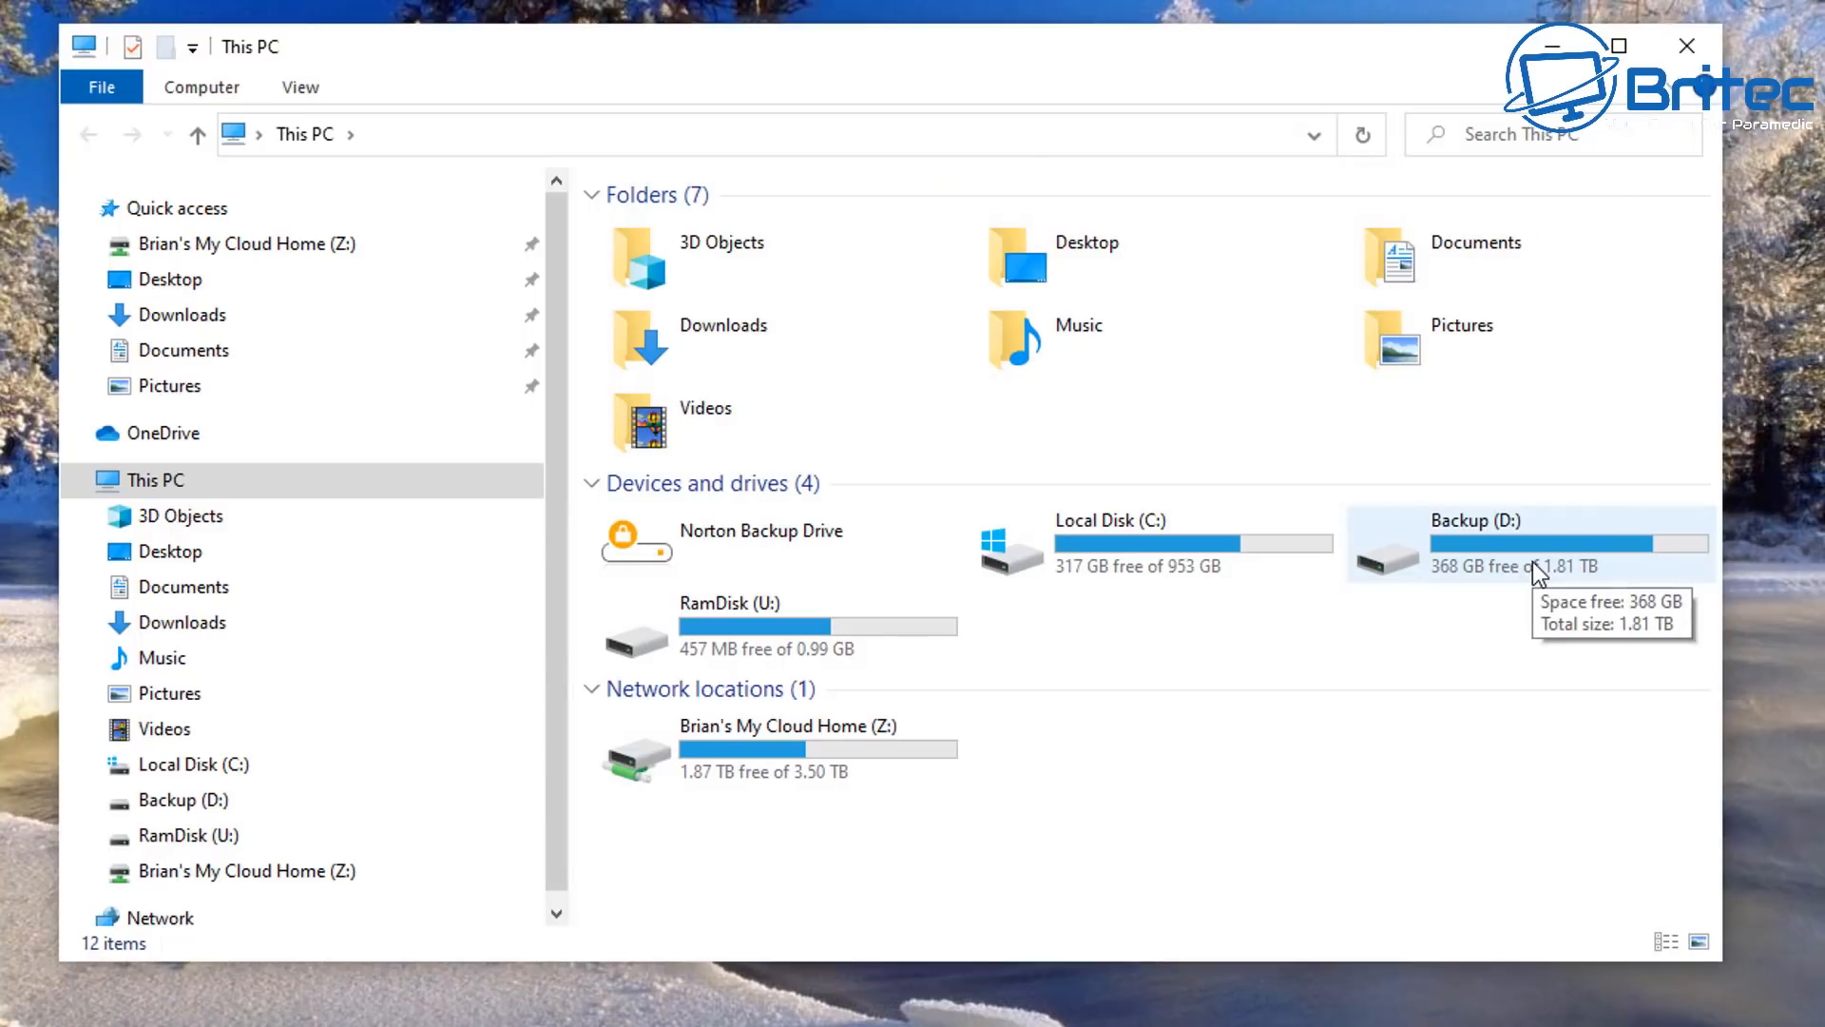
mouse_move(1135, 566)
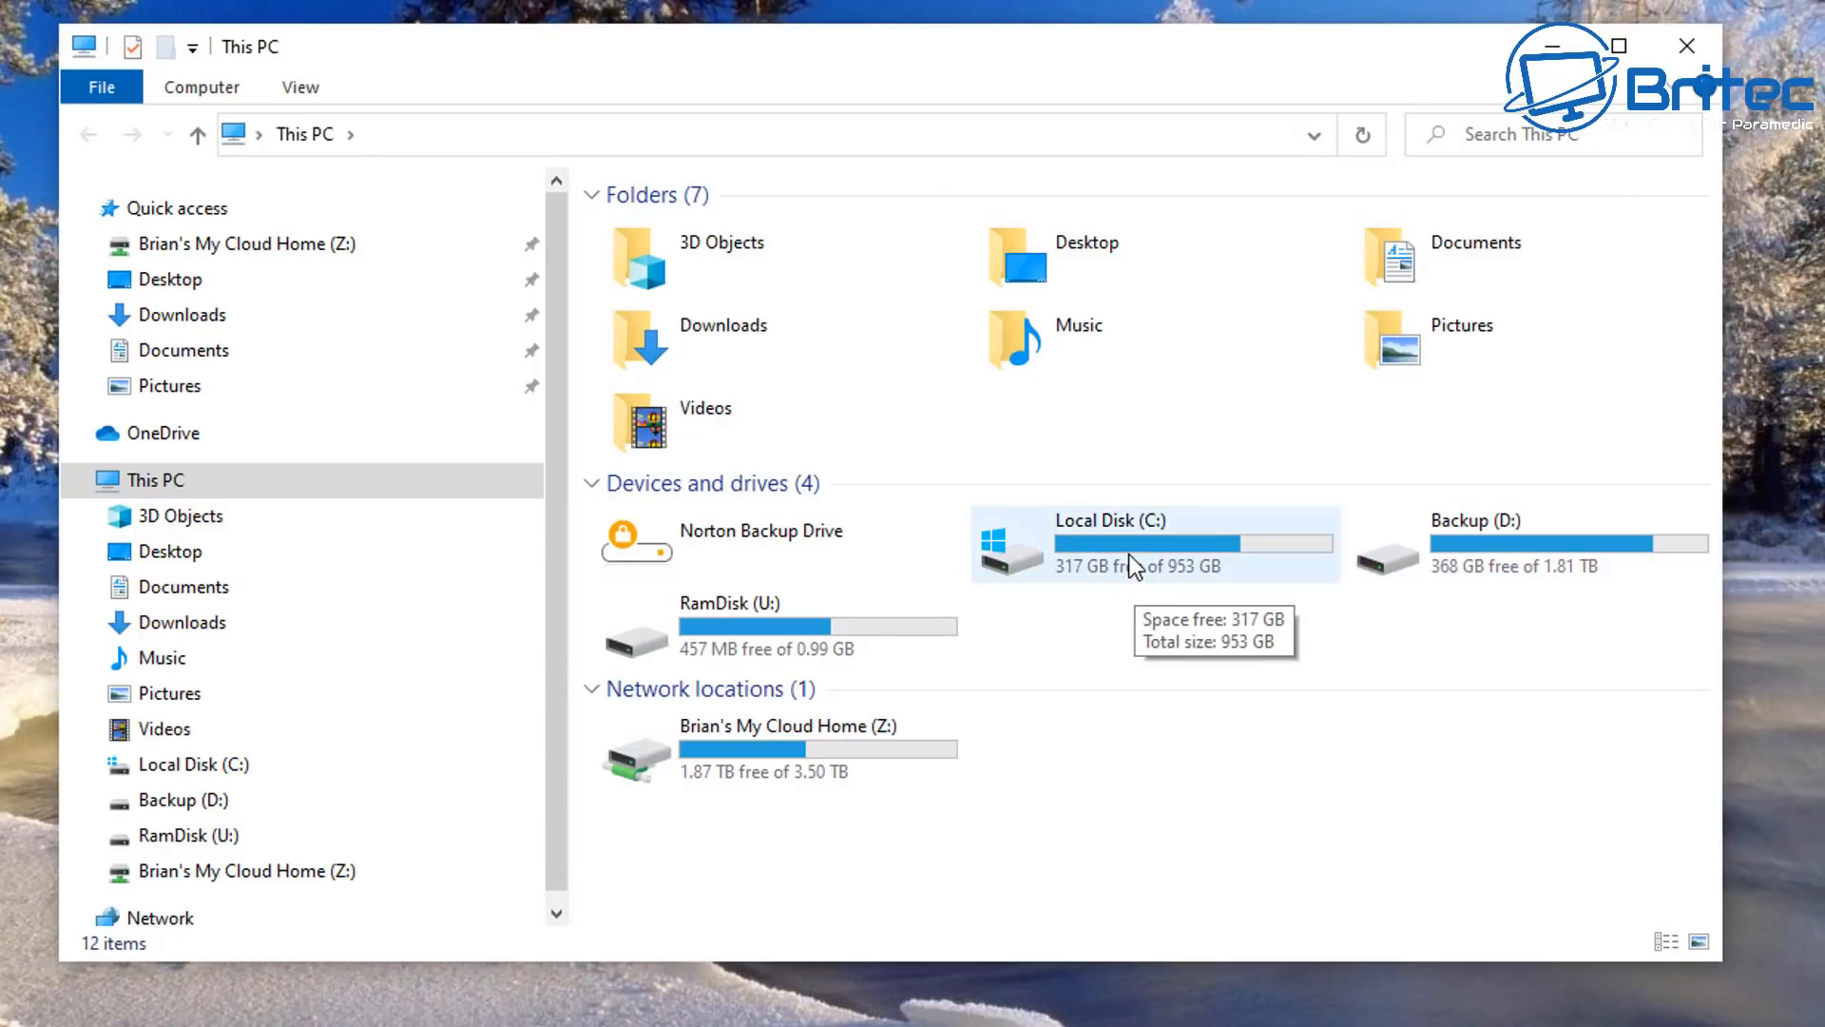
mouse_move(762, 628)
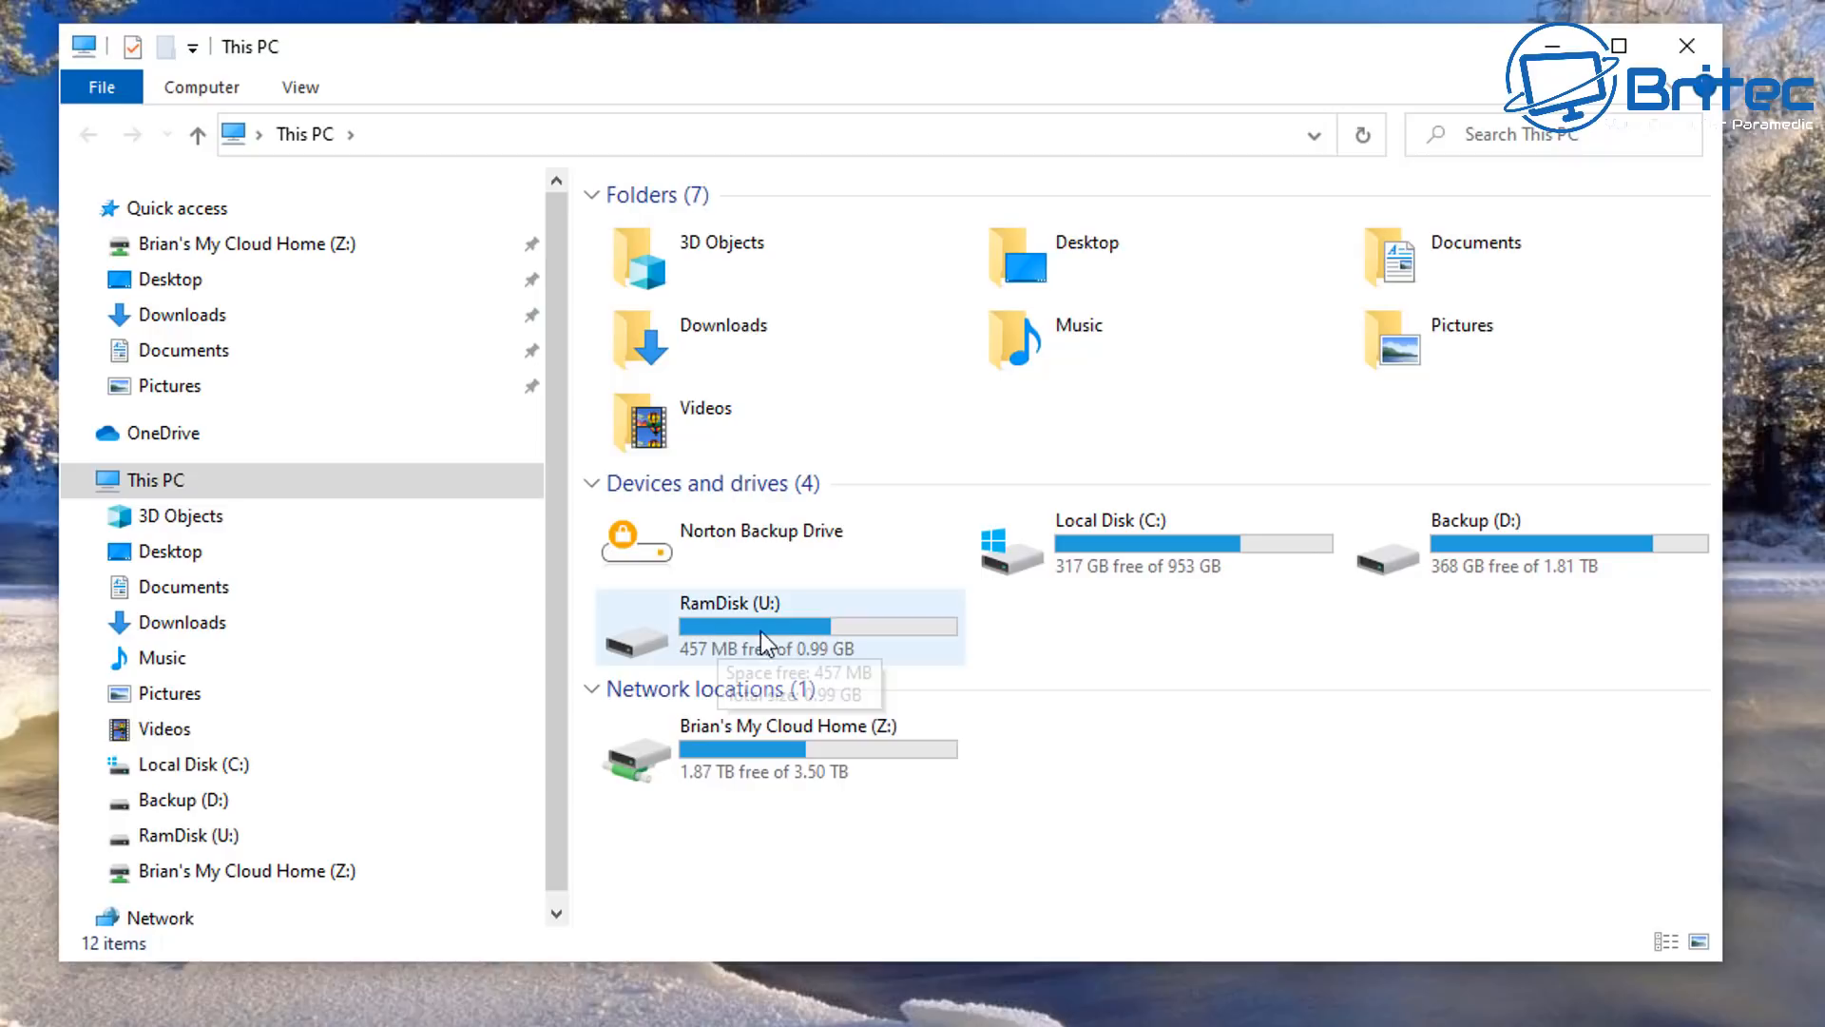
mouse_move(873, 648)
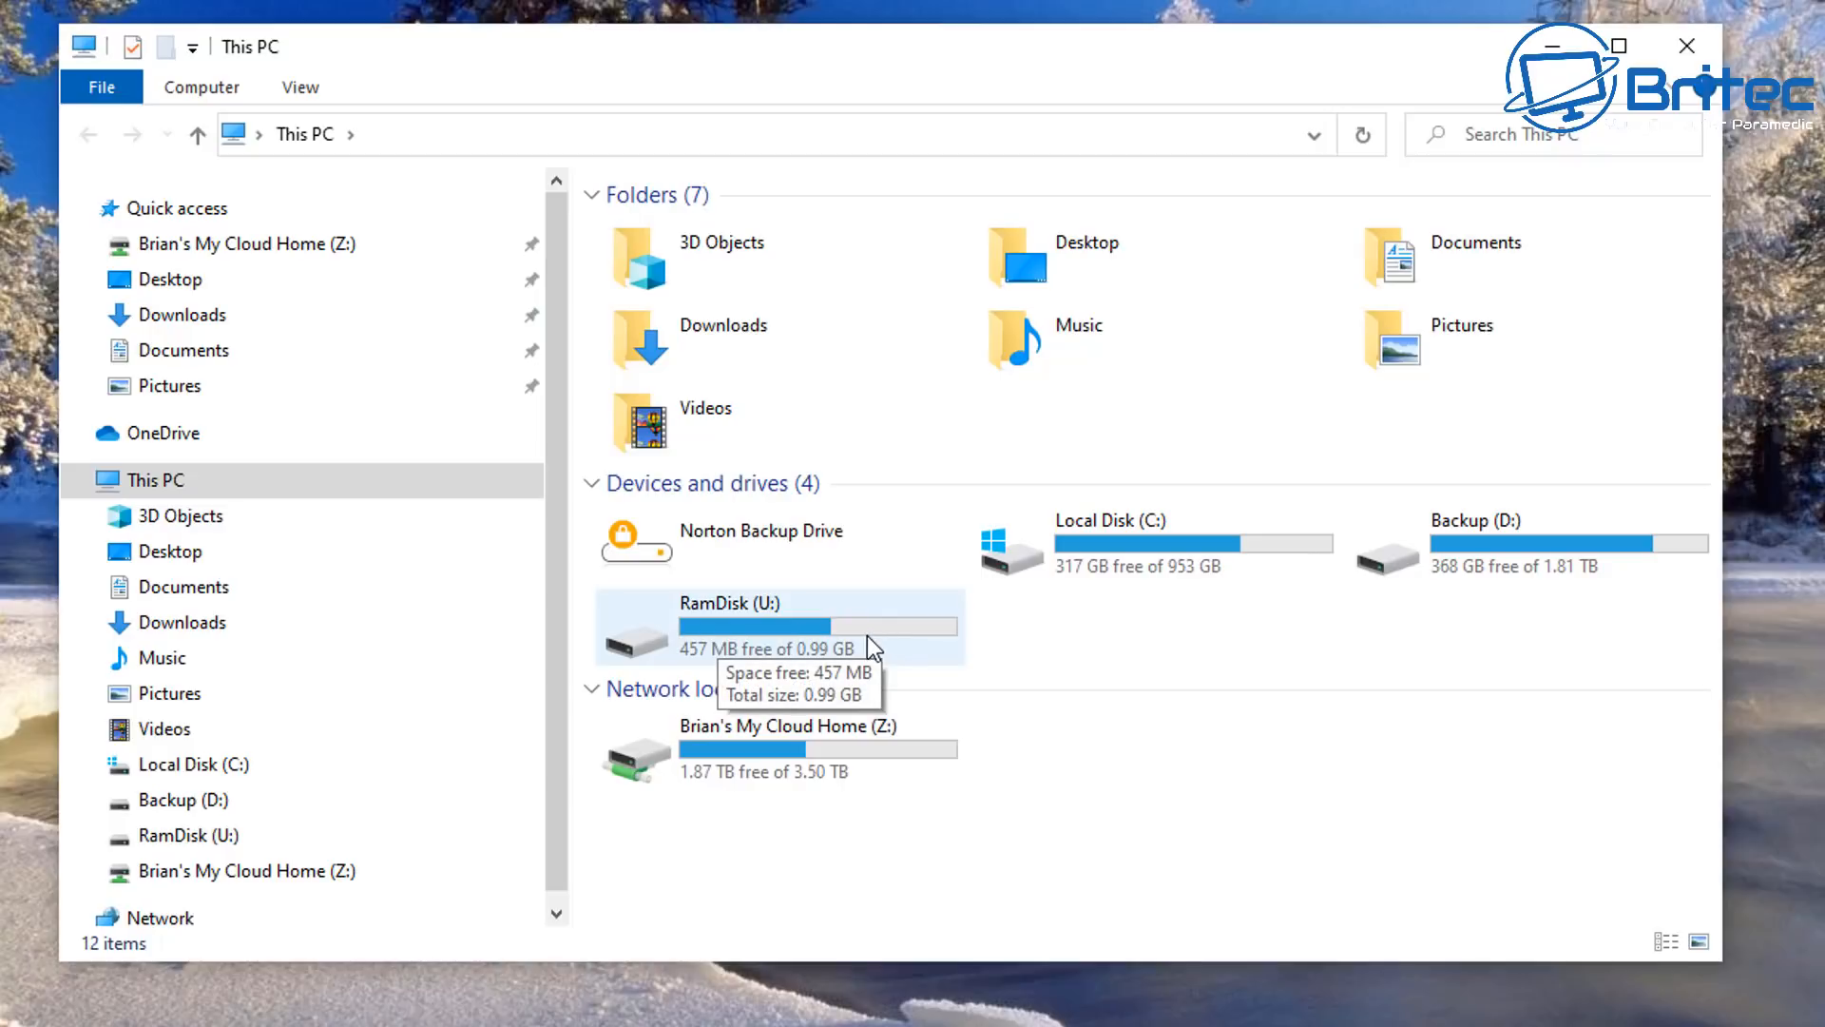
right_click(777, 291)
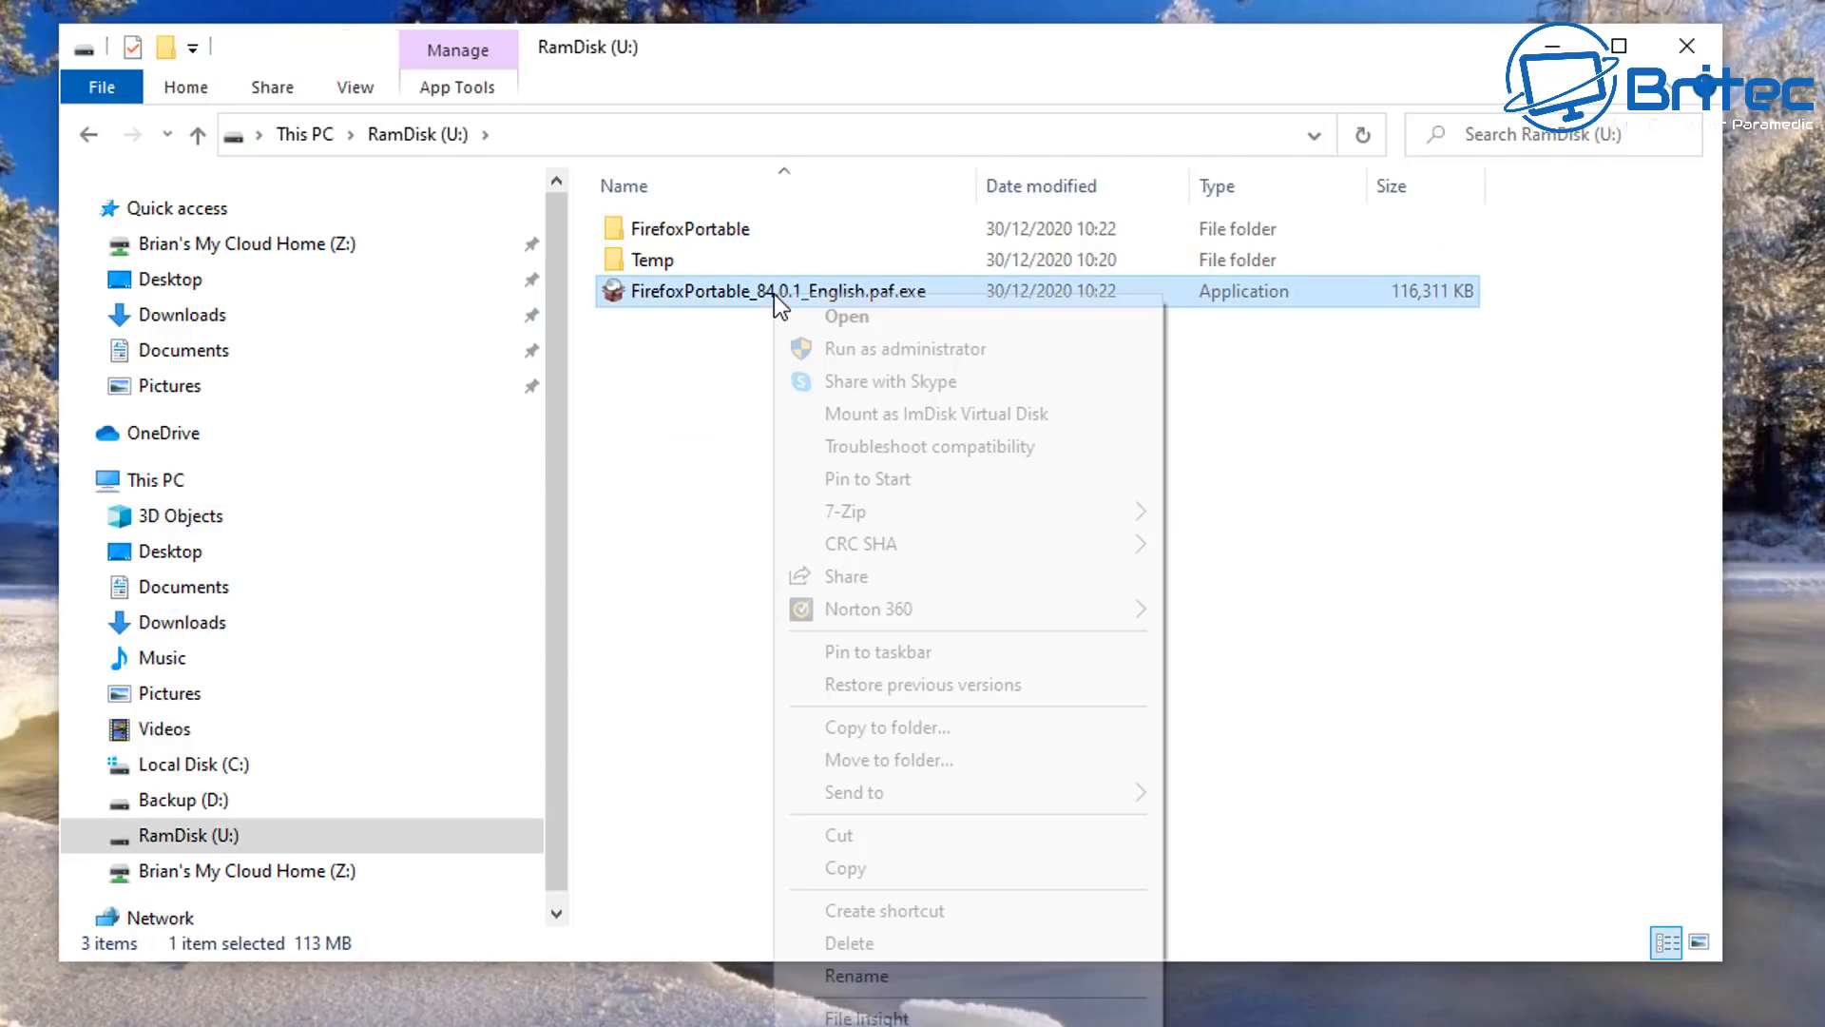
left_click(849, 943)
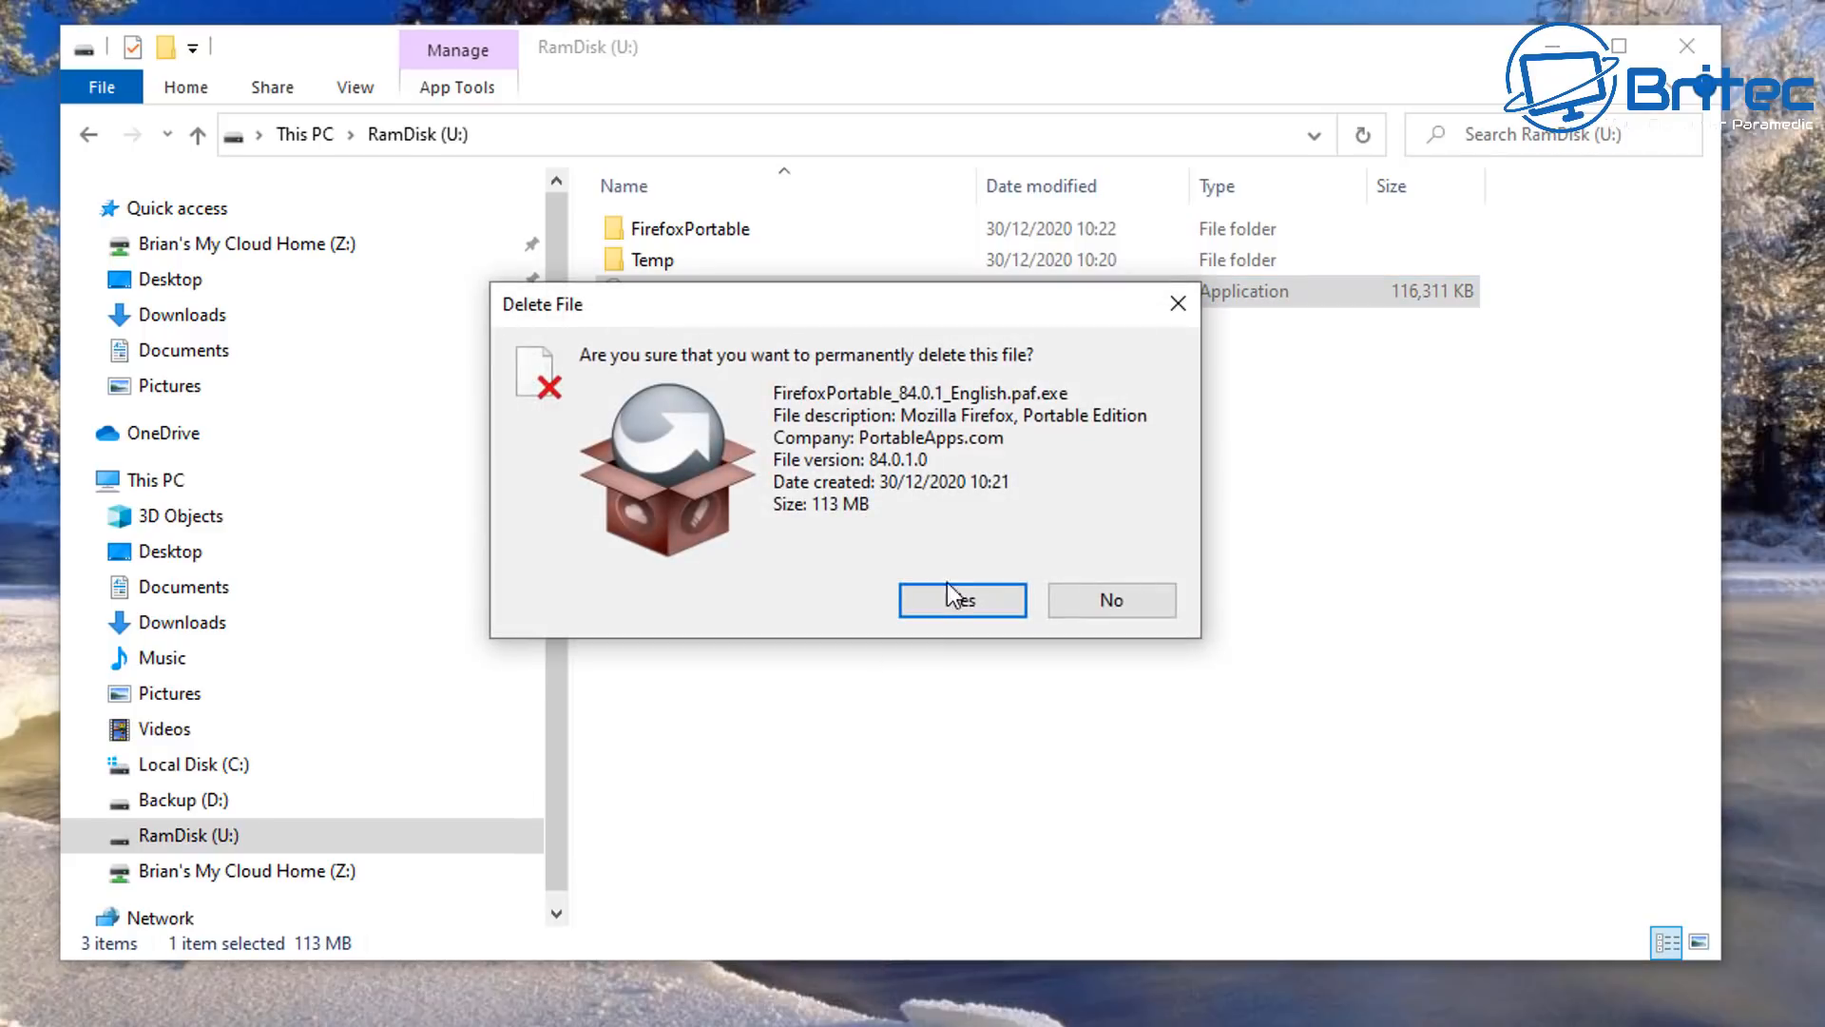
left_click(961, 600)
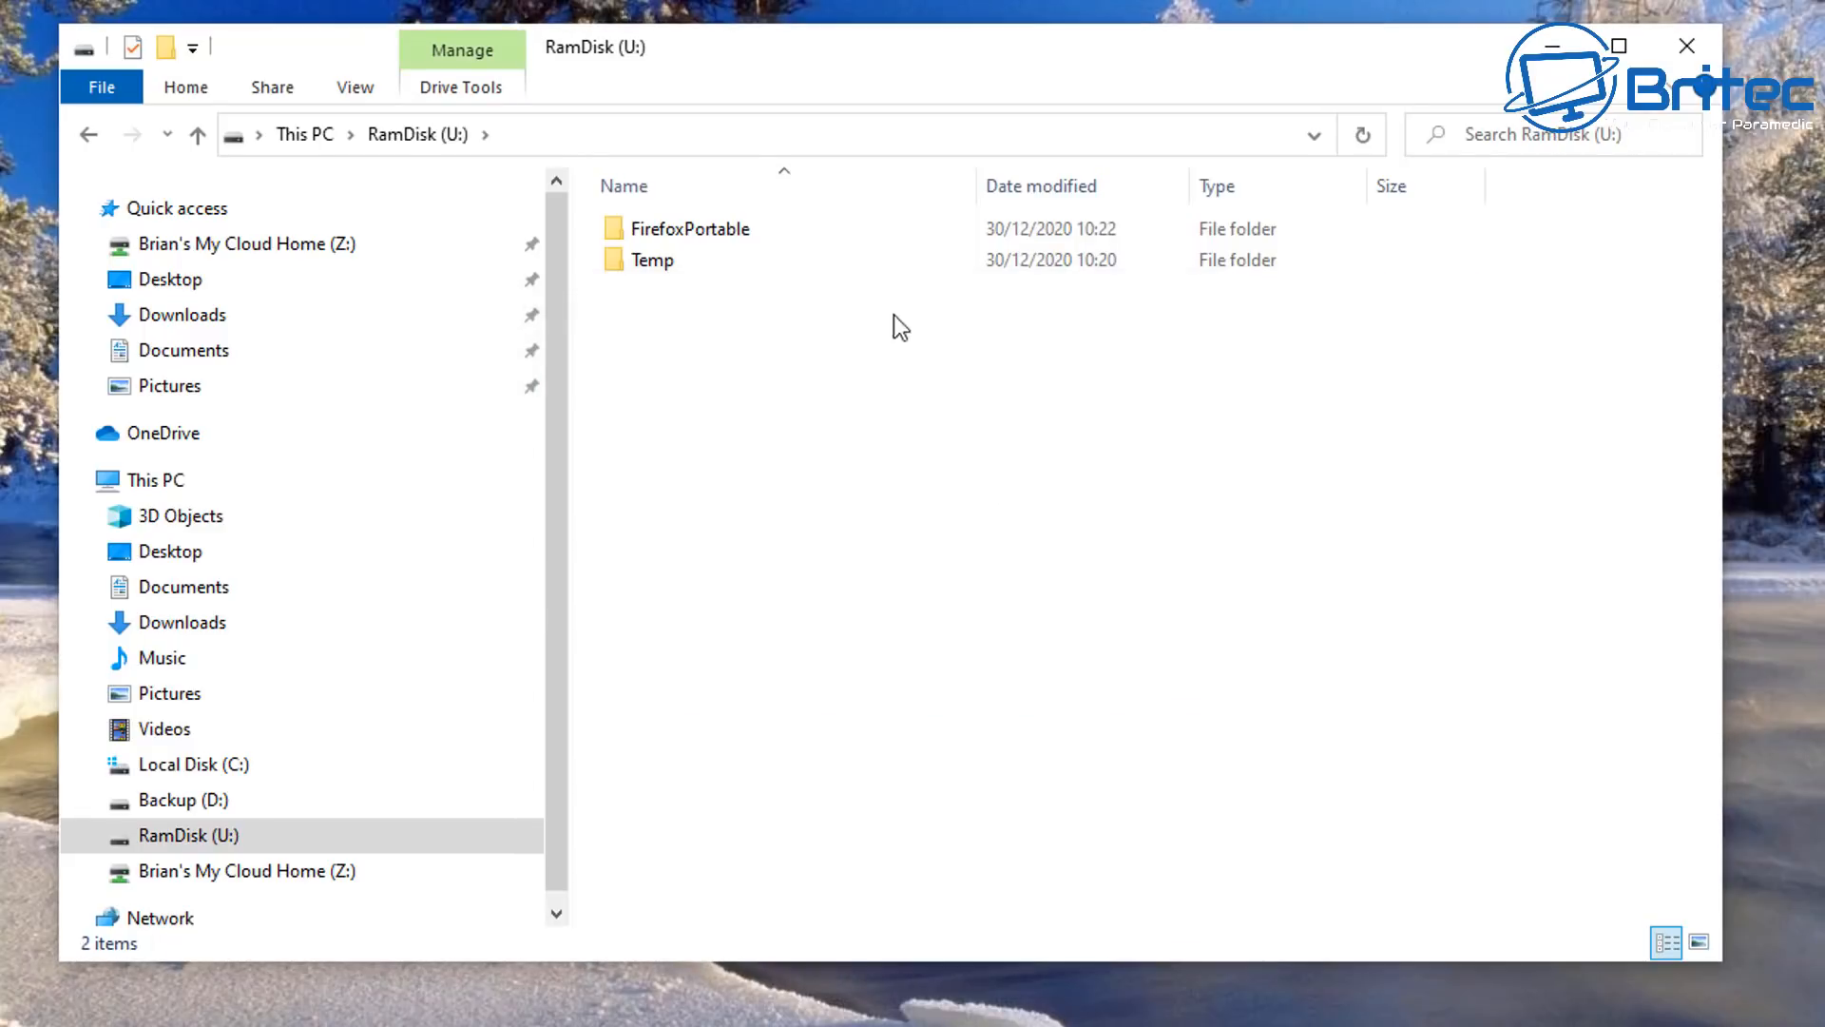
double_click(689, 228)
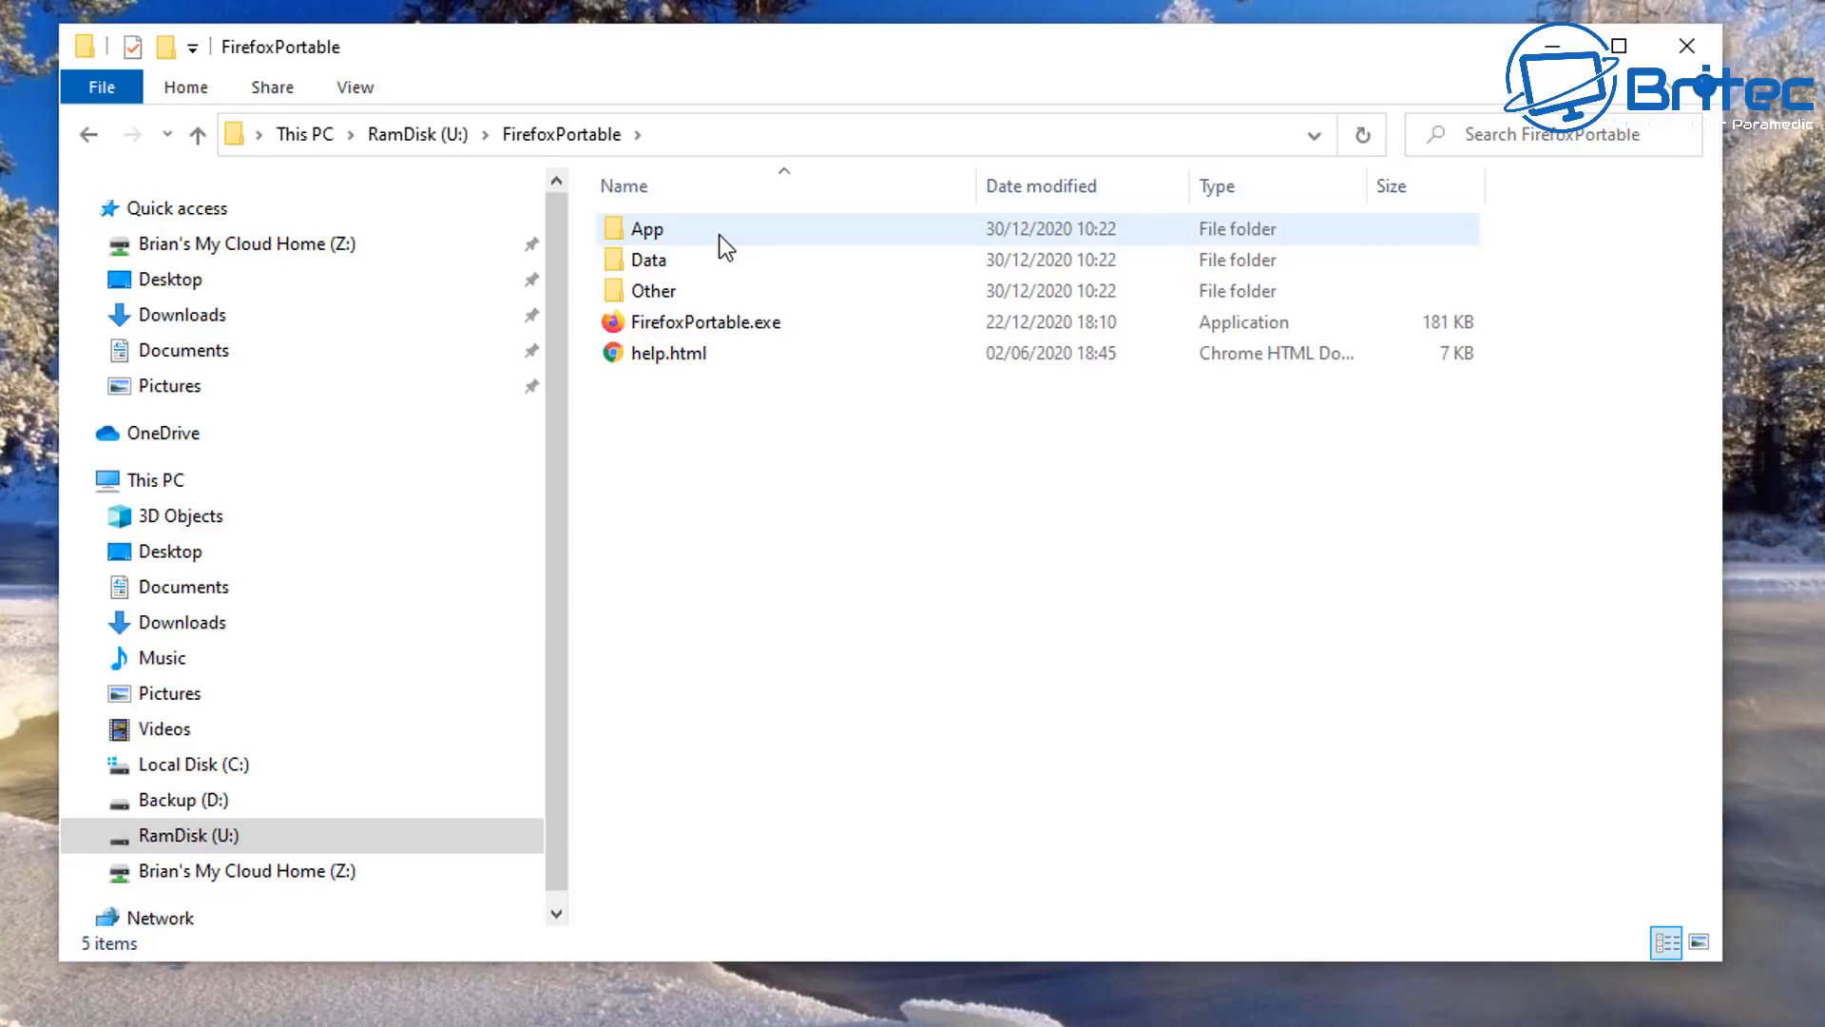
mouse_move(655, 291)
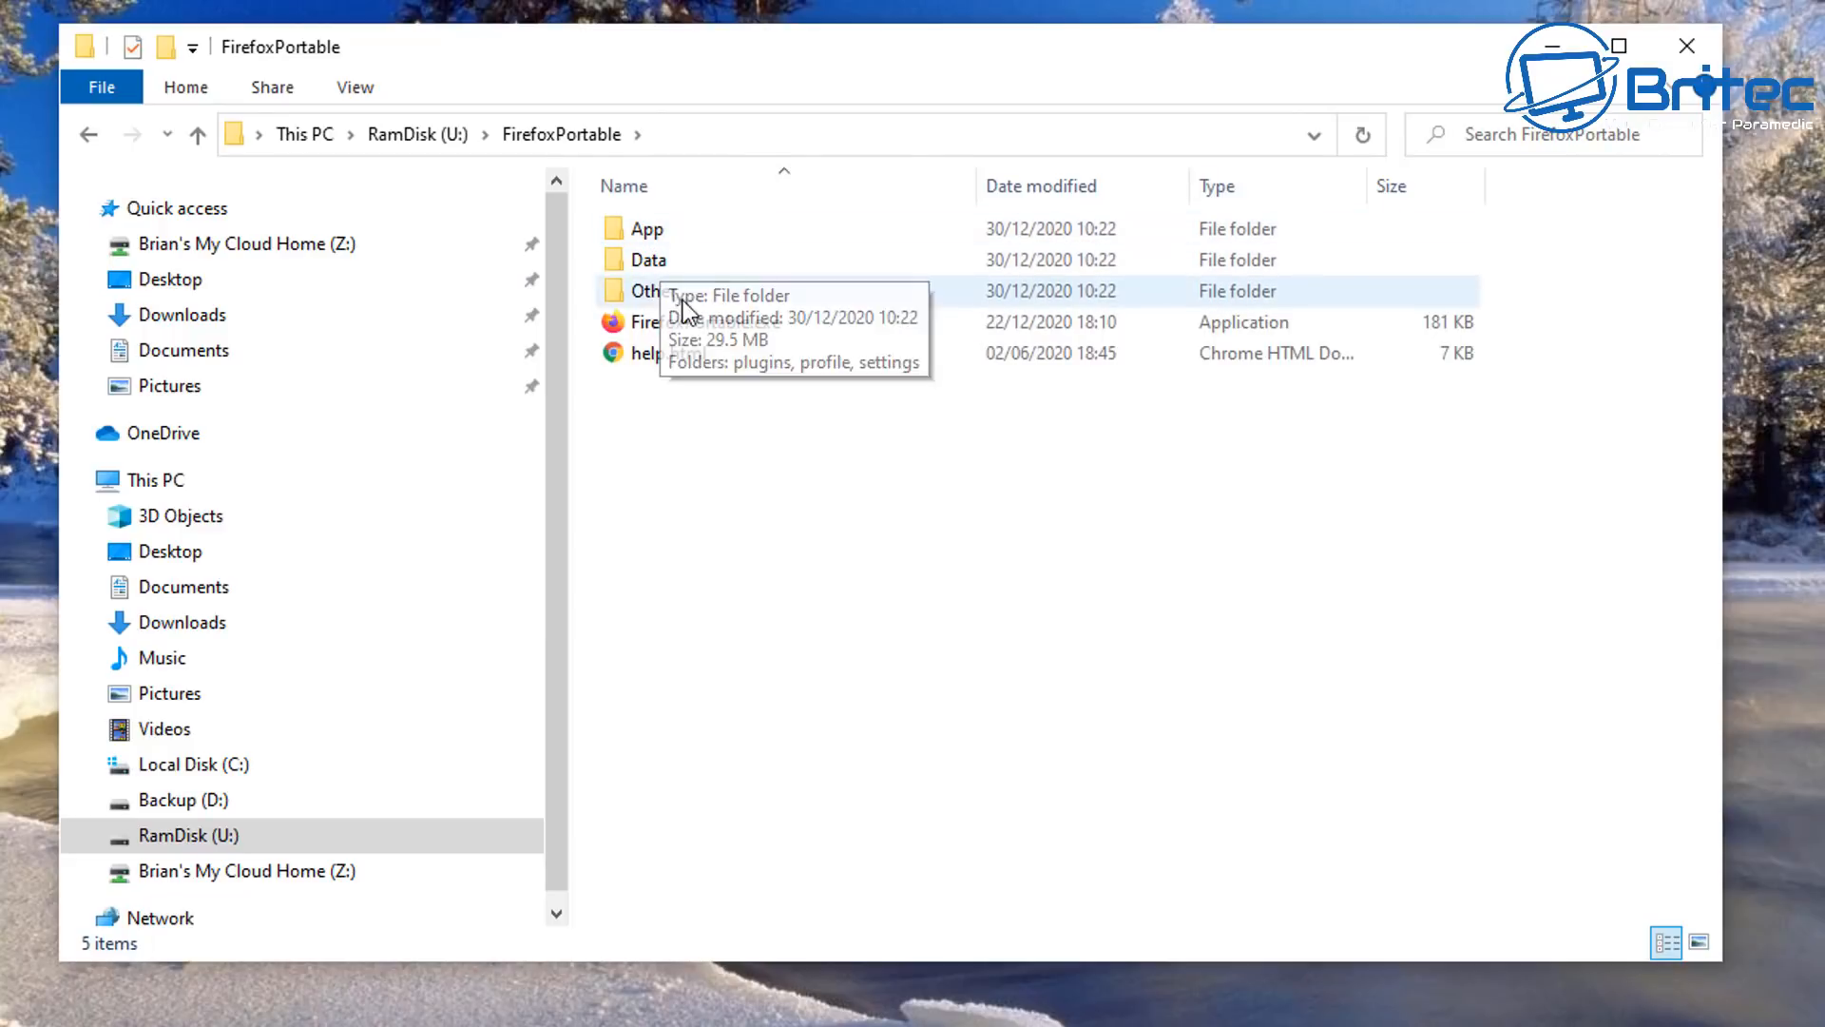
left_click(196, 133)
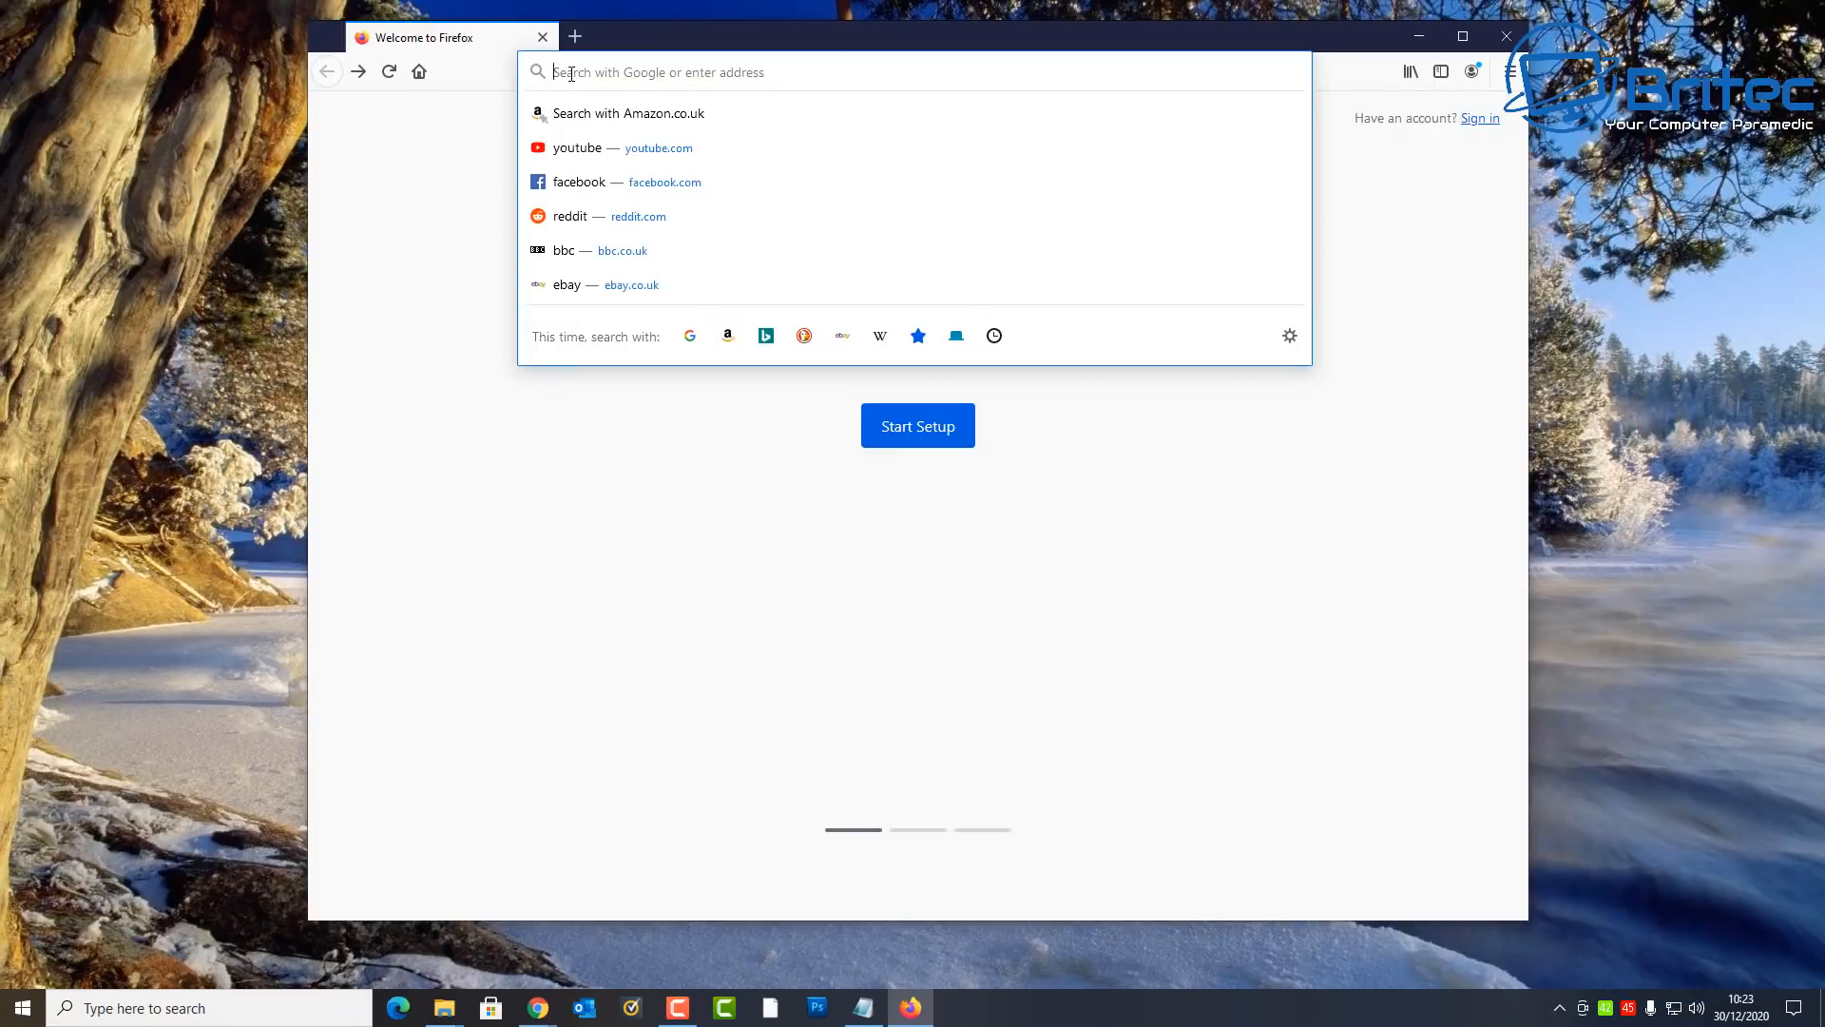
Step: Search 'britec computers' in Firefox Portable and load the britec computers website
type("britec")
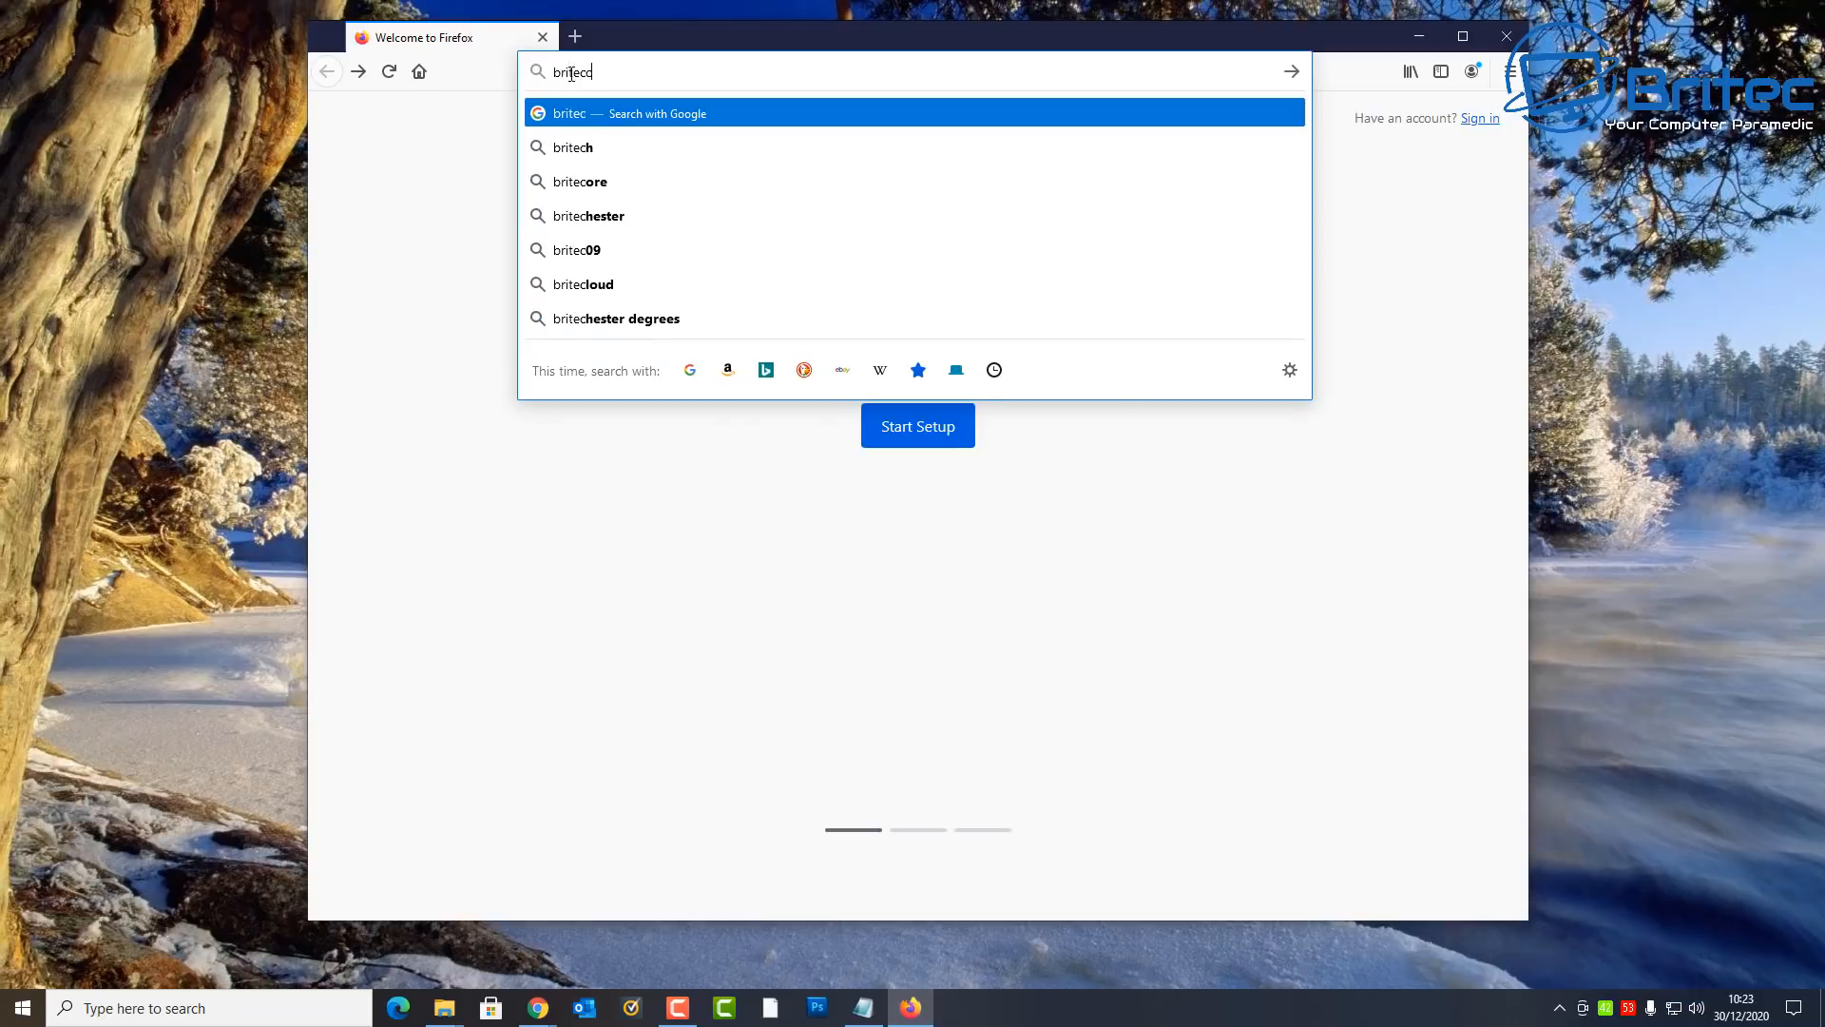
type("computers.co.uk")
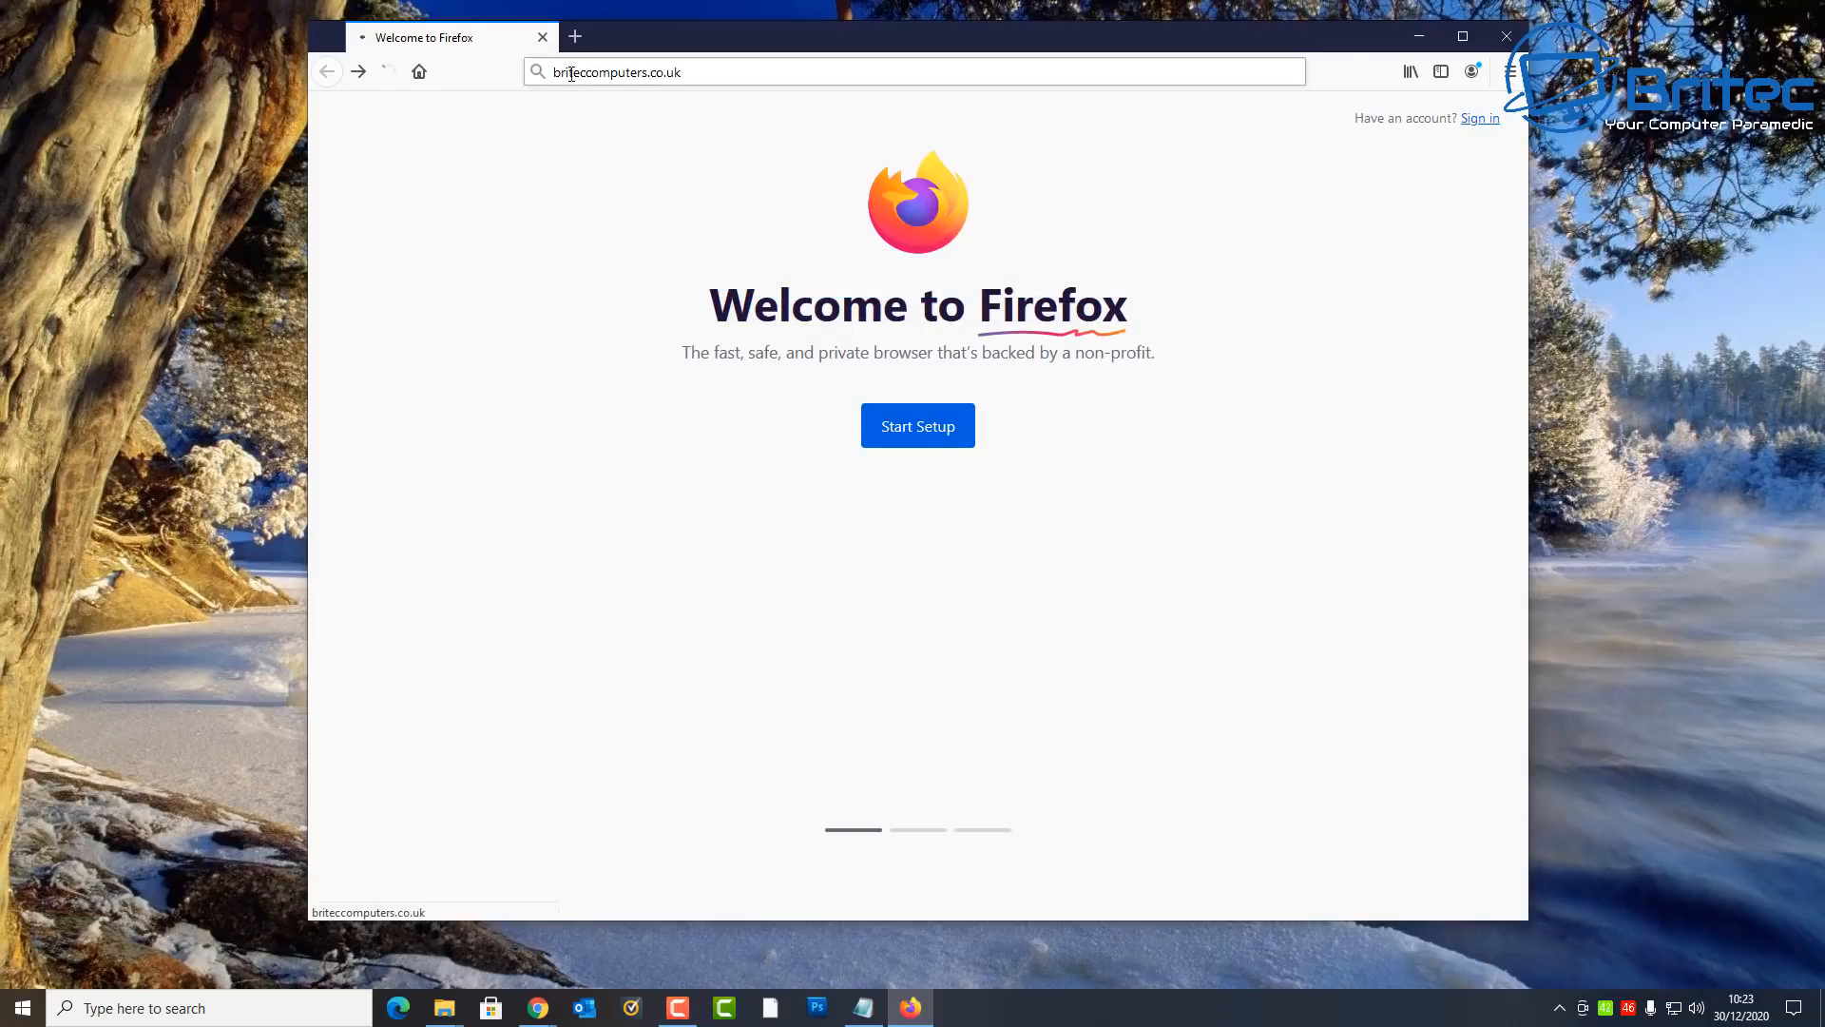
key("Return")
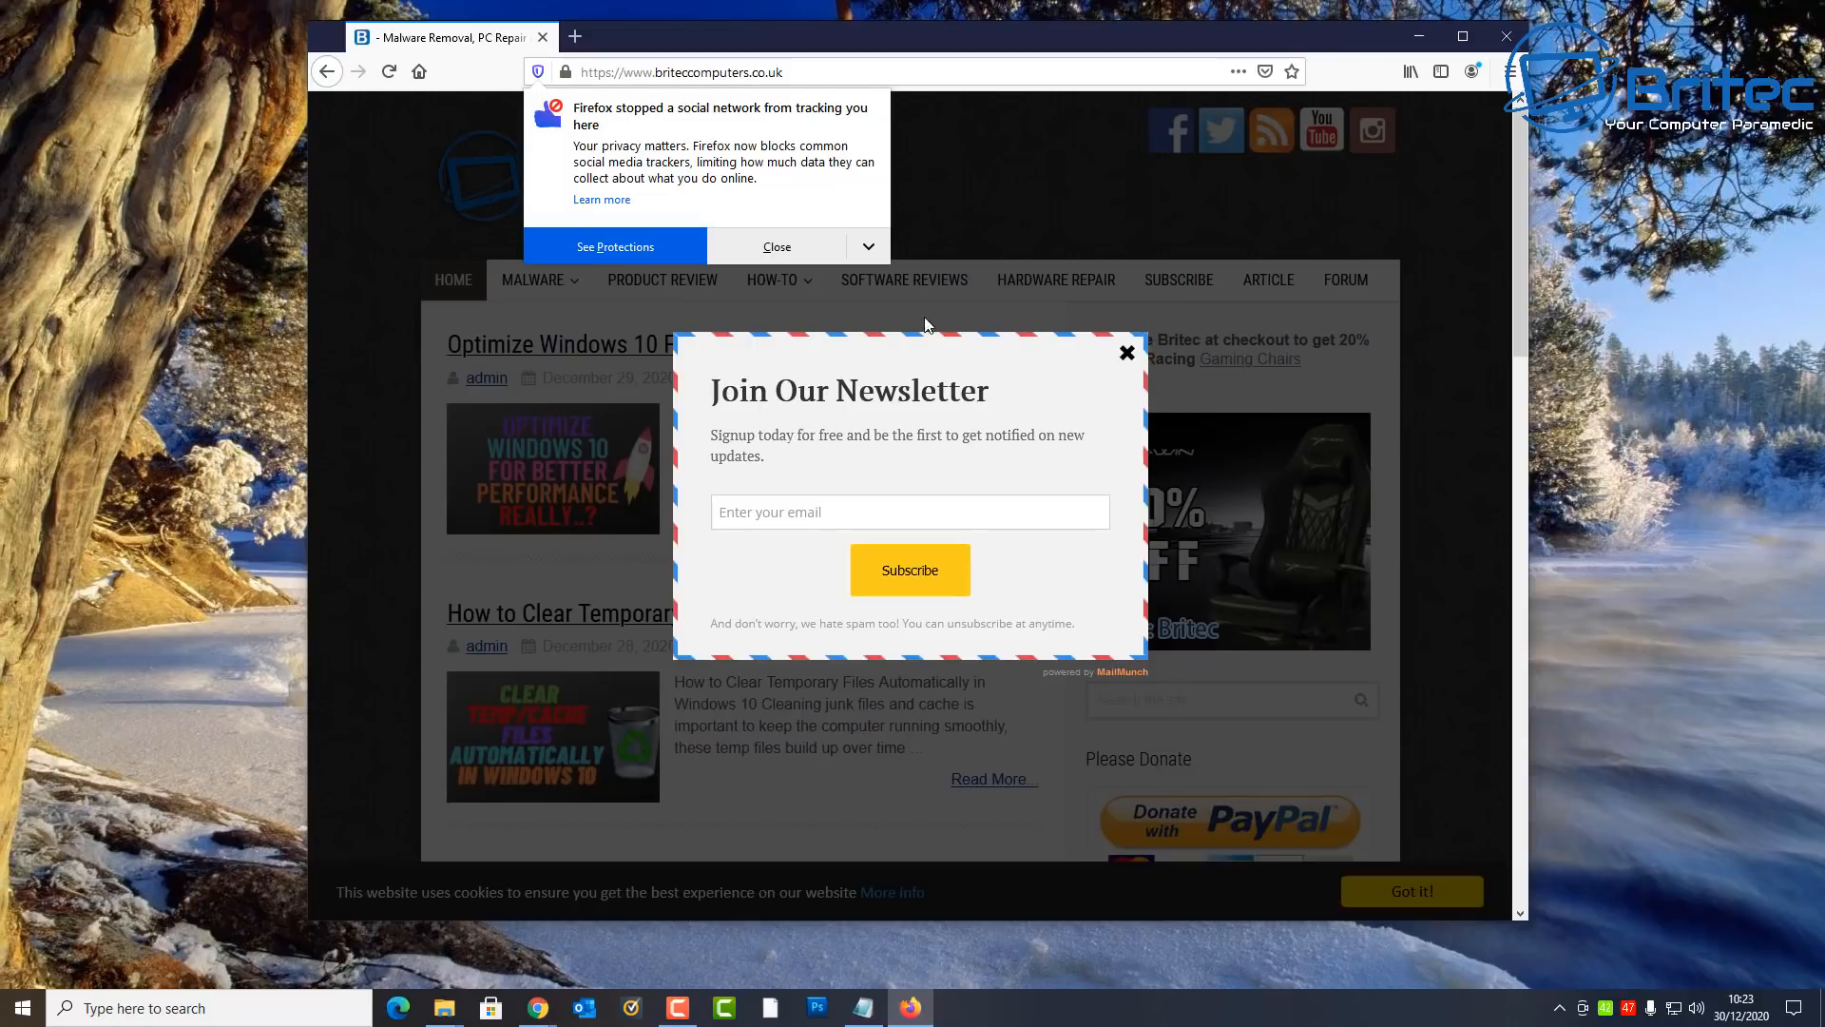
Step: Dismiss the newsletter pop-up and tracking notice, then reach the CrystalDiskMark download page
left_click(1126, 353)
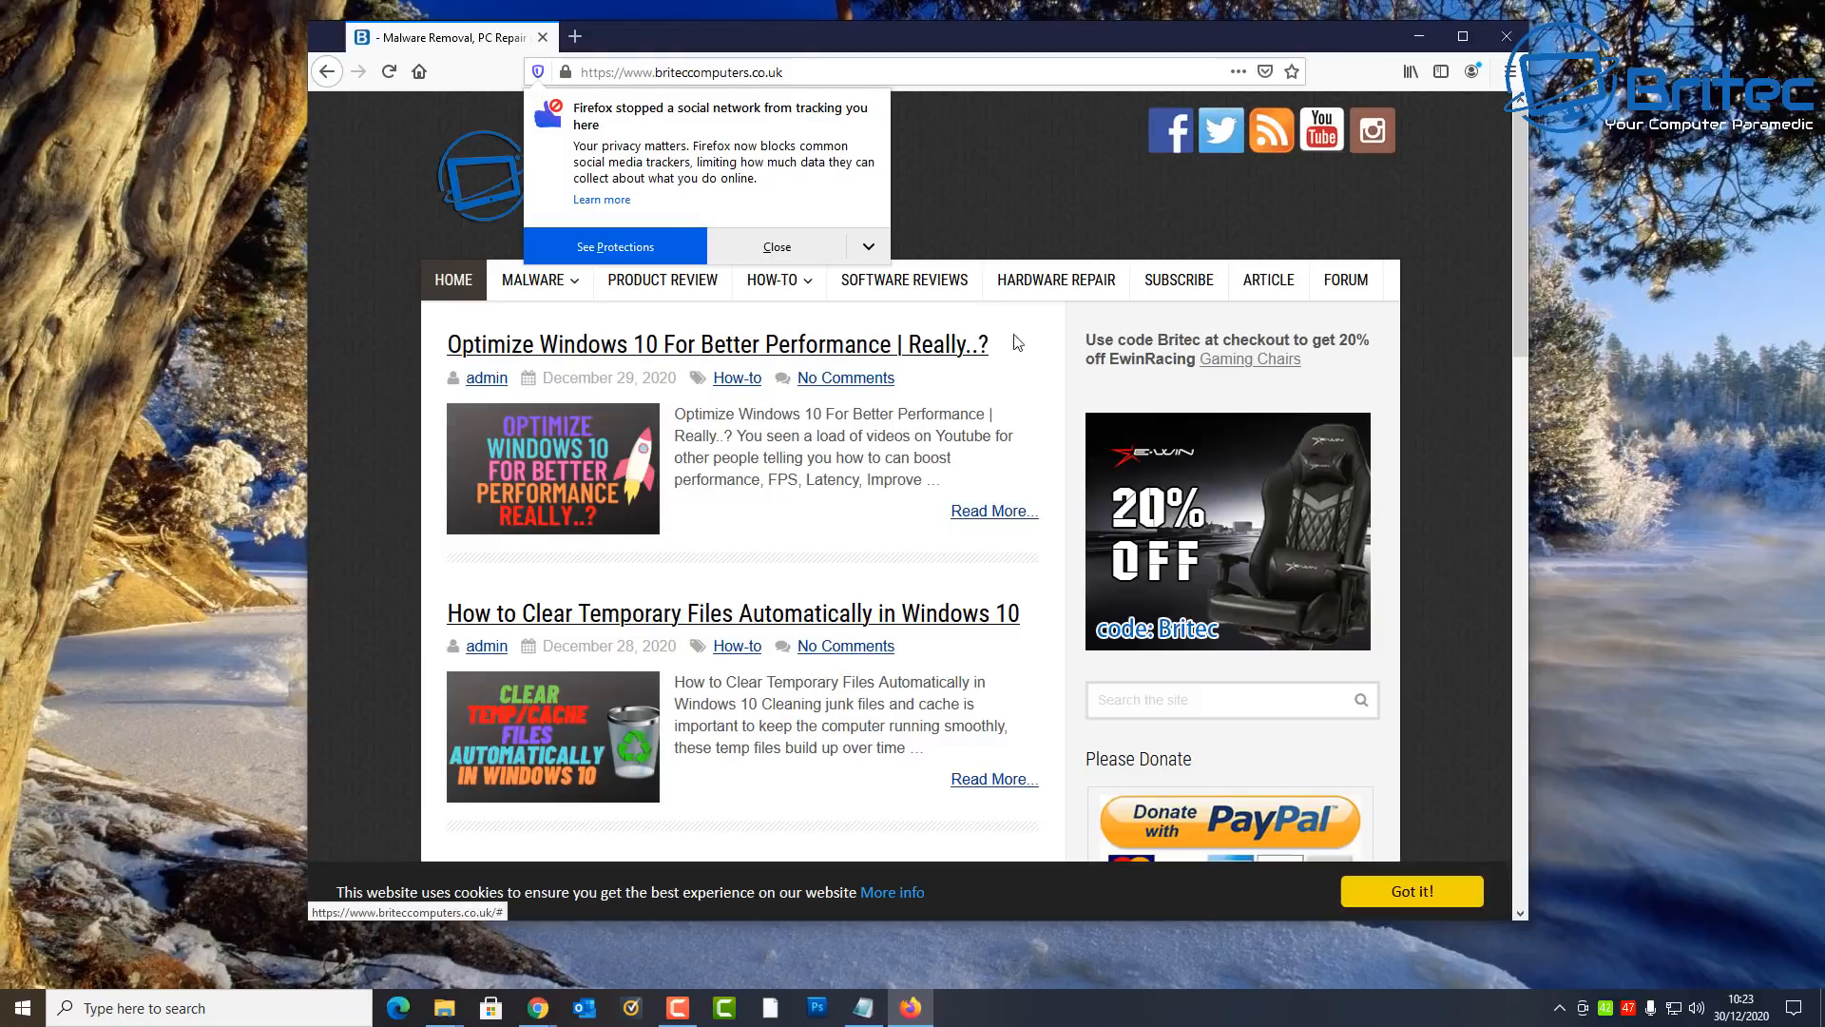
left_click(776, 246)
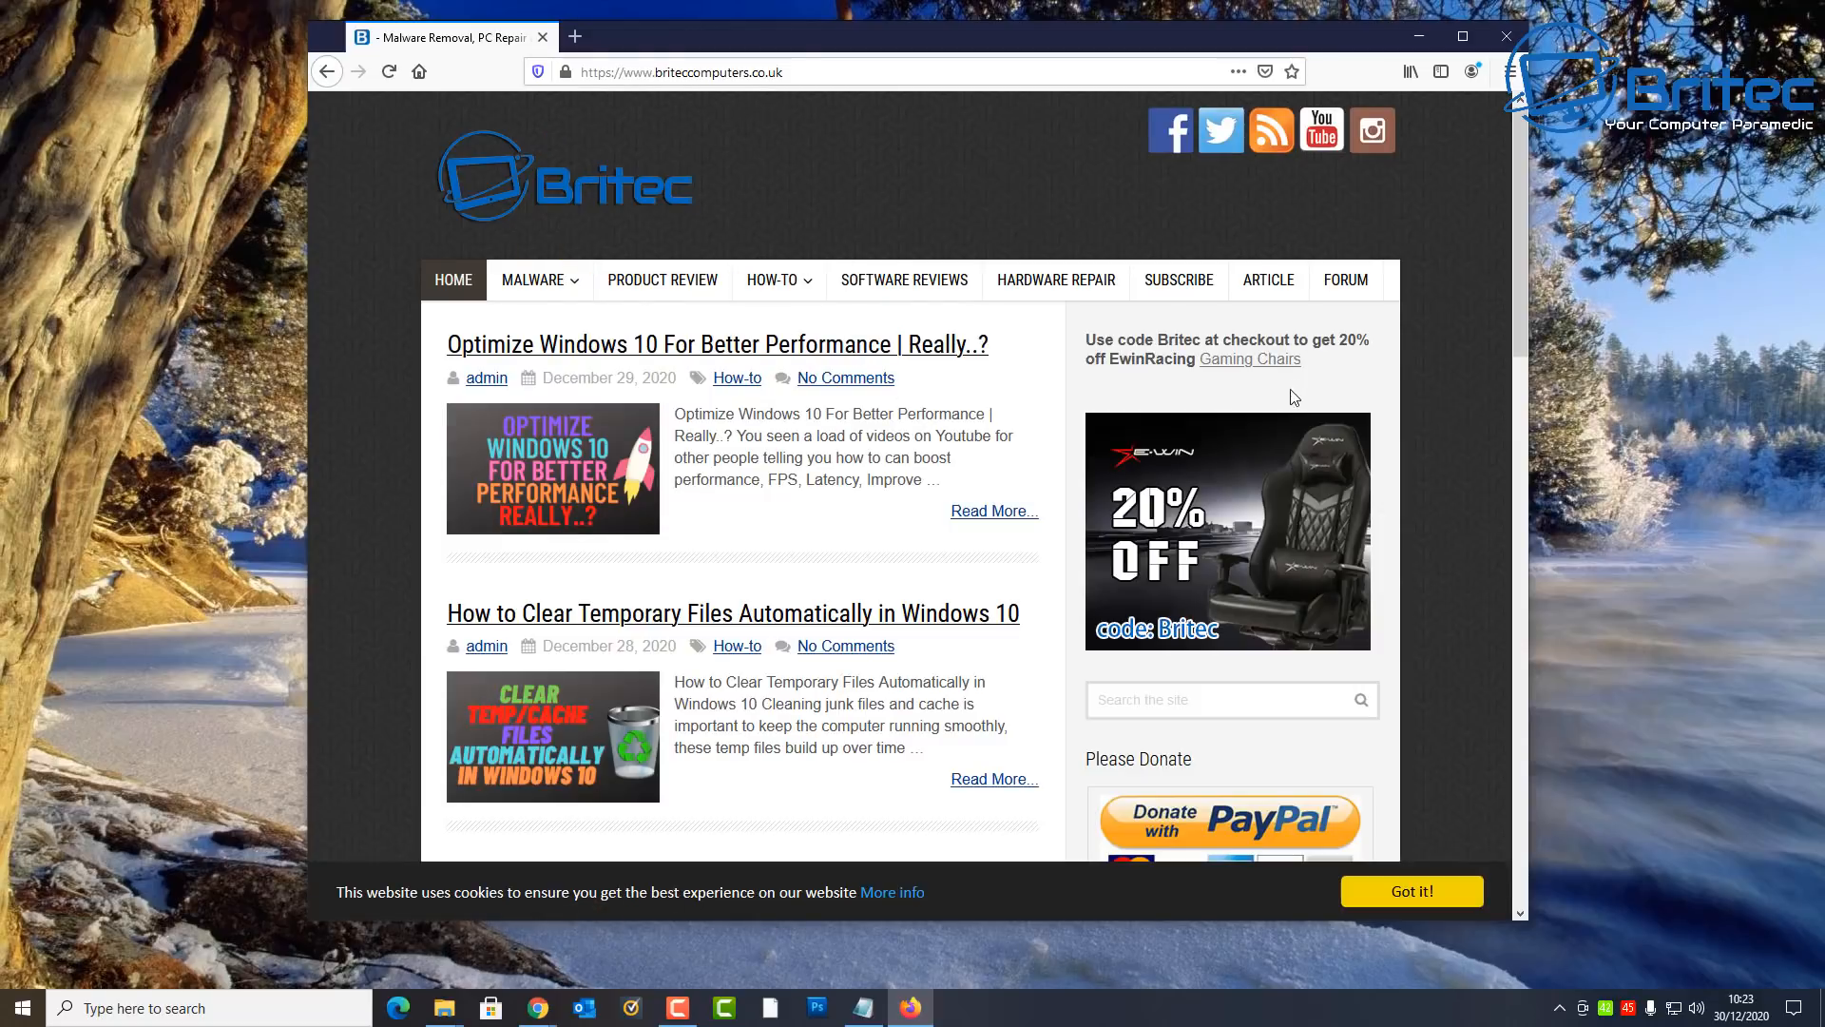
mouse_move(727, 361)
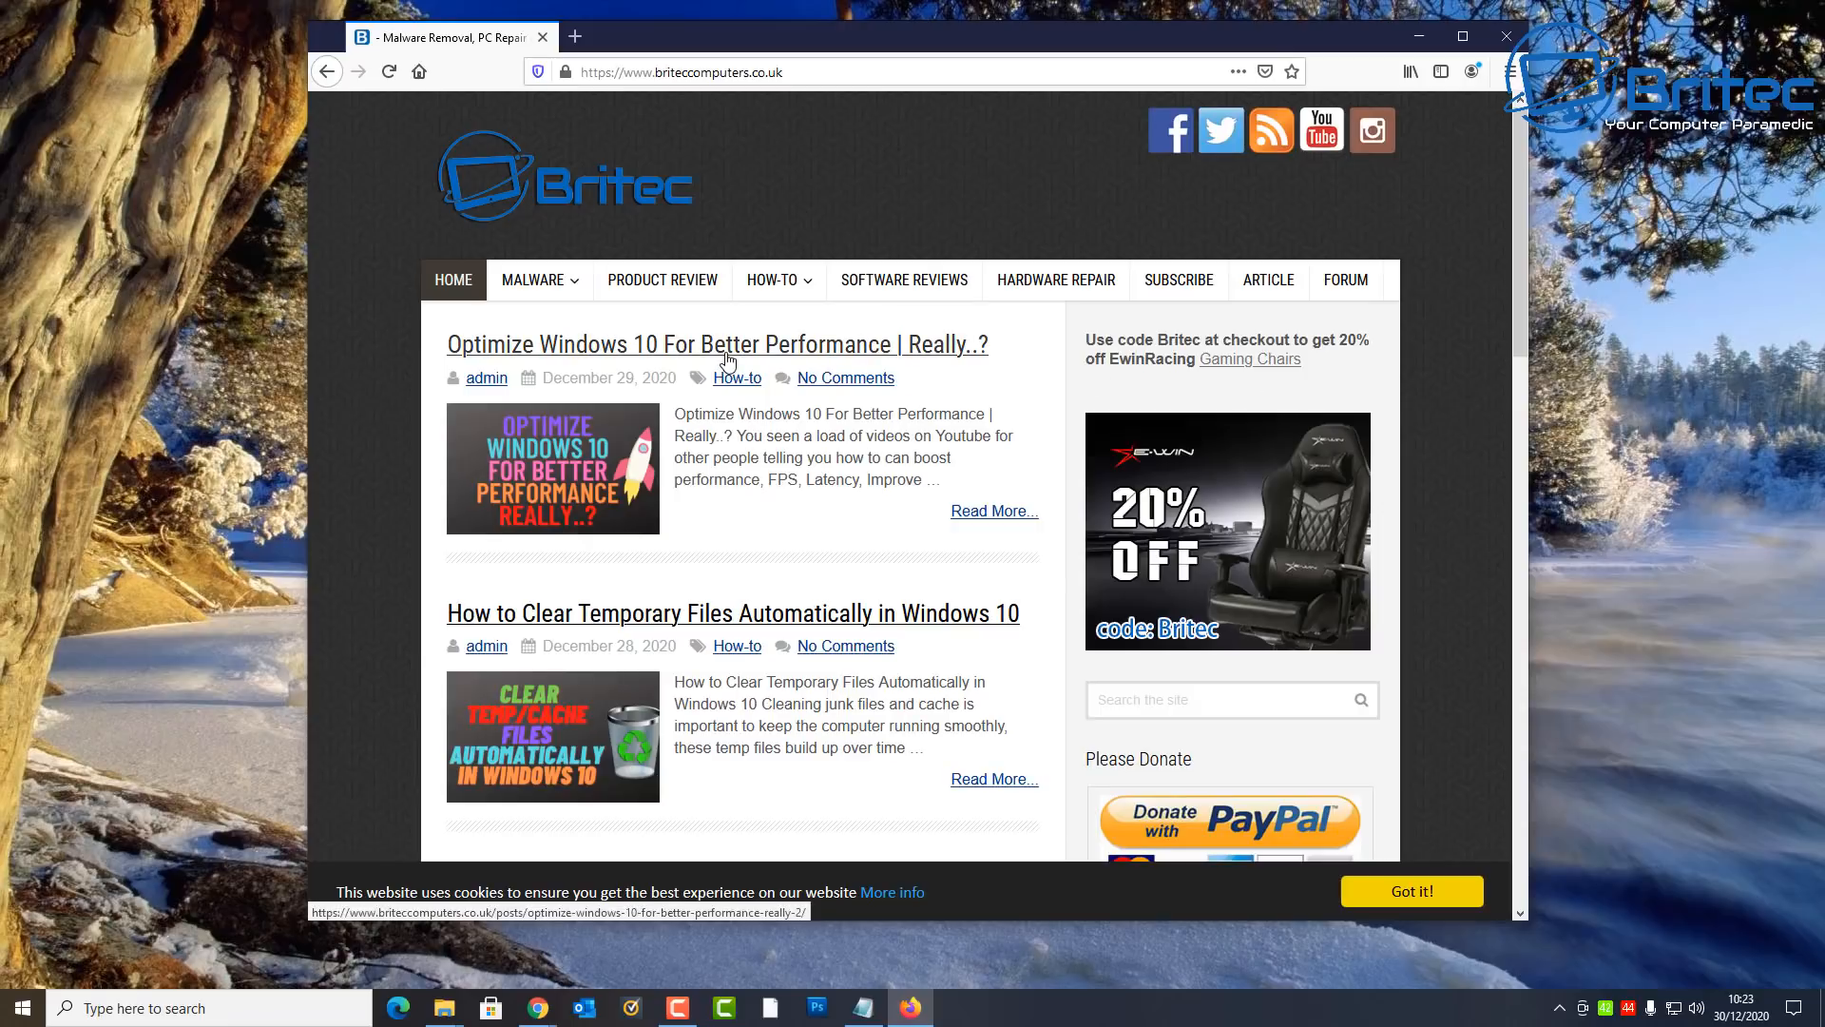
left_click(1409, 890)
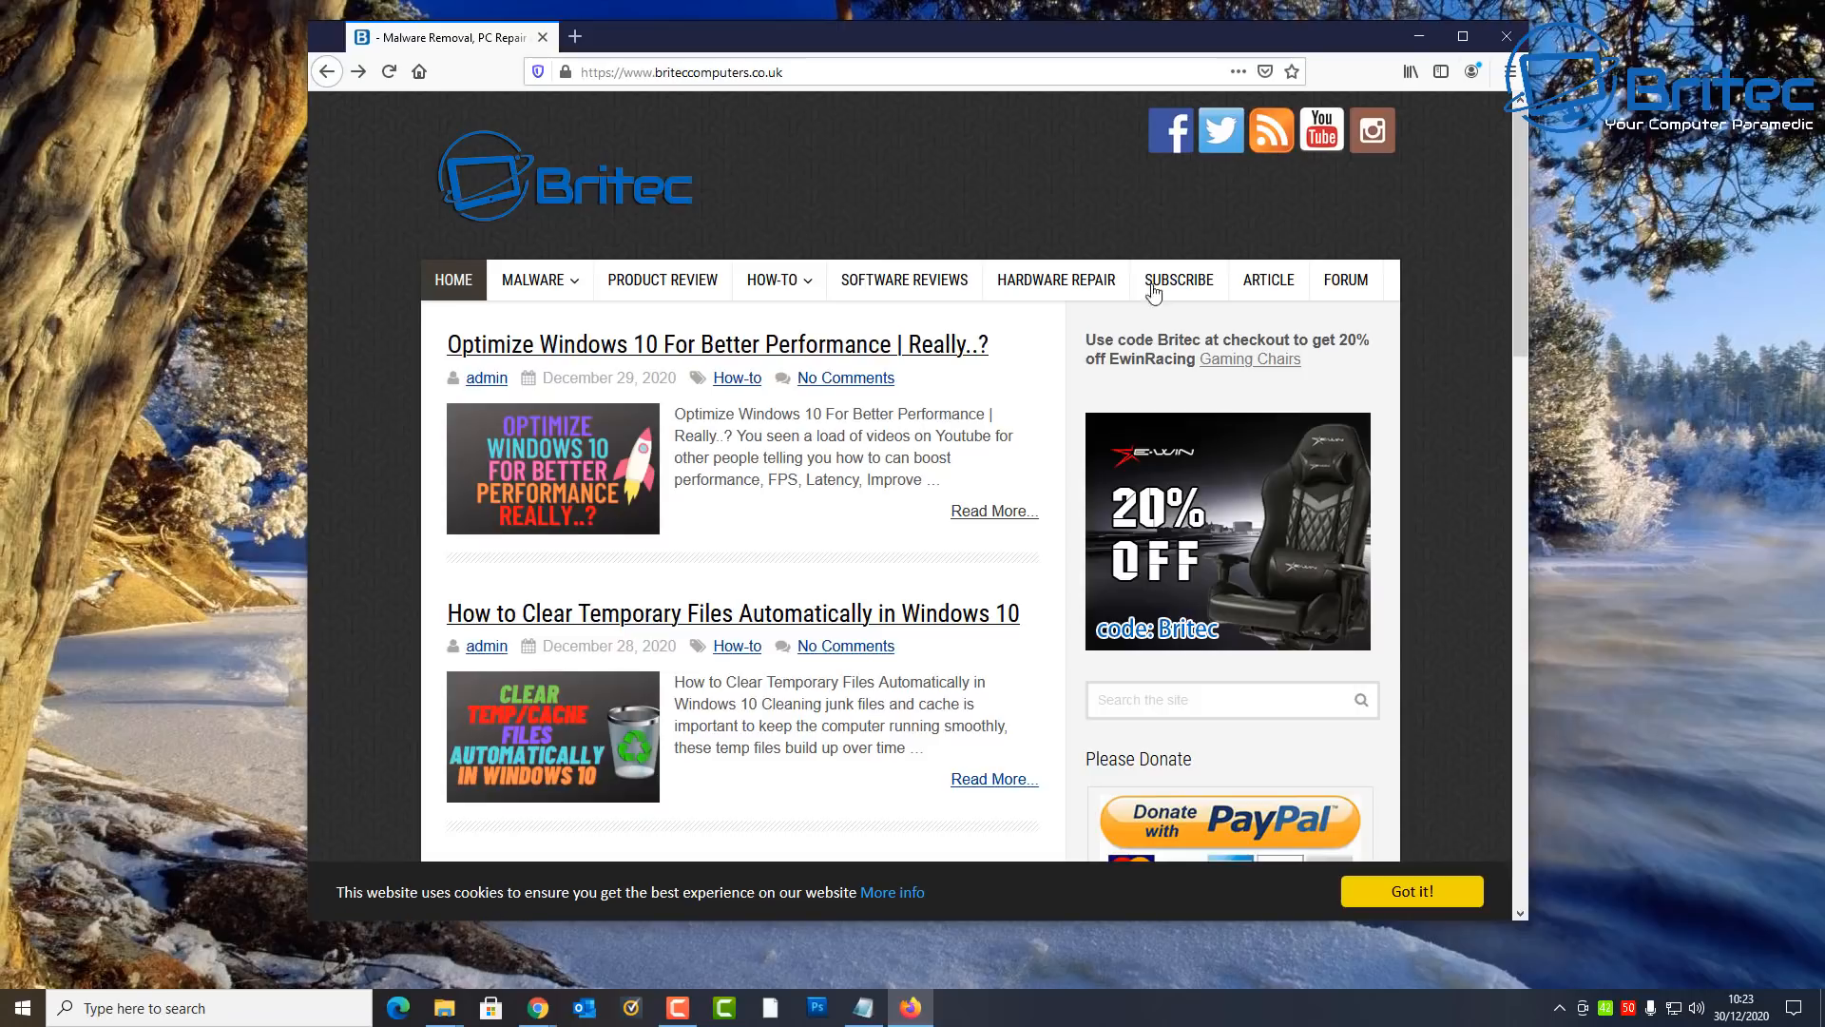
left_click(733, 612)
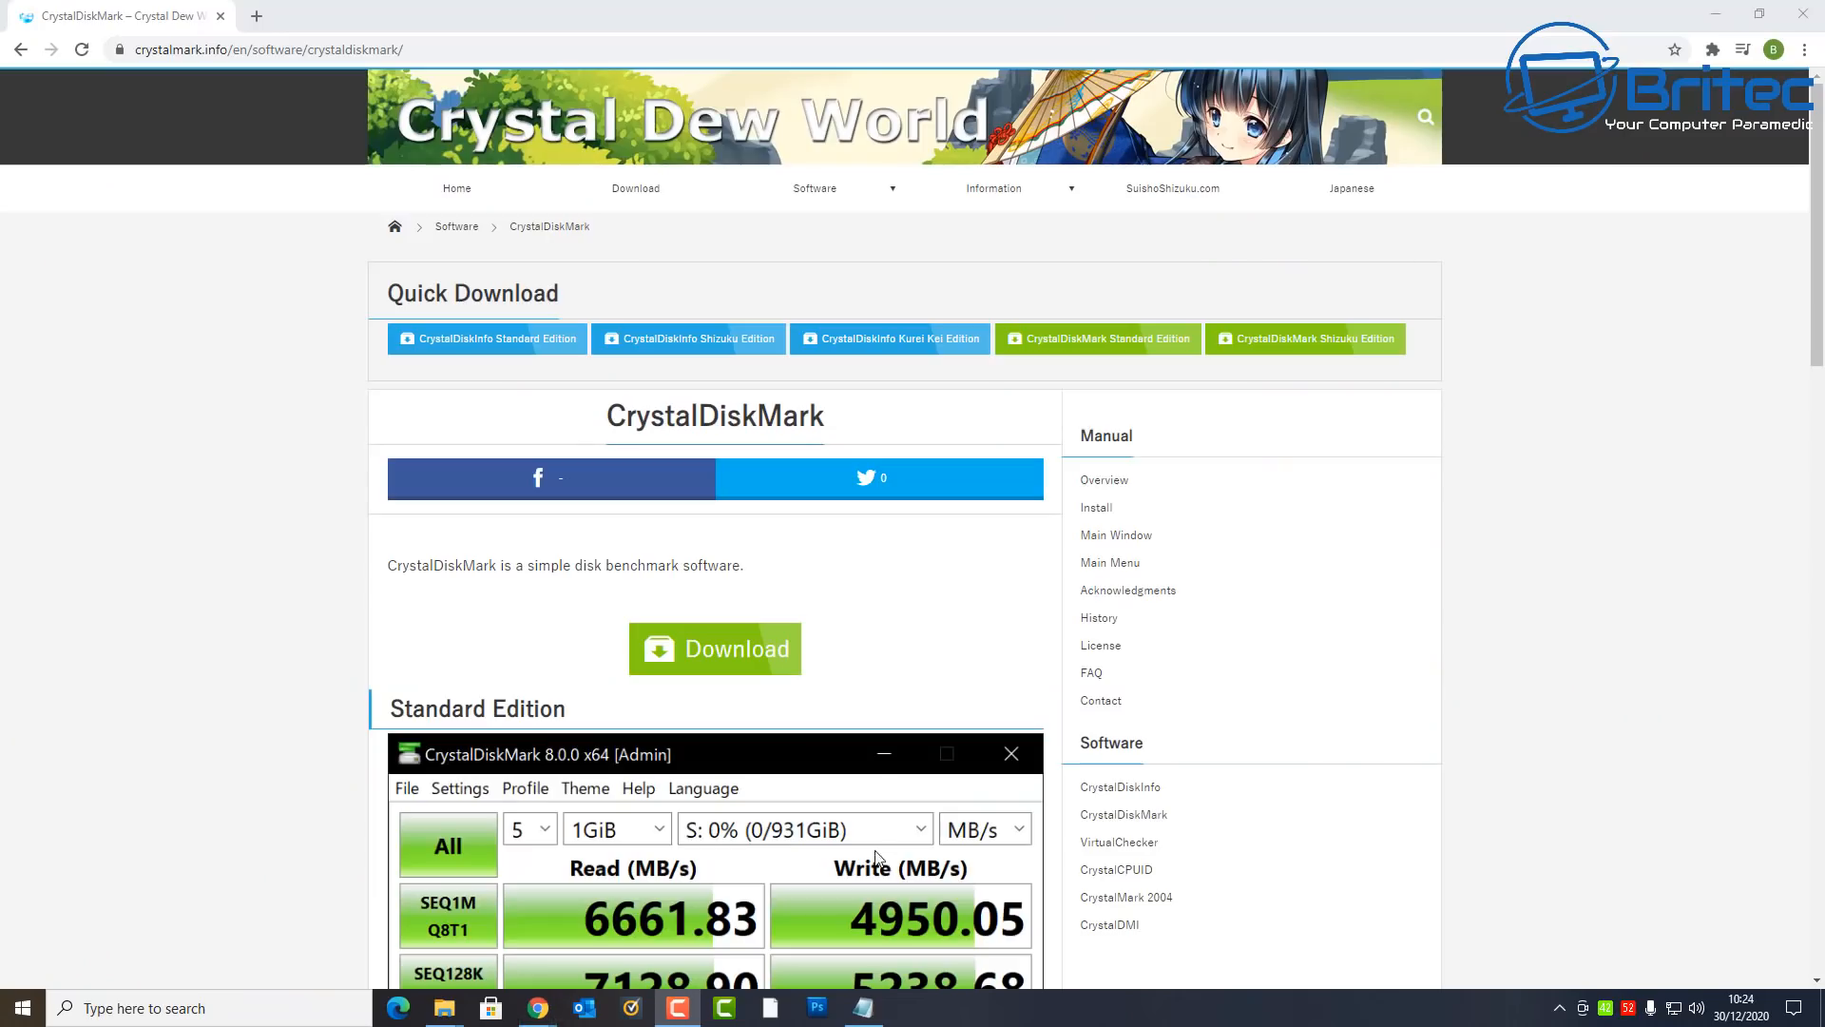
mouse_move(715, 648)
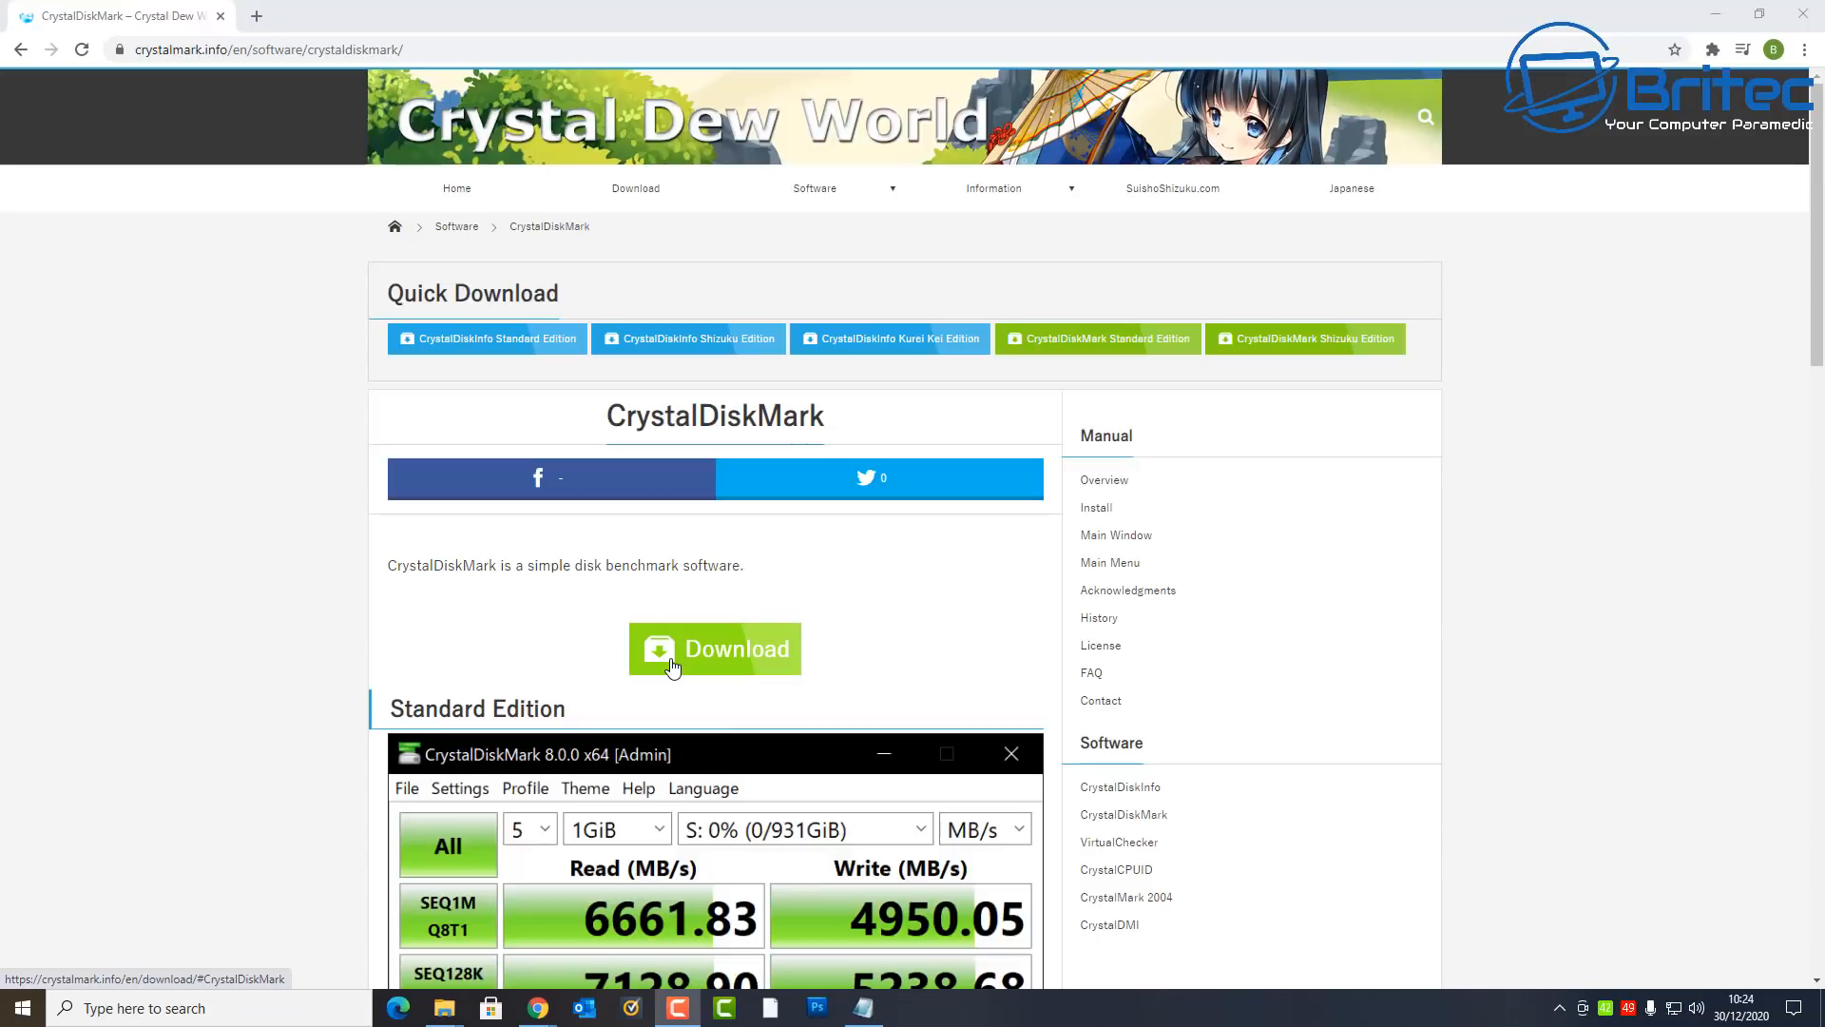
Step: Download the CrystalDiskMark Standard Edition installer (Vista-) from the downloads page
left_click(715, 648)
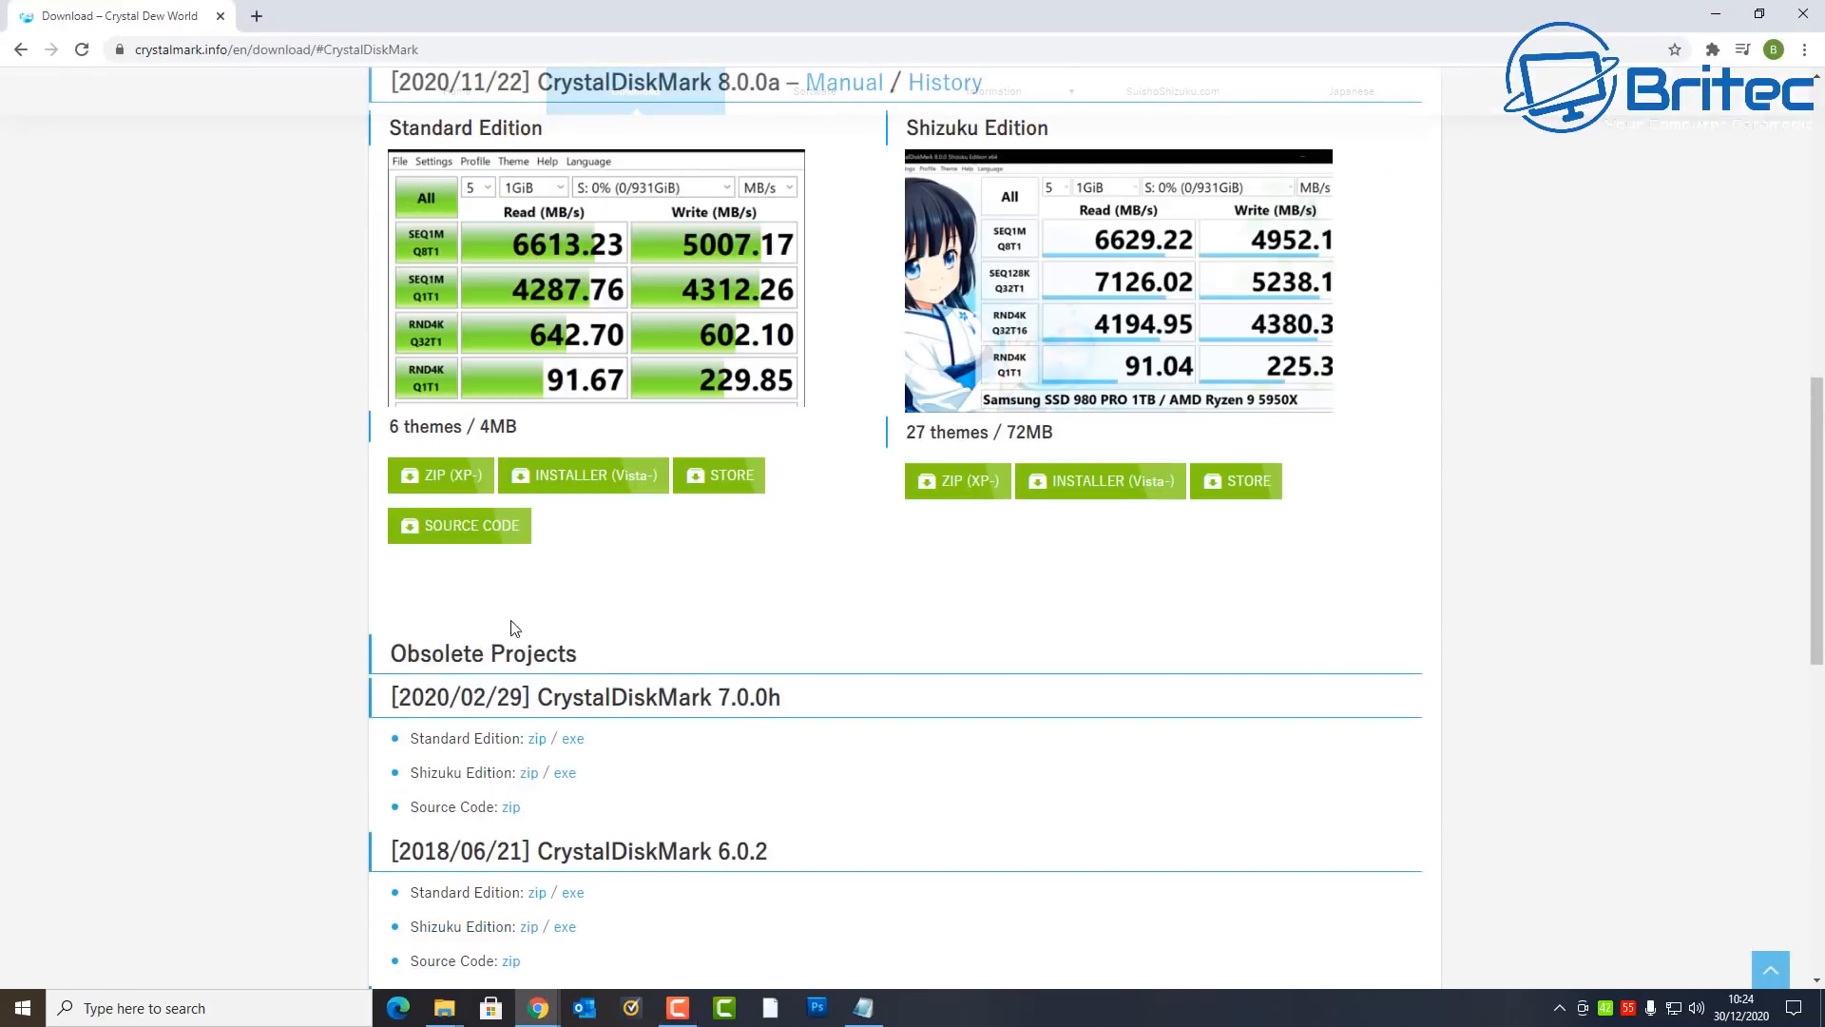
mouse_move(581, 475)
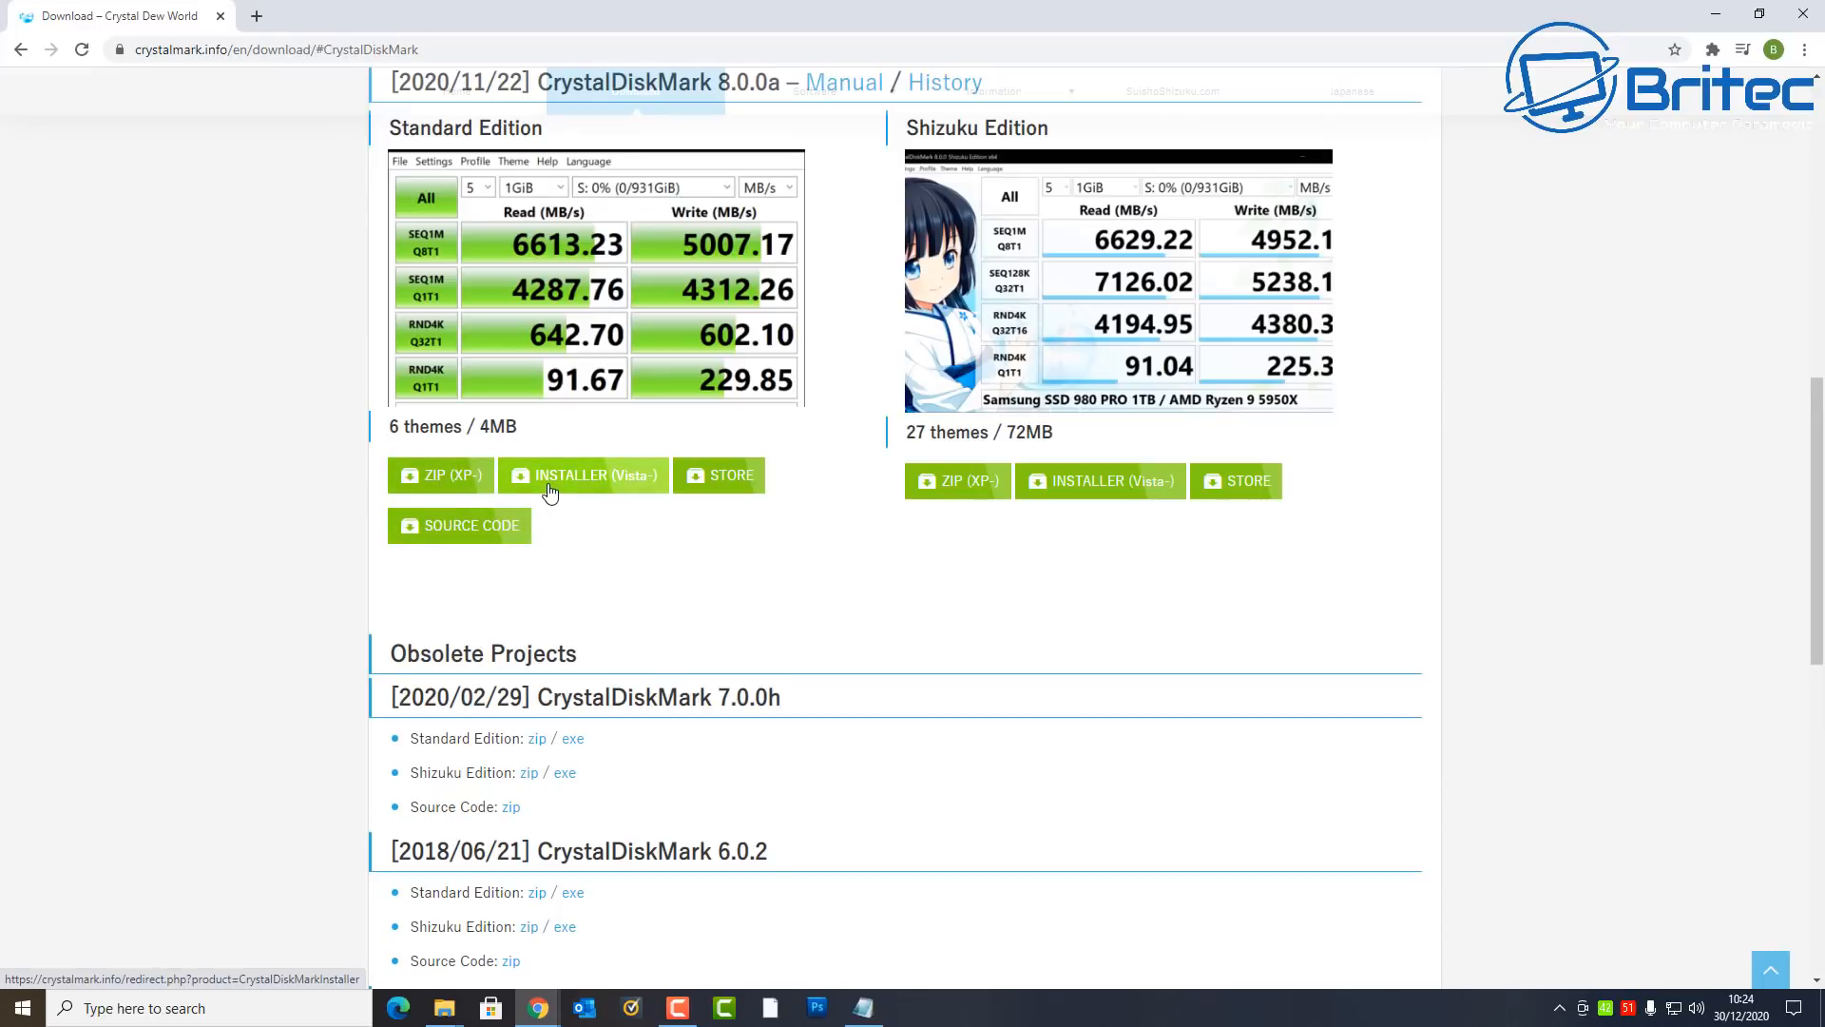
left_click(582, 475)
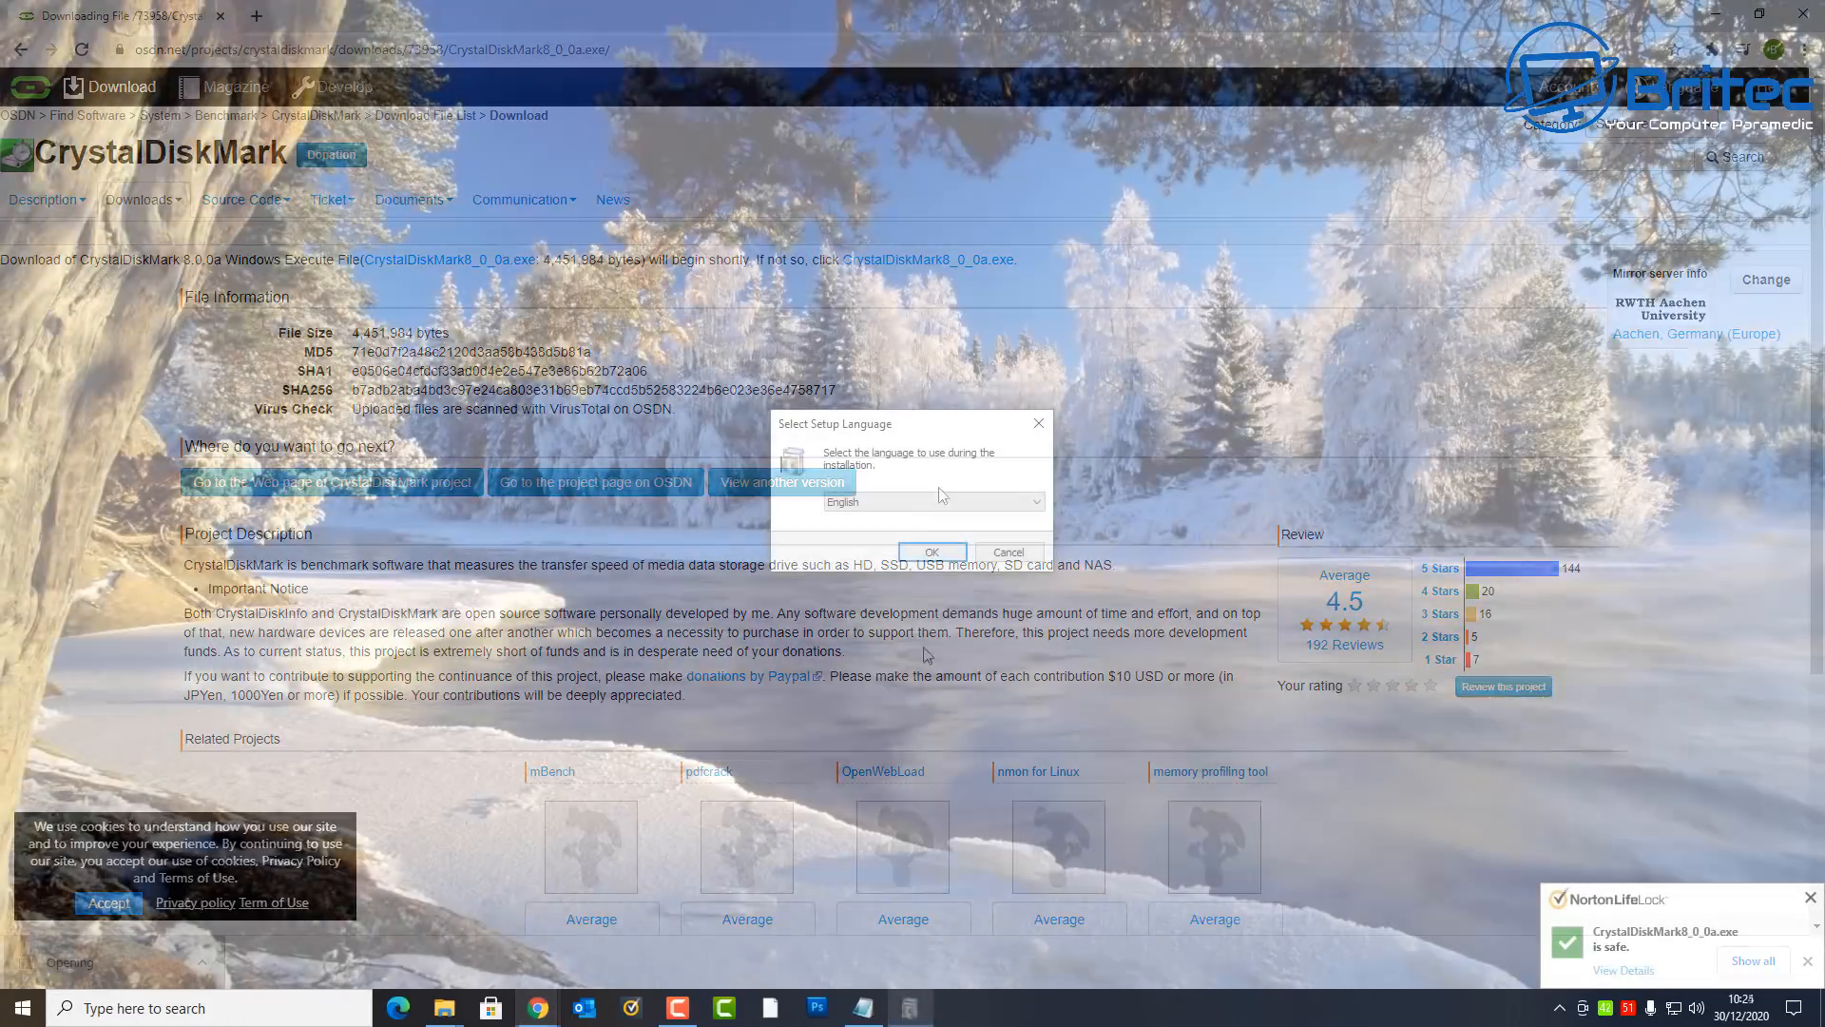
Step: Install CrystalDiskMark 8.0.0a in English, accepting the license and keeping the desktop shortcut
left_click(930, 552)
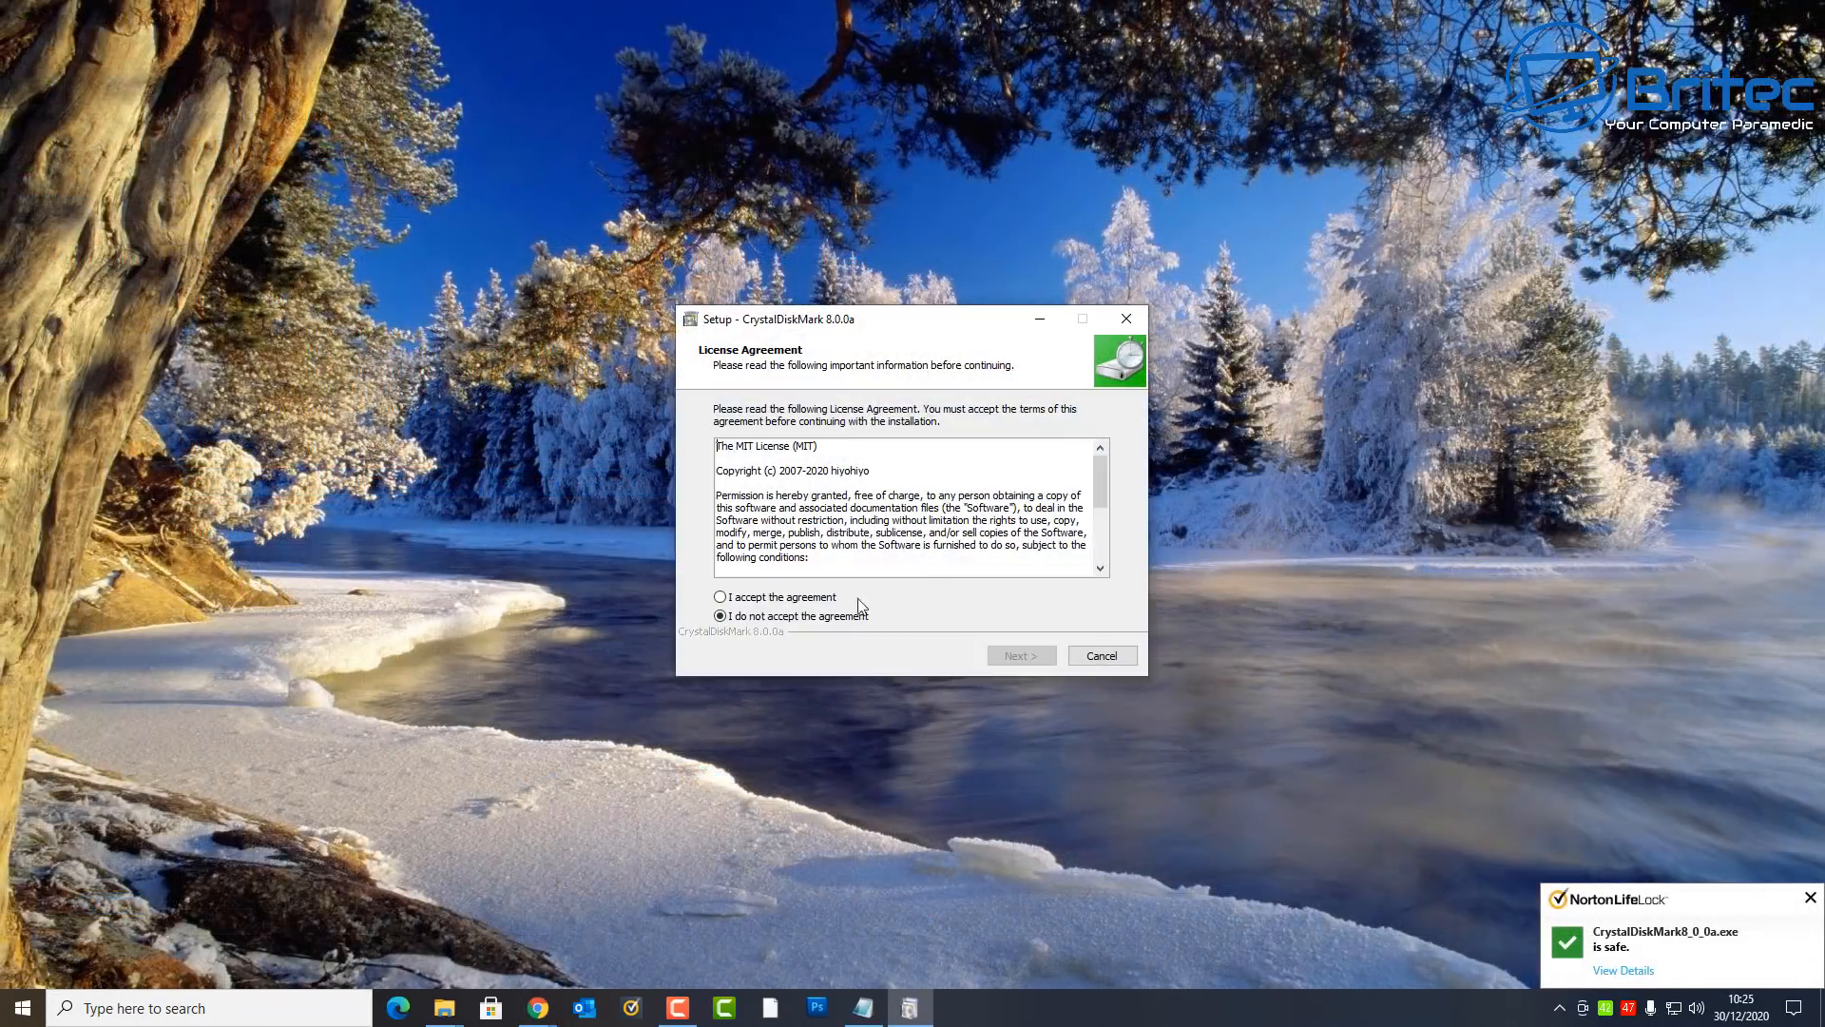
left_click(720, 596)
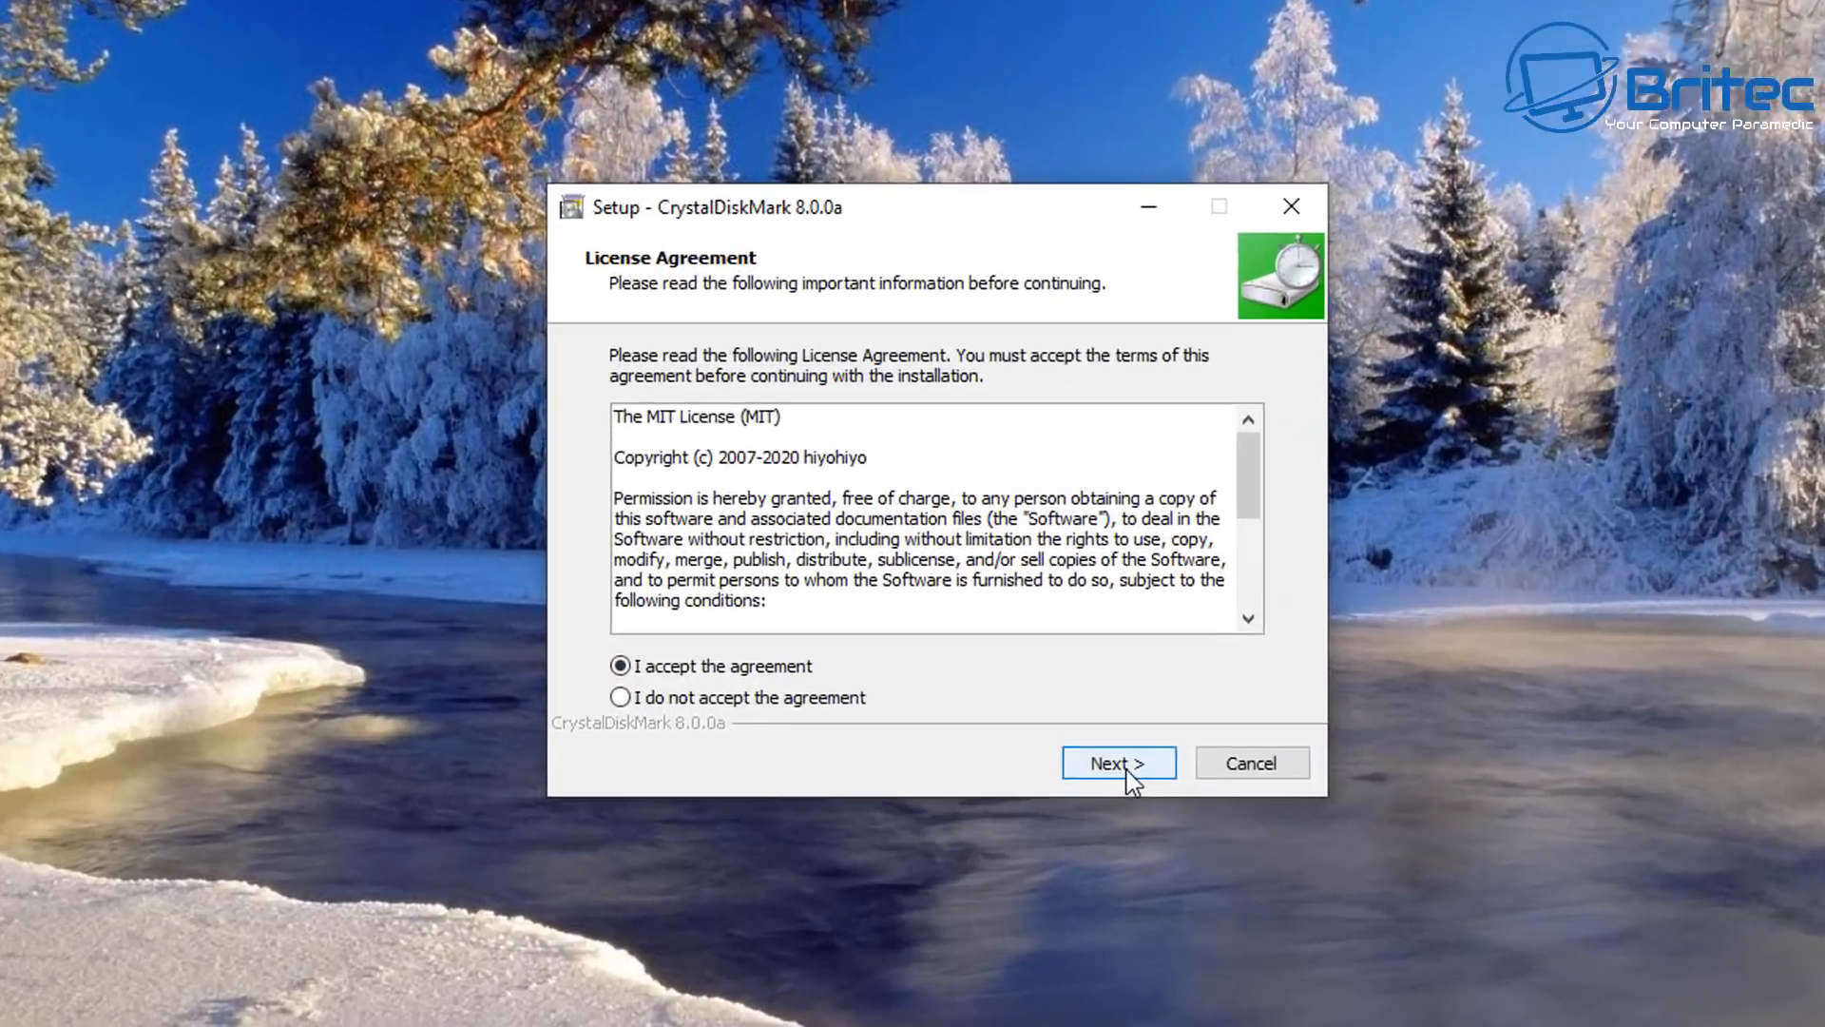
left_click(1115, 762)
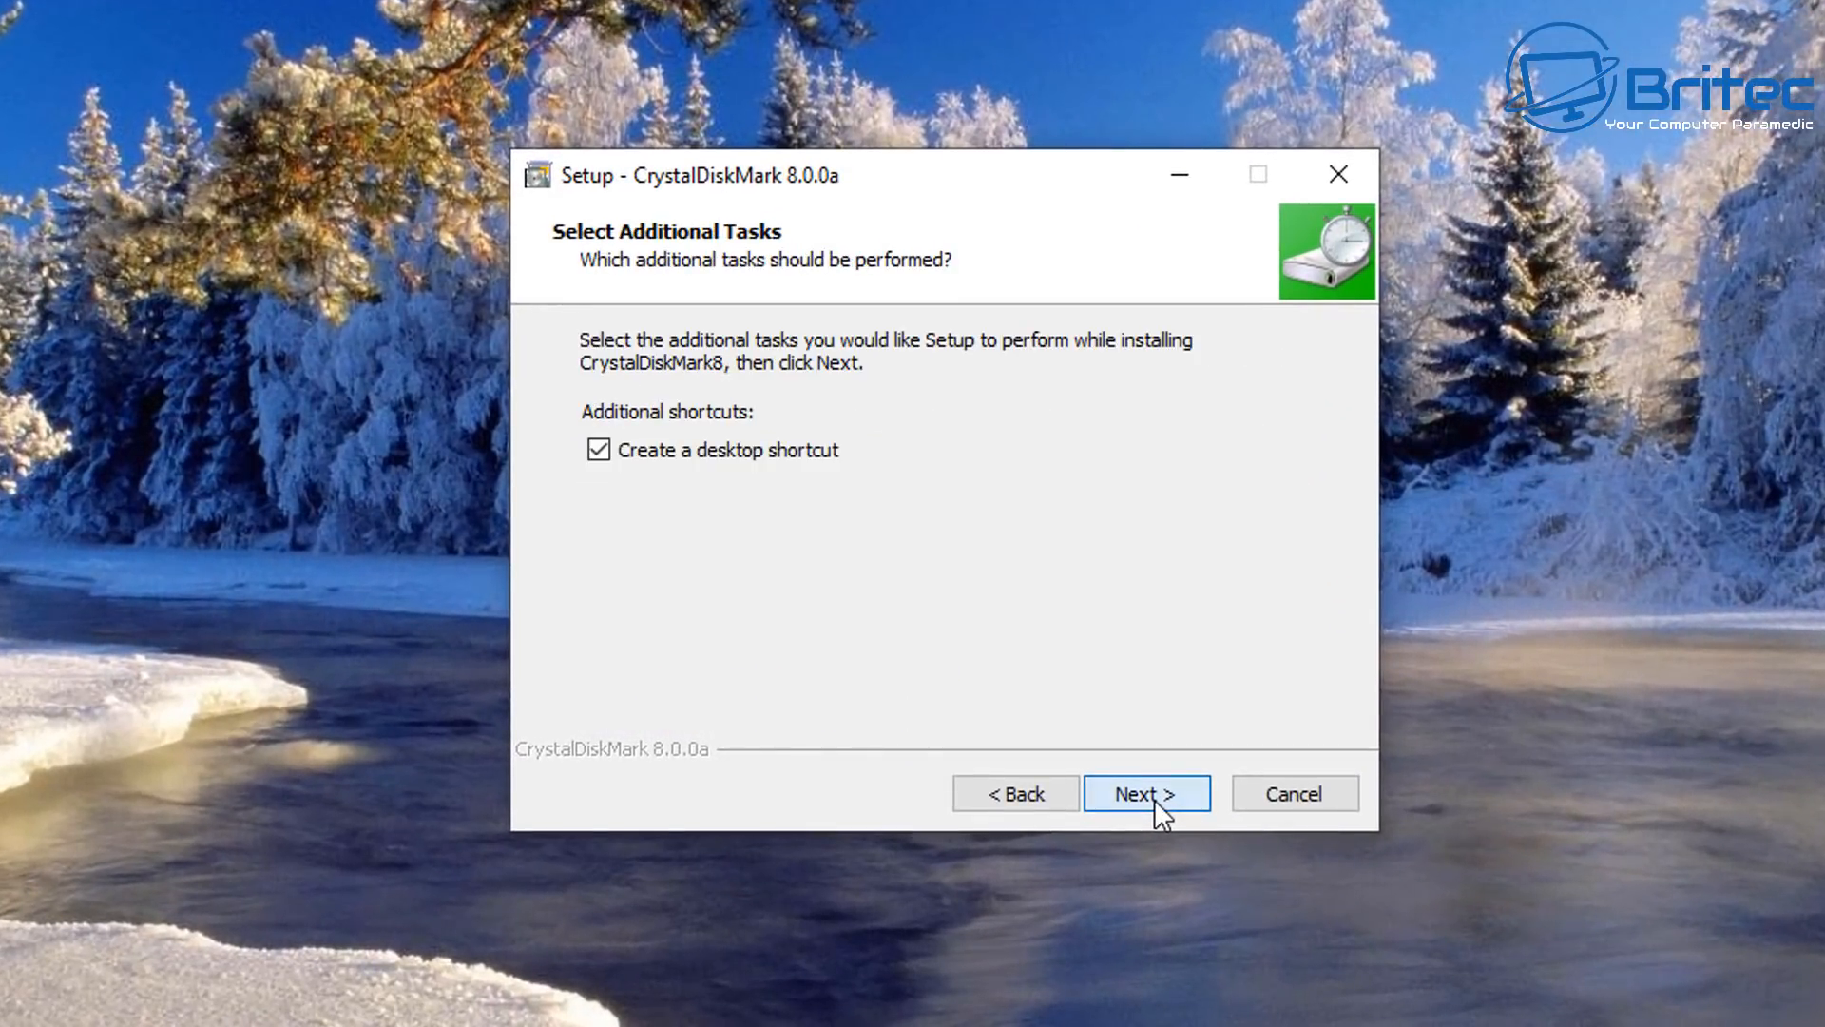
left_click(1146, 792)
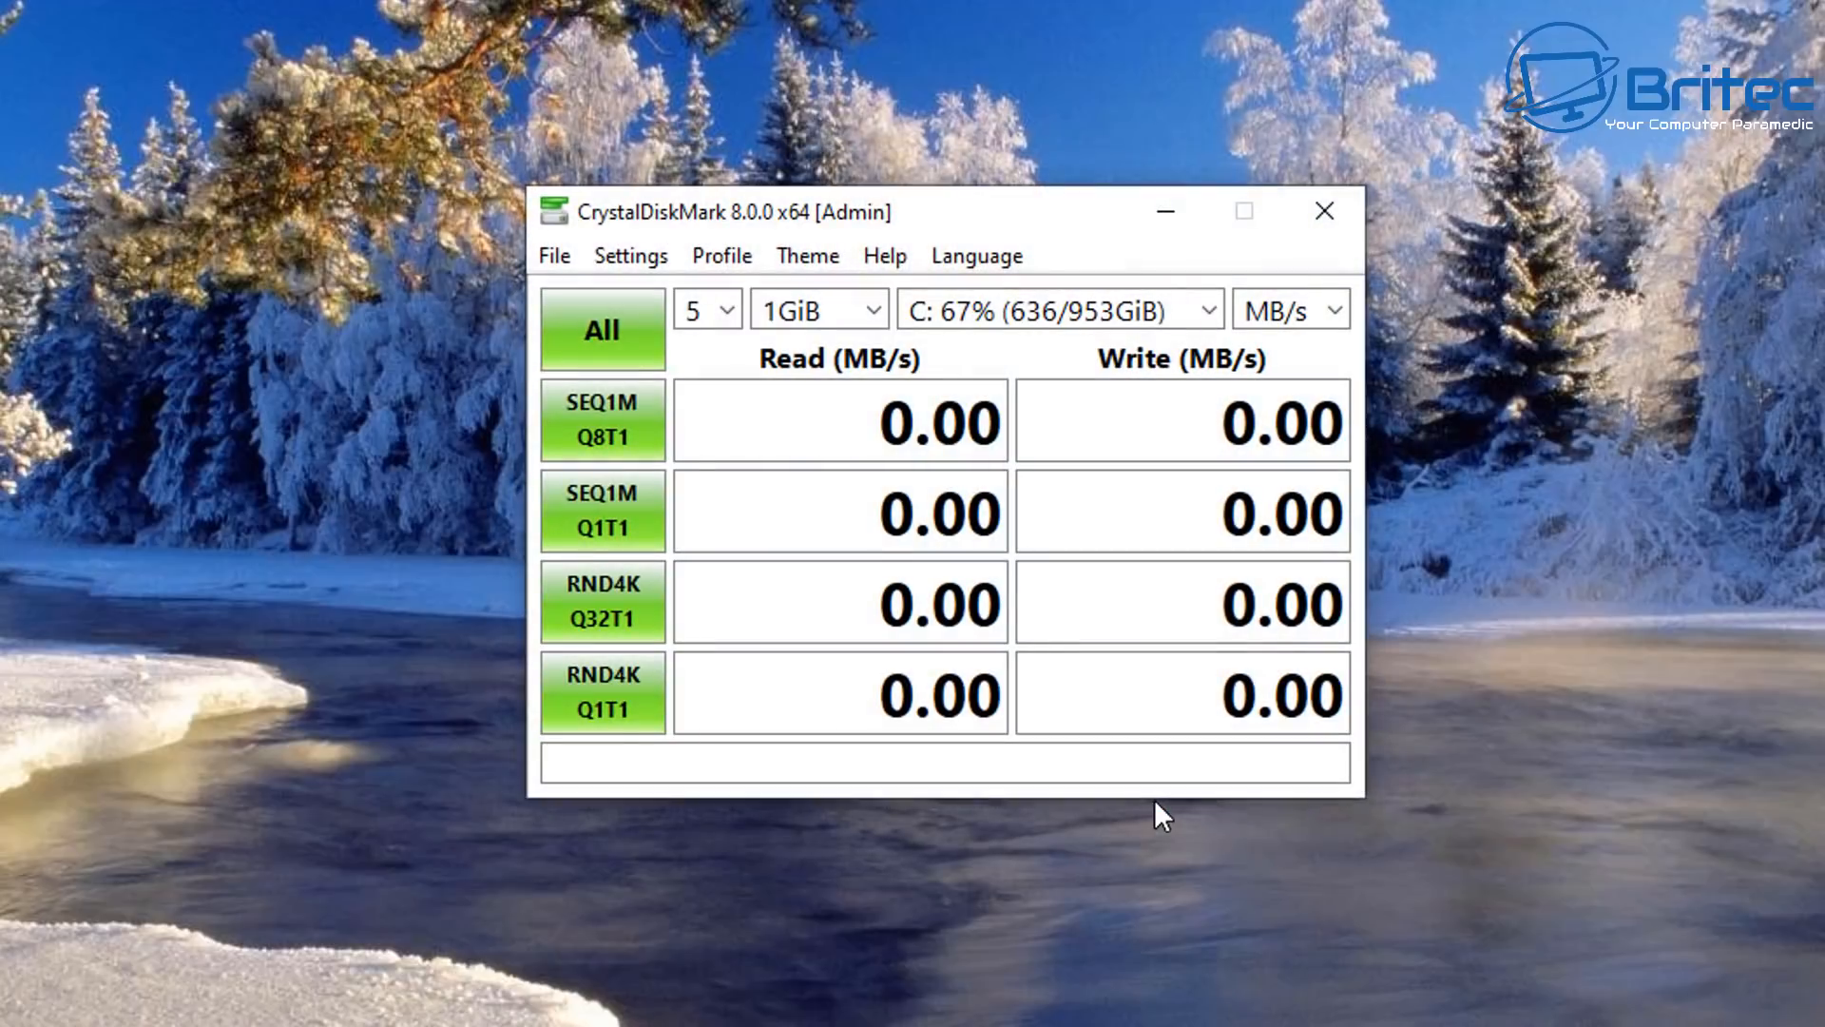
mouse_move(1178, 352)
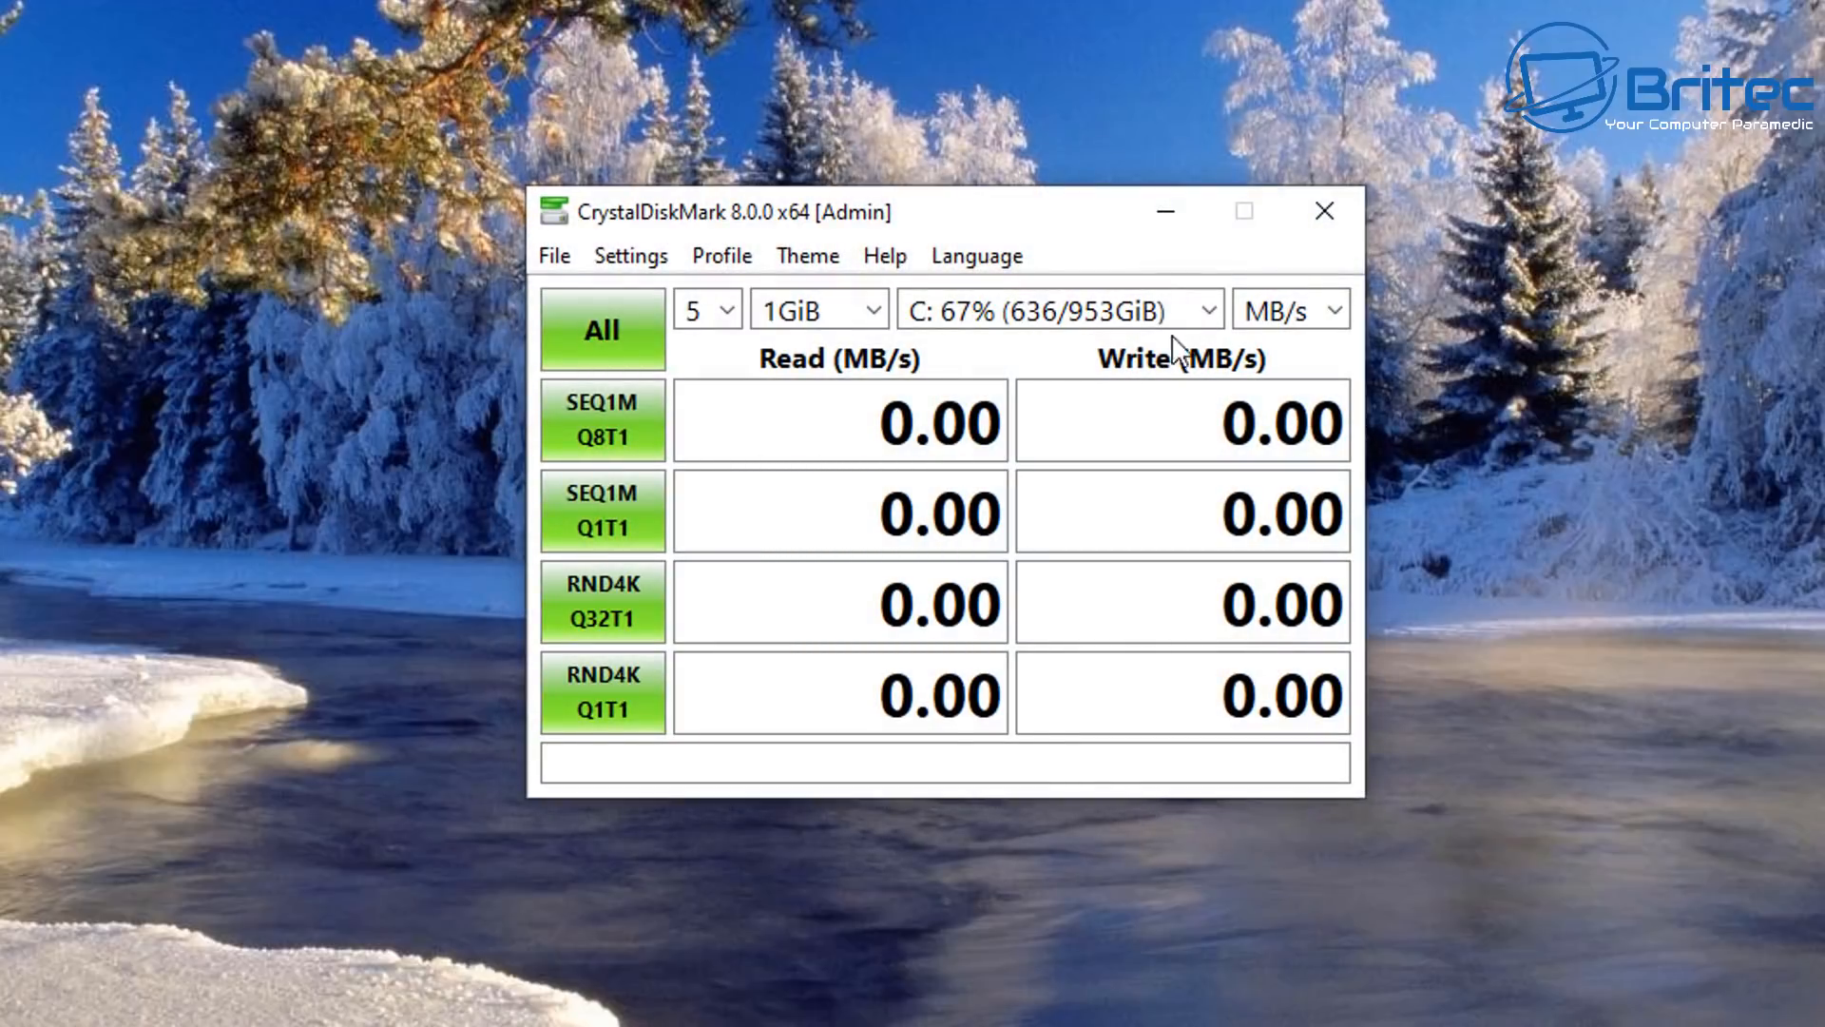
Step: Run full benchmarks on D: (about 195 MB/s) and then C: (2657.30 MB/s read)
left_click(1210, 310)
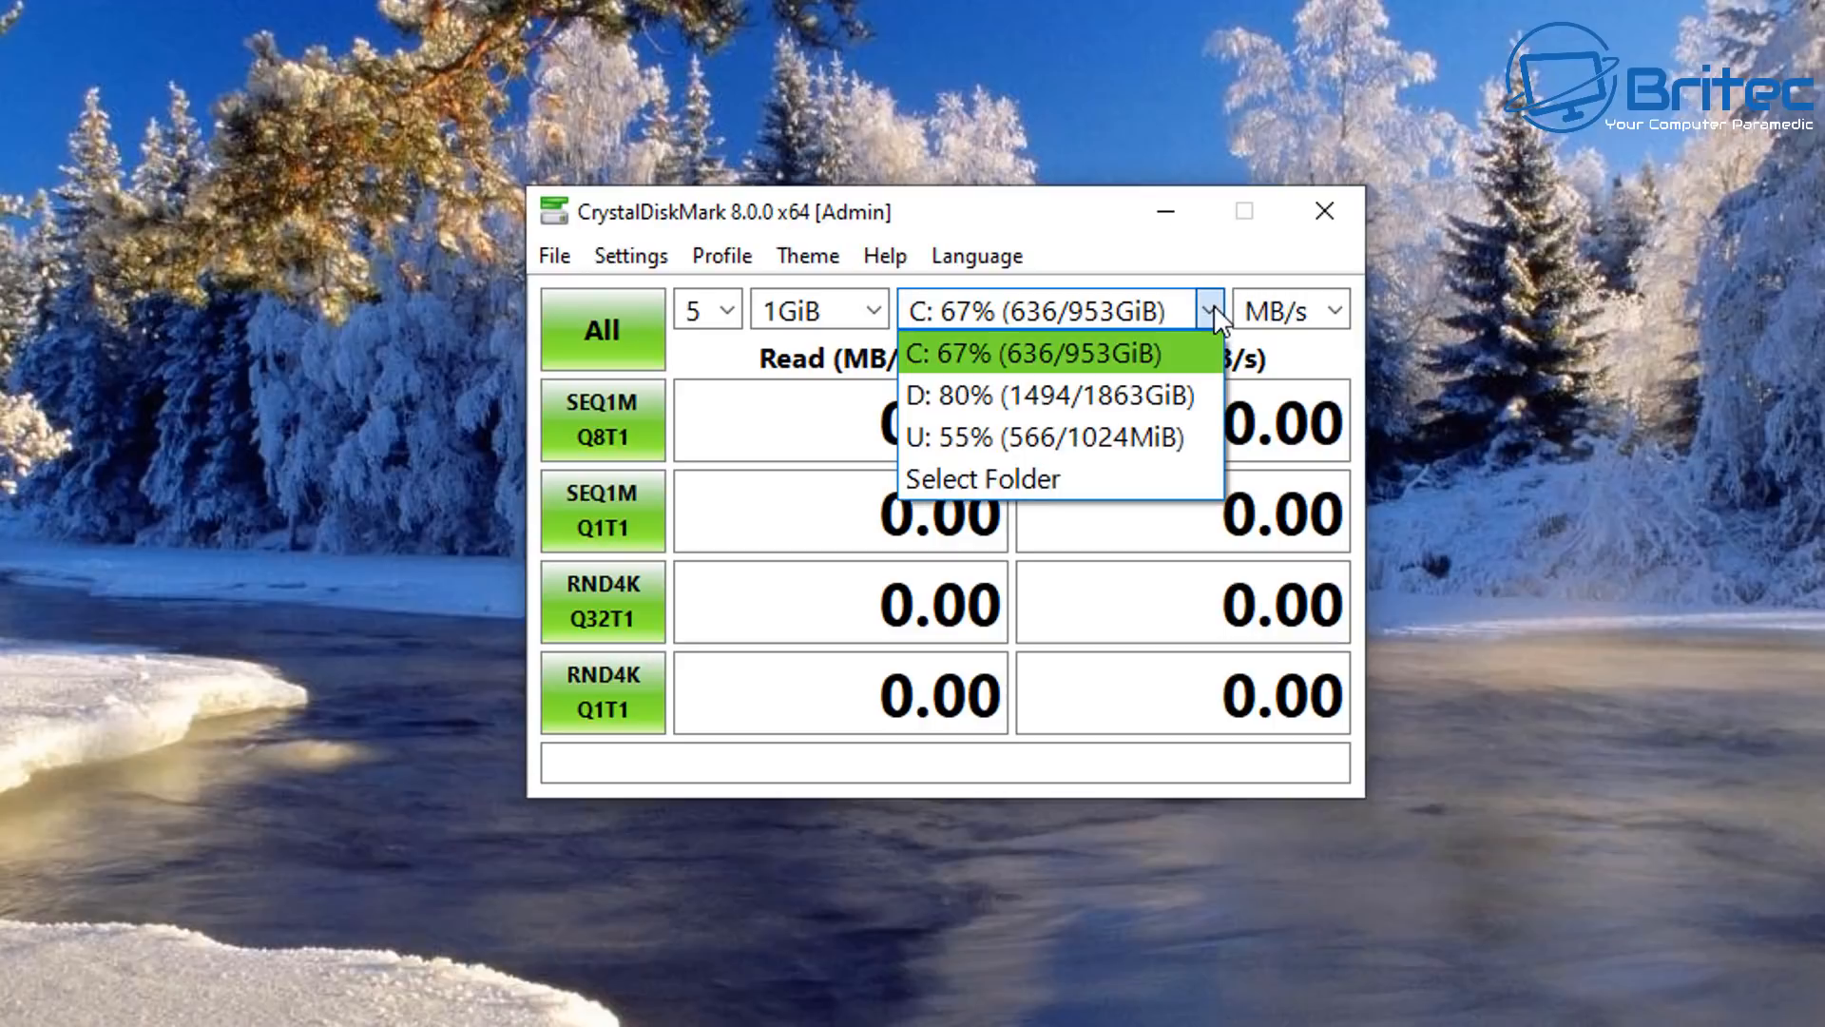
mouse_move(1042, 396)
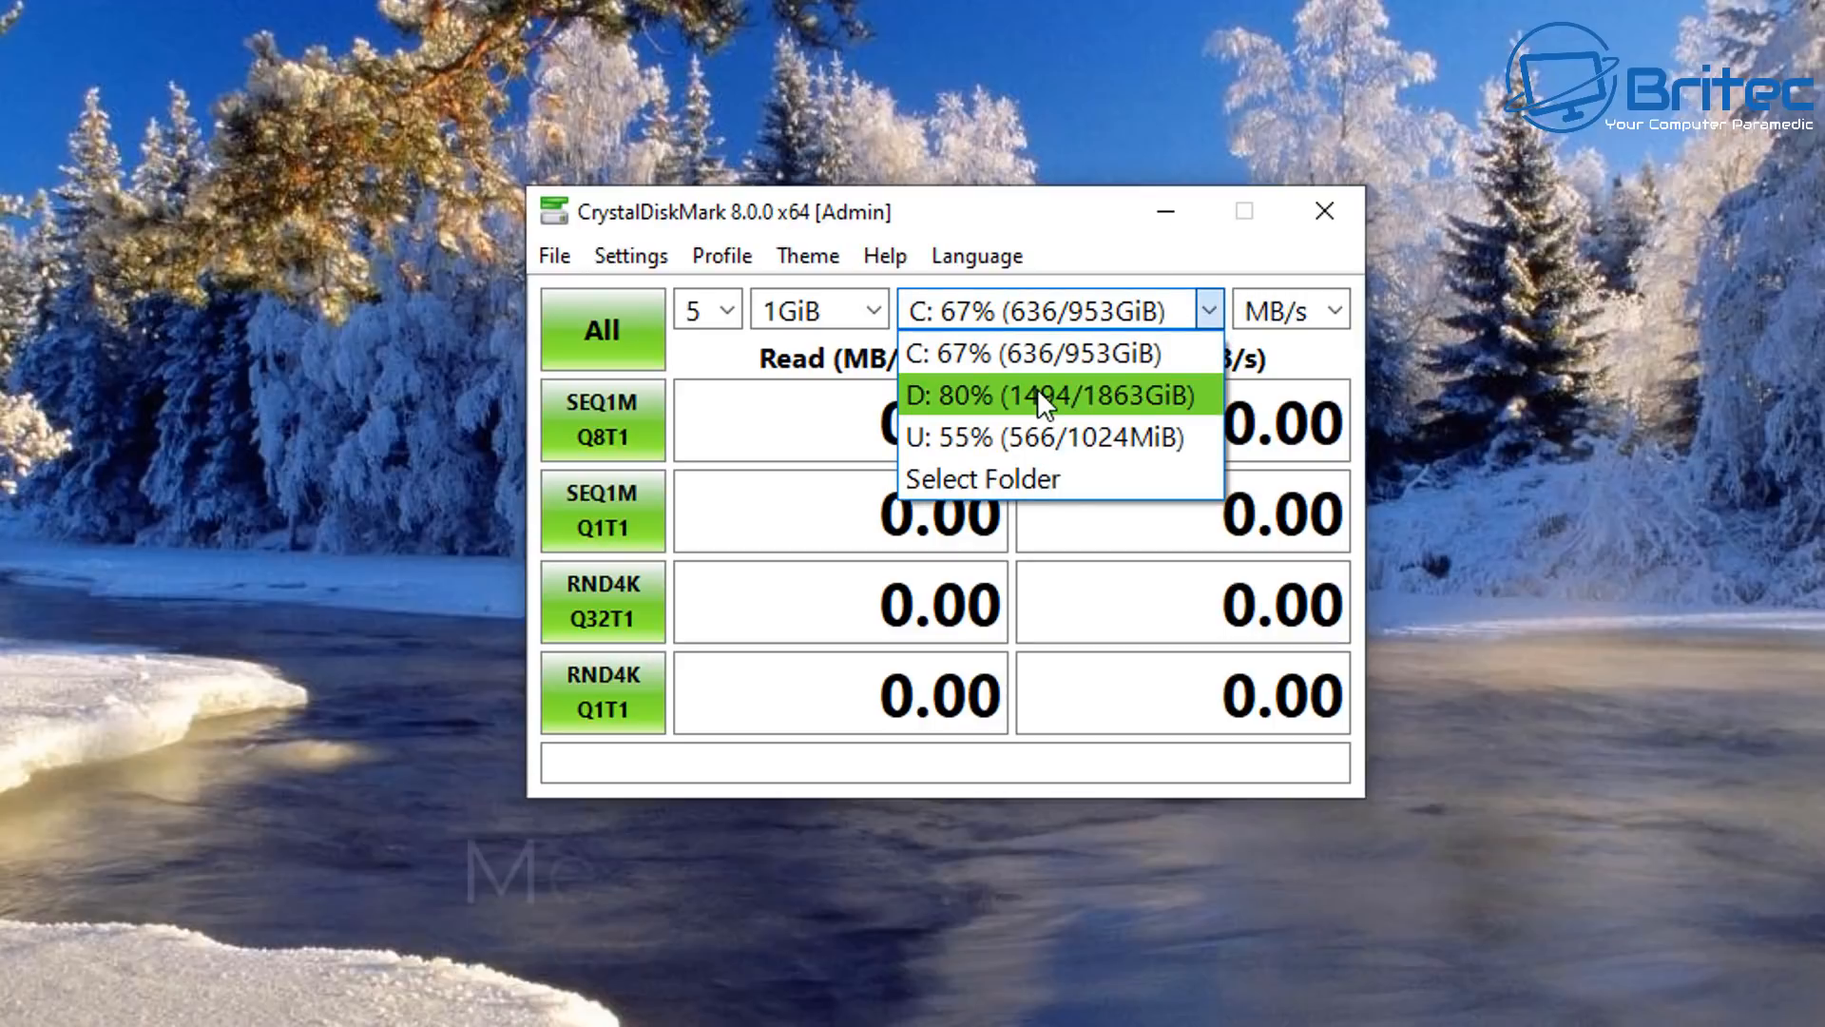
left_click(1057, 396)
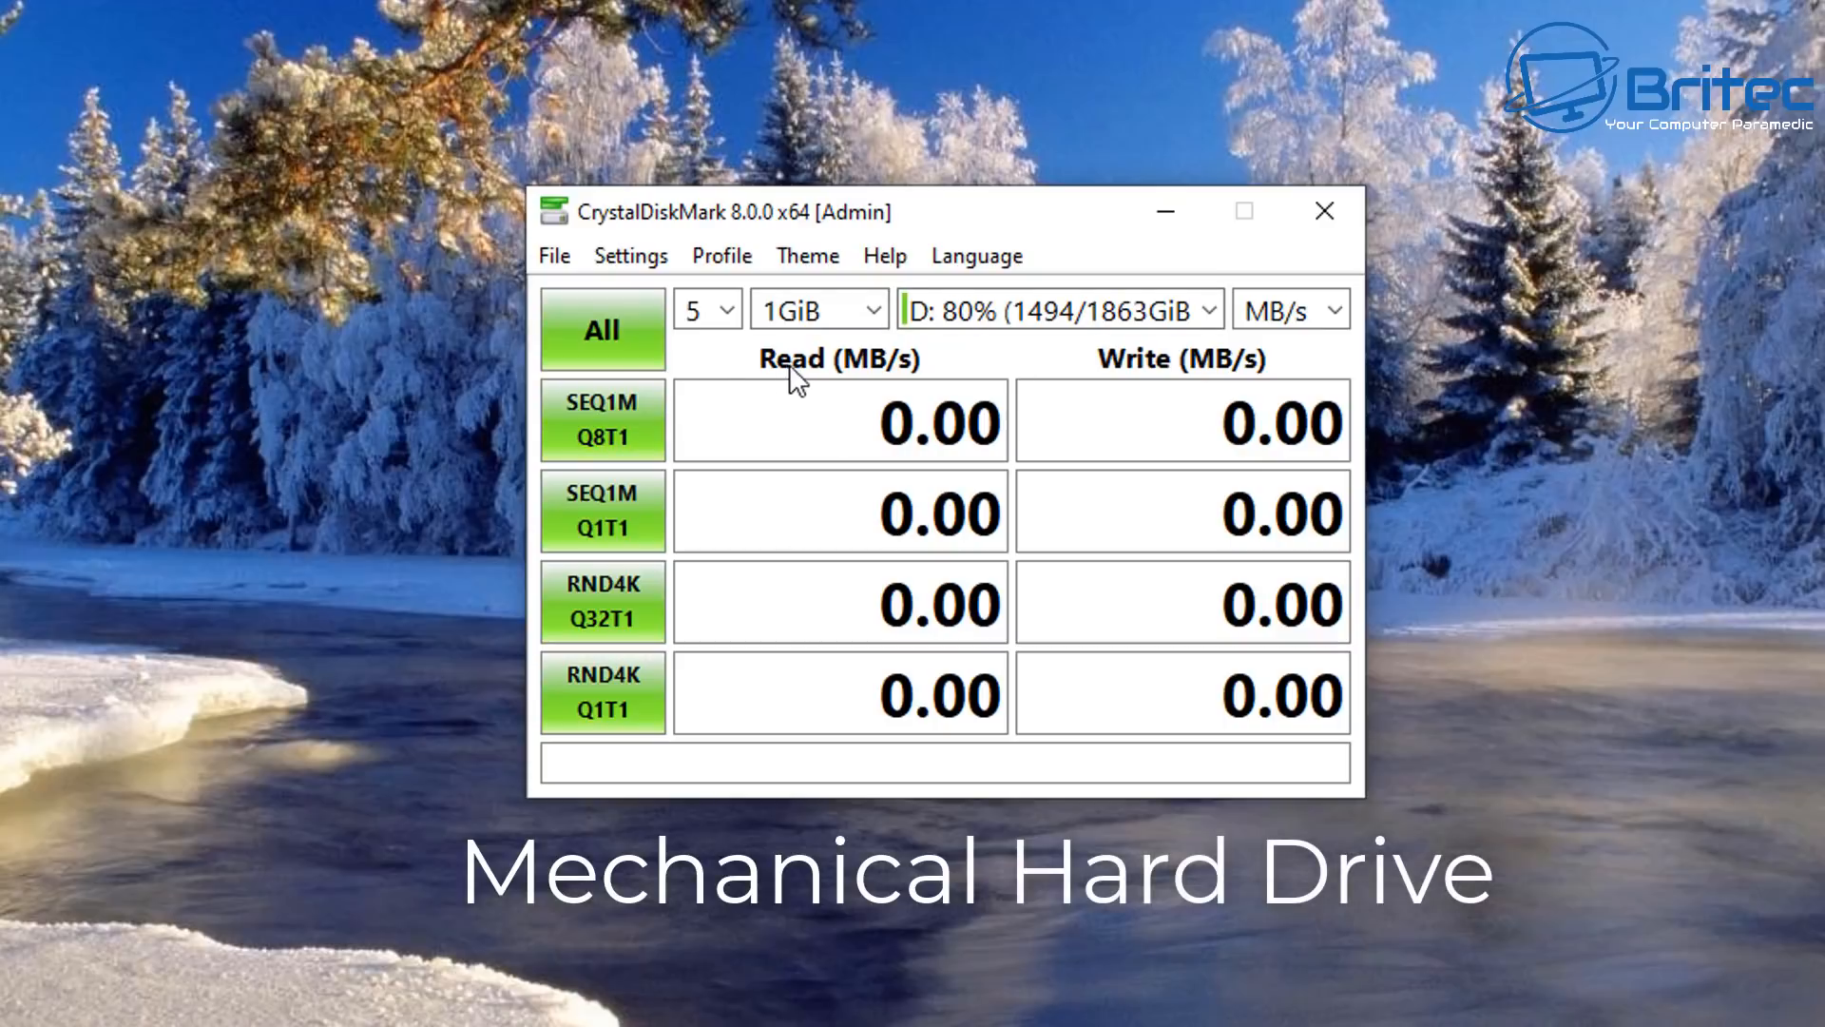
left_click(601, 330)
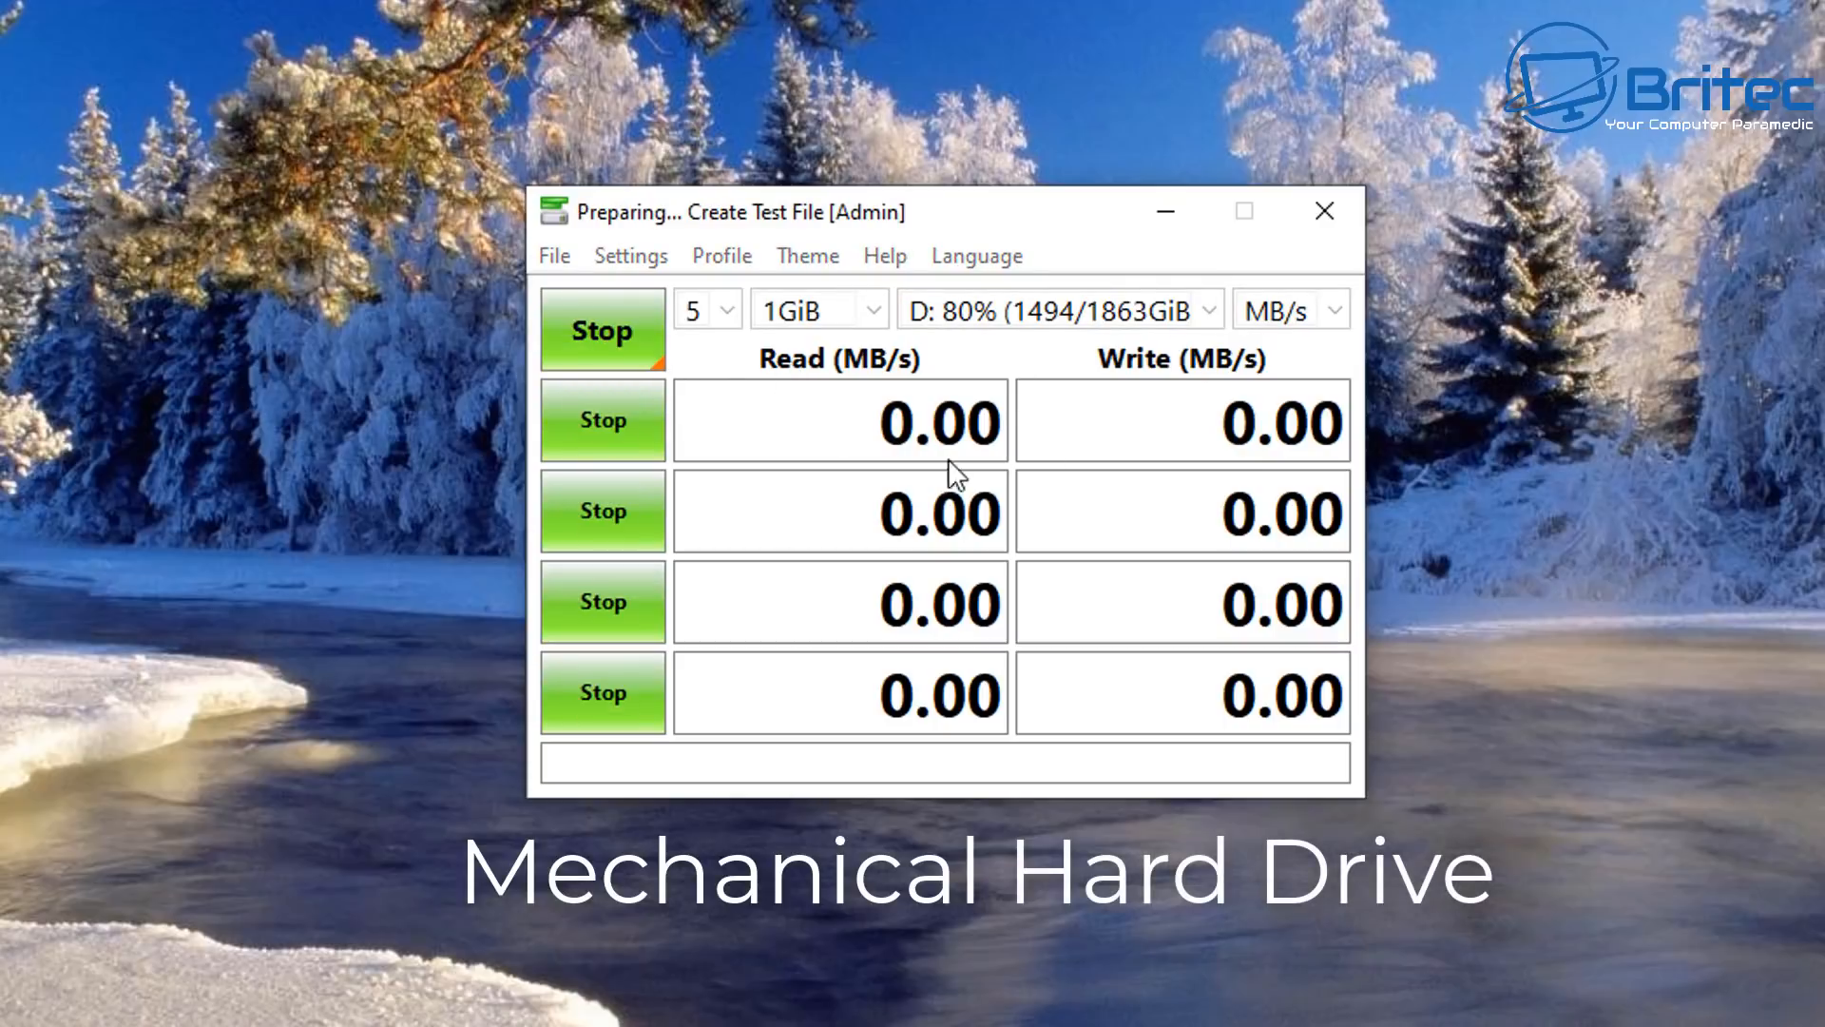
mouse_move(1123, 342)
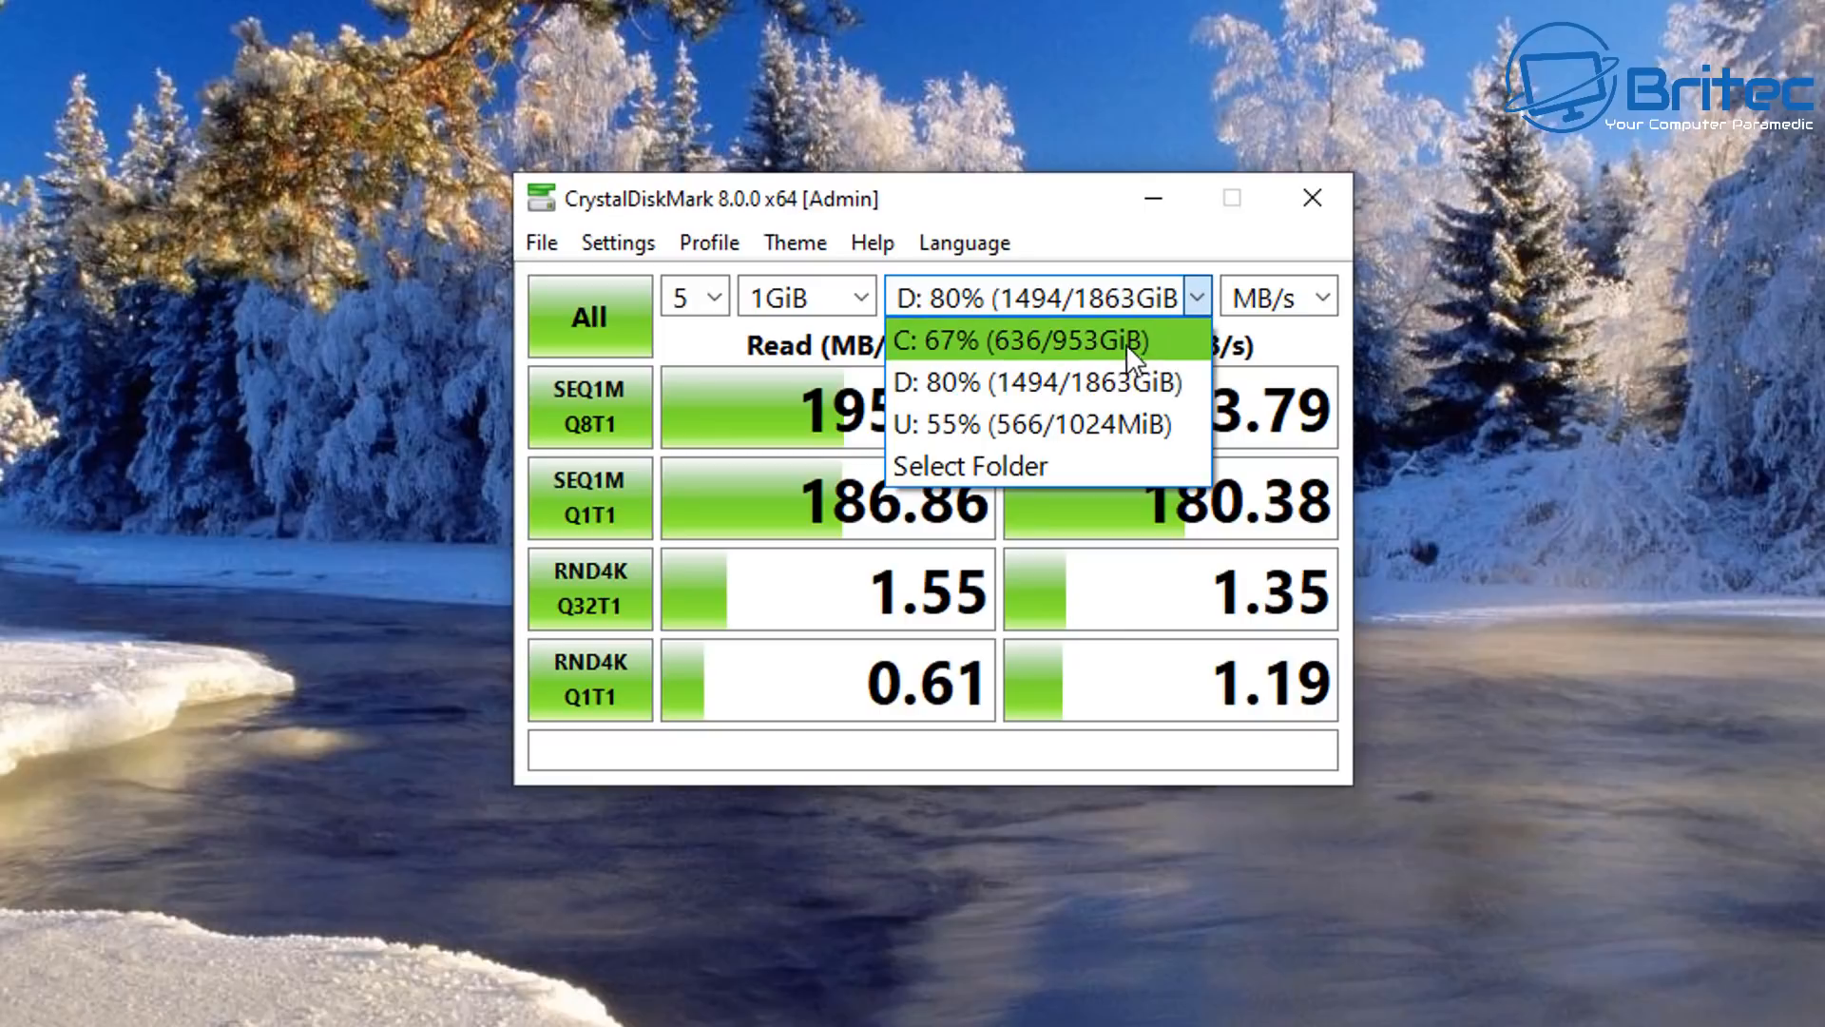
left_click(1012, 338)
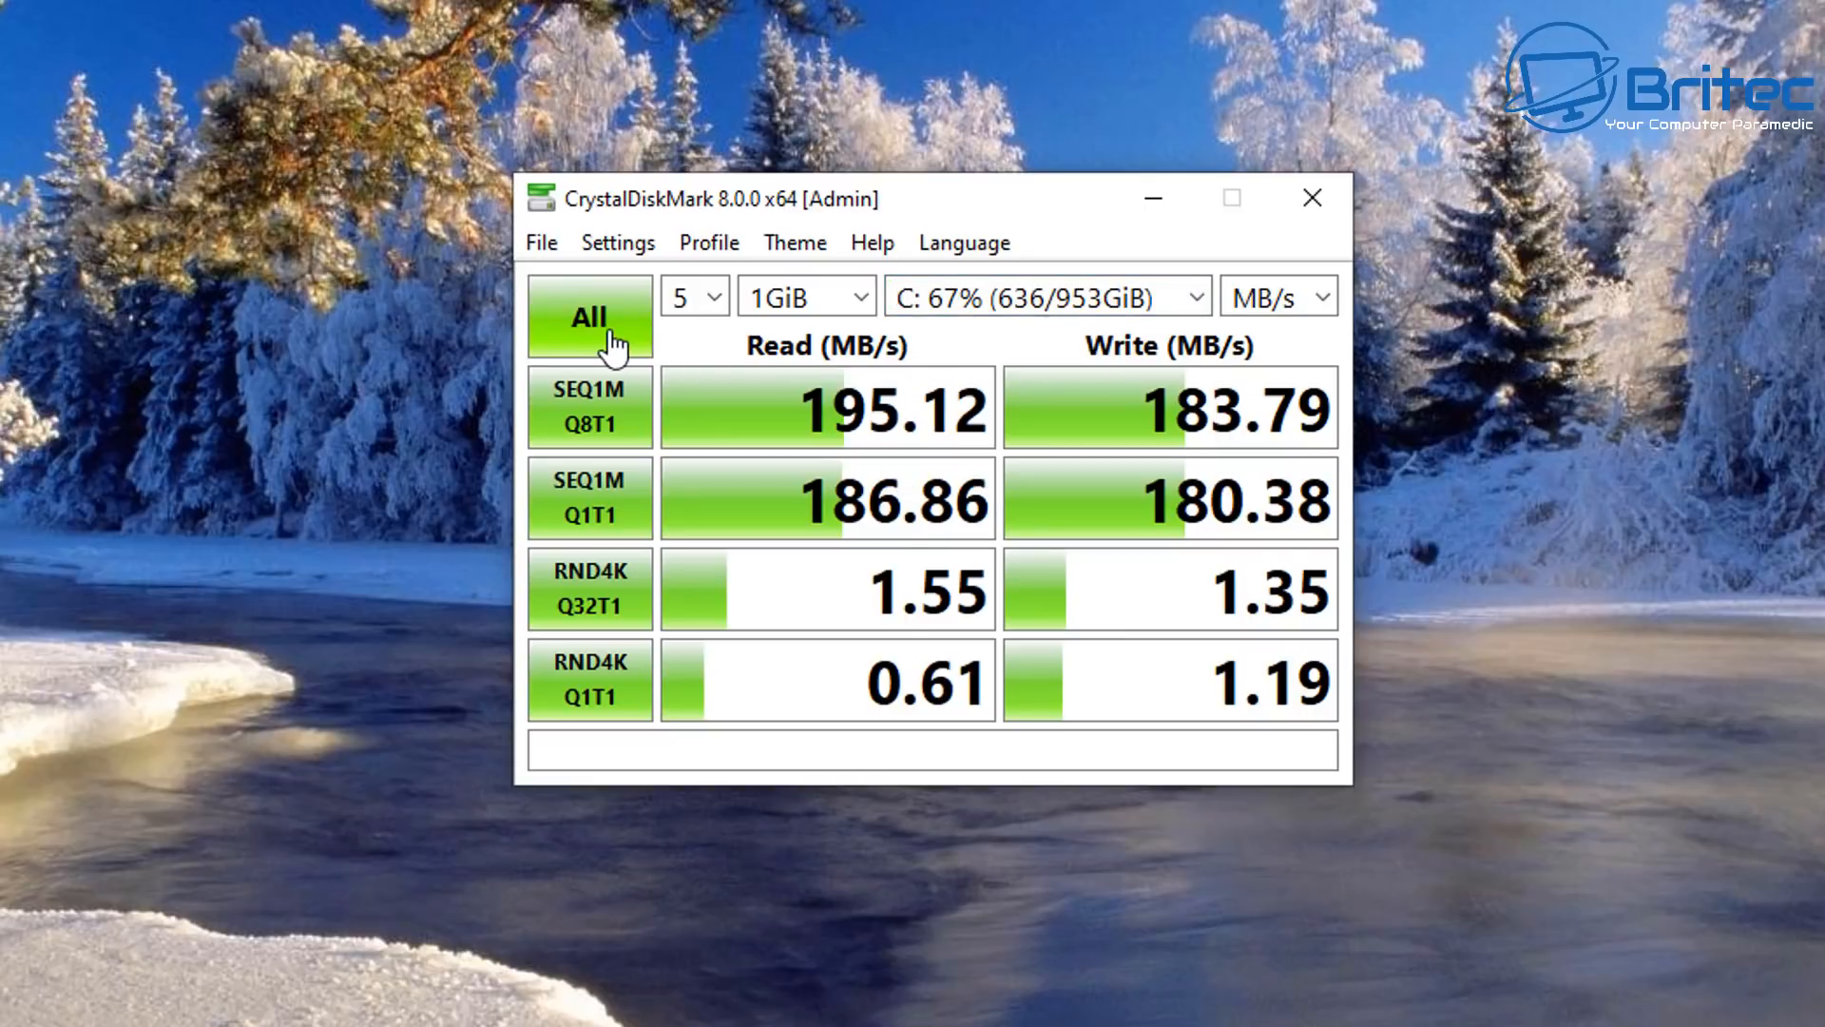
left_click(589, 316)
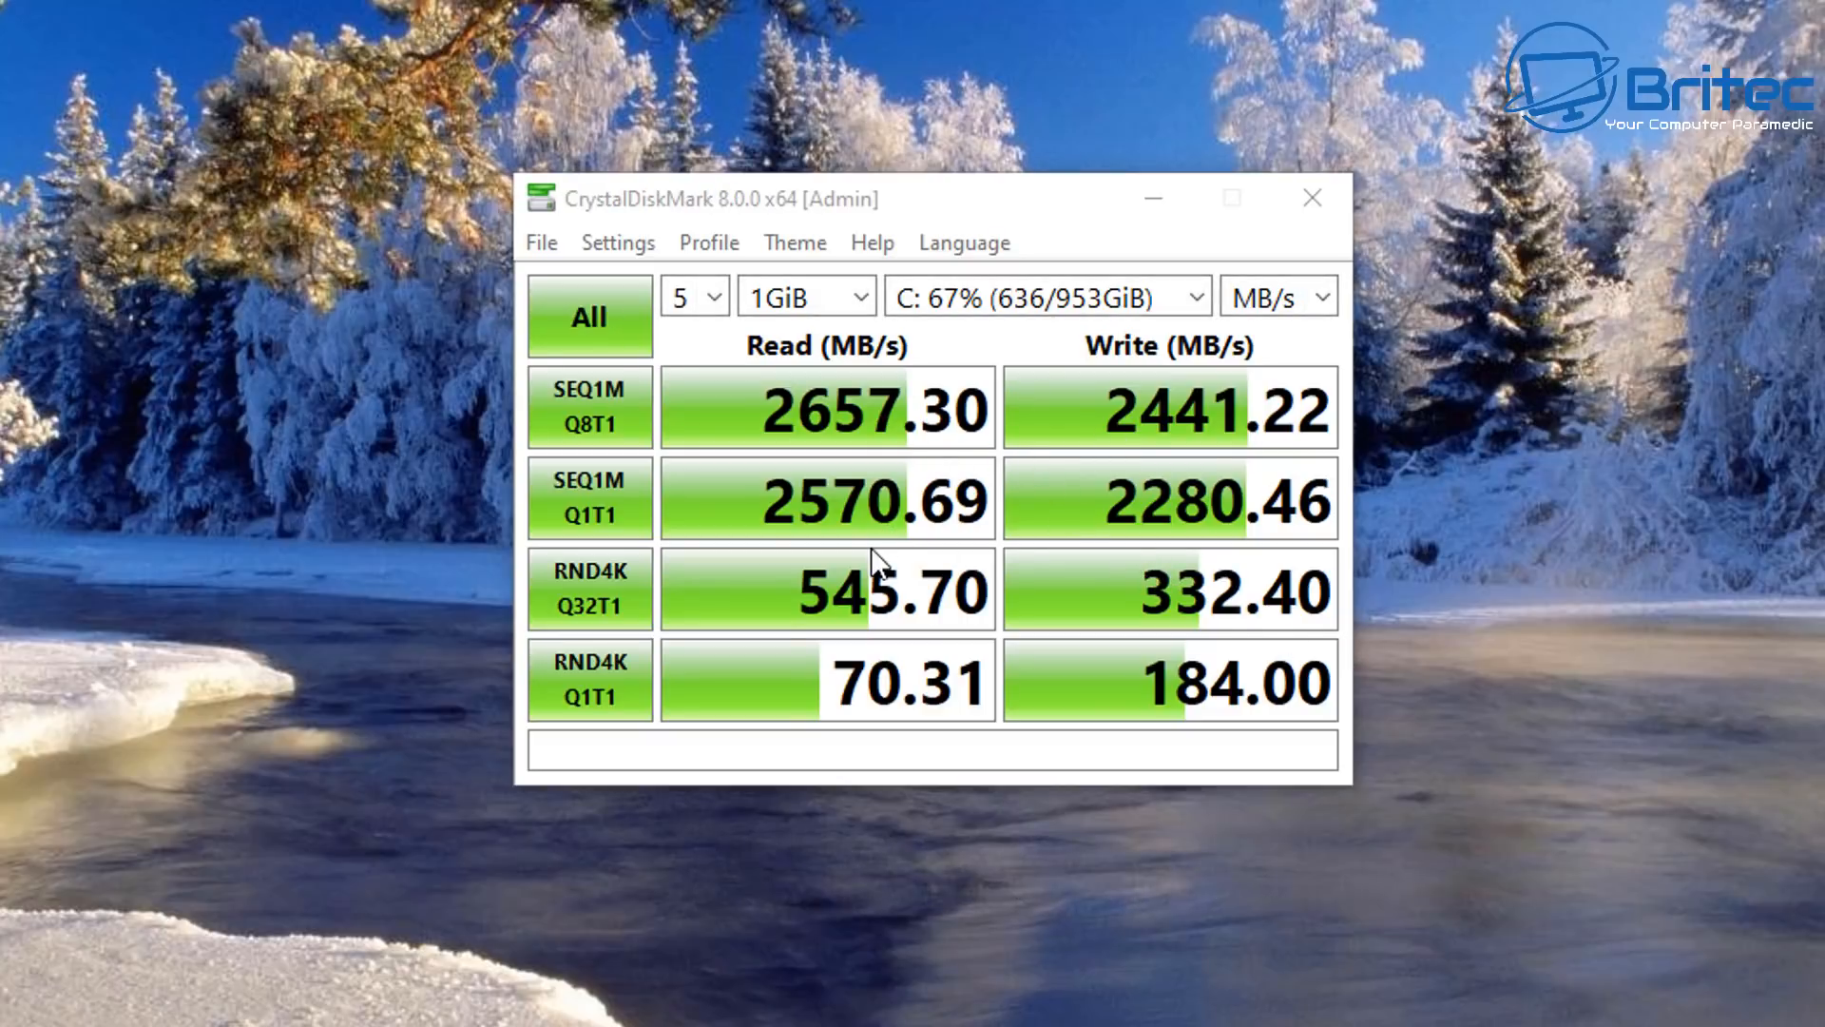
mouse_move(950, 562)
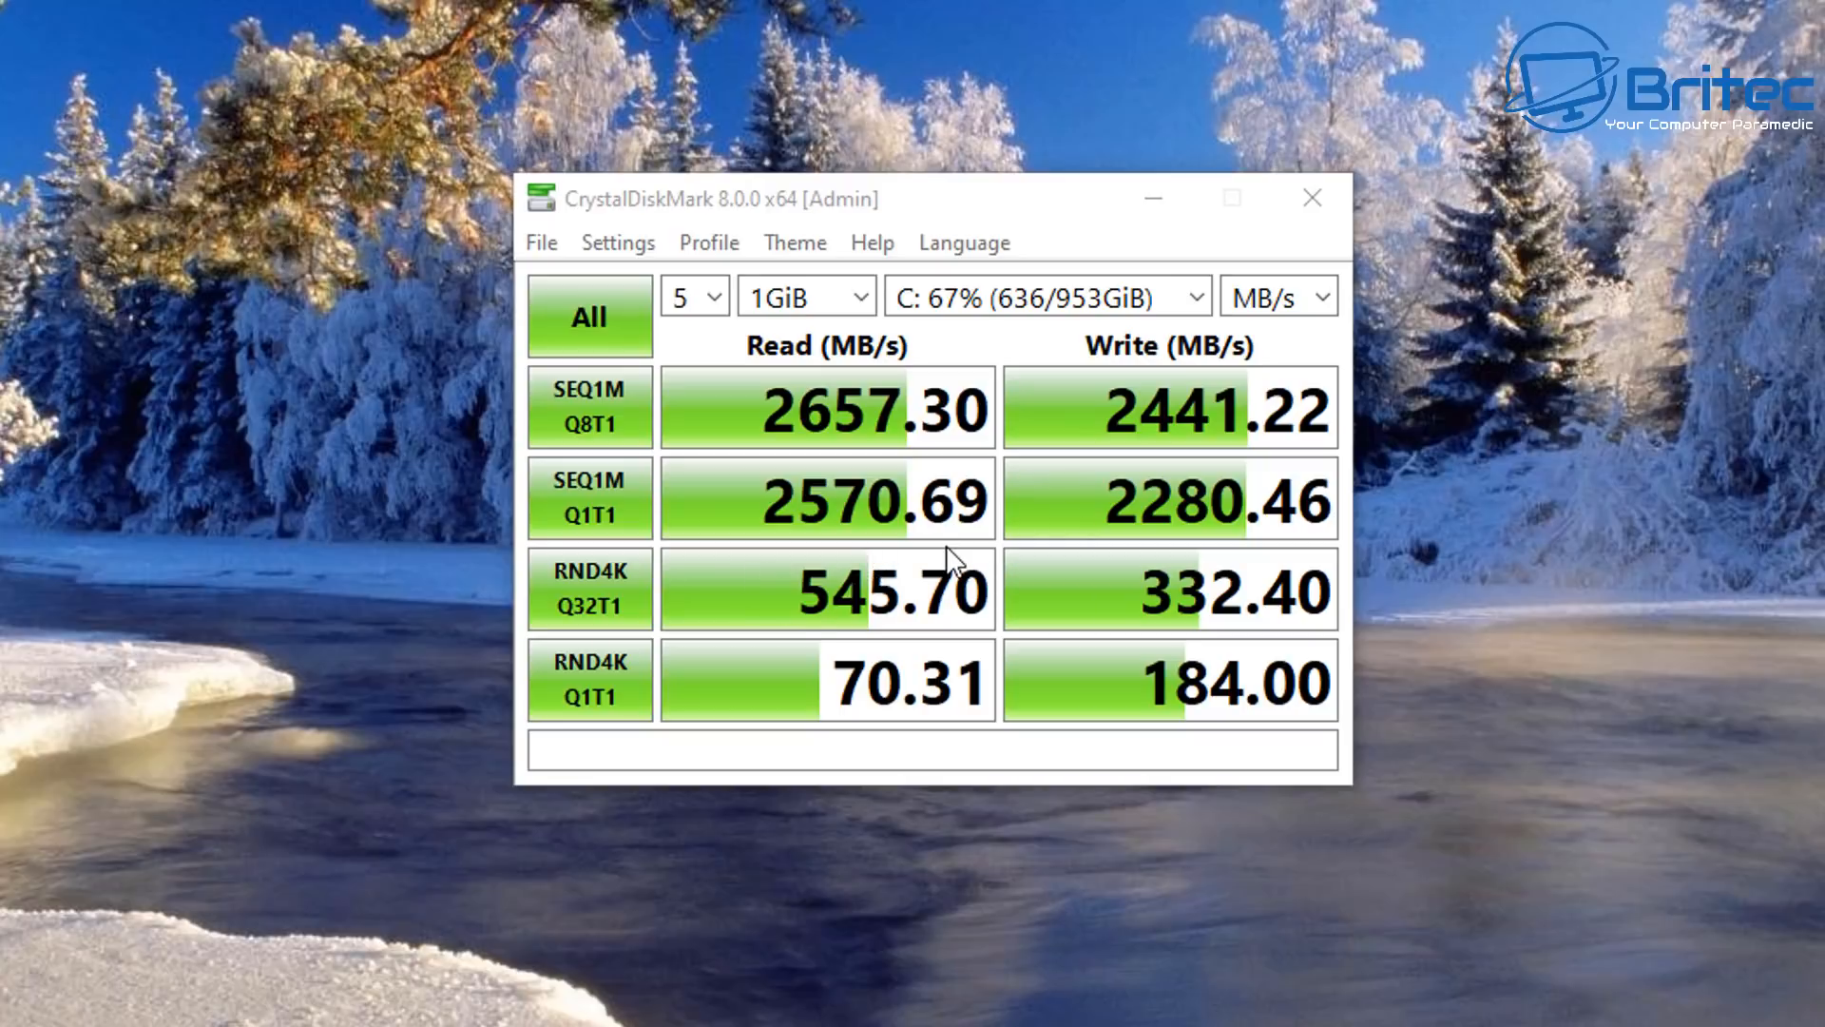
Step: Select the U: RAM disk (566/1024MiB) and run all benchmark tests
left_click(1197, 297)
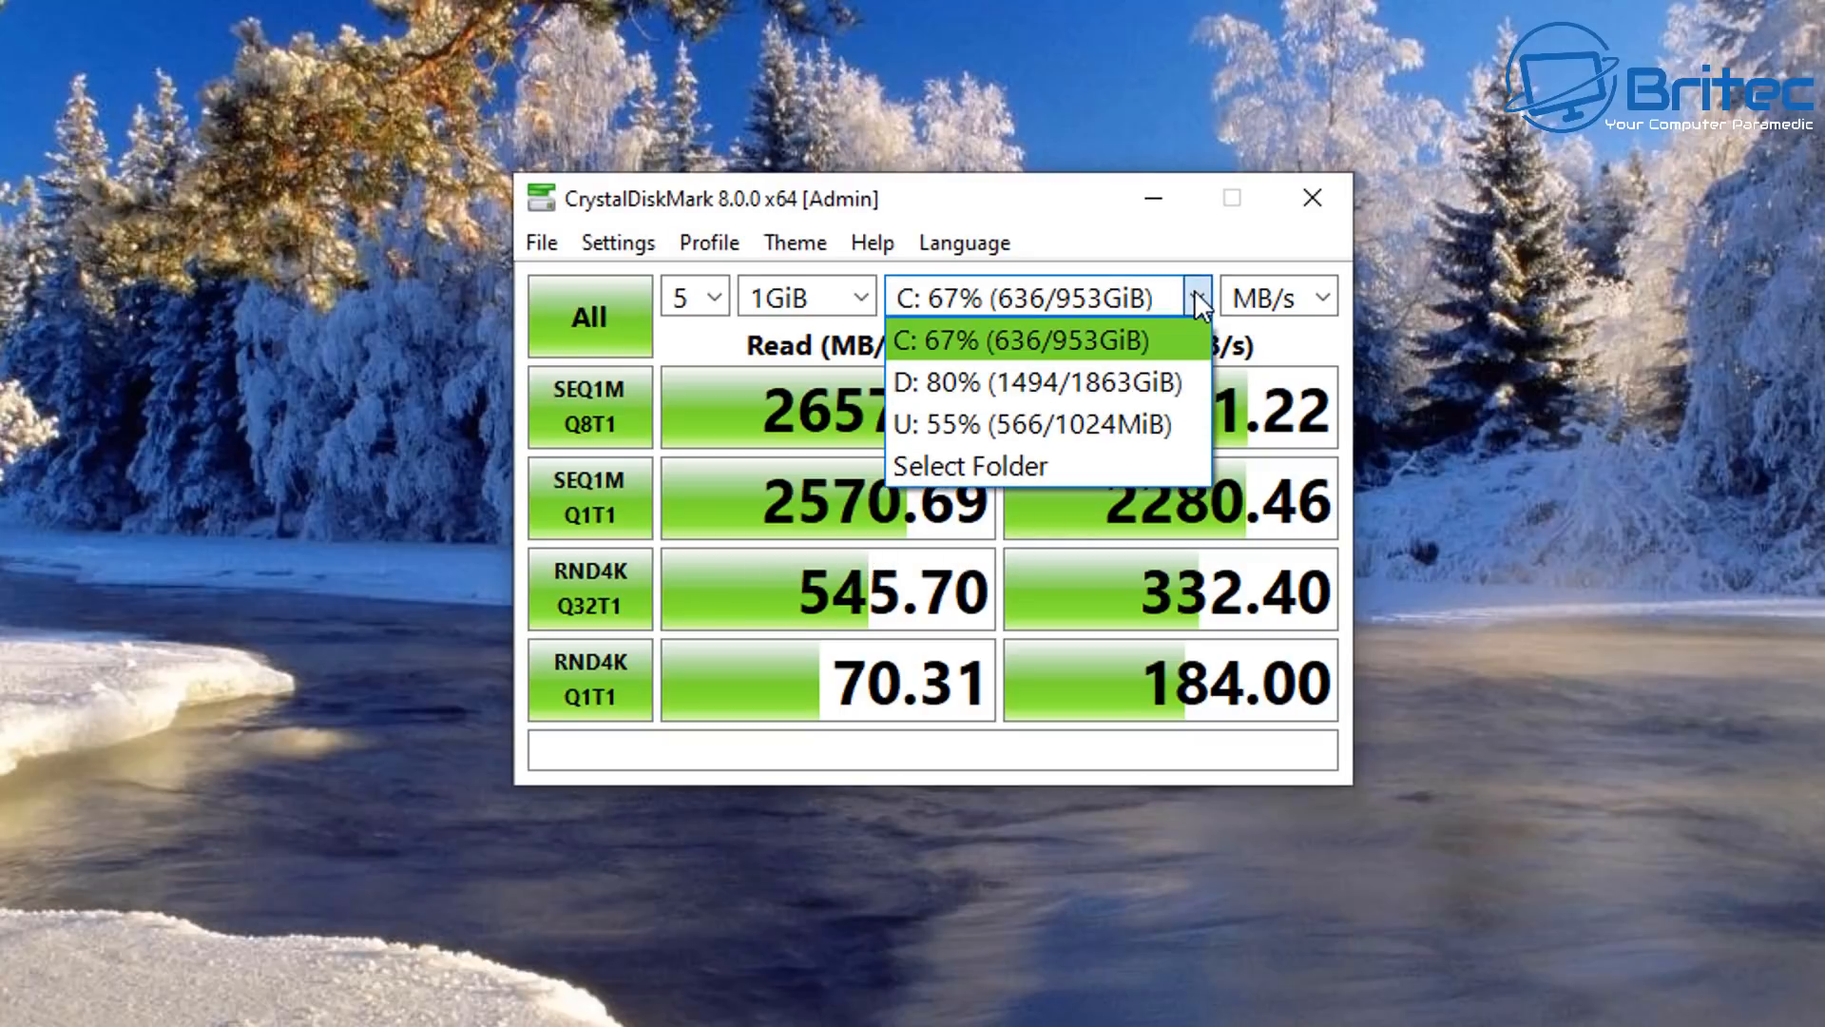
left_click(1033, 424)
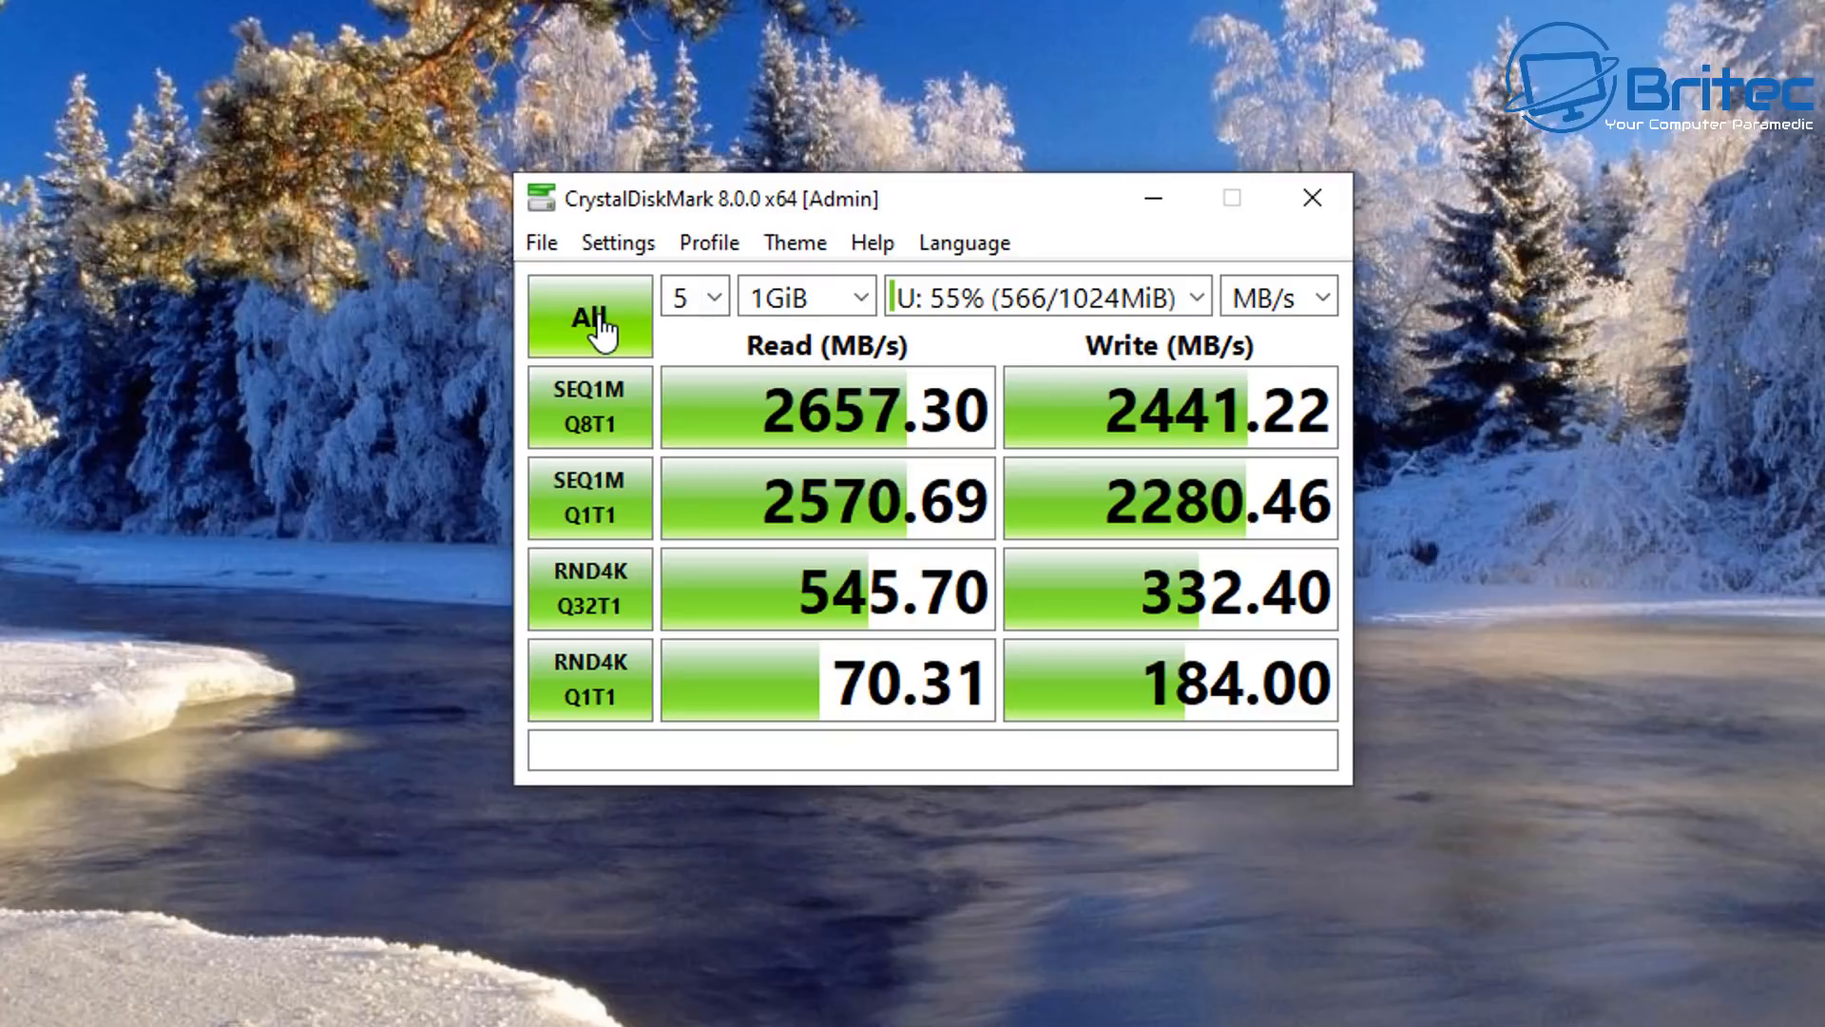
left_click(590, 317)
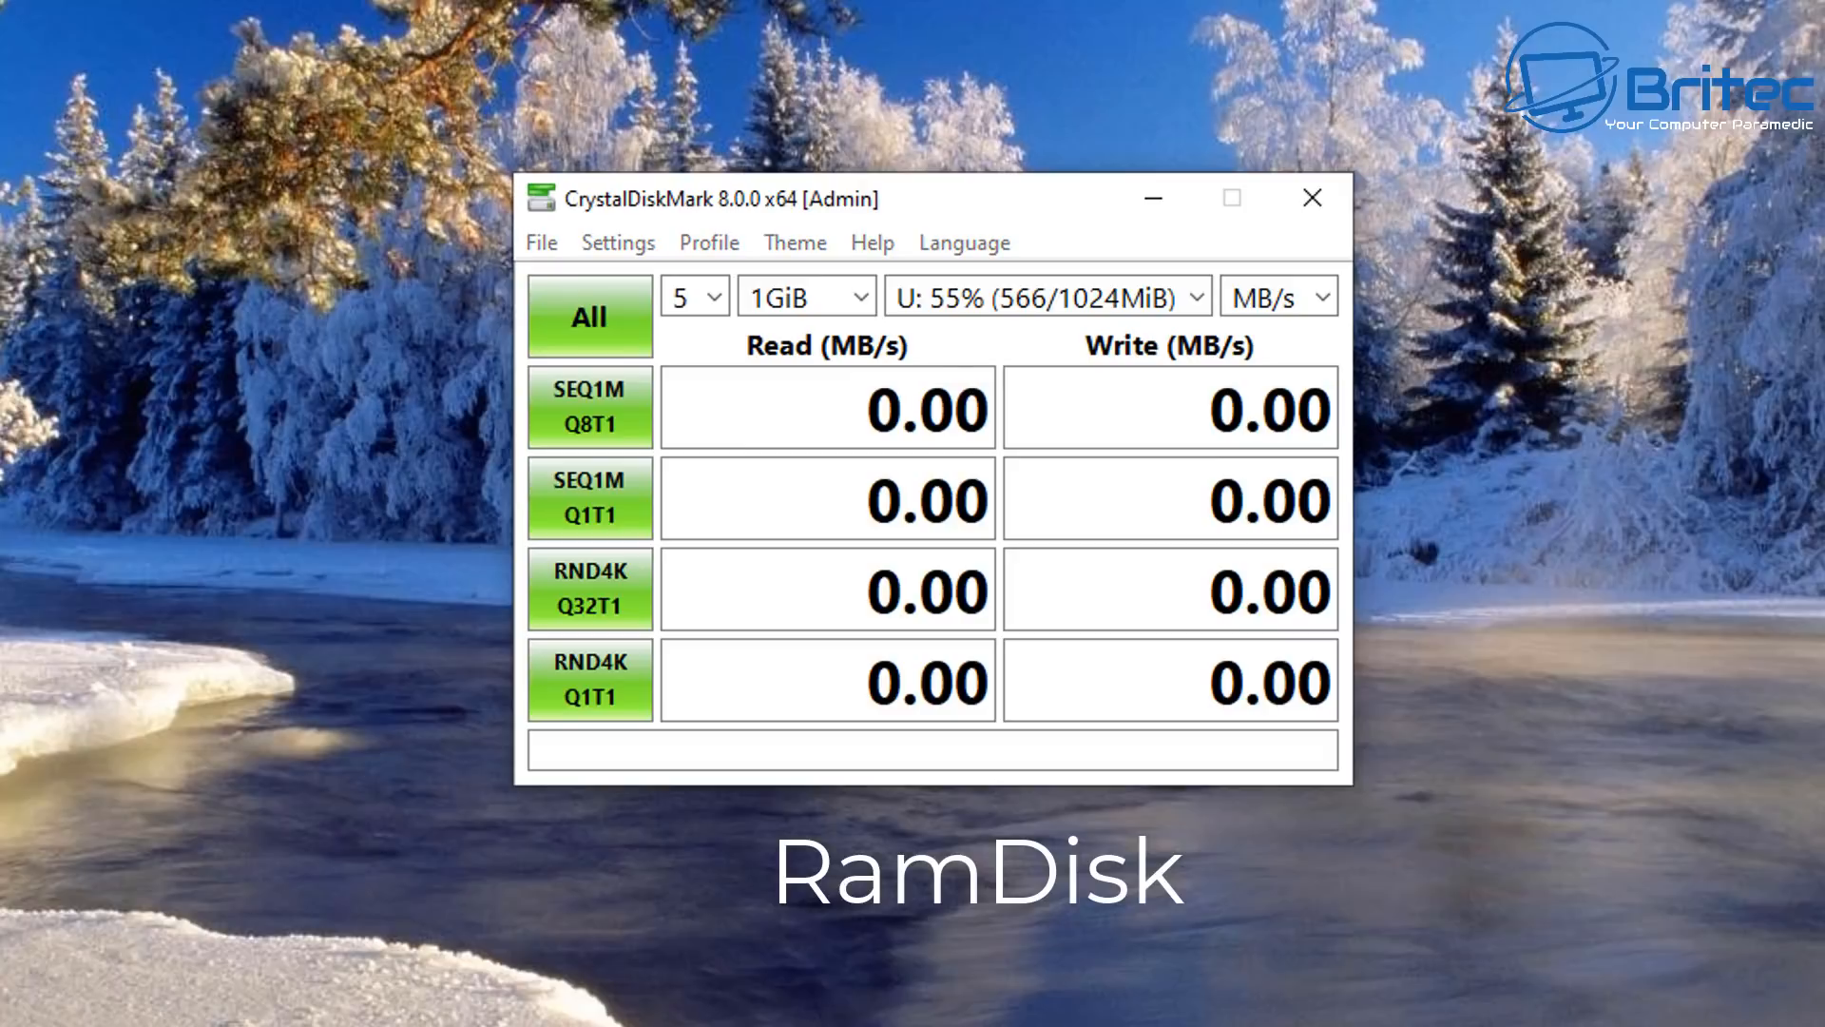
left_click(591, 317)
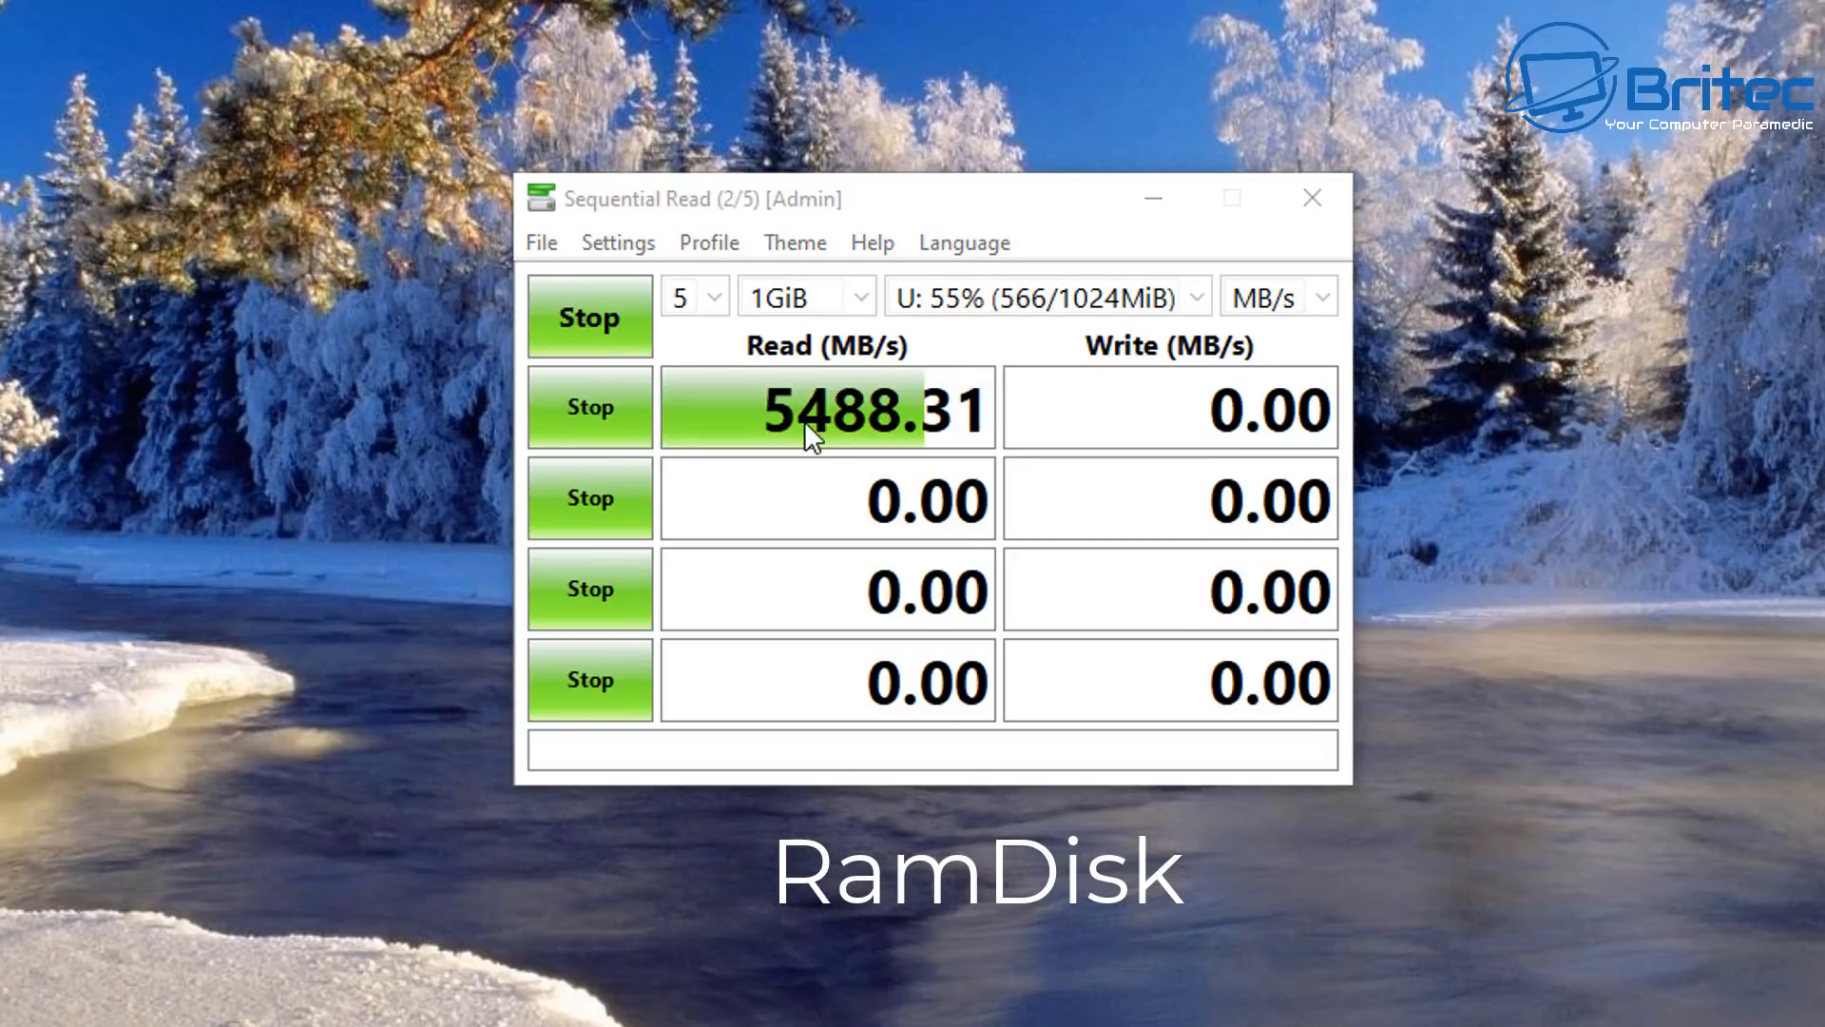
mouse_move(896, 588)
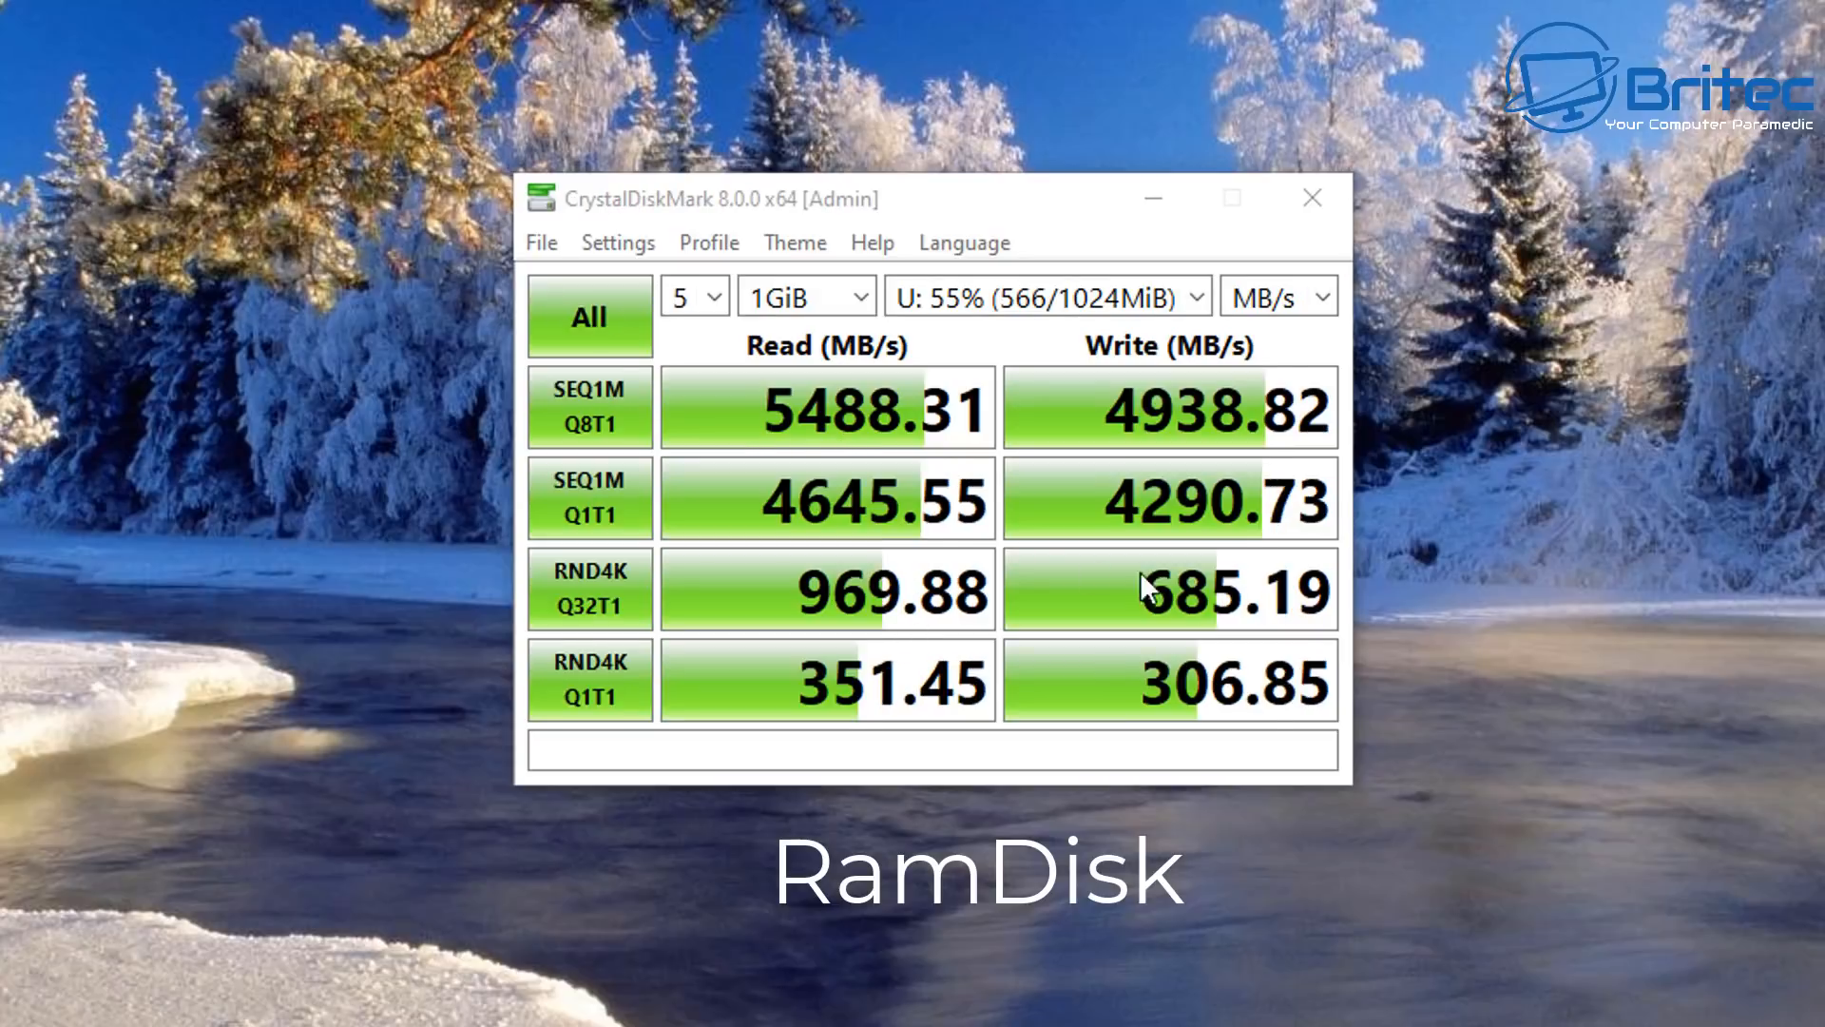
mouse_move(1051, 452)
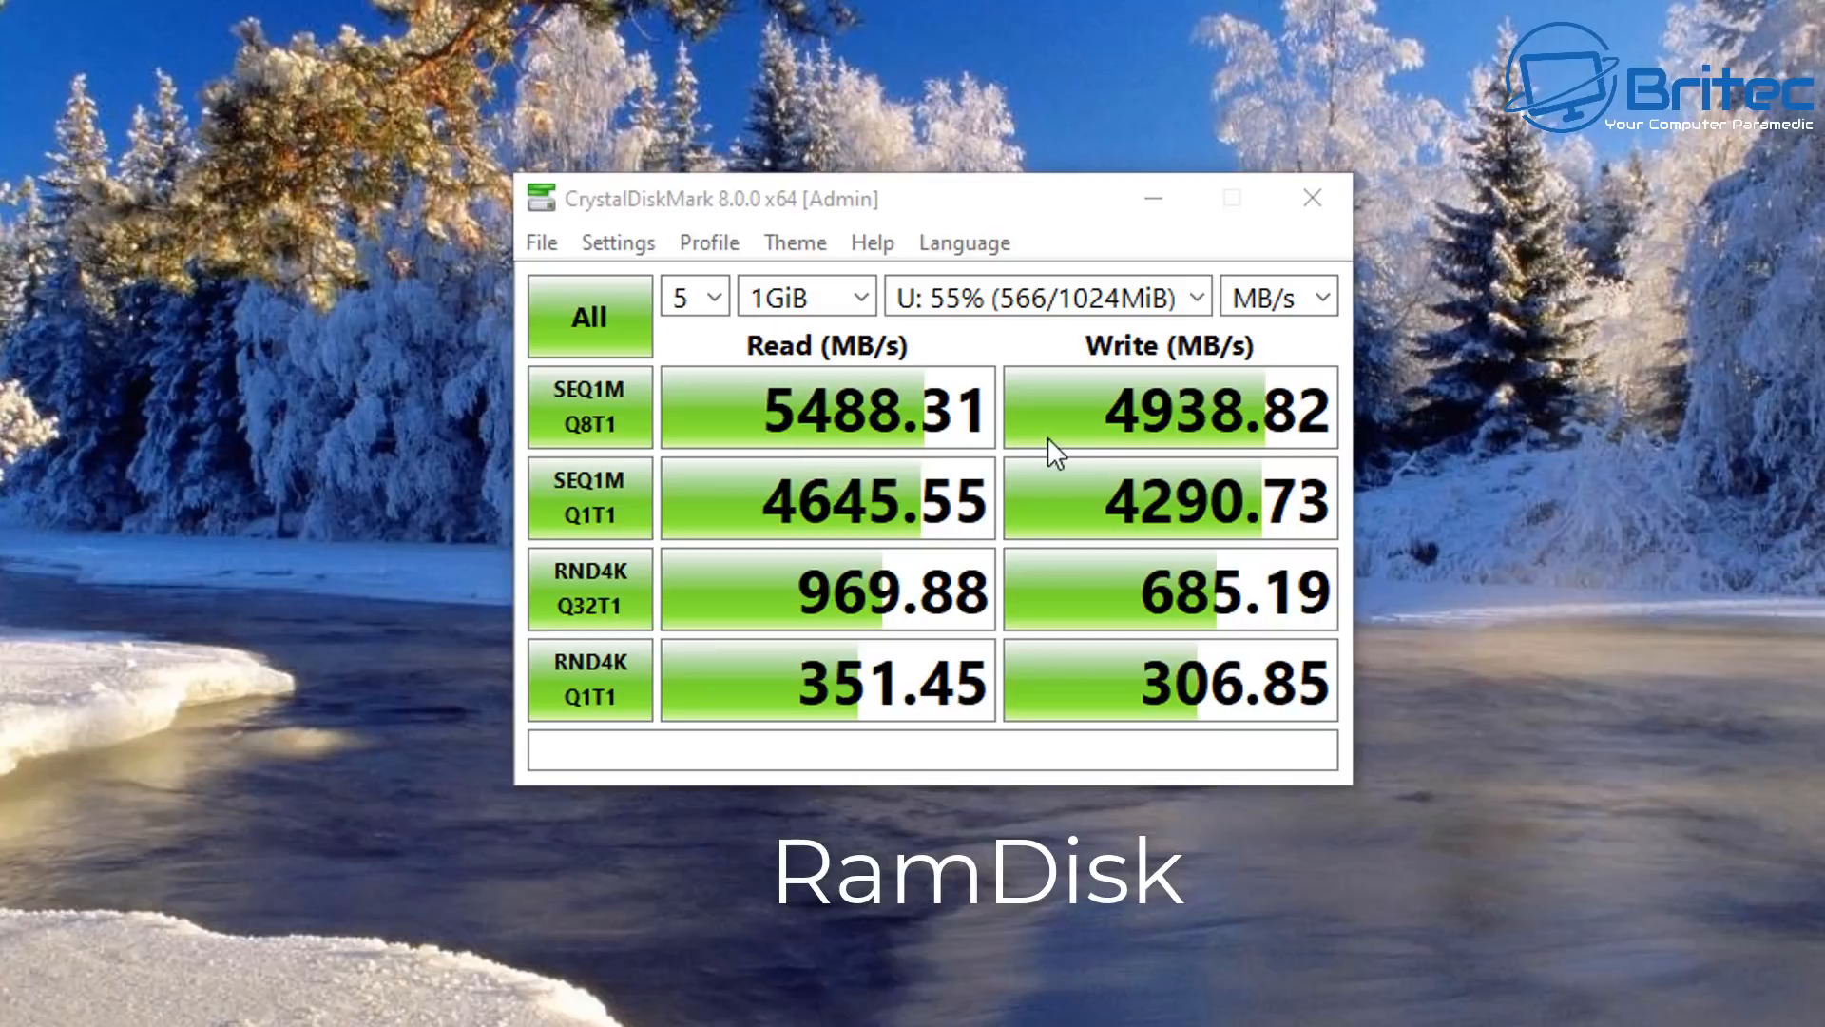
mouse_move(1173, 437)
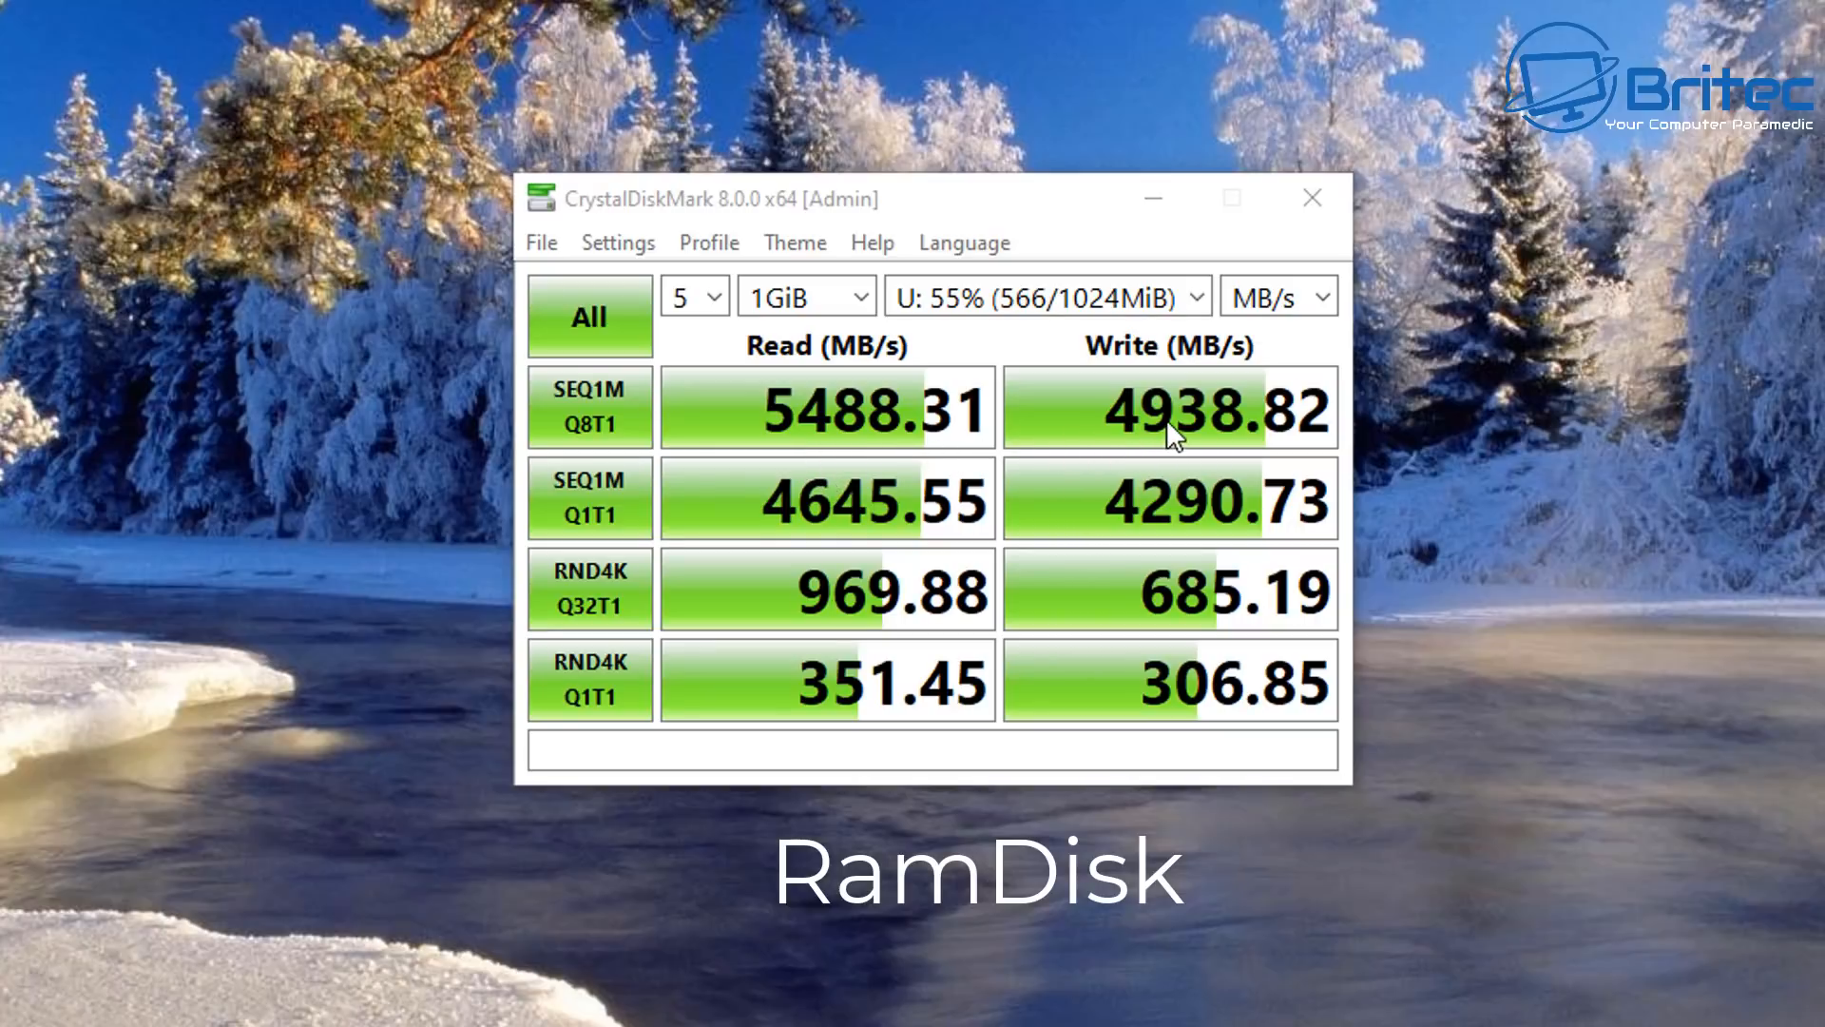
mouse_move(929, 745)
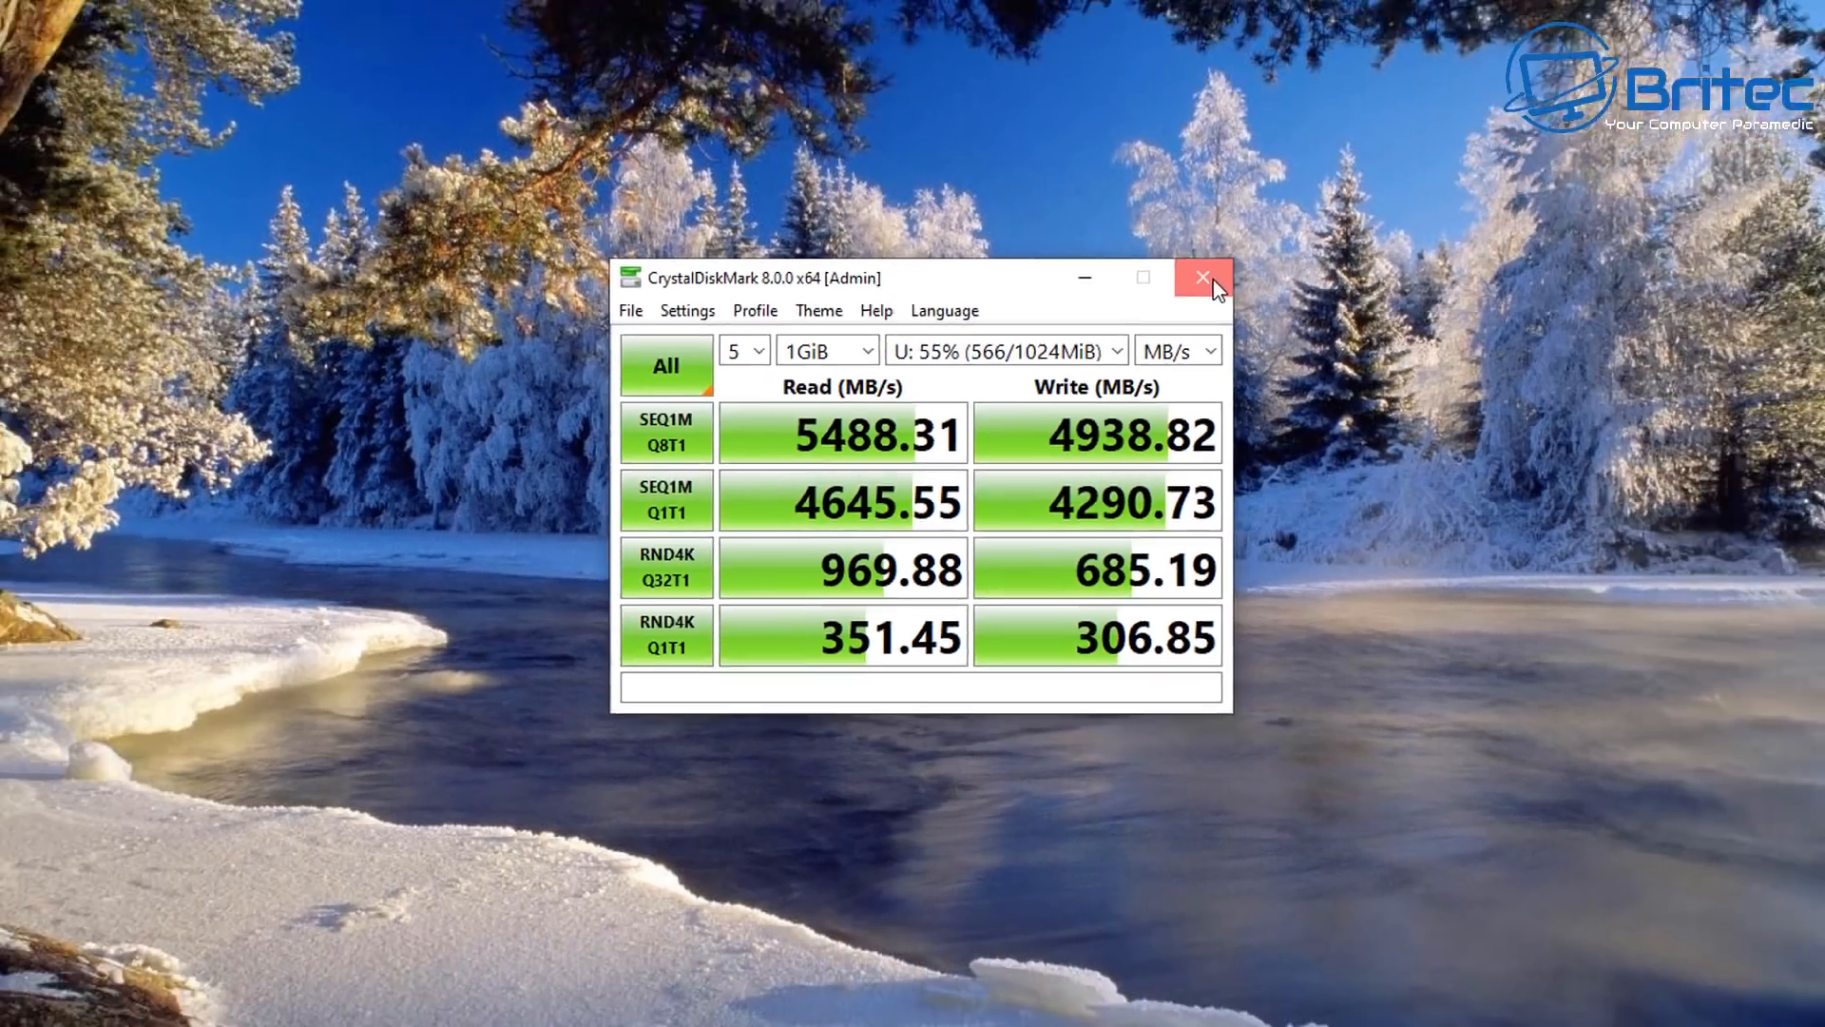
Step: Close CrystalDiskMark, unmount RamDisk (U:) from This PC, and close Explorer
left_click(1201, 276)
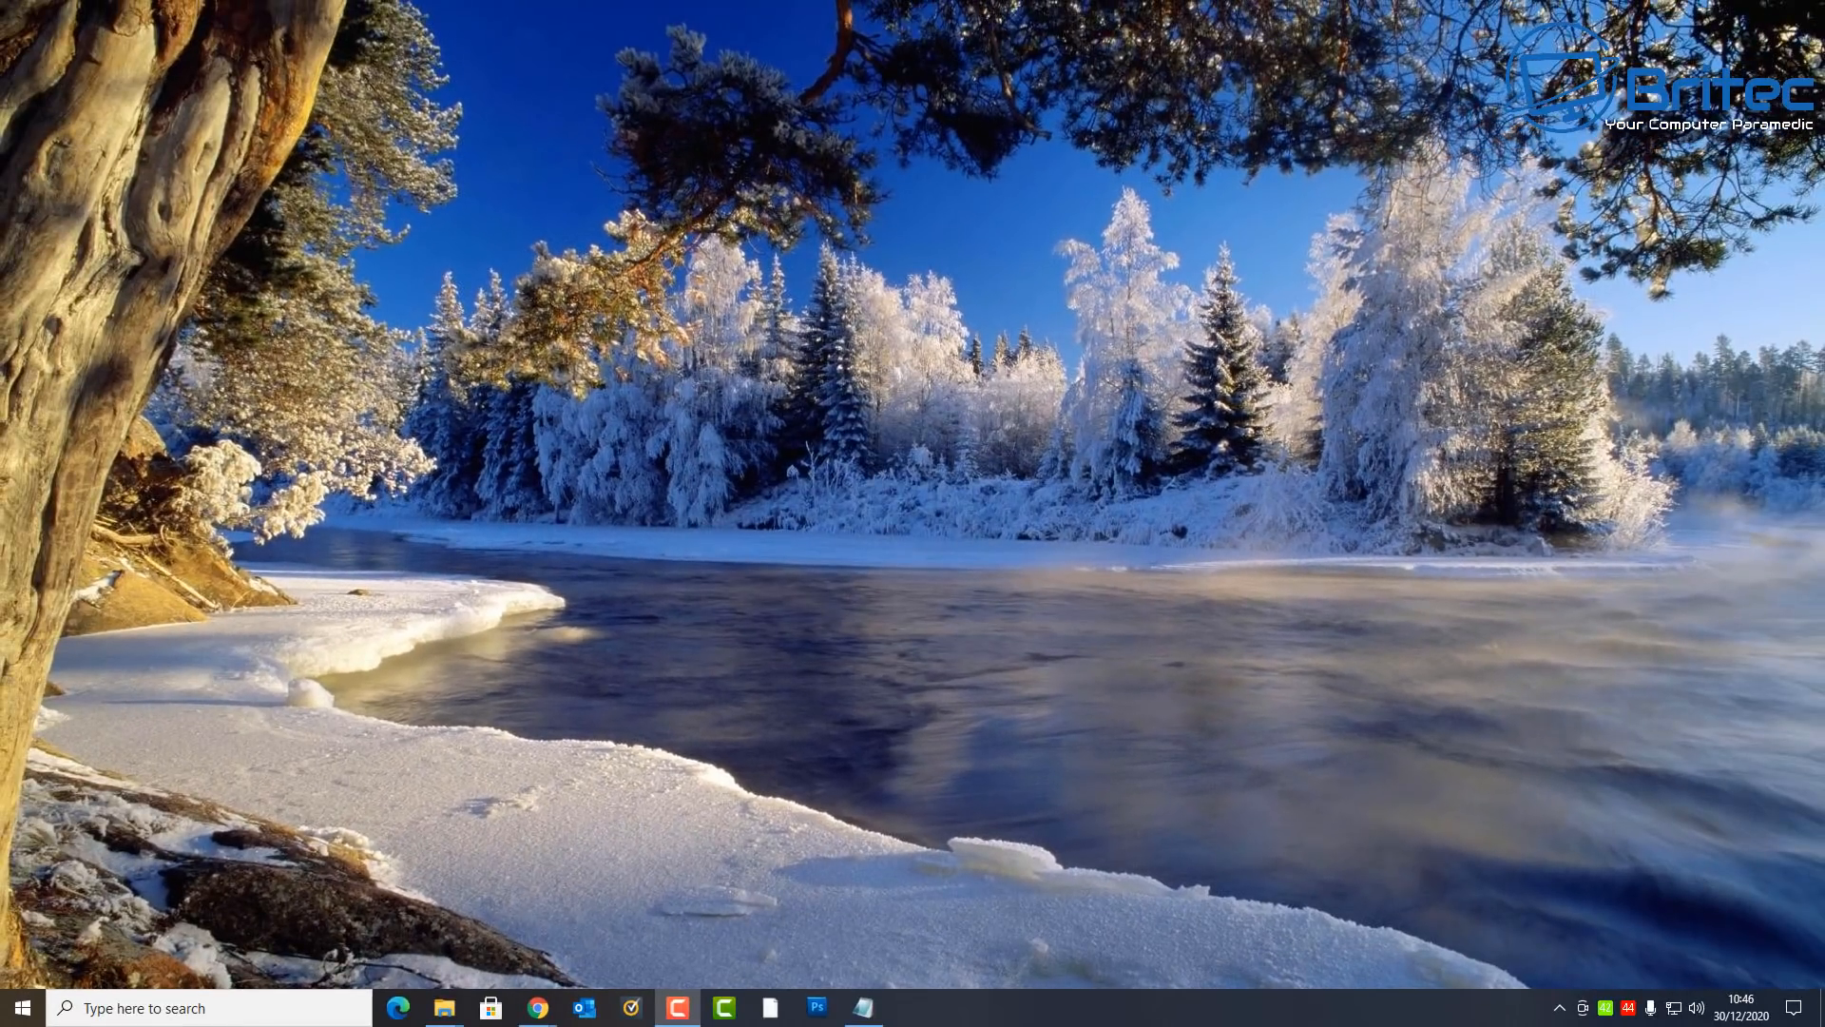
left_click(444, 1007)
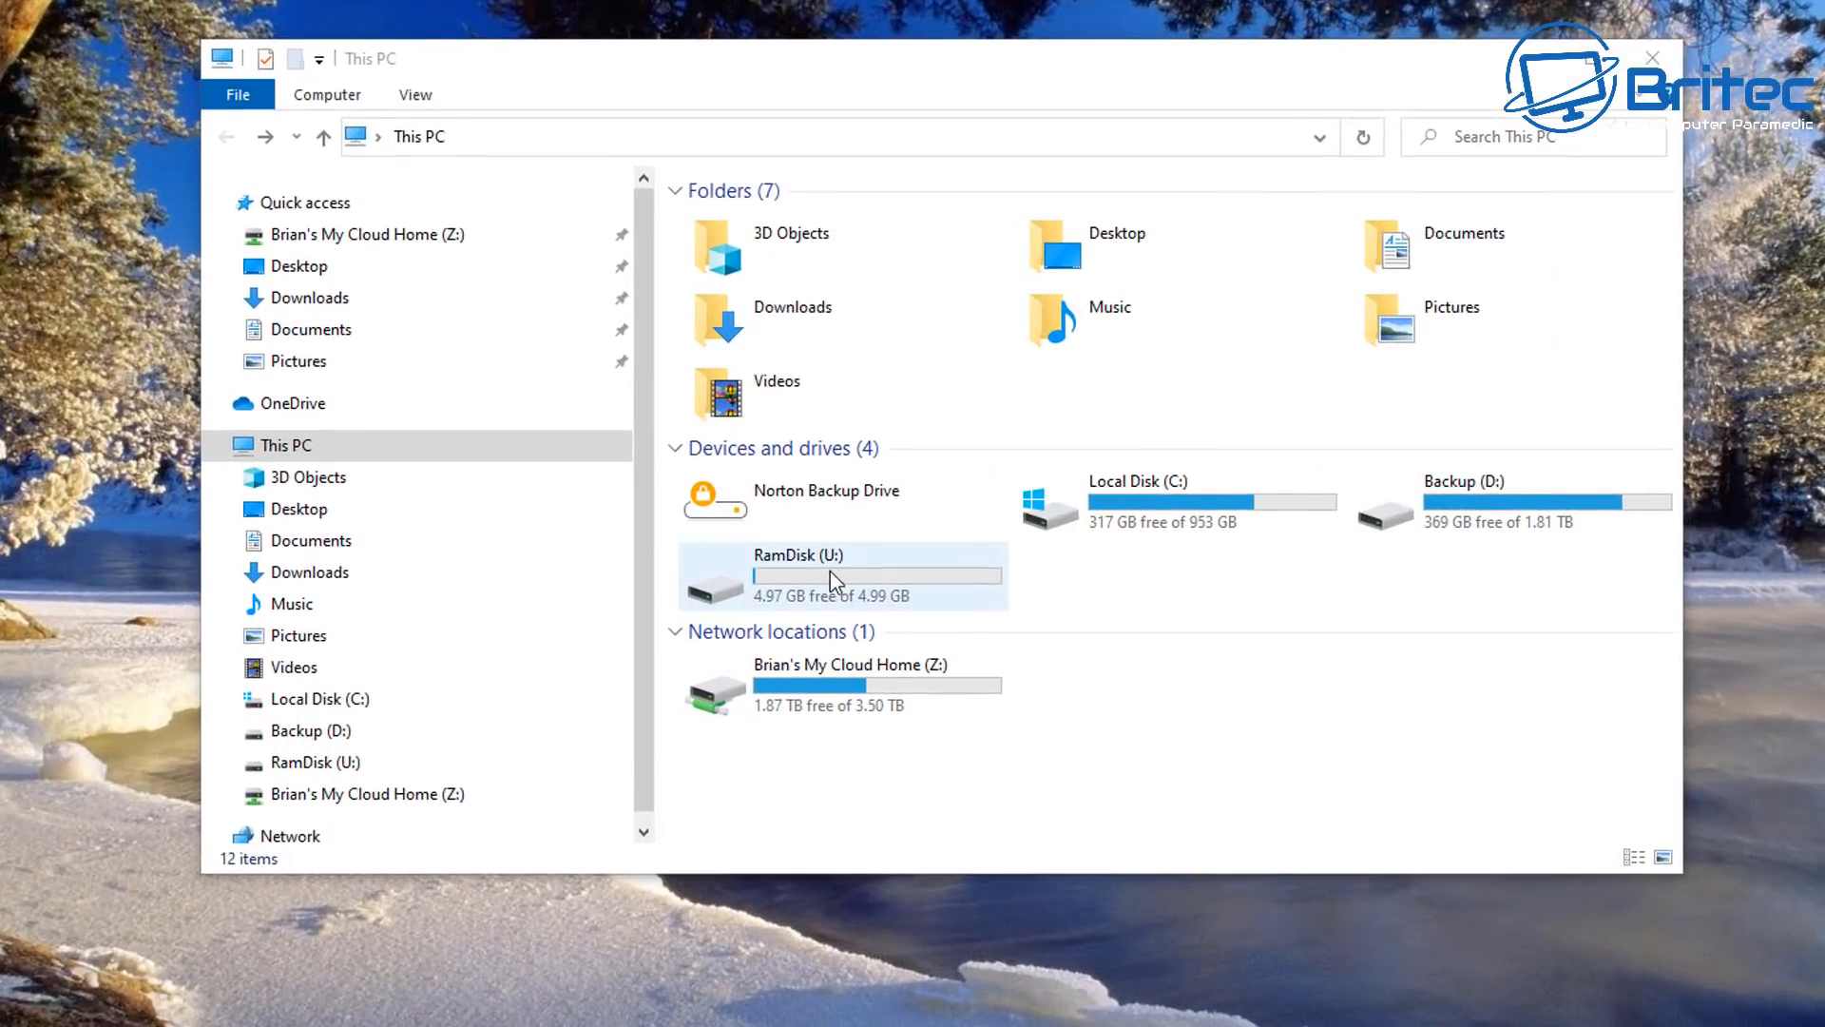
right_click(815, 571)
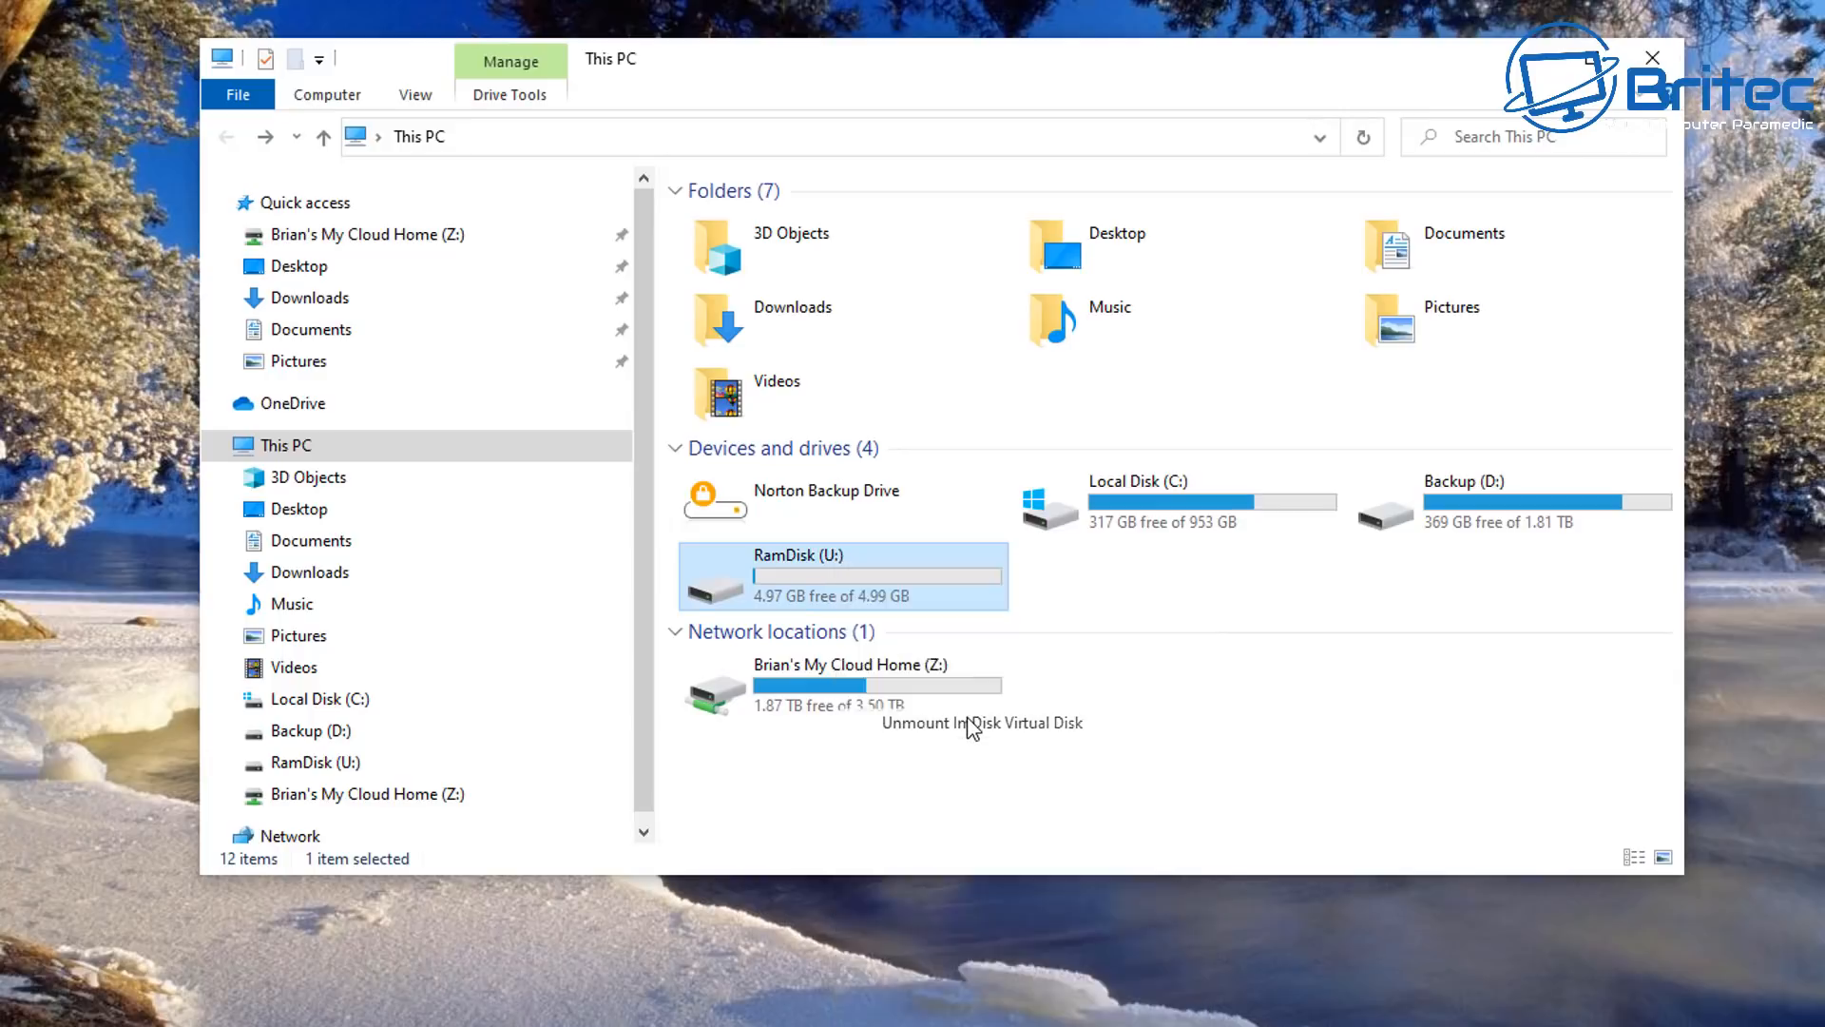
left_click(981, 722)
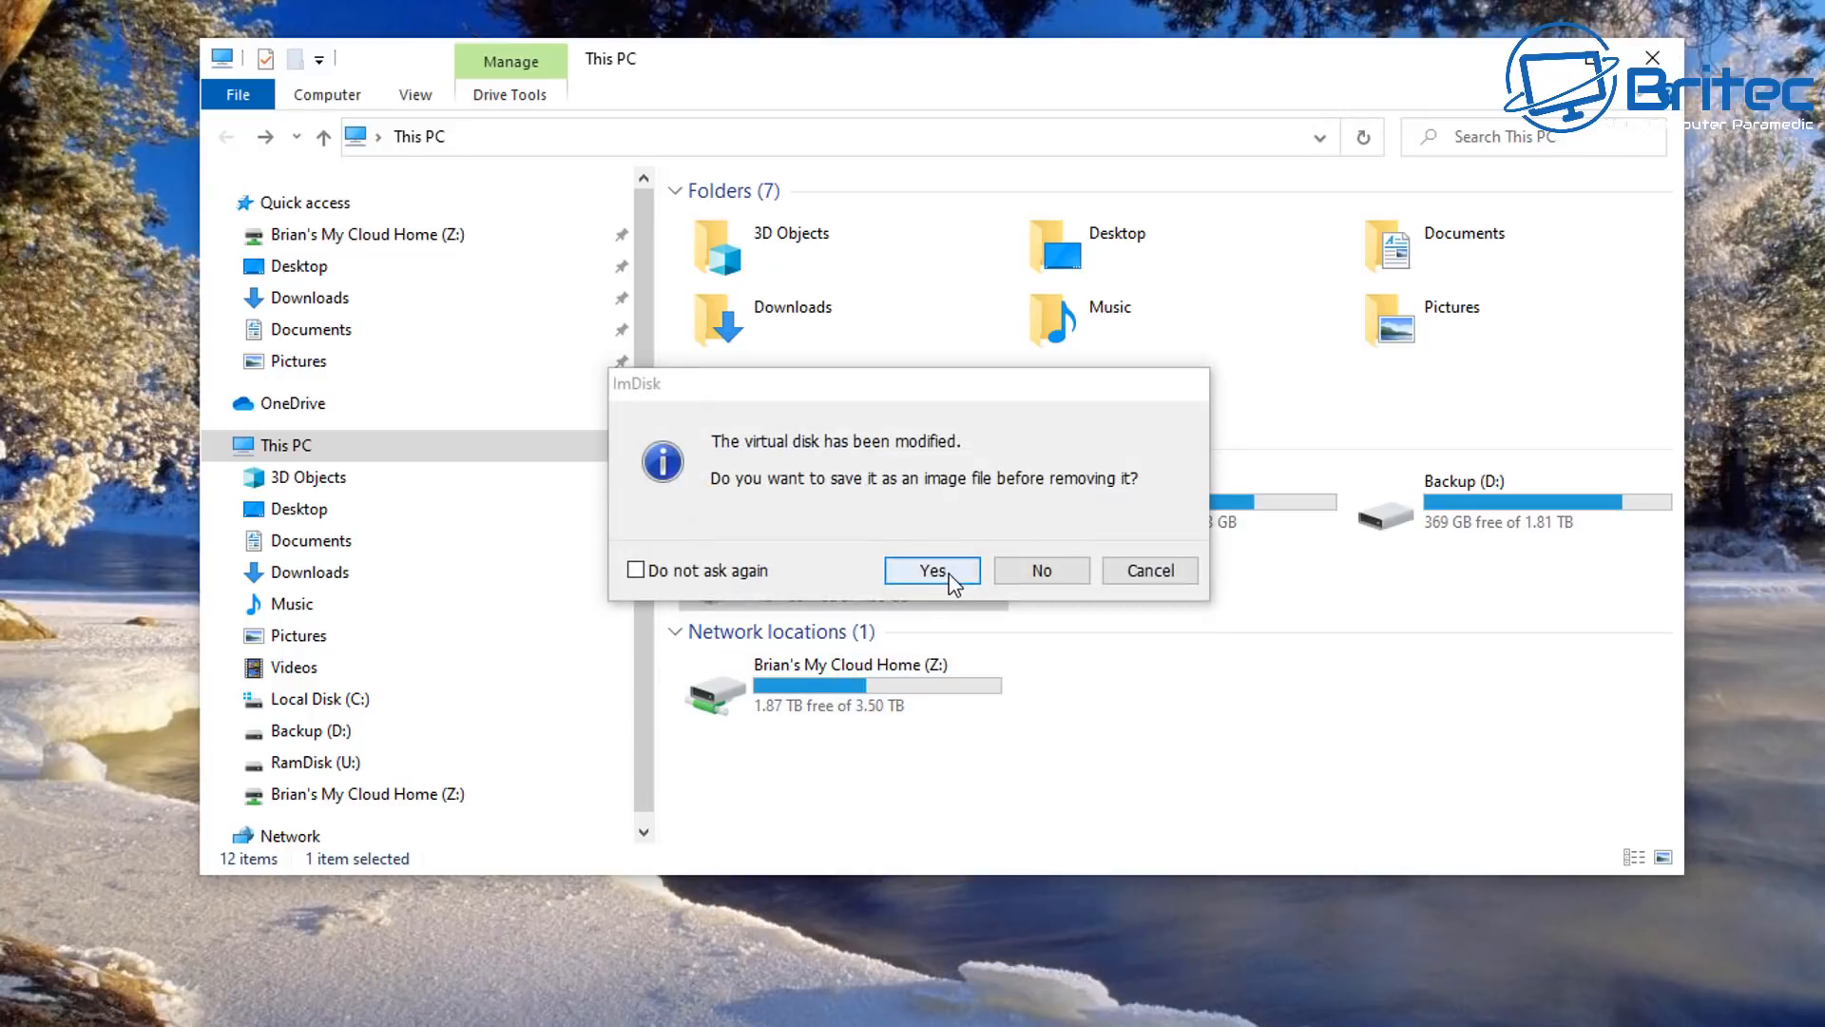
mouse_move(966, 576)
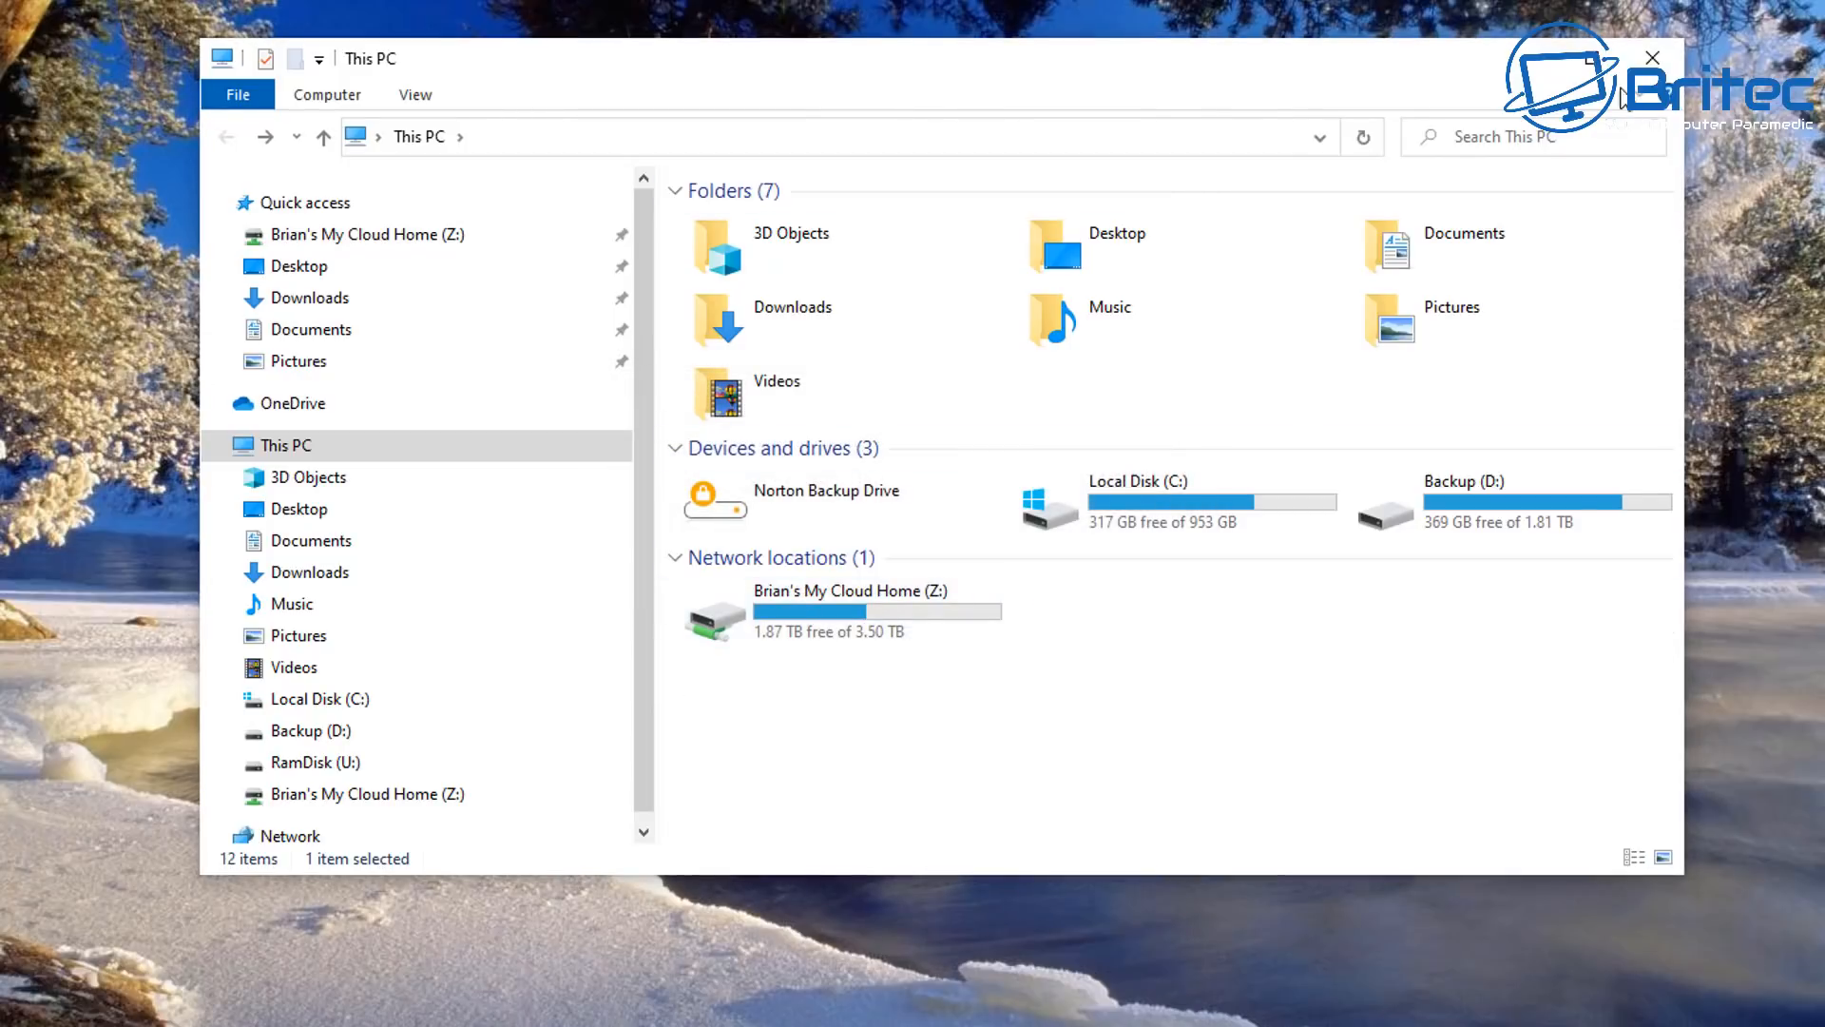
left_click(1649, 58)
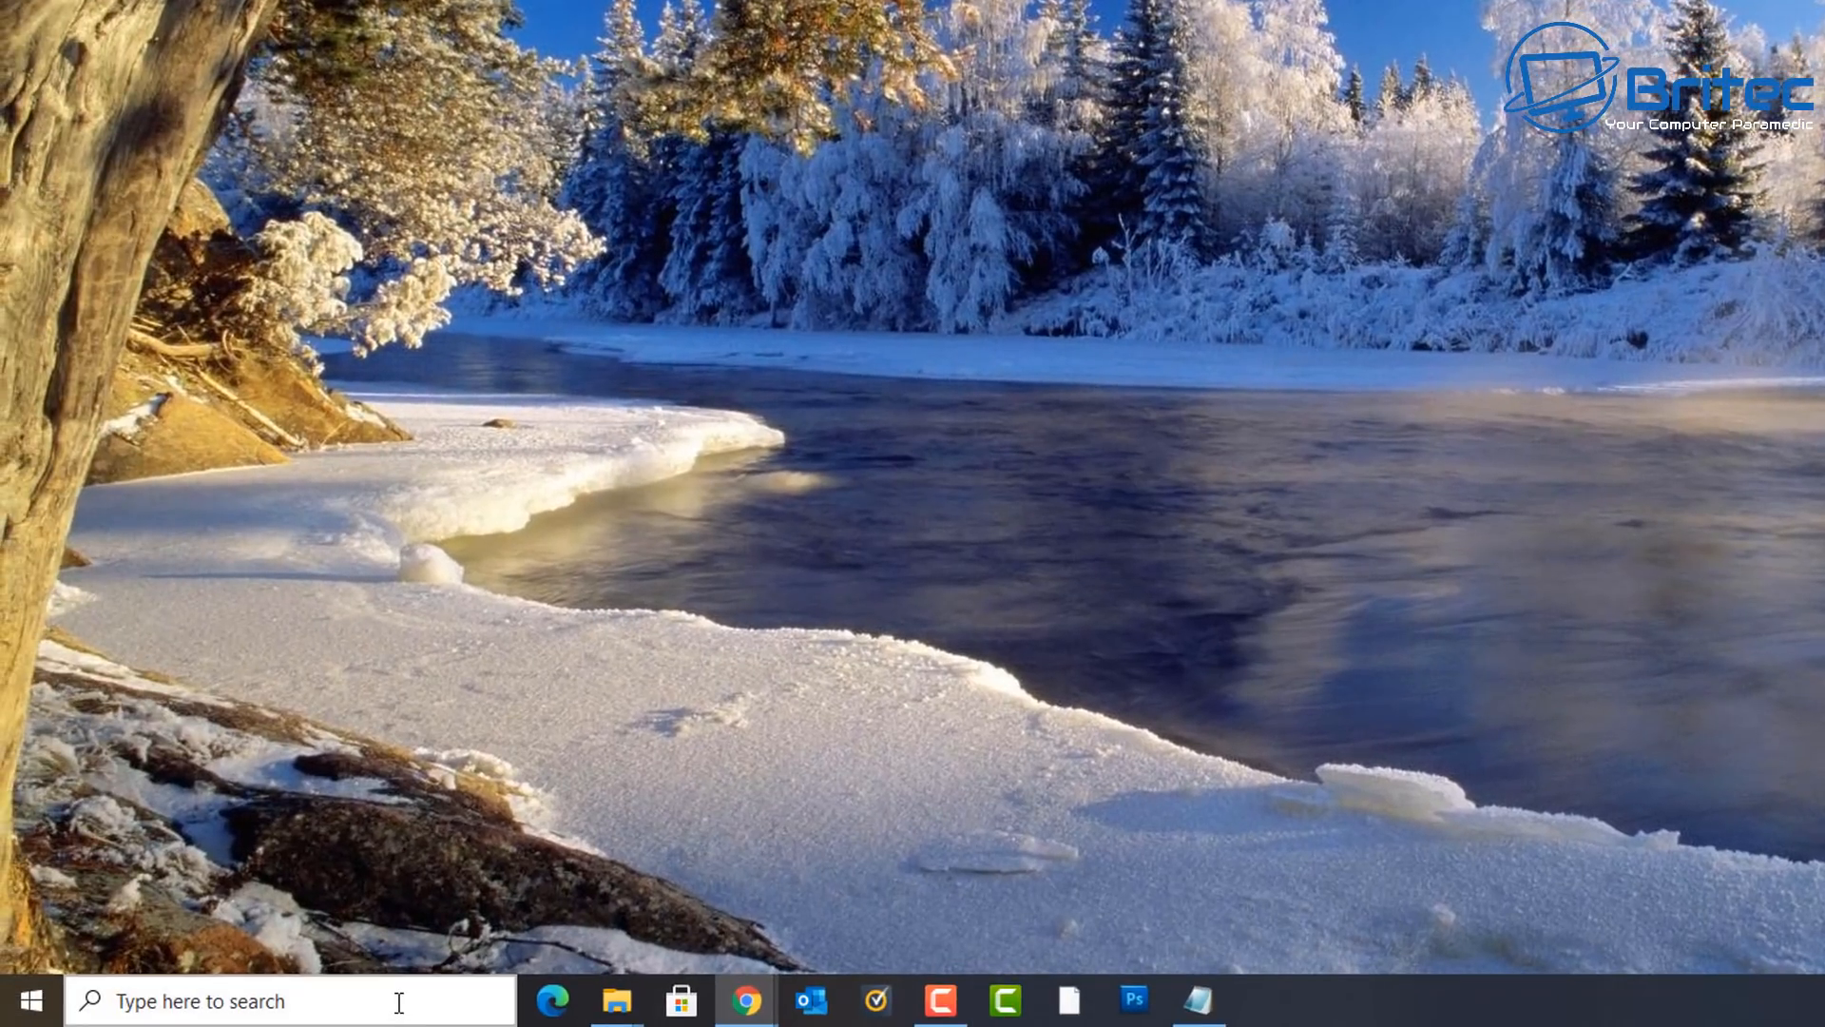
Step: Uninstall ImDisk Toolkit via Programs and Features, confirming driver removal and disk unmounting
type("control Panel")
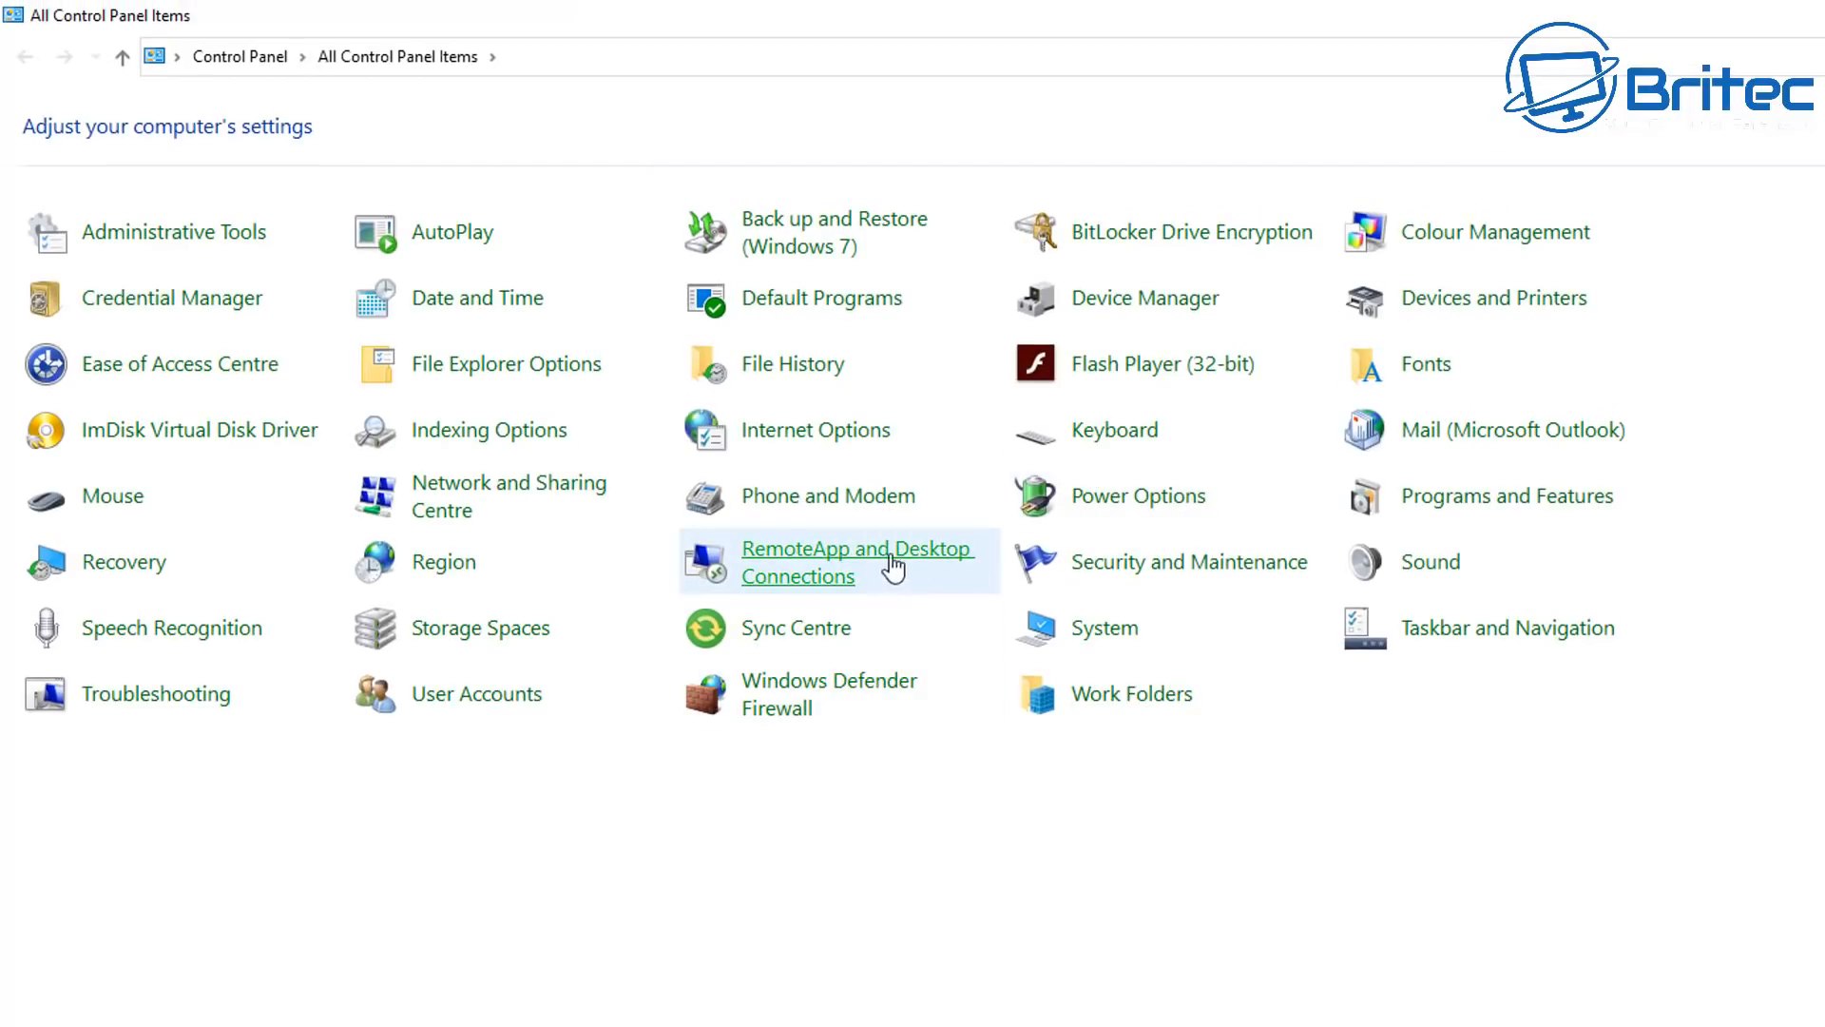
left_click(1506, 496)
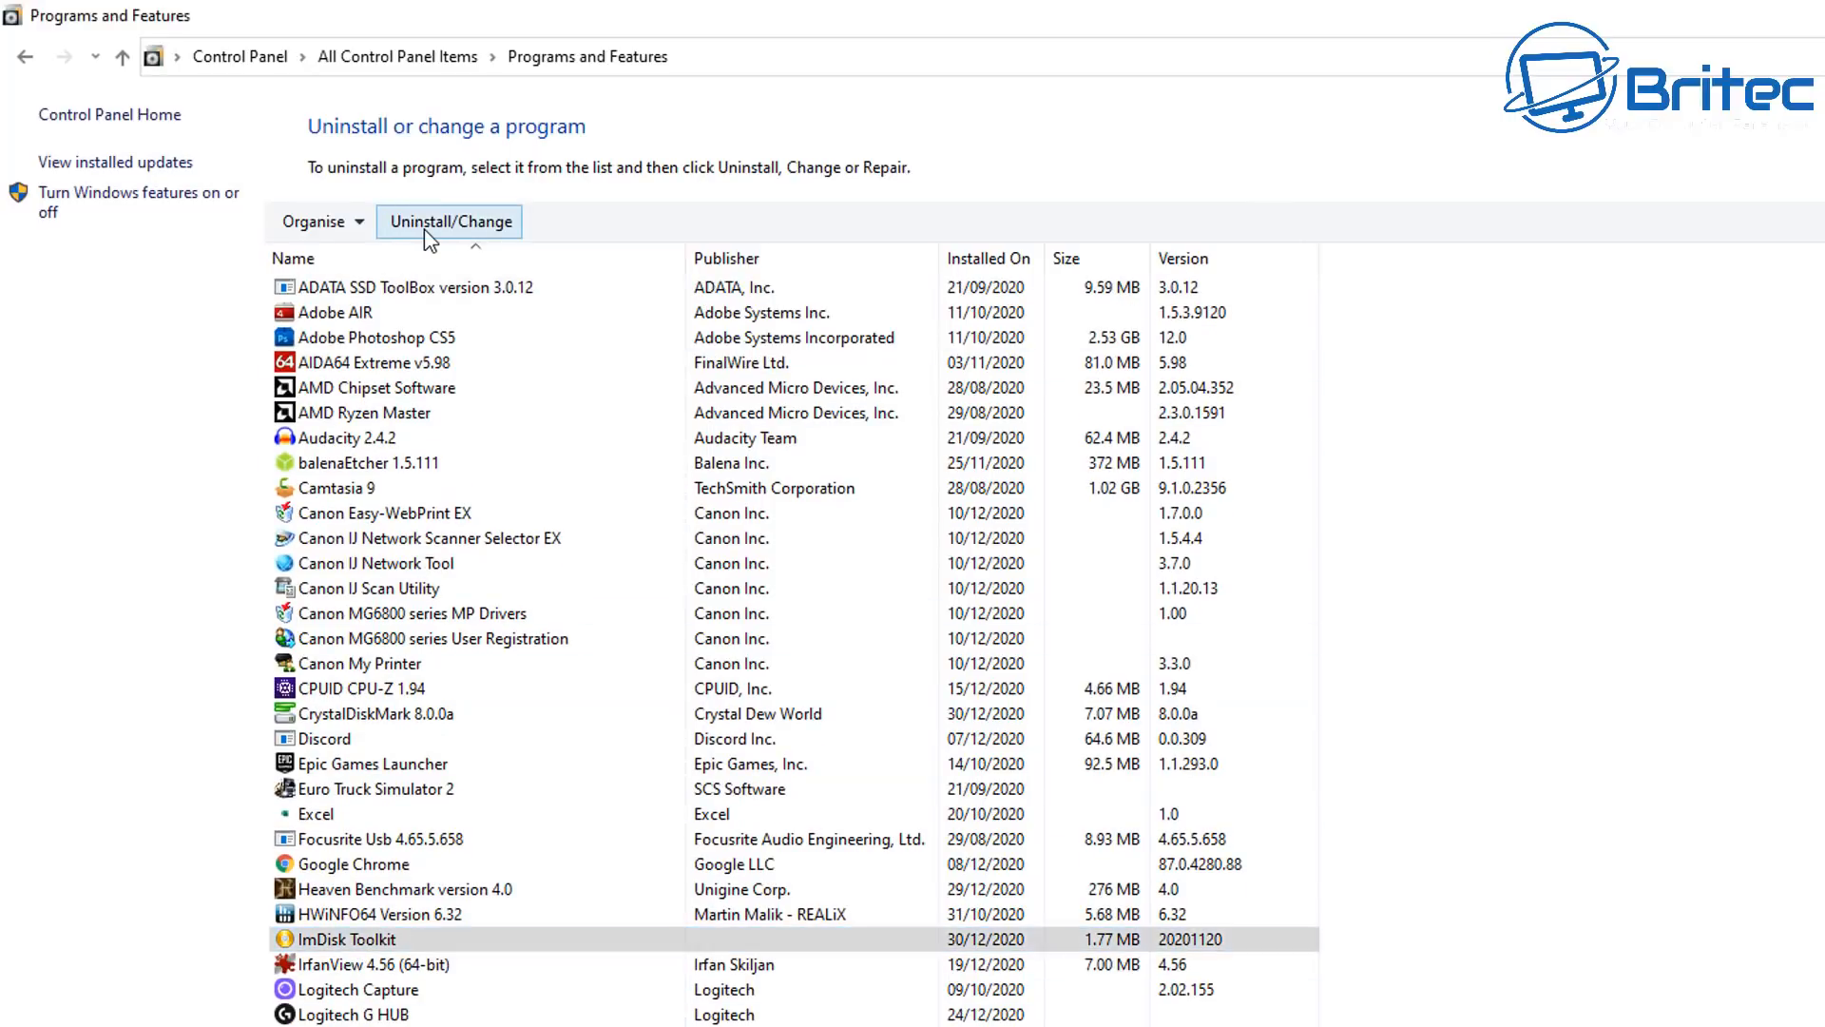
left_click(450, 221)
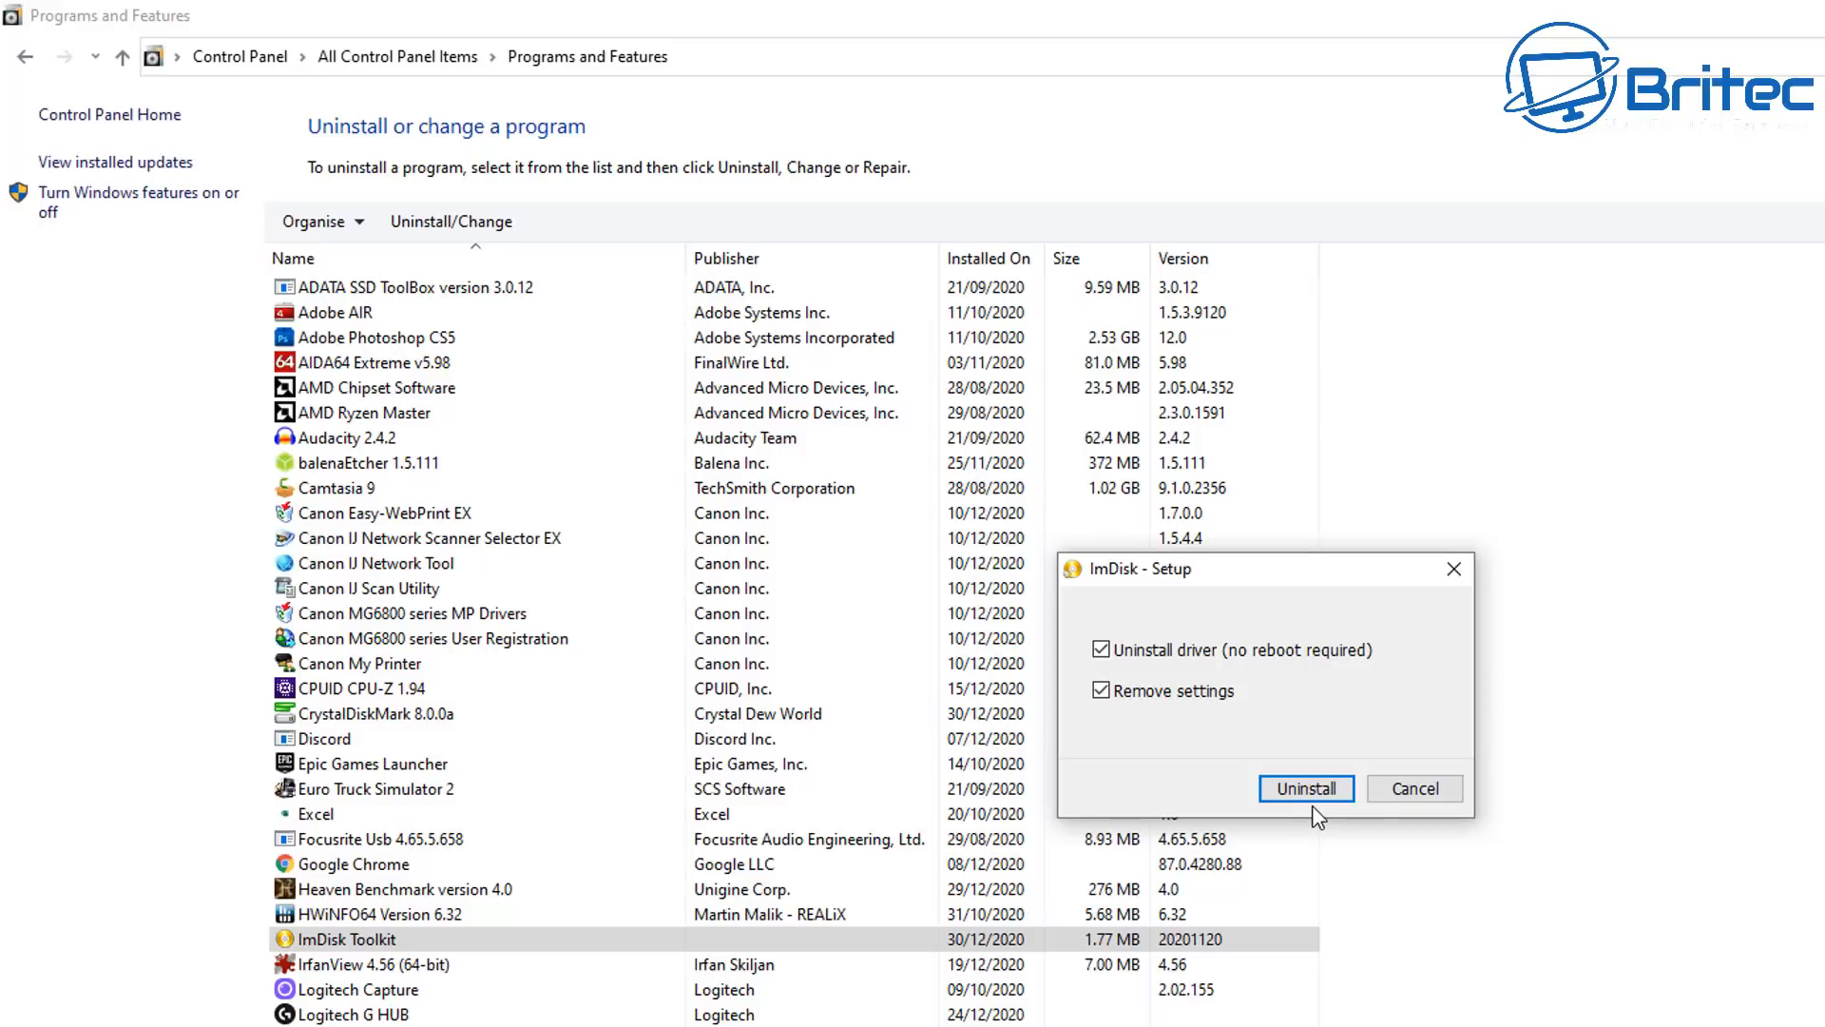
mouse_move(1306, 788)
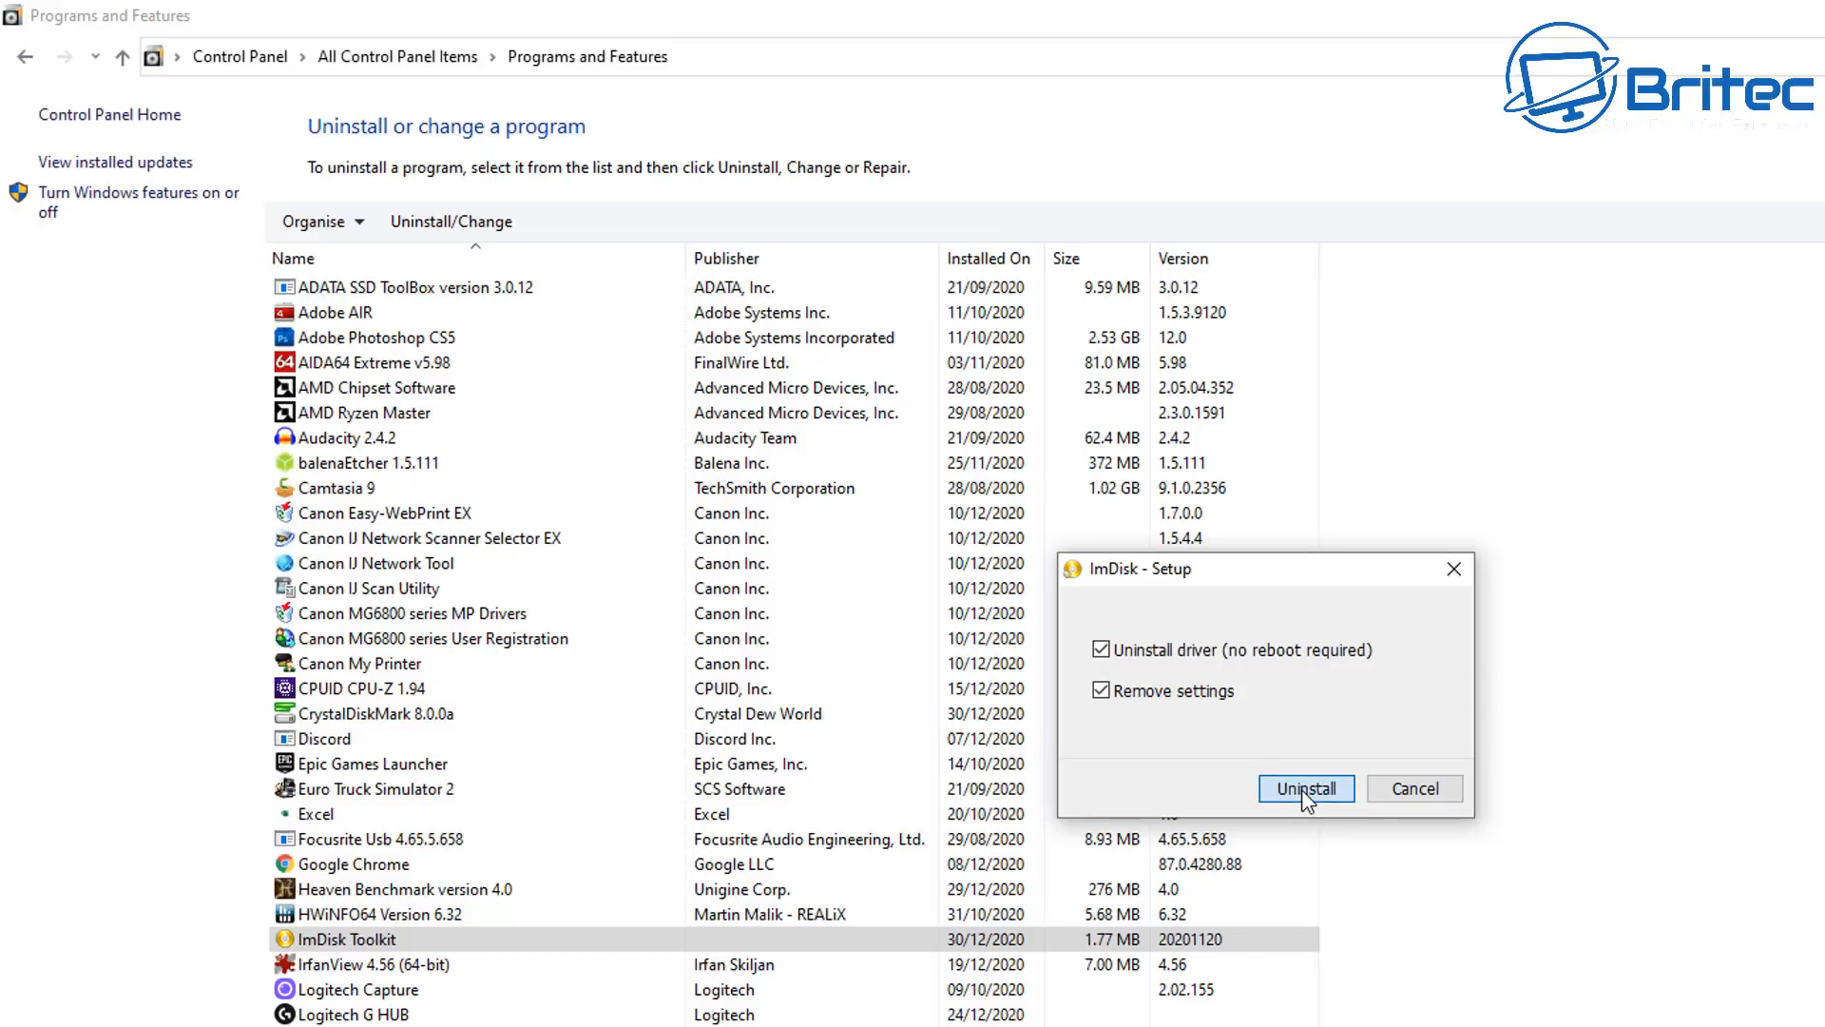
left_click(1306, 788)
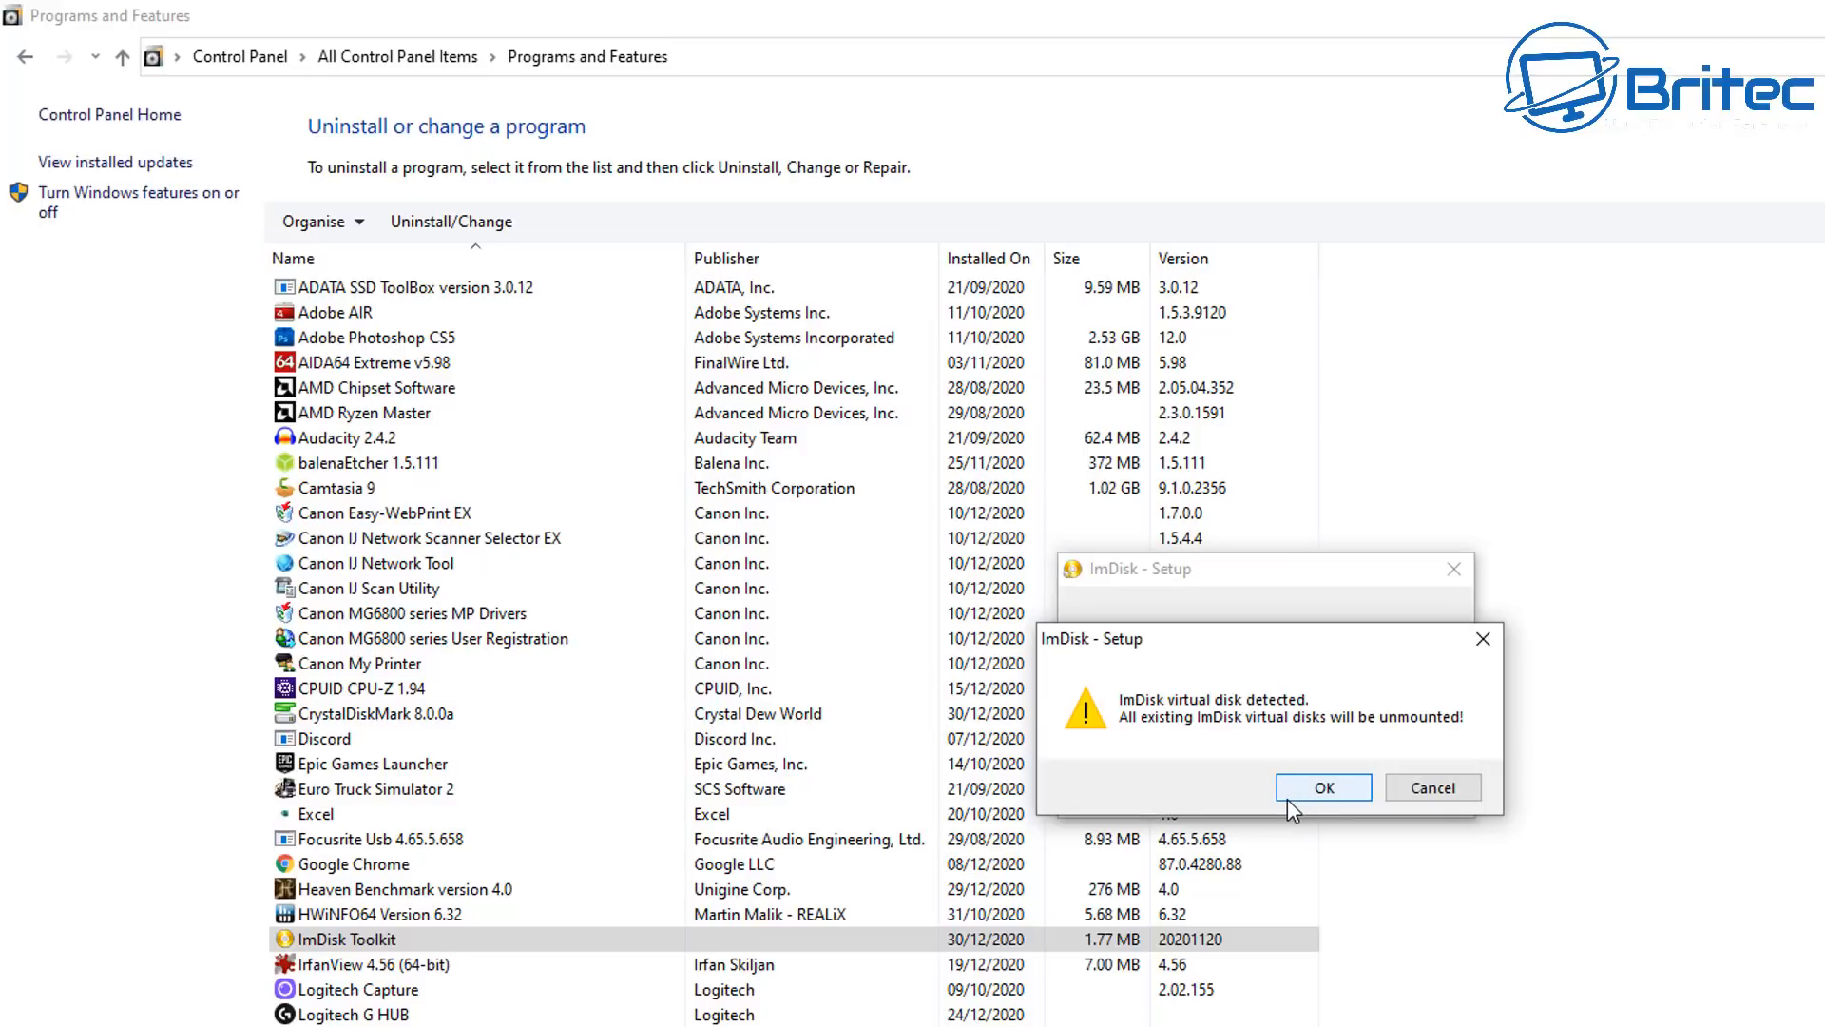
left_click(1323, 787)
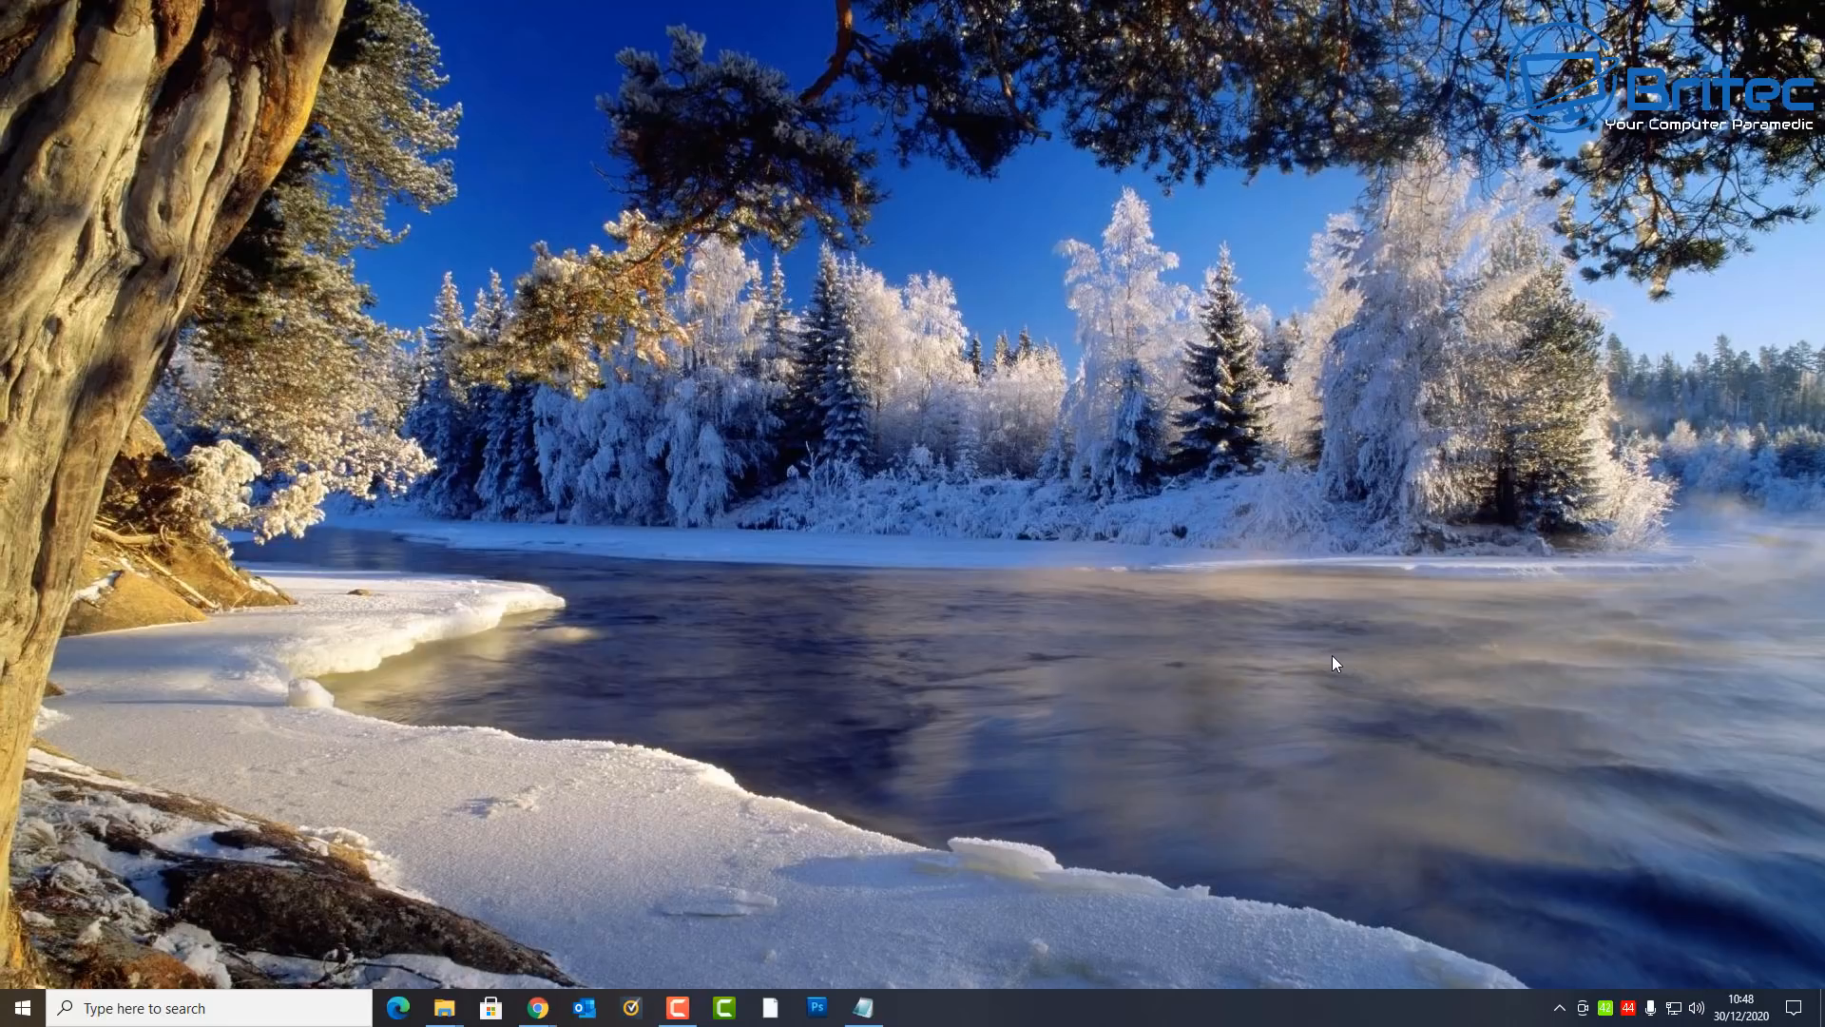
mouse_move(1718, 753)
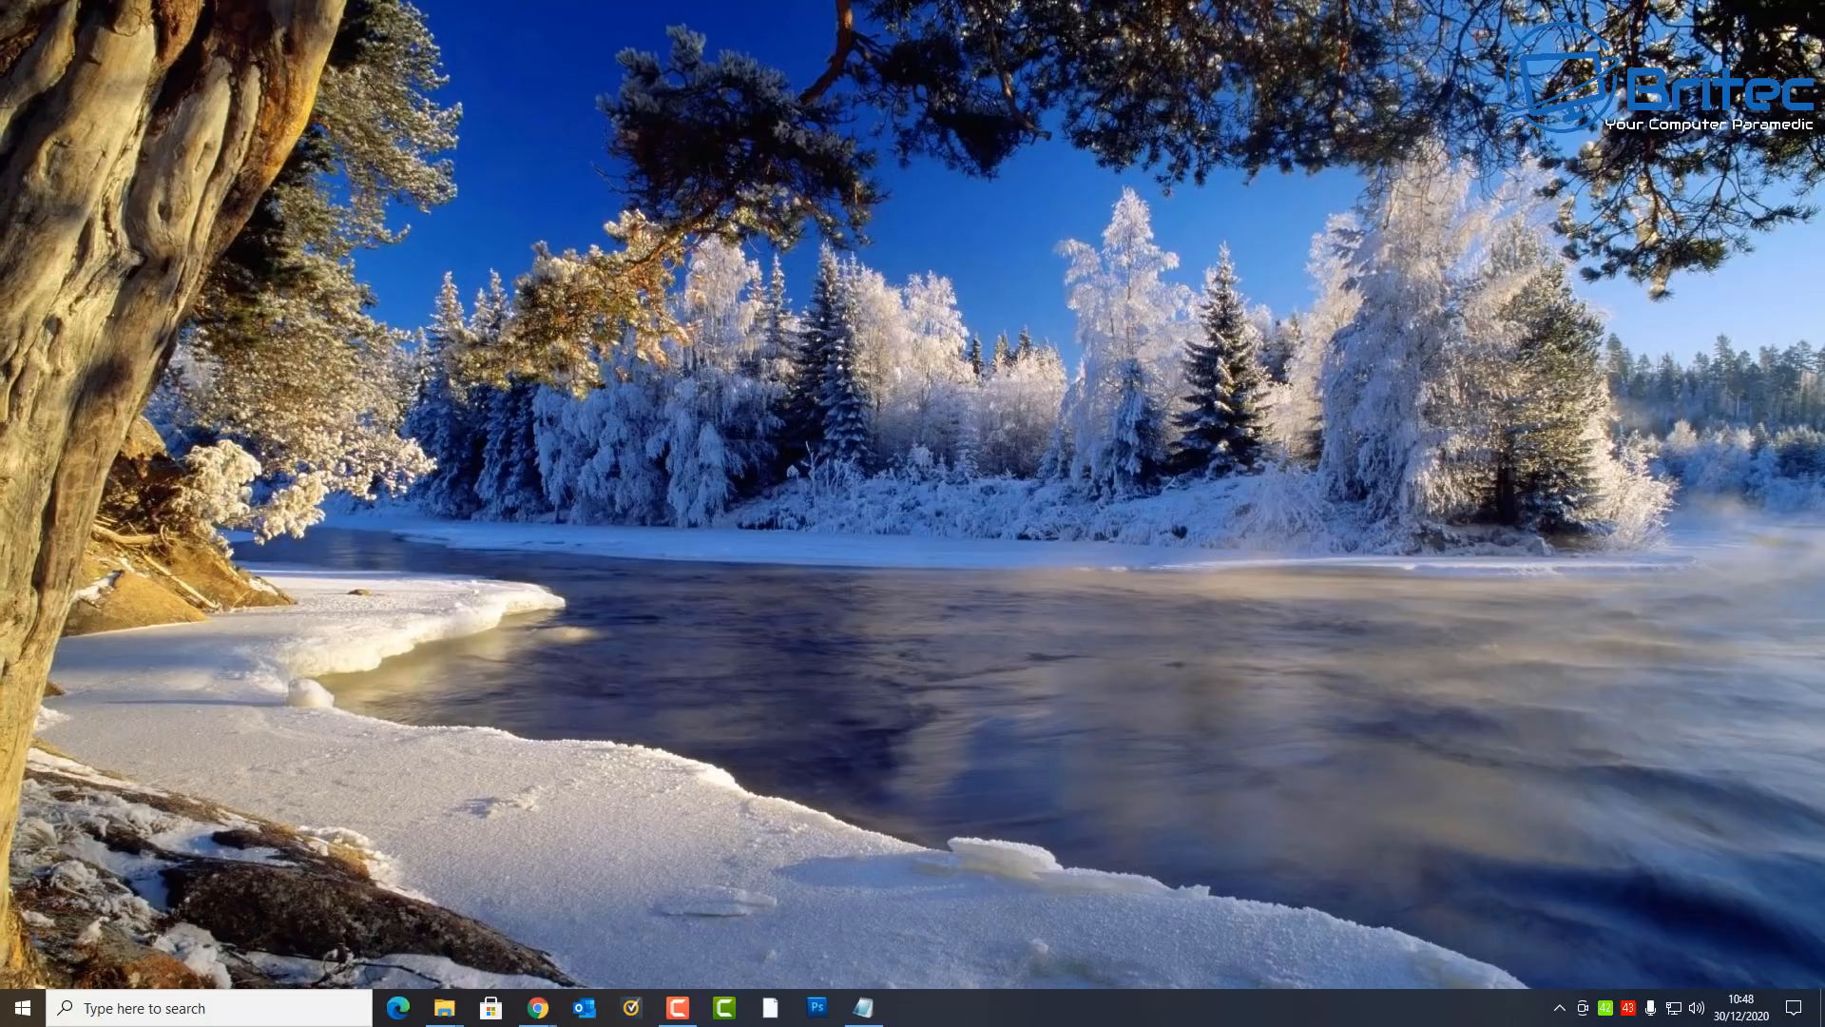
mouse_move(1733, 763)
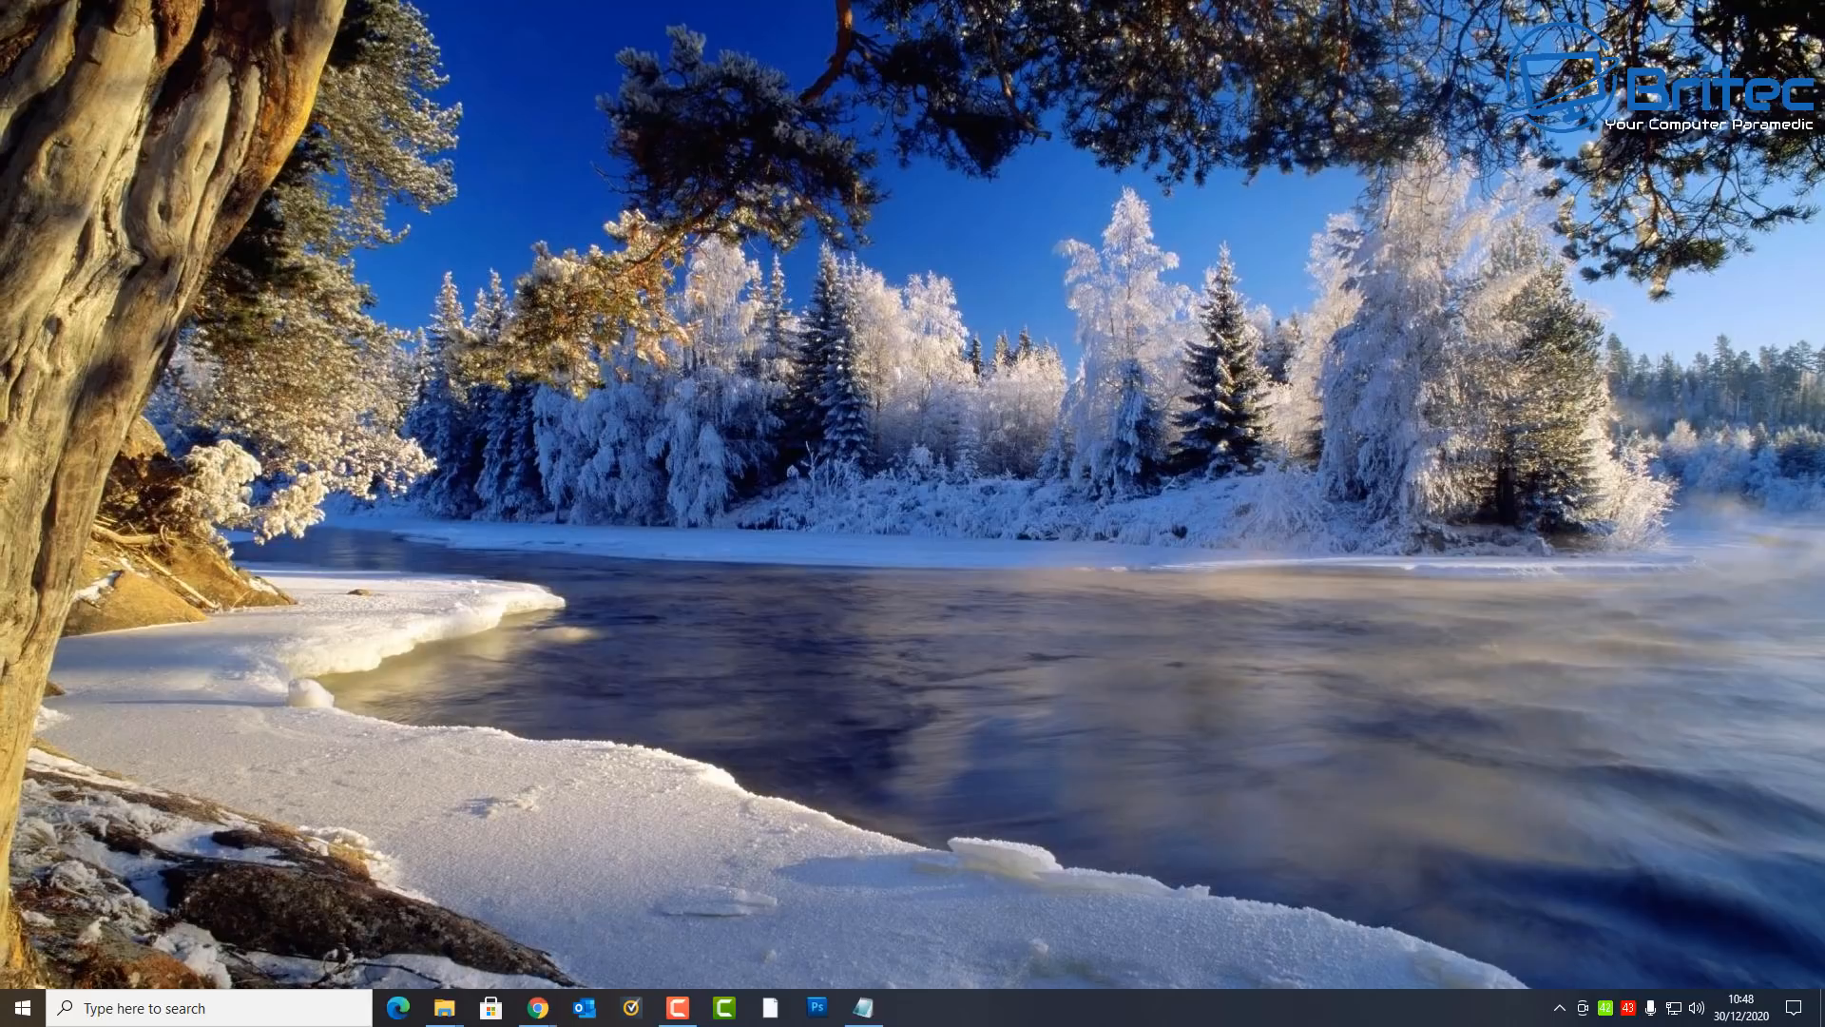
mouse_move(1787, 792)
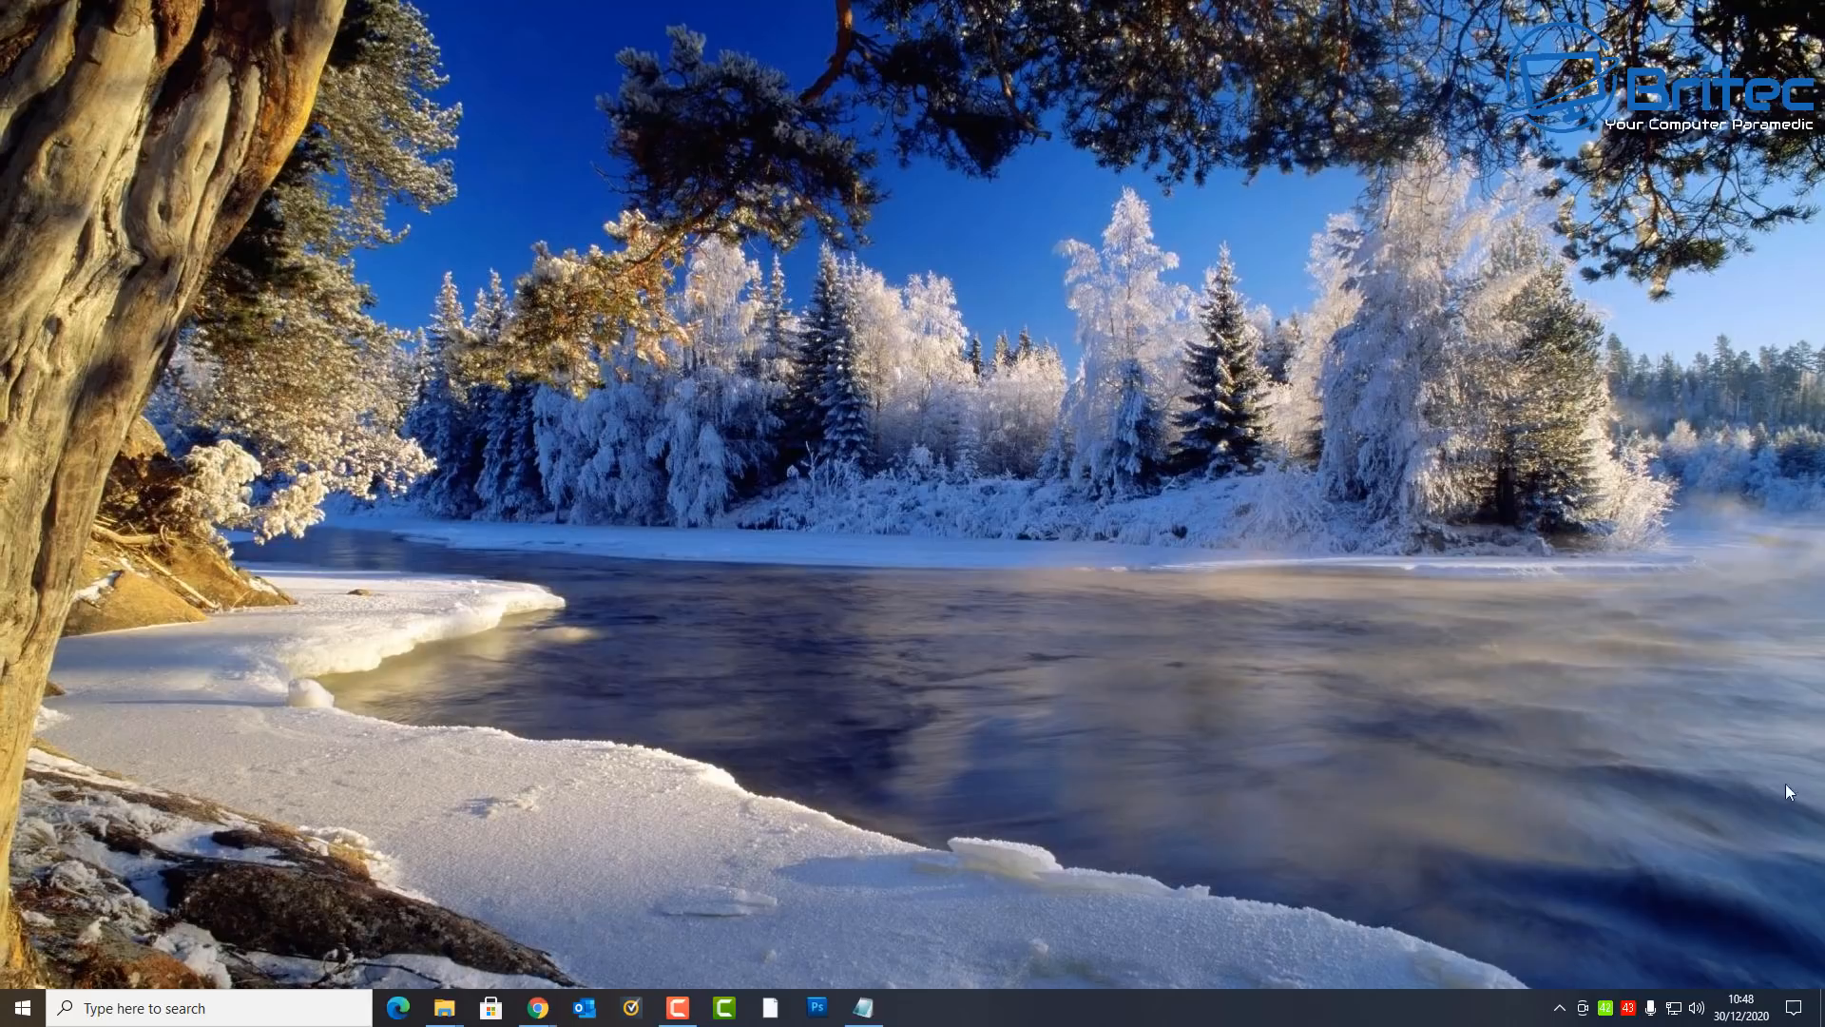